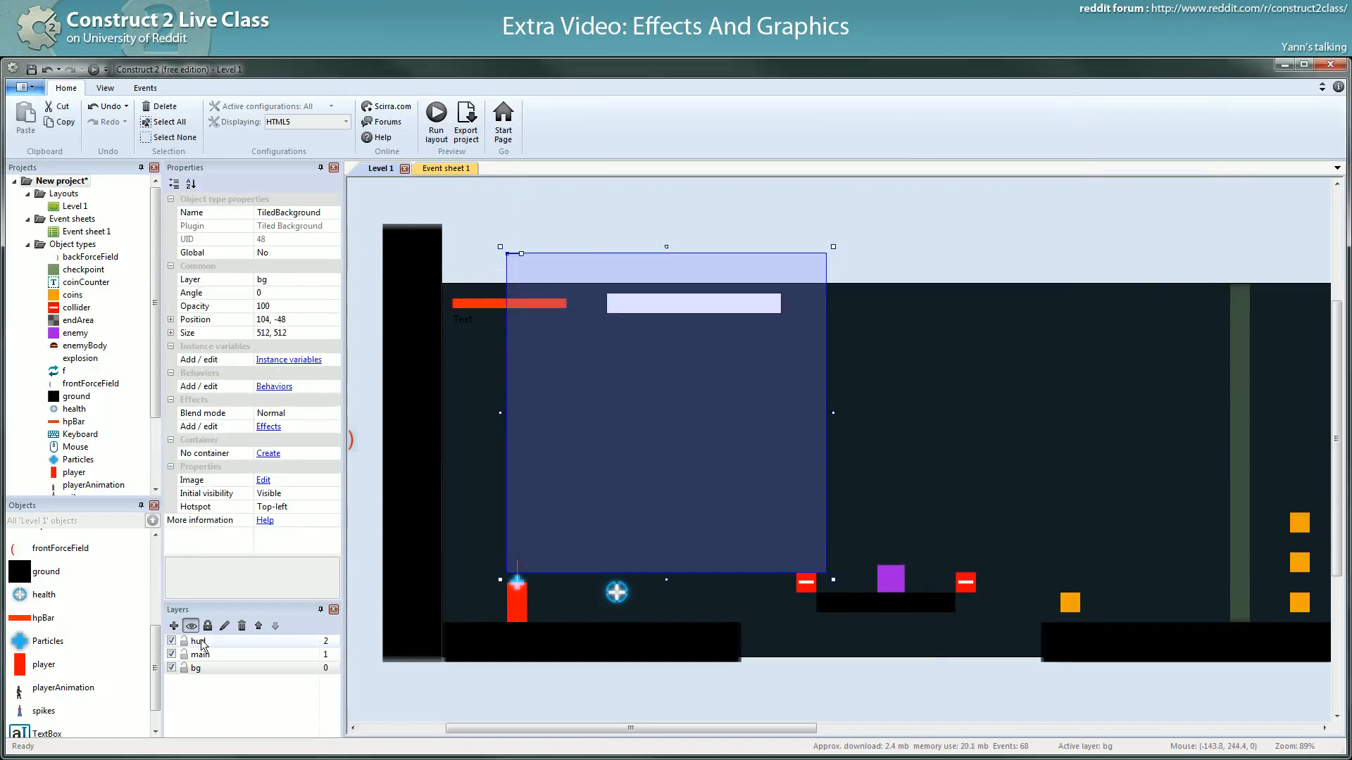
- Put the TiledBackground on the hud layer and browse to Desktop > neon-platformer-resources > images for its dot image
click(200, 642)
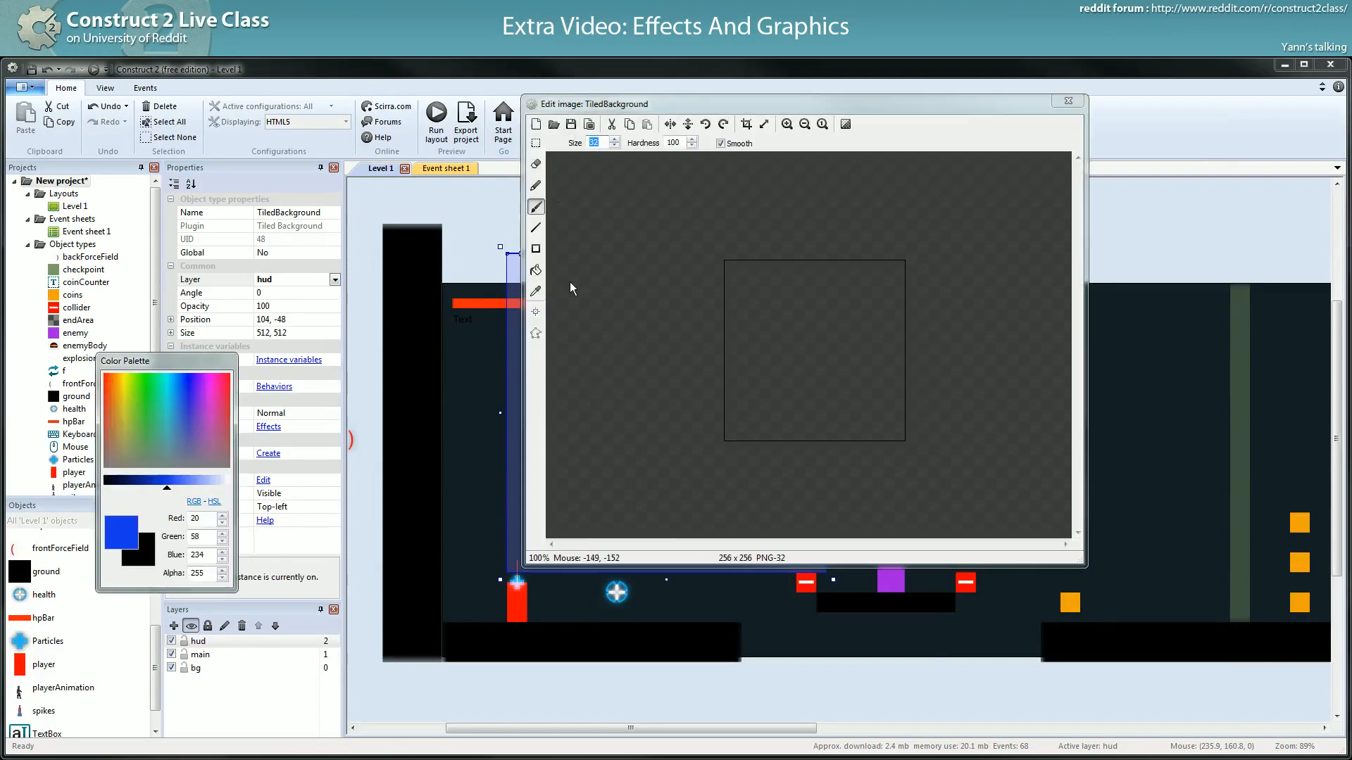
click(553, 124)
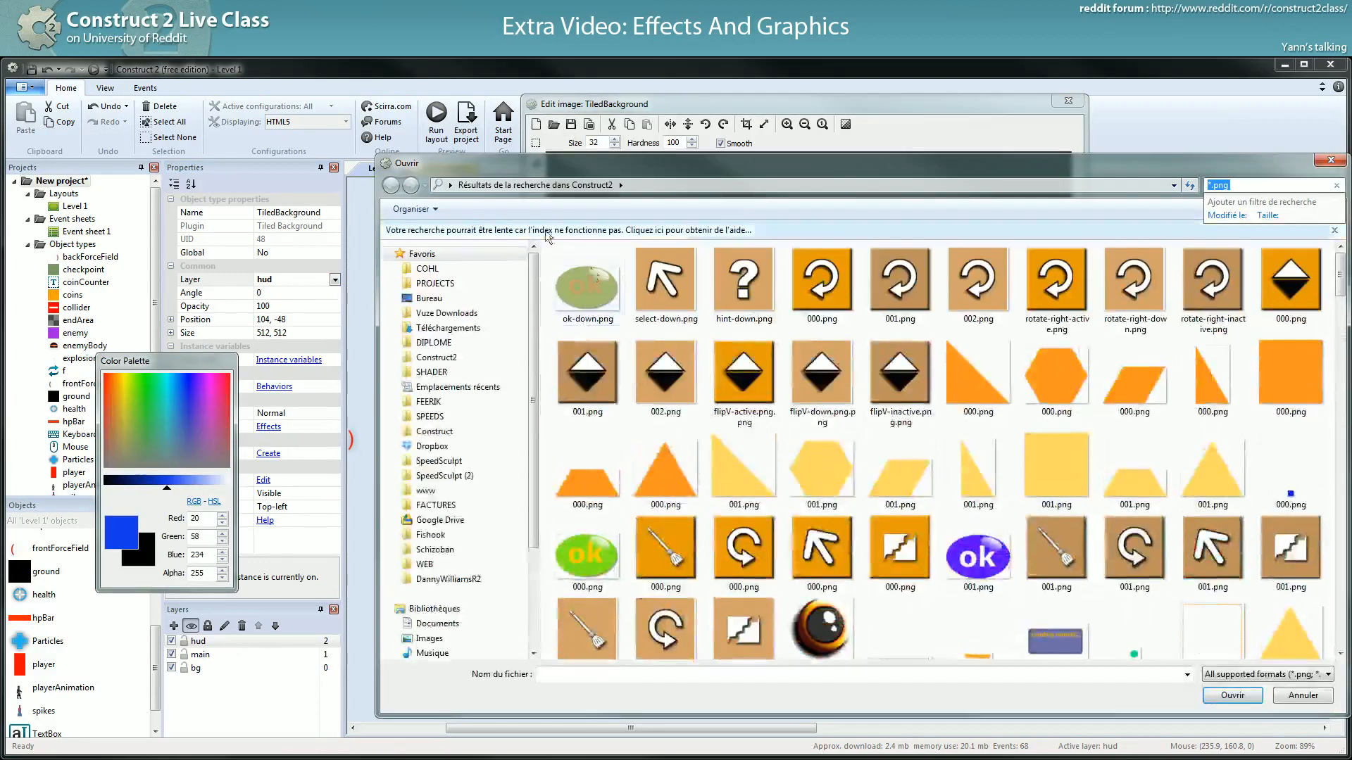
click(430, 299)
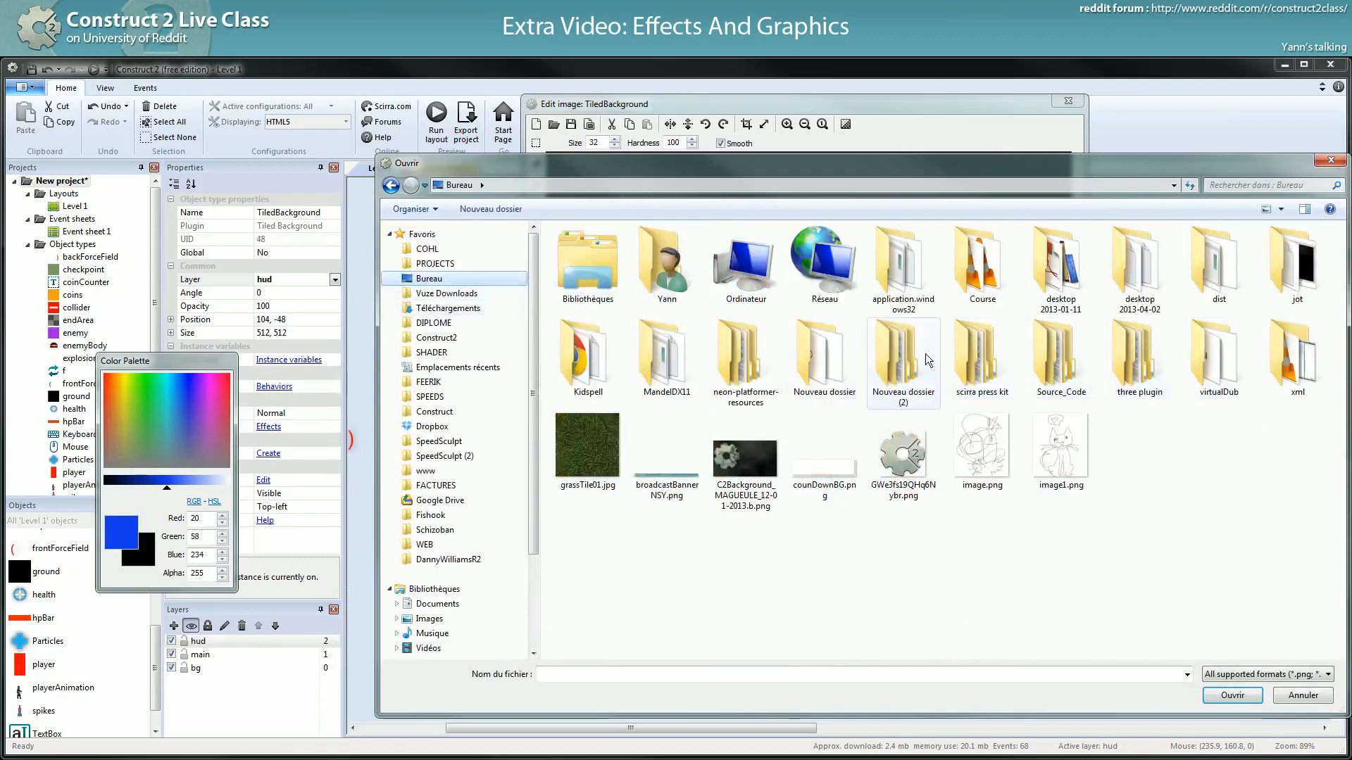
double_click(745, 350)
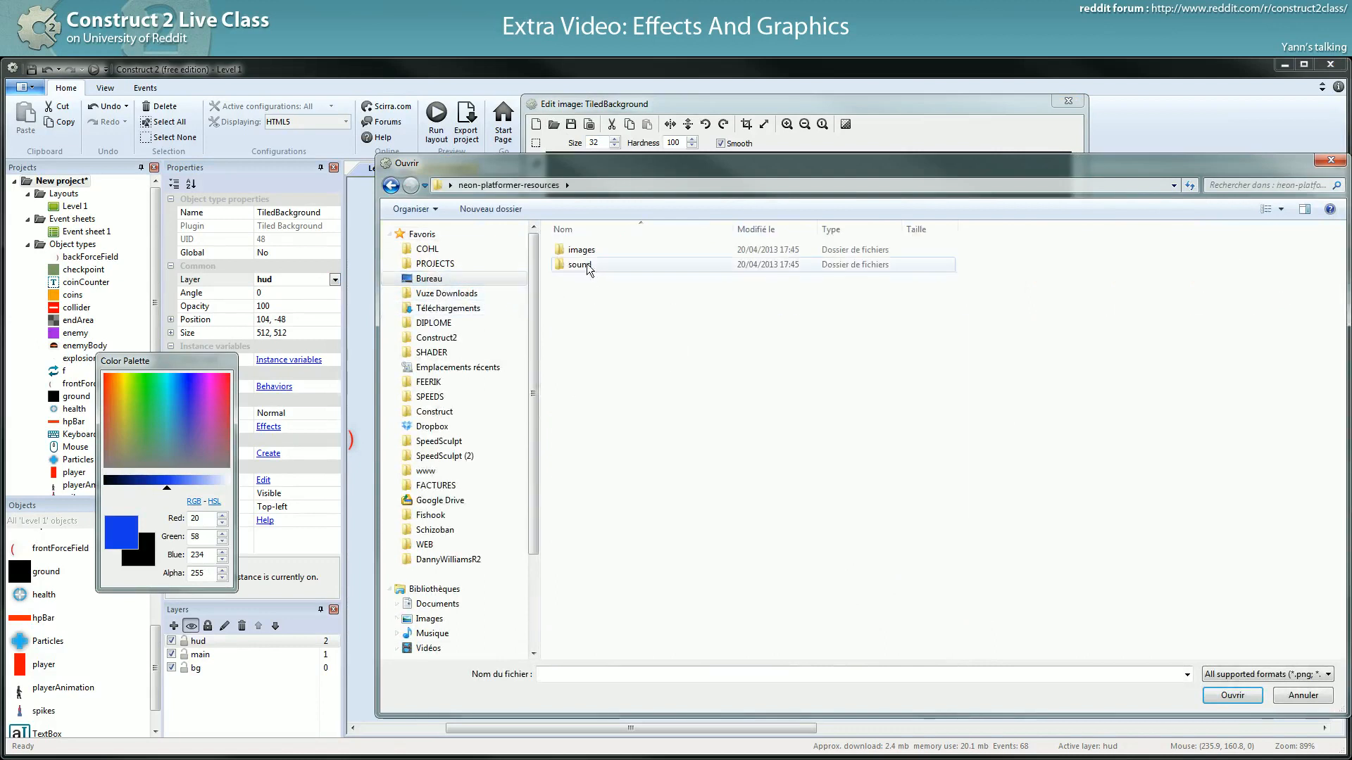
double_click(580, 249)
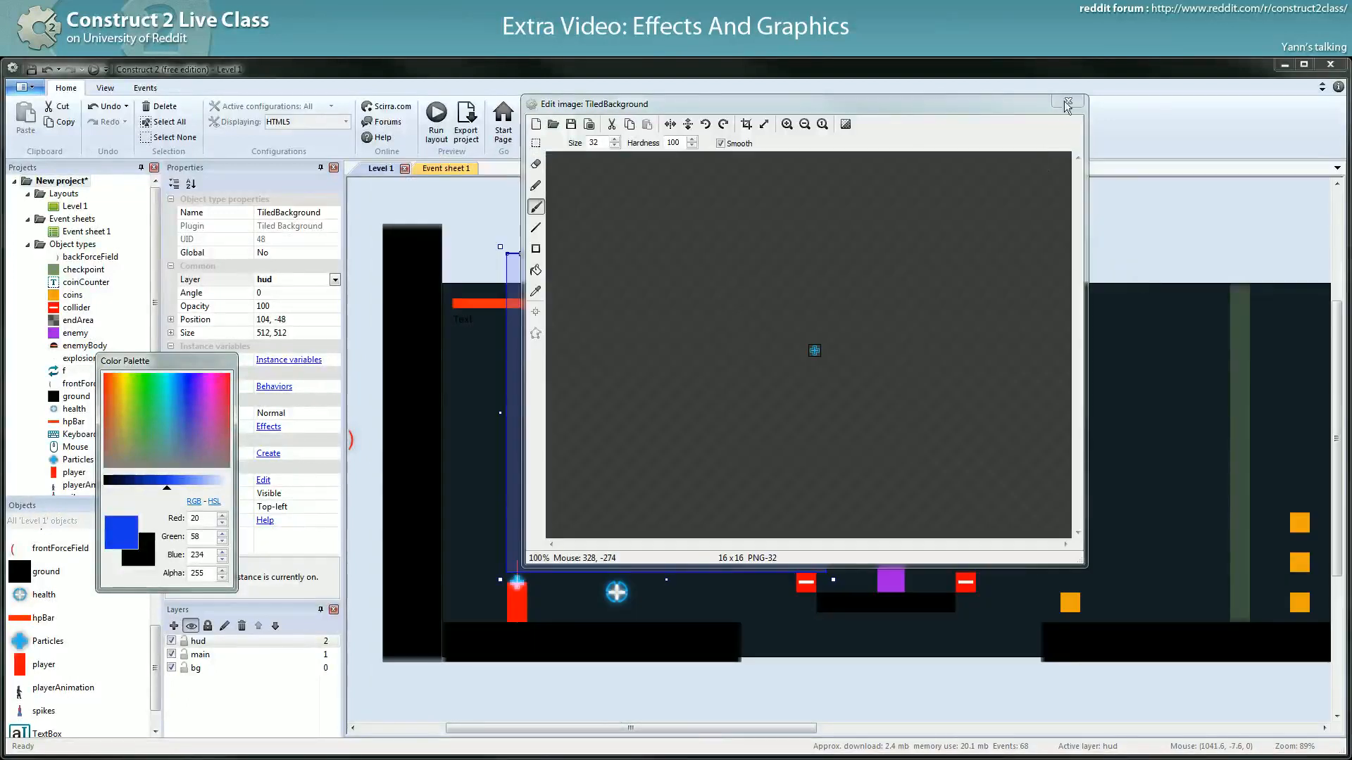
- Position the dotted tiled bar just above the red HP bar, then go to the event sheet
click(1068, 104)
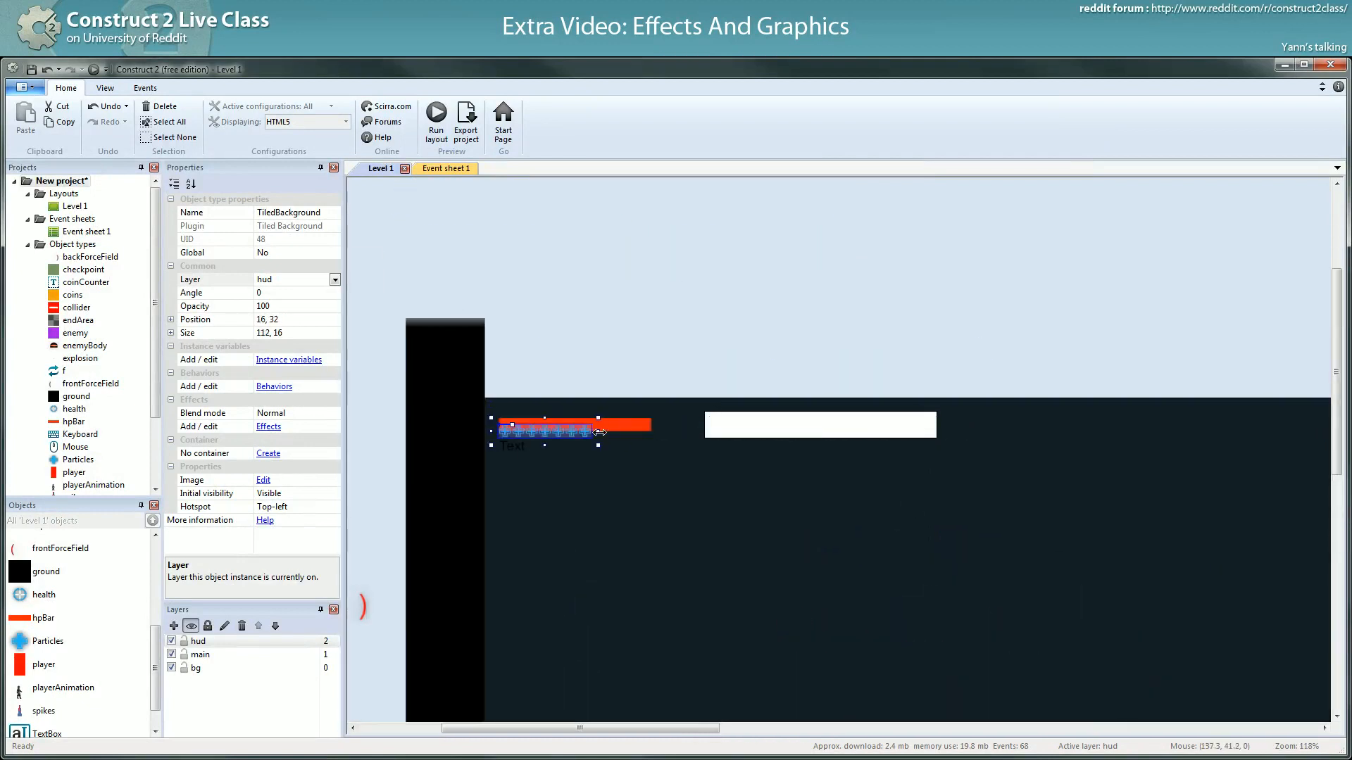
drag(601, 432, 621, 432)
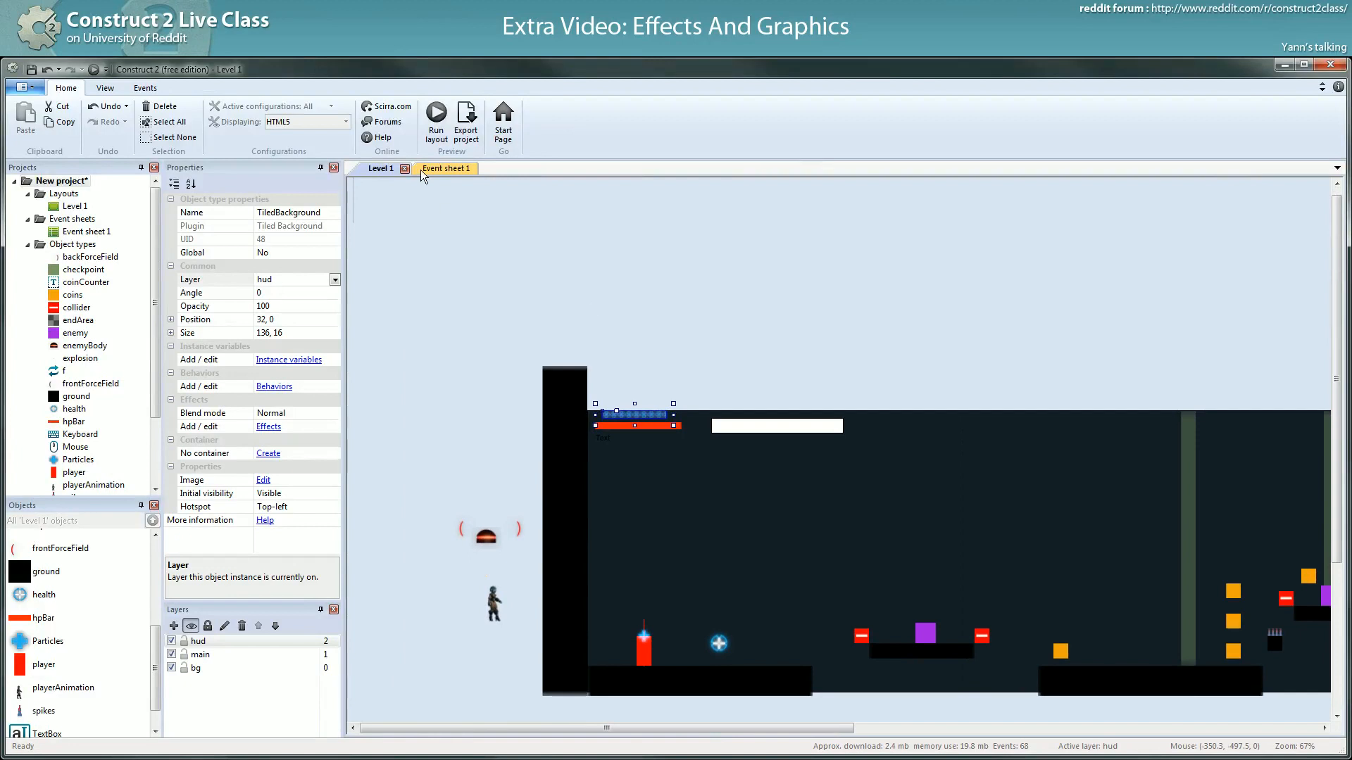
click(444, 169)
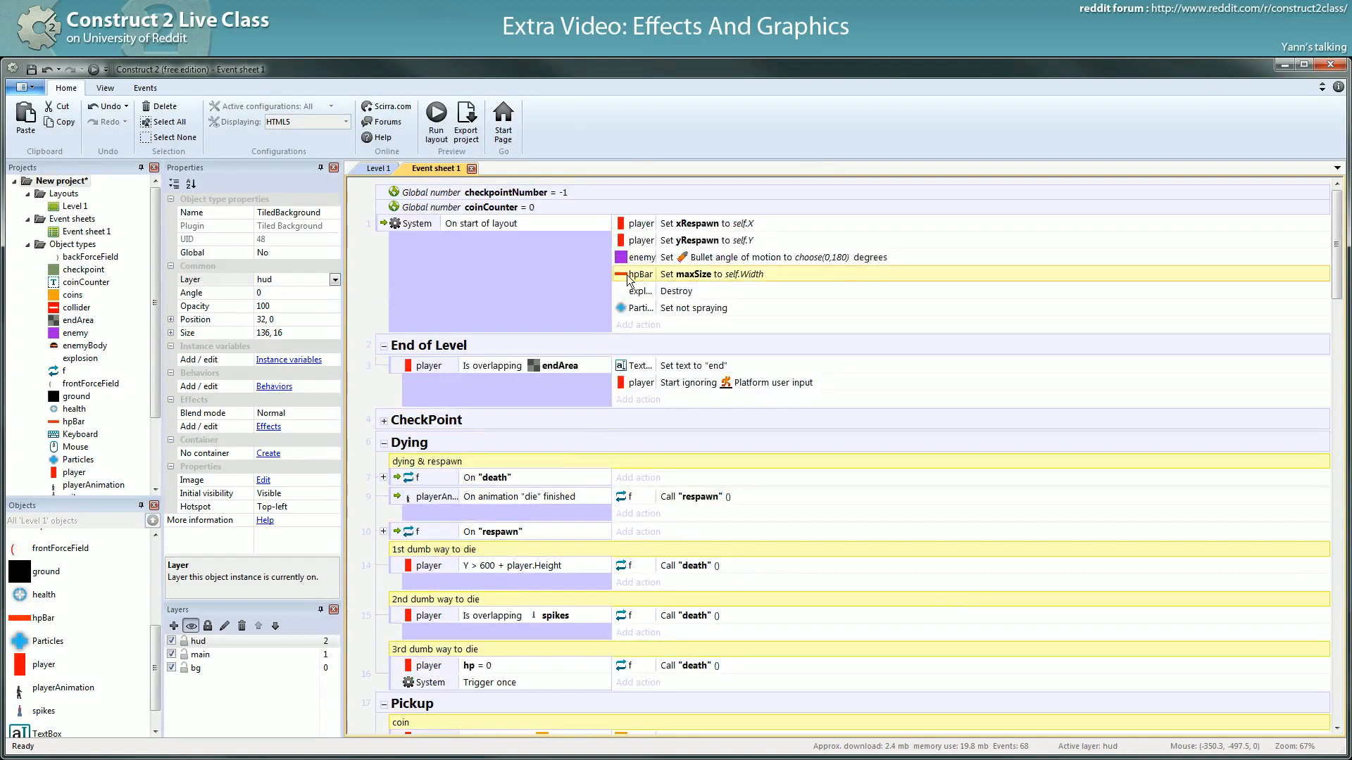
- Add a Number instance variable named maxSize to the dotted tiled bar in the level layout
click(379, 168)
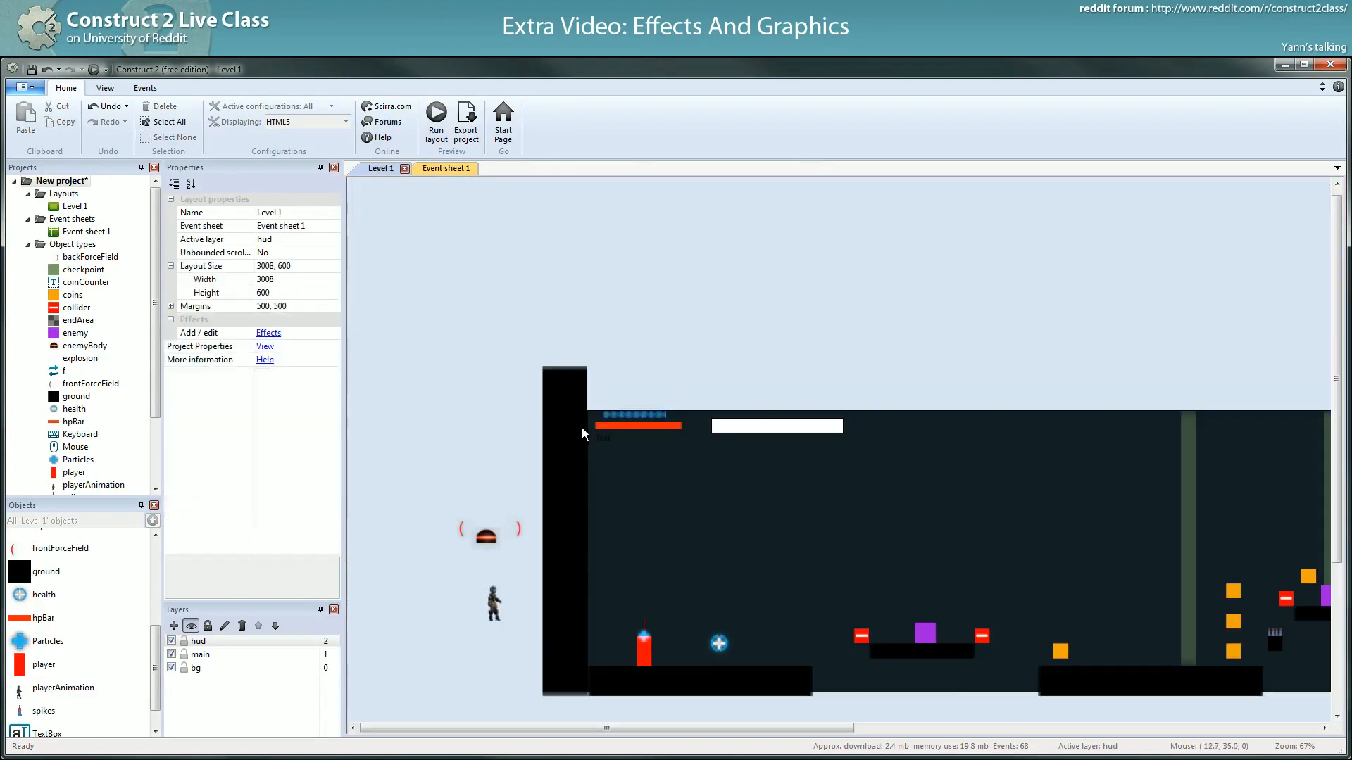
click(636, 425)
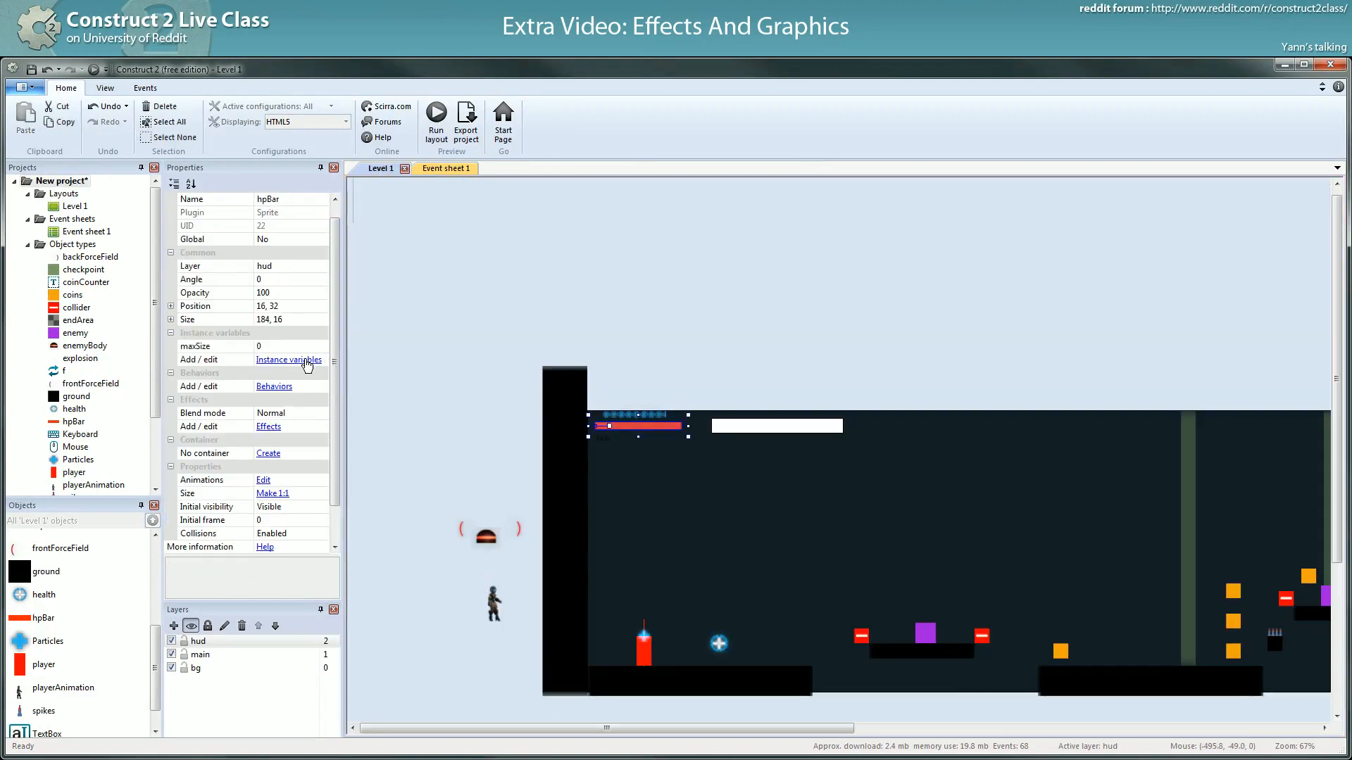
click(289, 360)
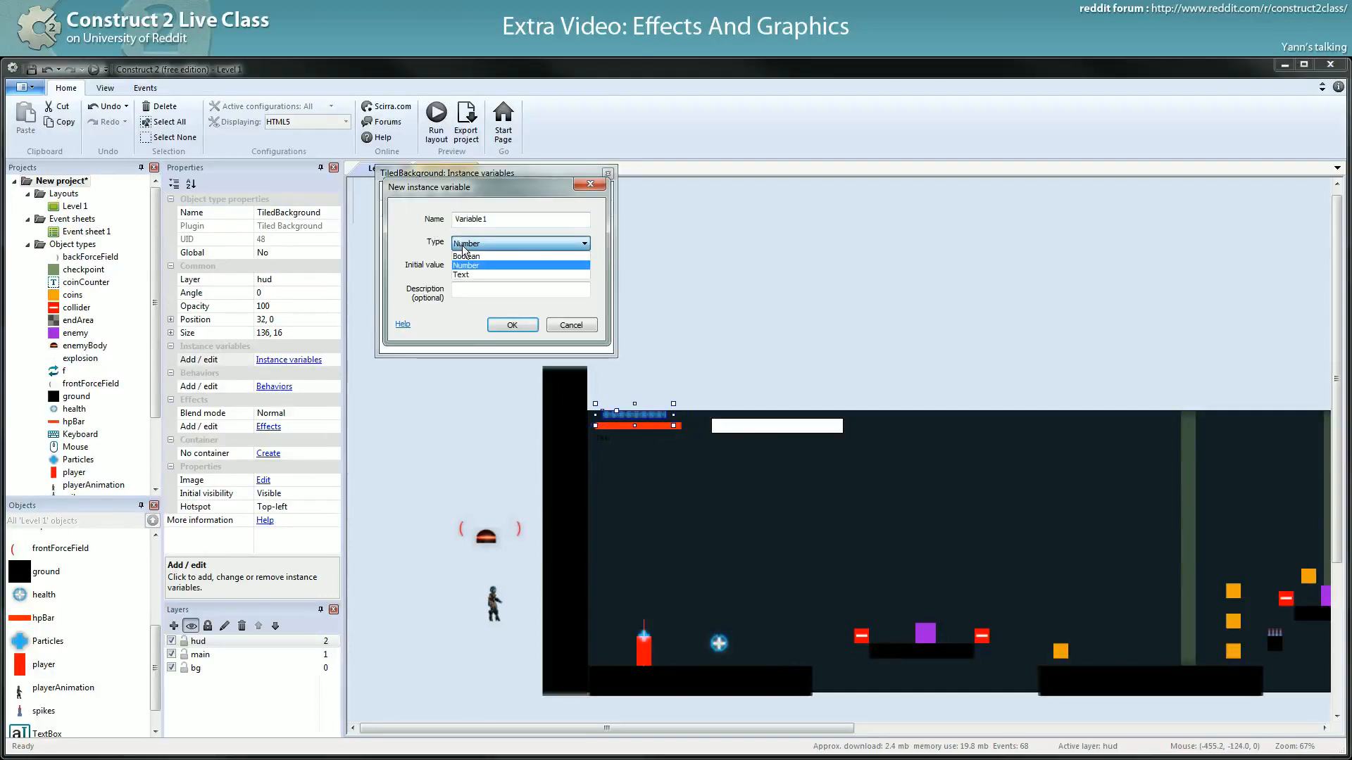
click(466, 265)
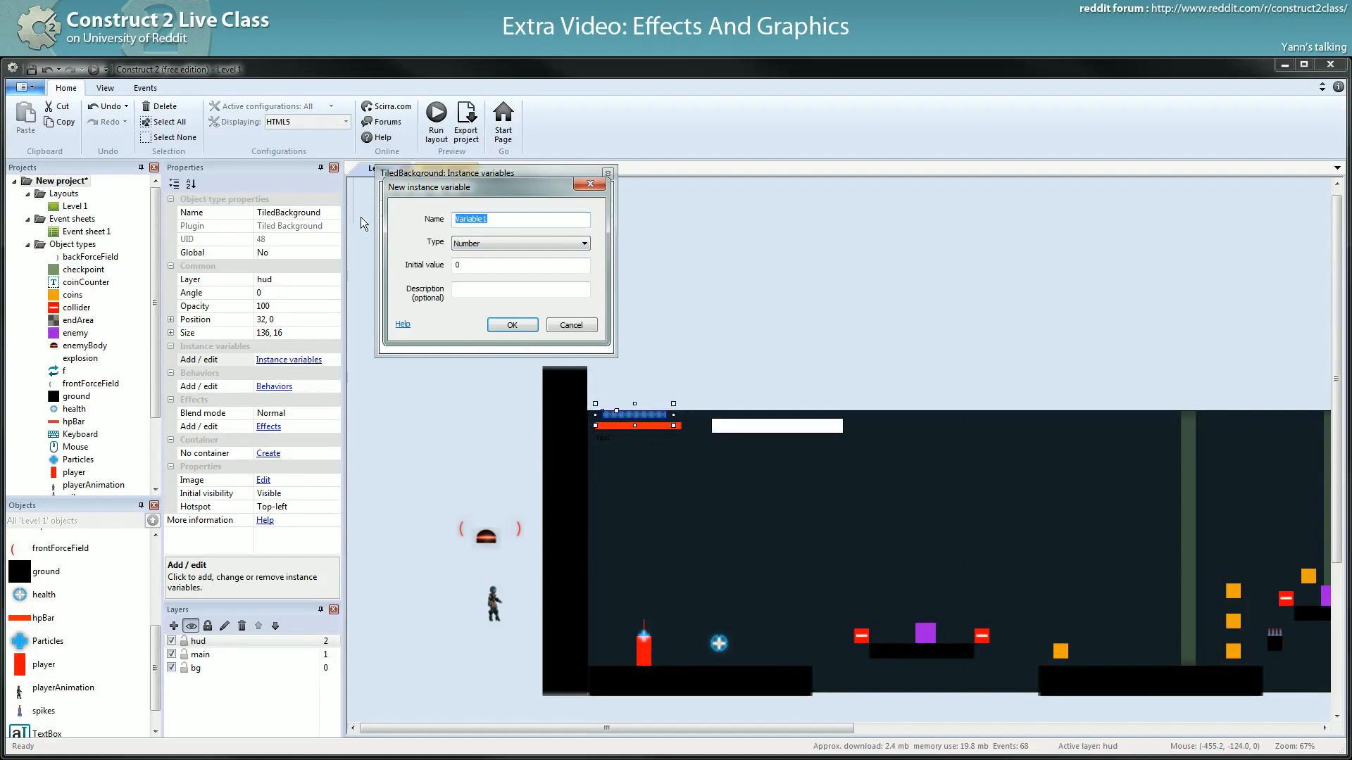
text(maxSize)
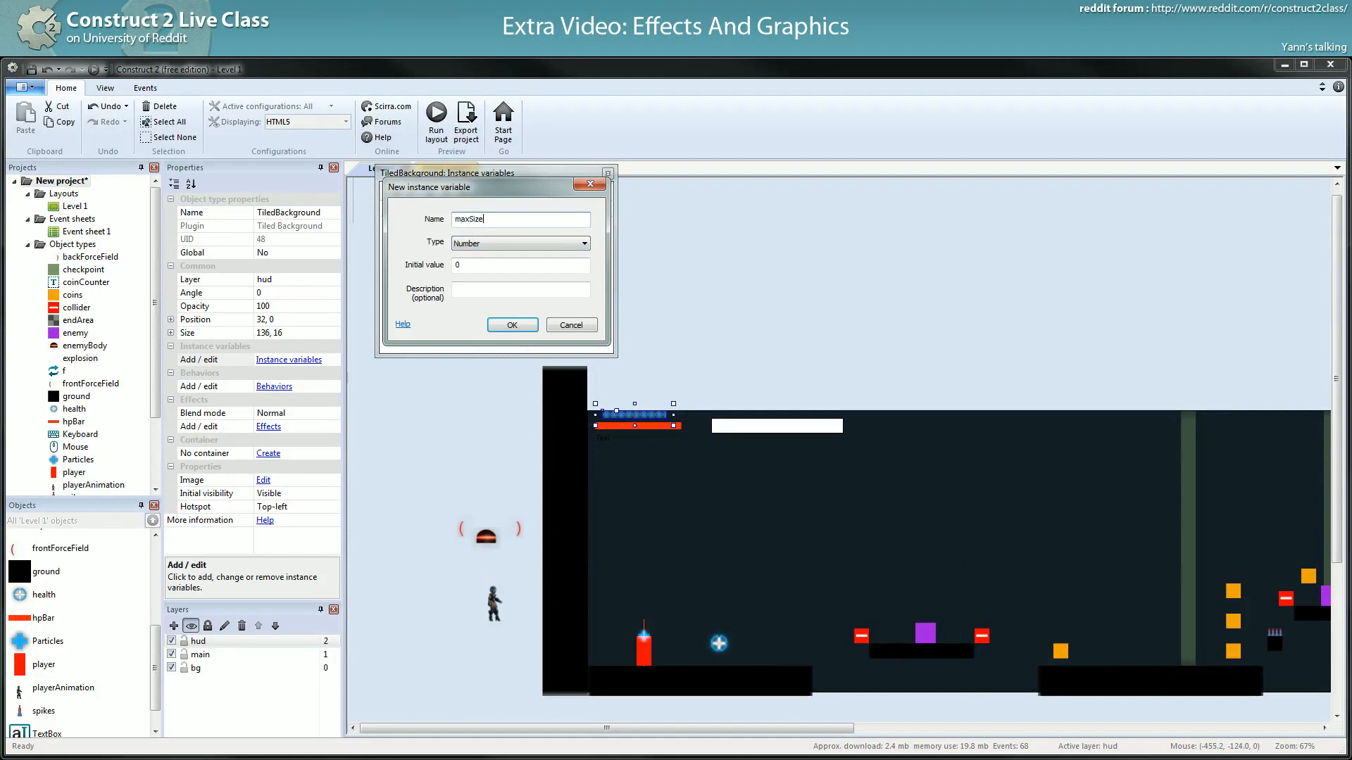
click(513, 324)
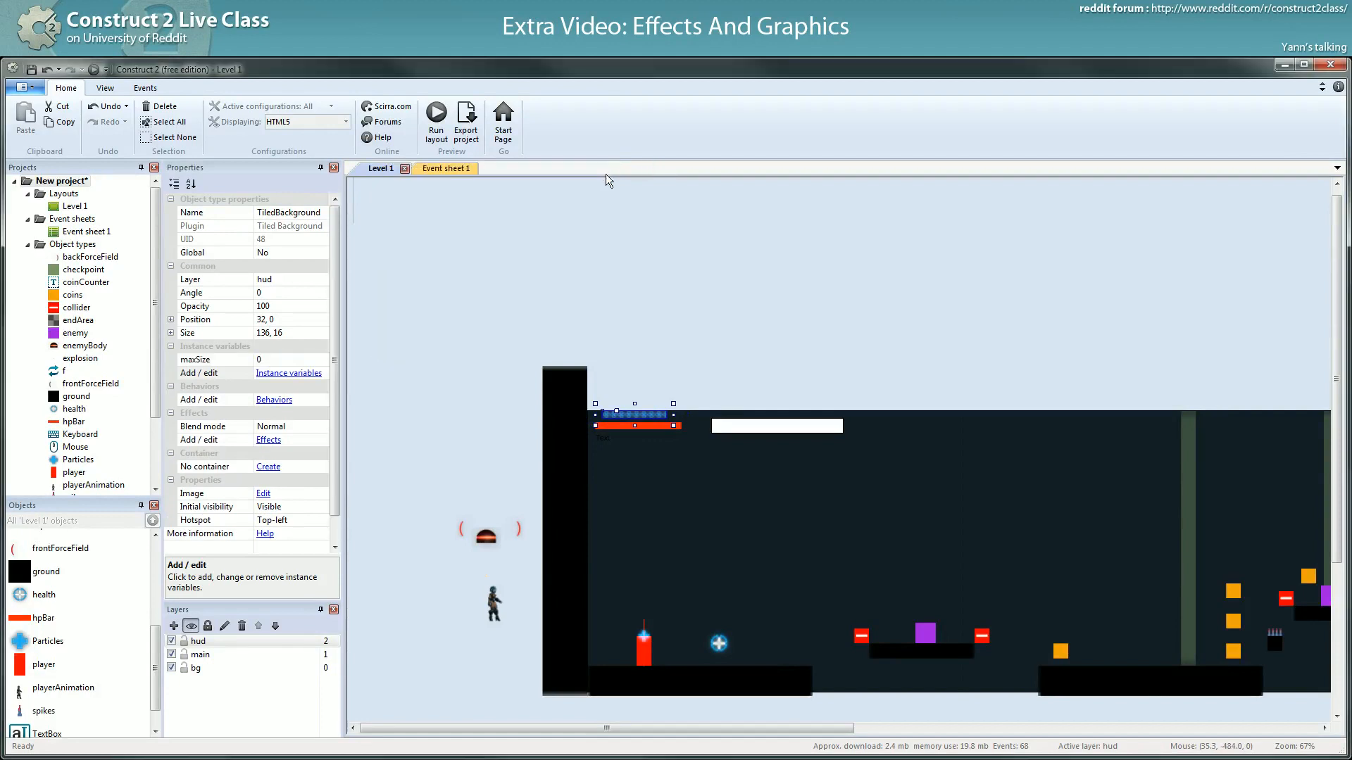
click(443, 169)
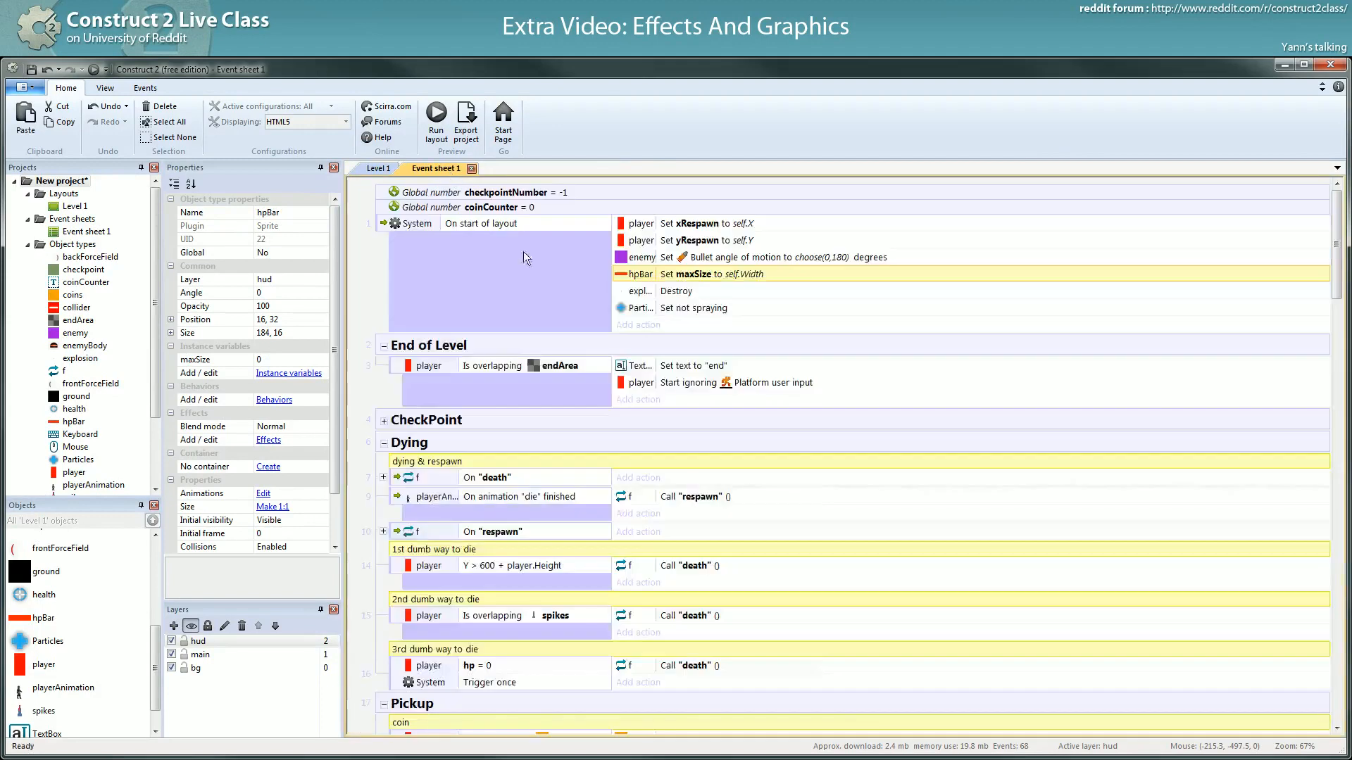
click(104, 87)
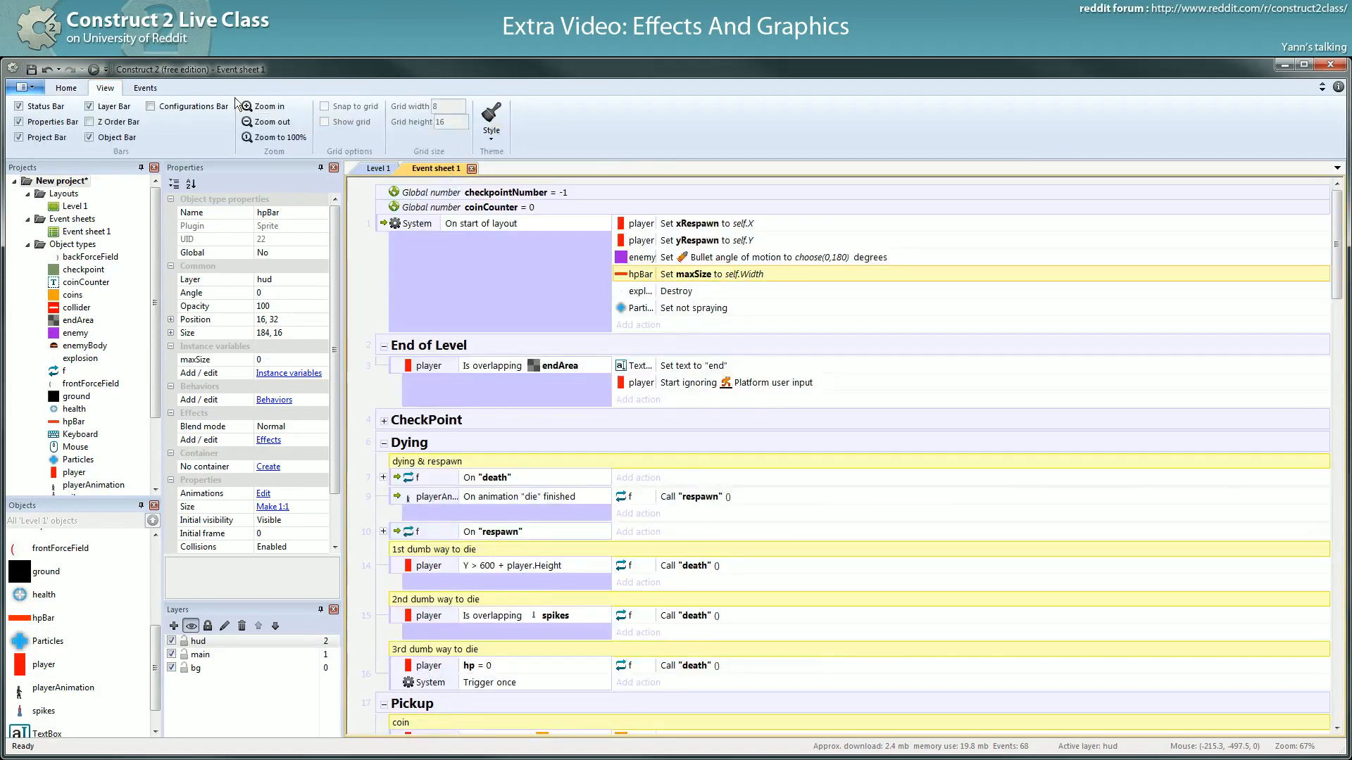
click(145, 87)
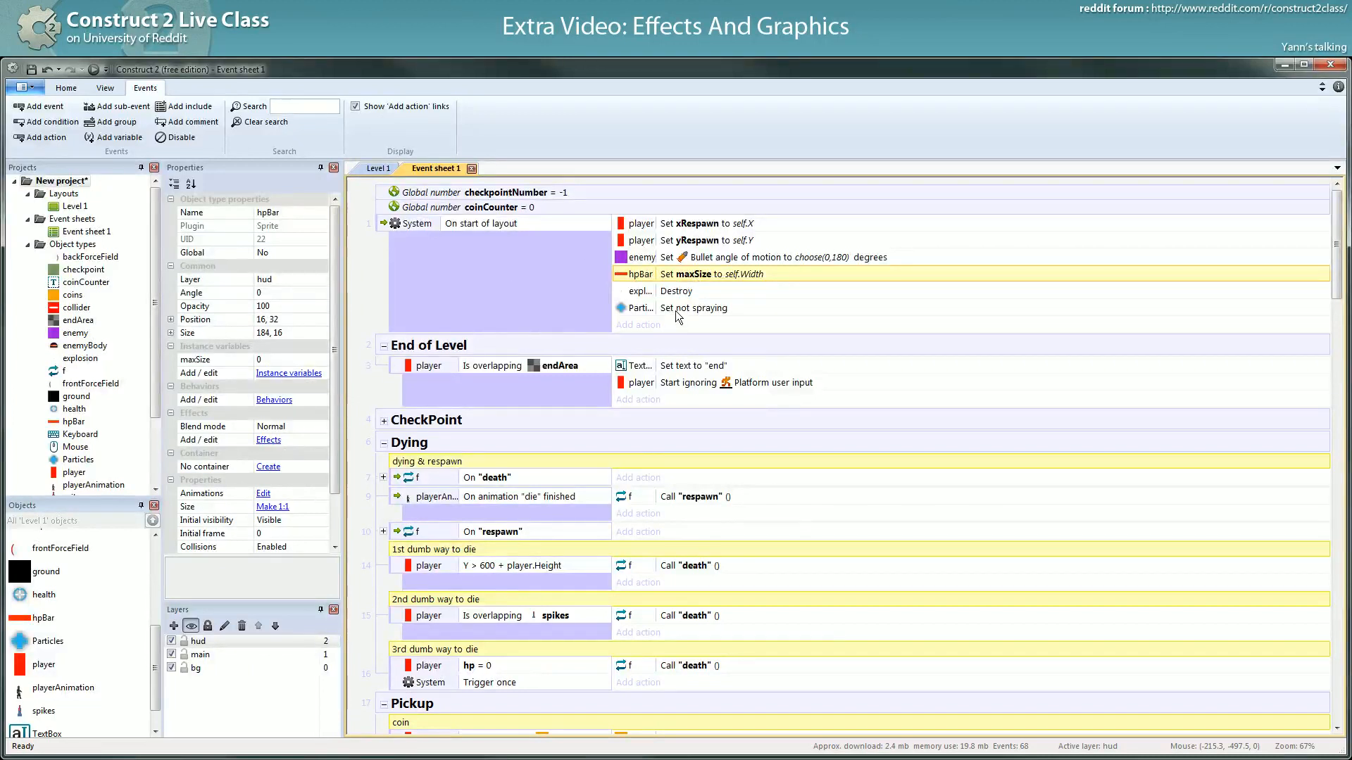
text(h)
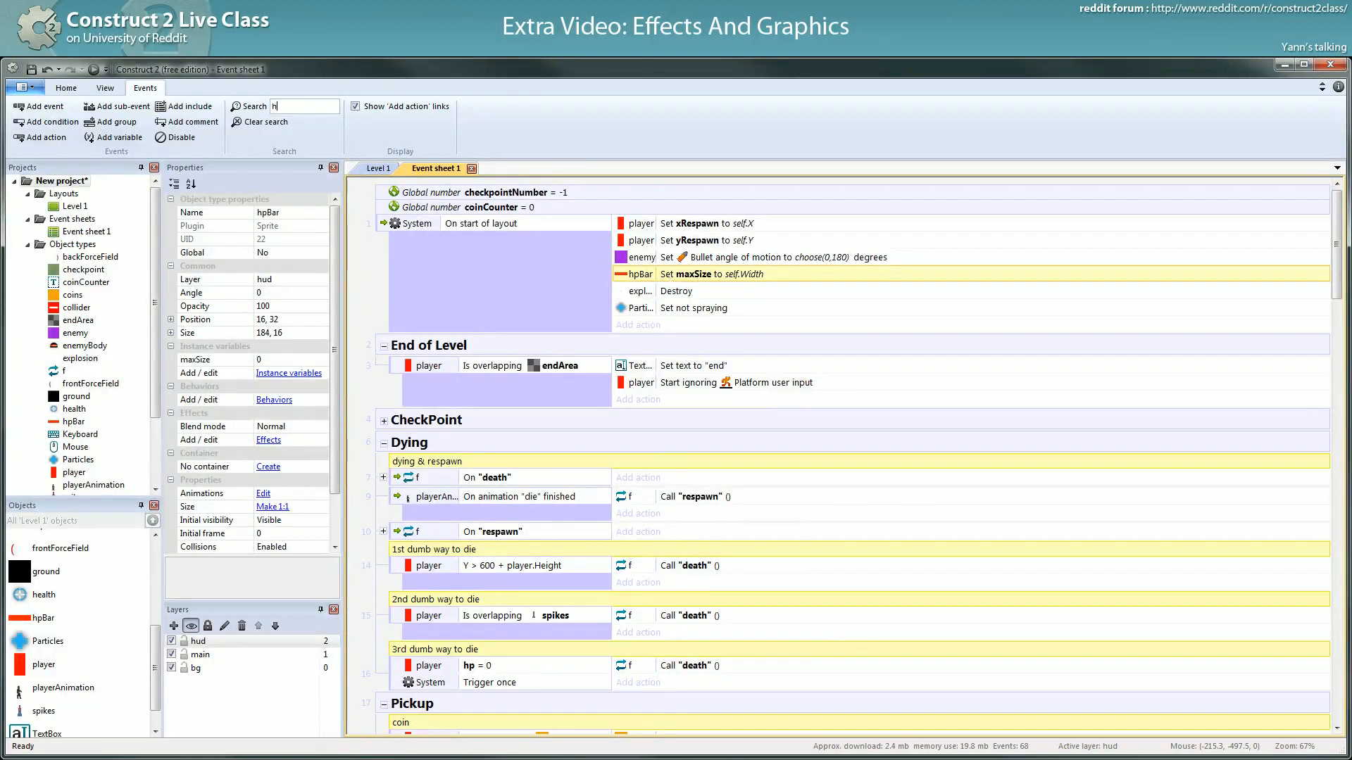
text(hpBar)
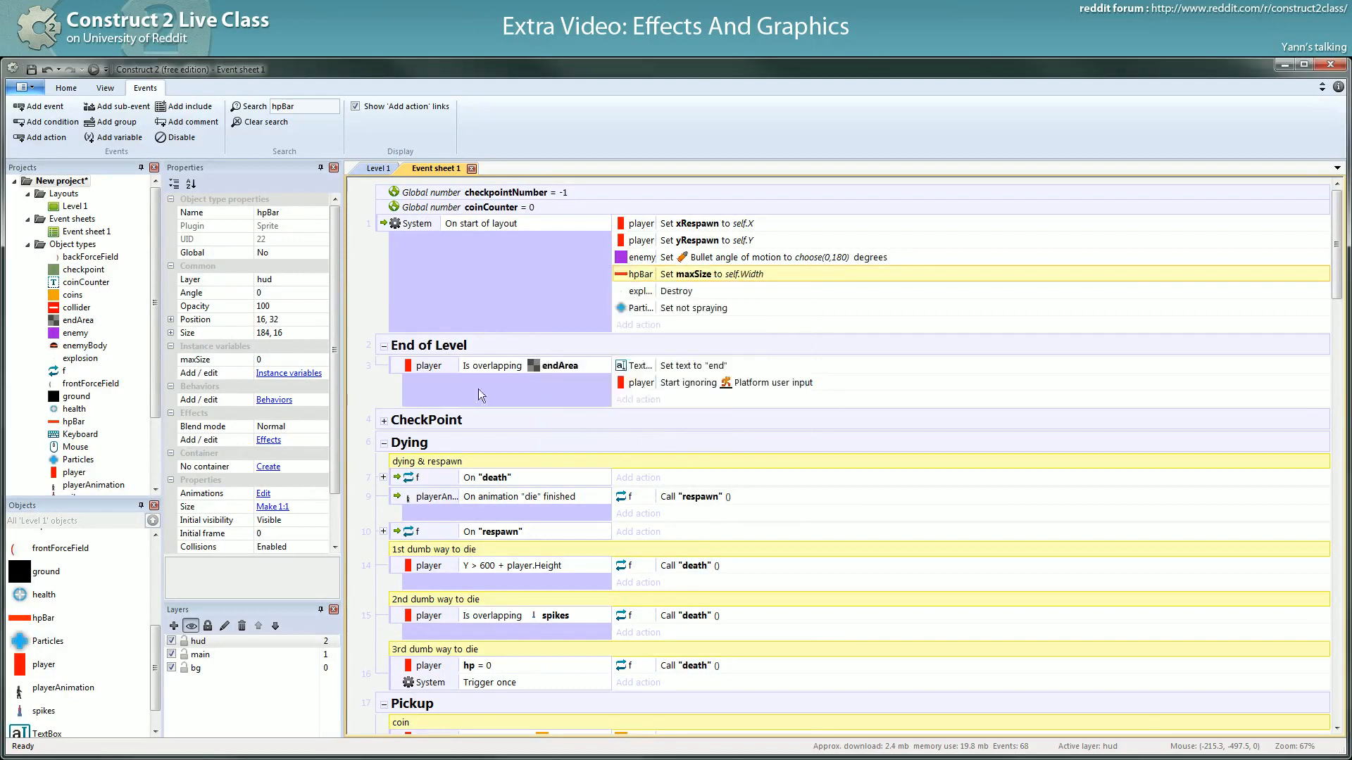
click(251, 105)
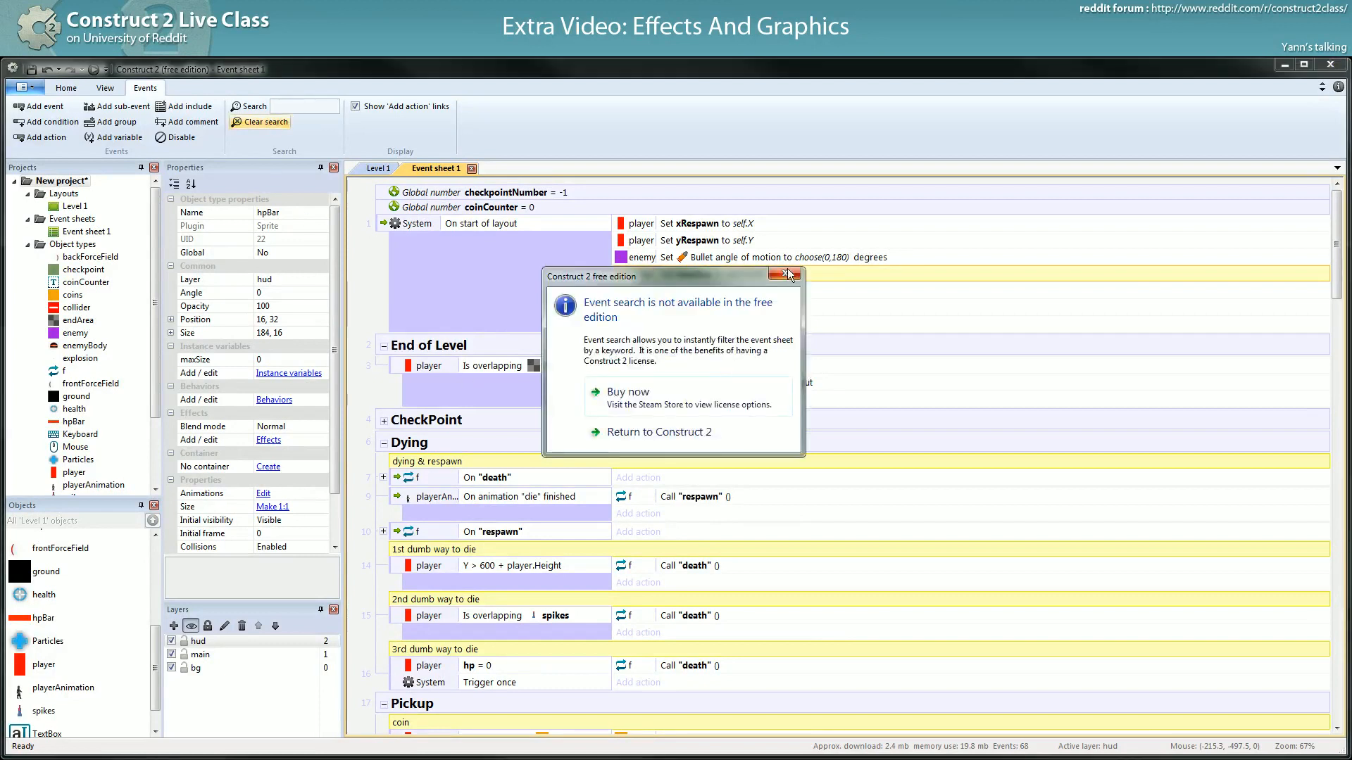
click(786, 274)
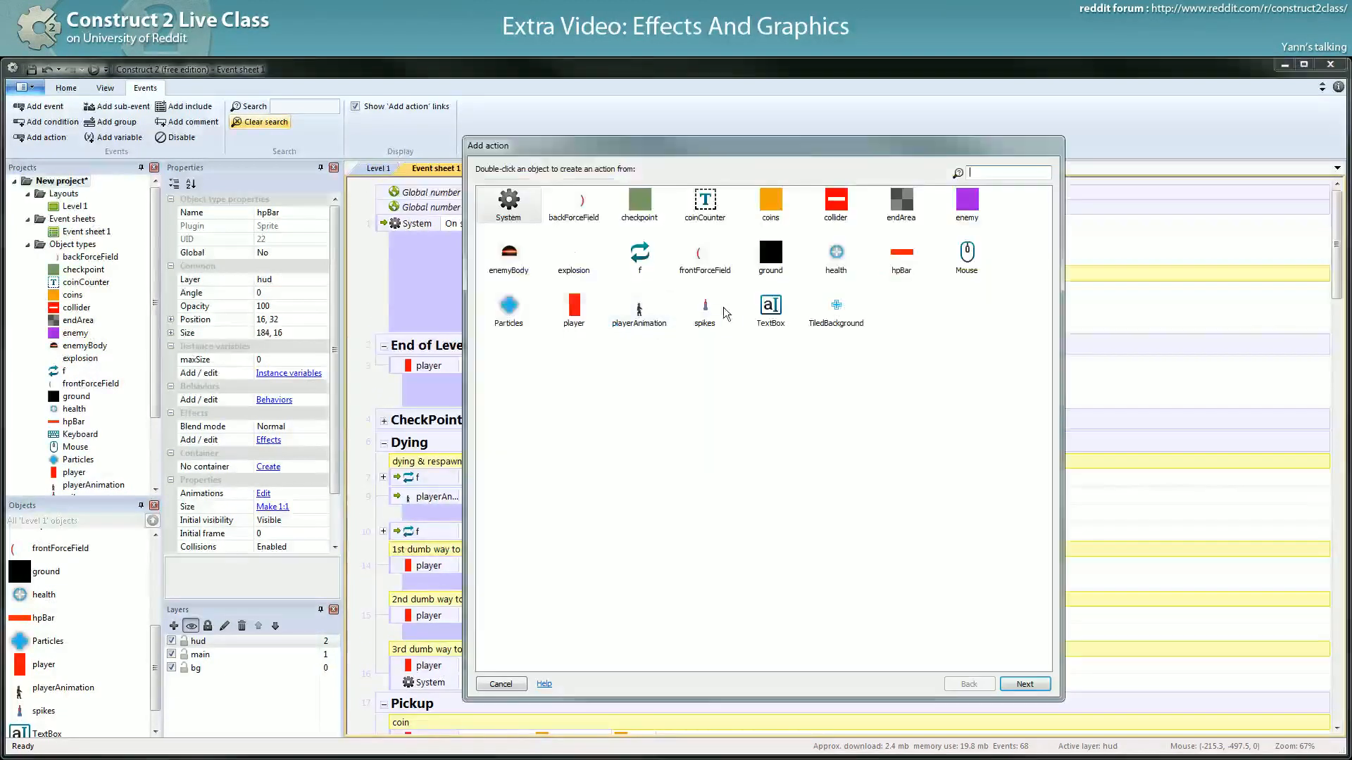
mouse_move(647, 574)
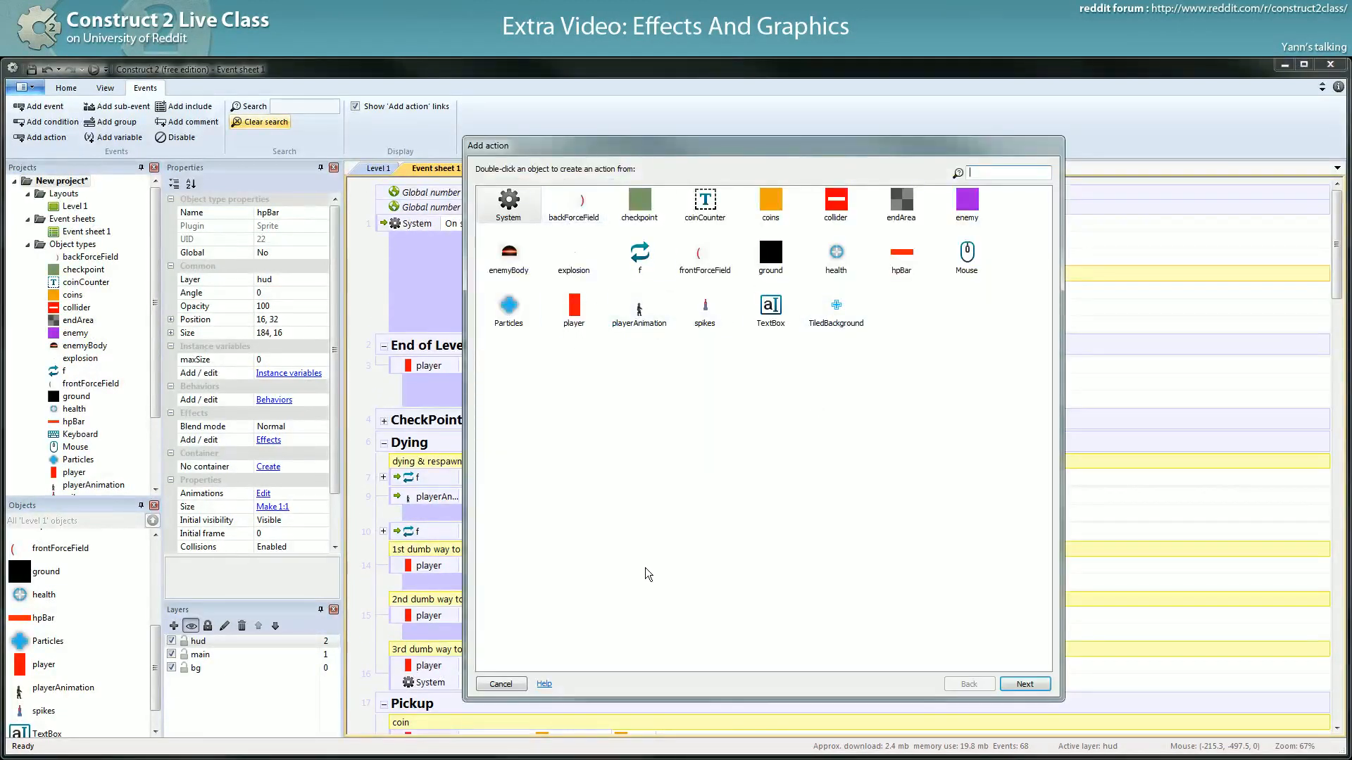
click(500, 685)
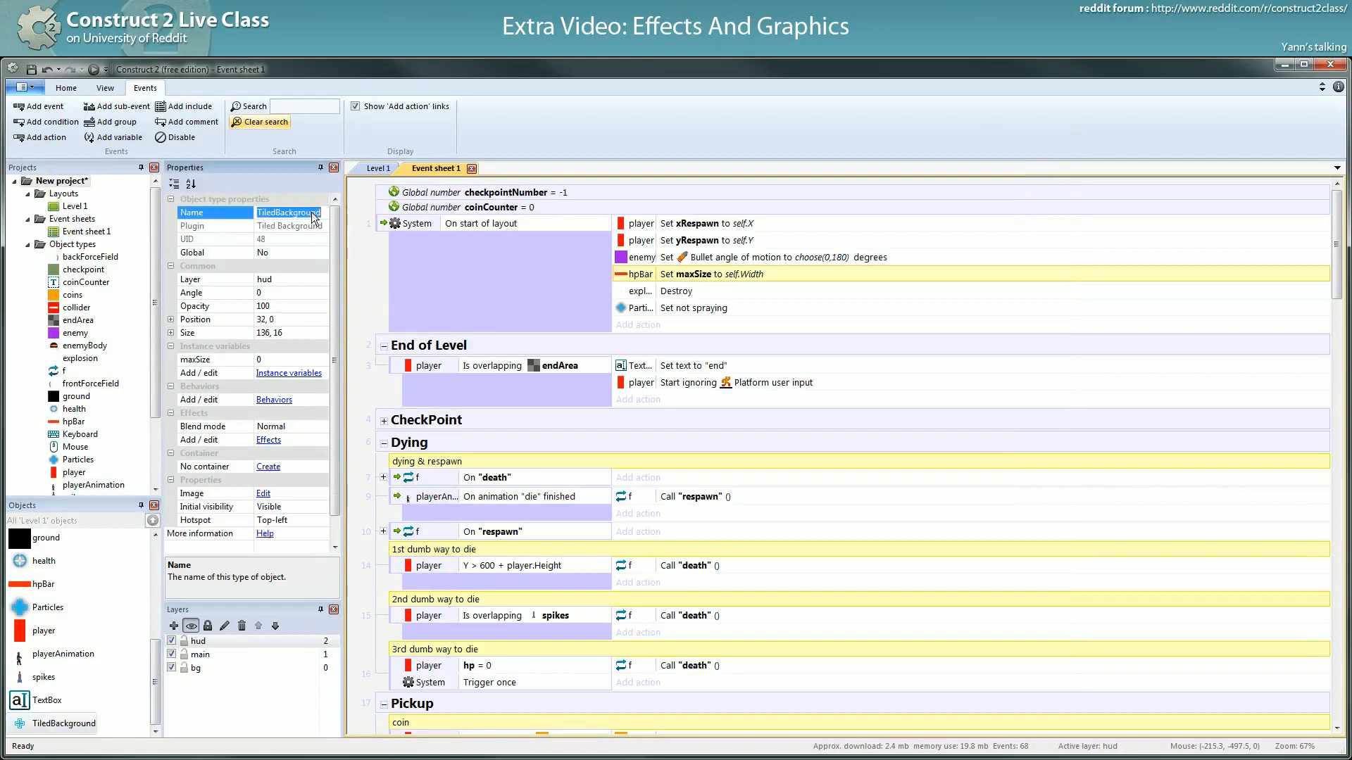
- Rename the bar hpBar2 and set its start-of-layout action to maxSize = self.Width
text(hpBar2)
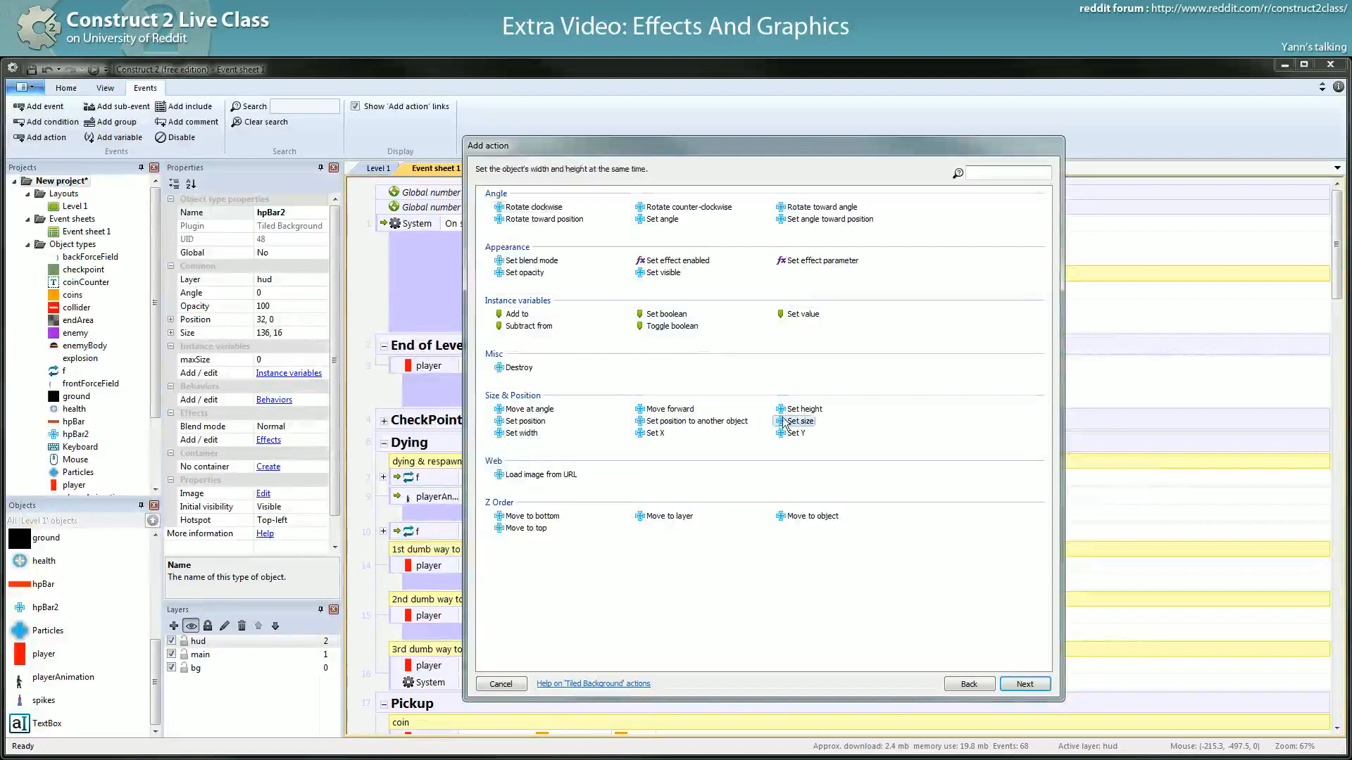
click(800, 421)
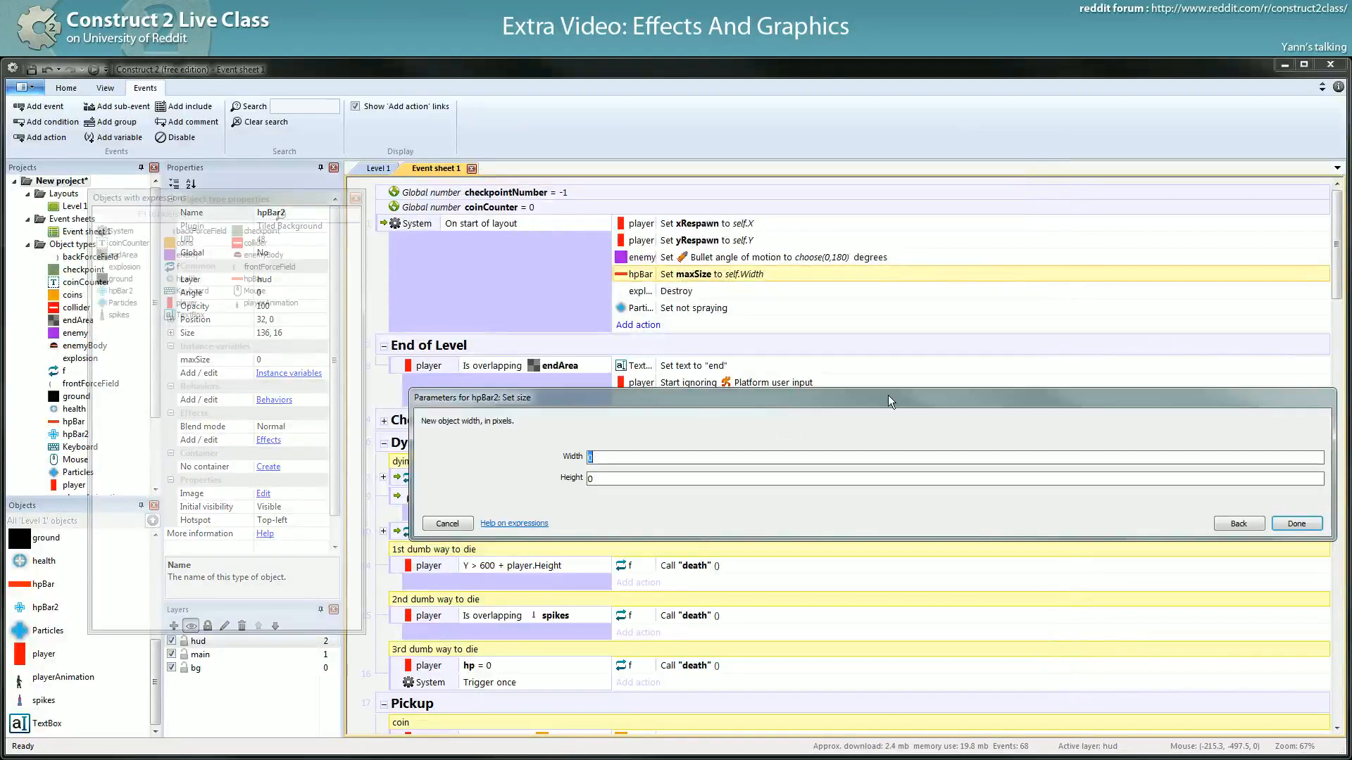
mouse_move(1097, 456)
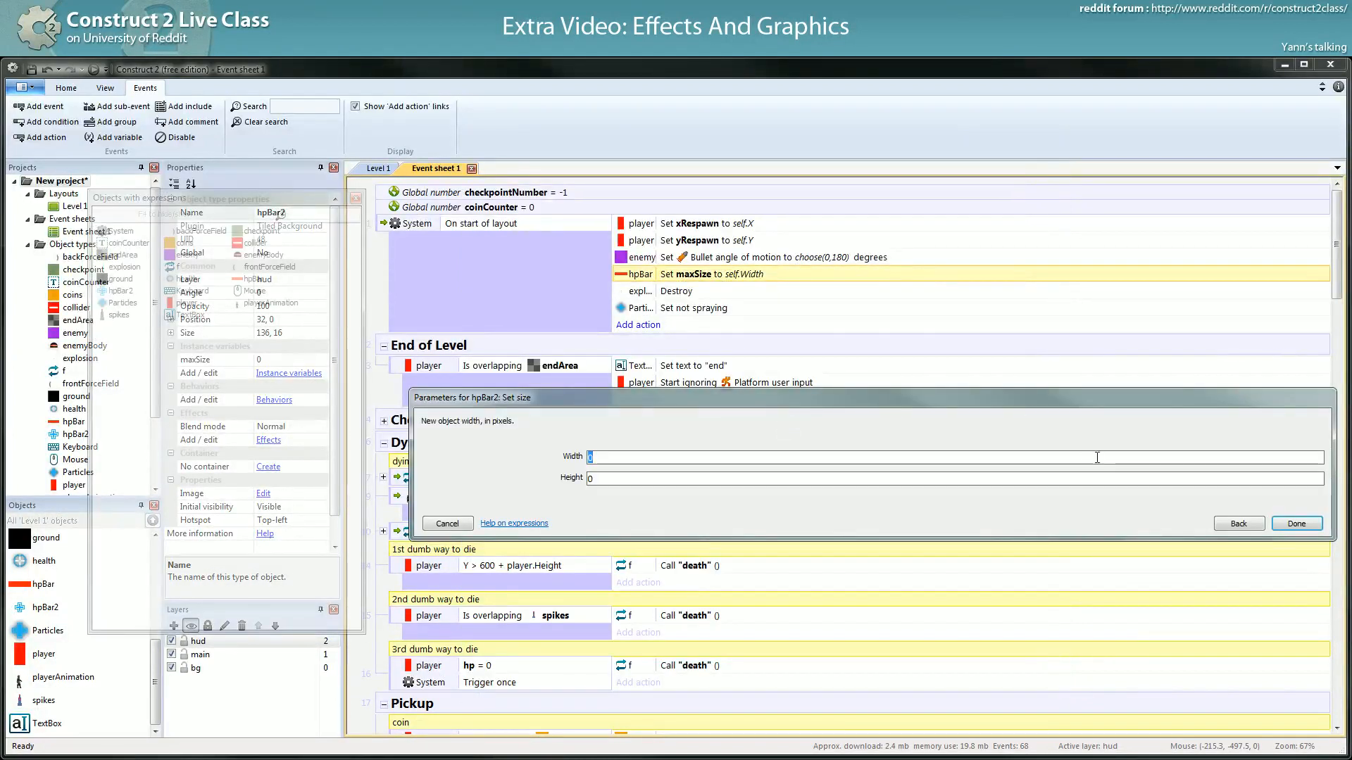
click(1239, 522)
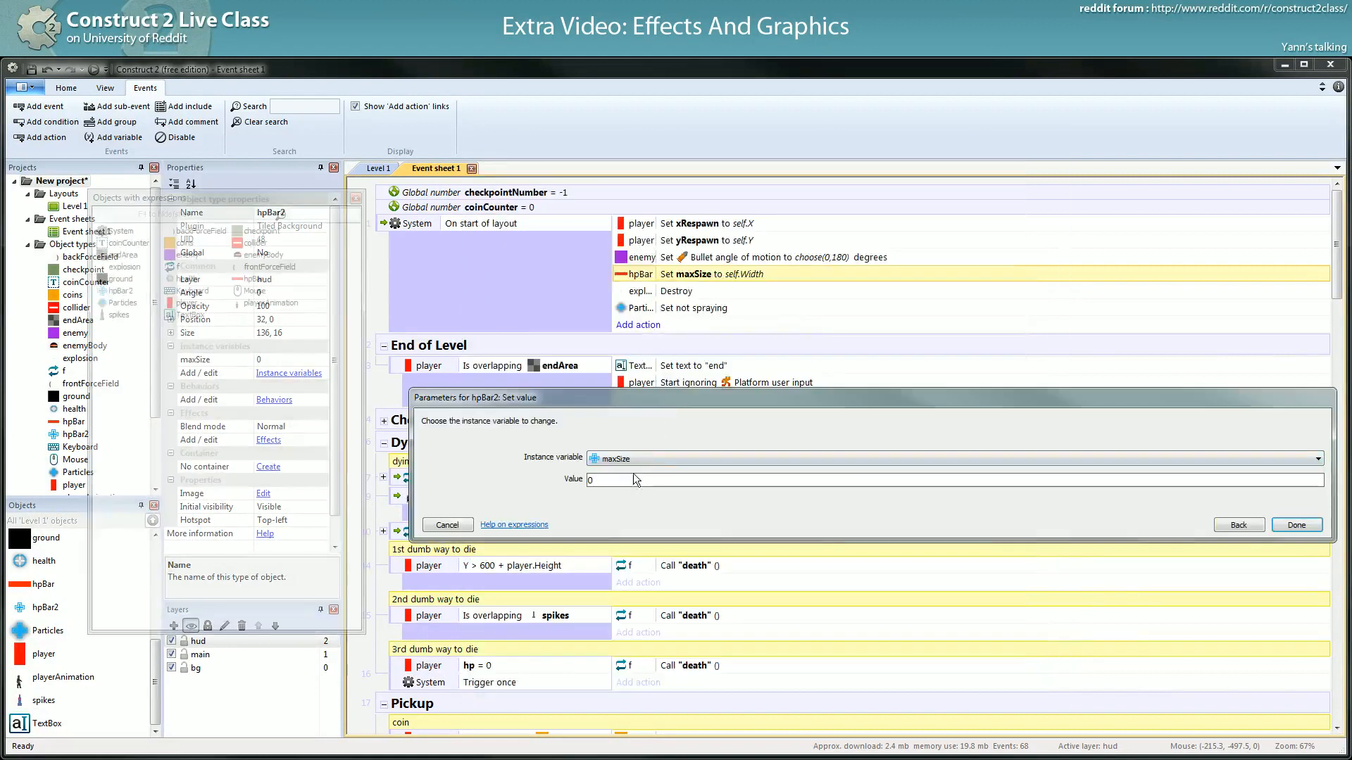
text(self.w)
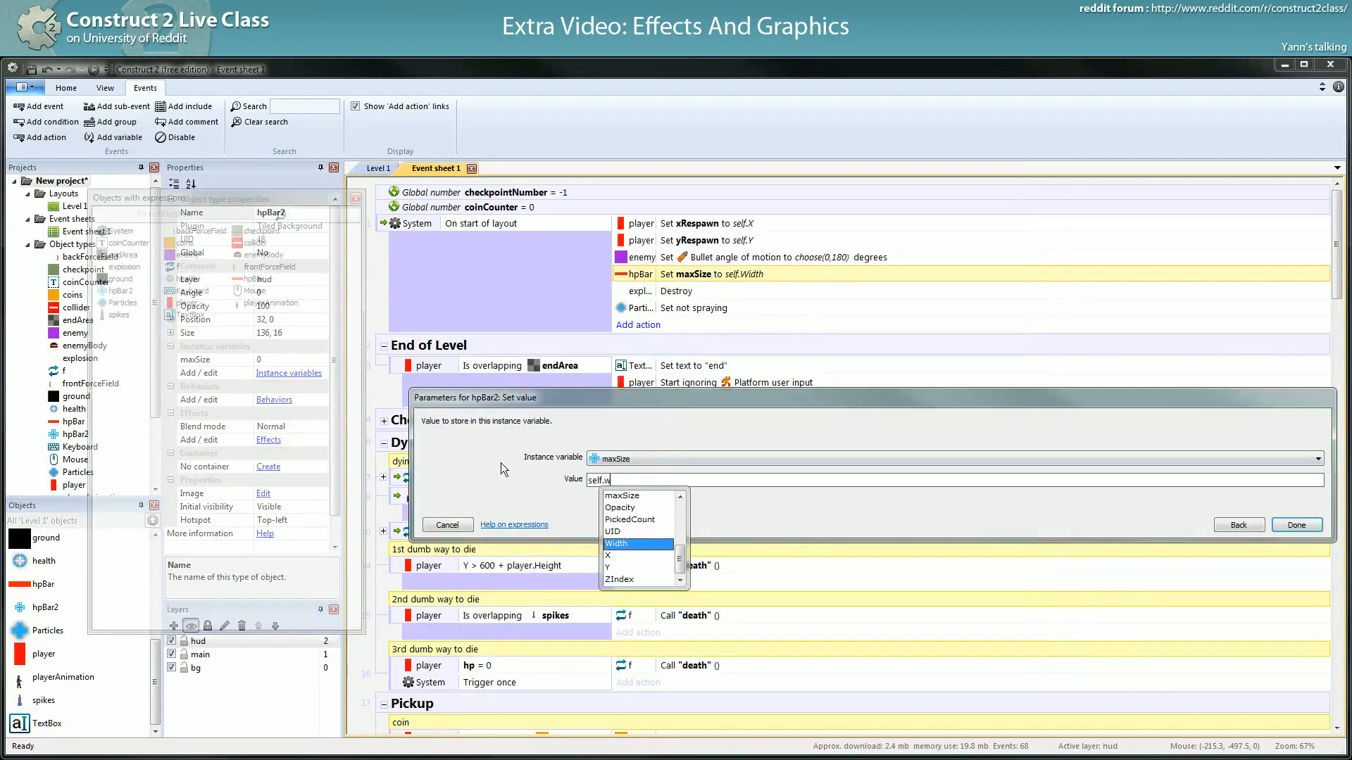
click(1299, 524)
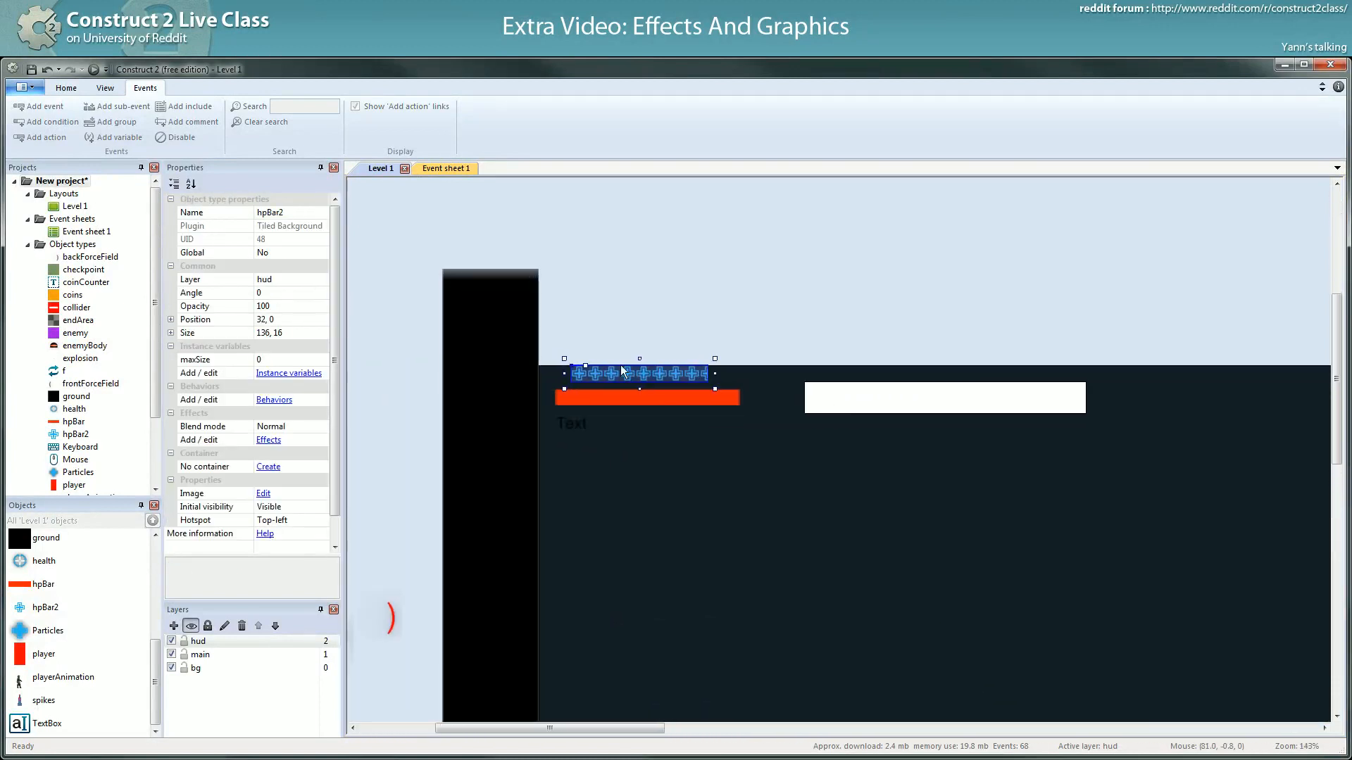
- Shrink hpBar2 to a single 16×16 tile and return to the event sheet
drag(638, 371, 623, 371)
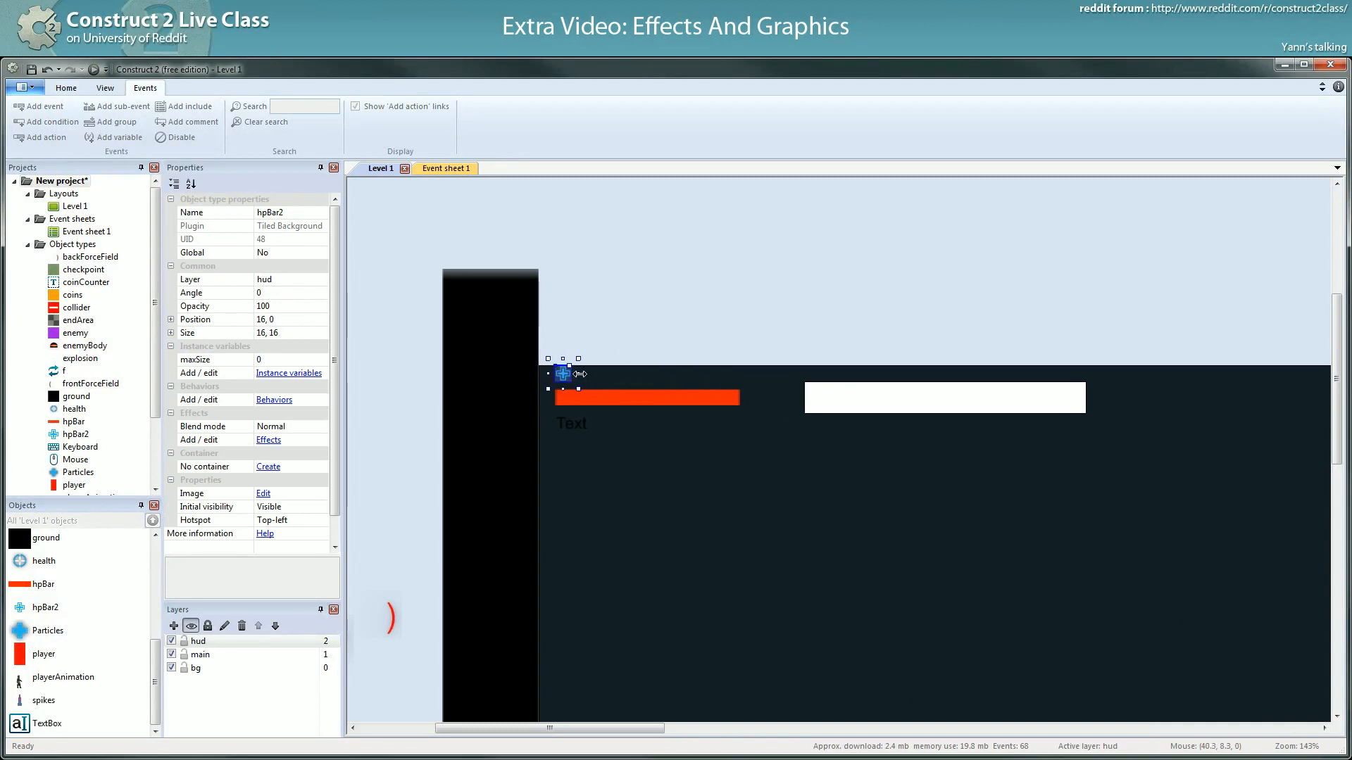
click(445, 169)
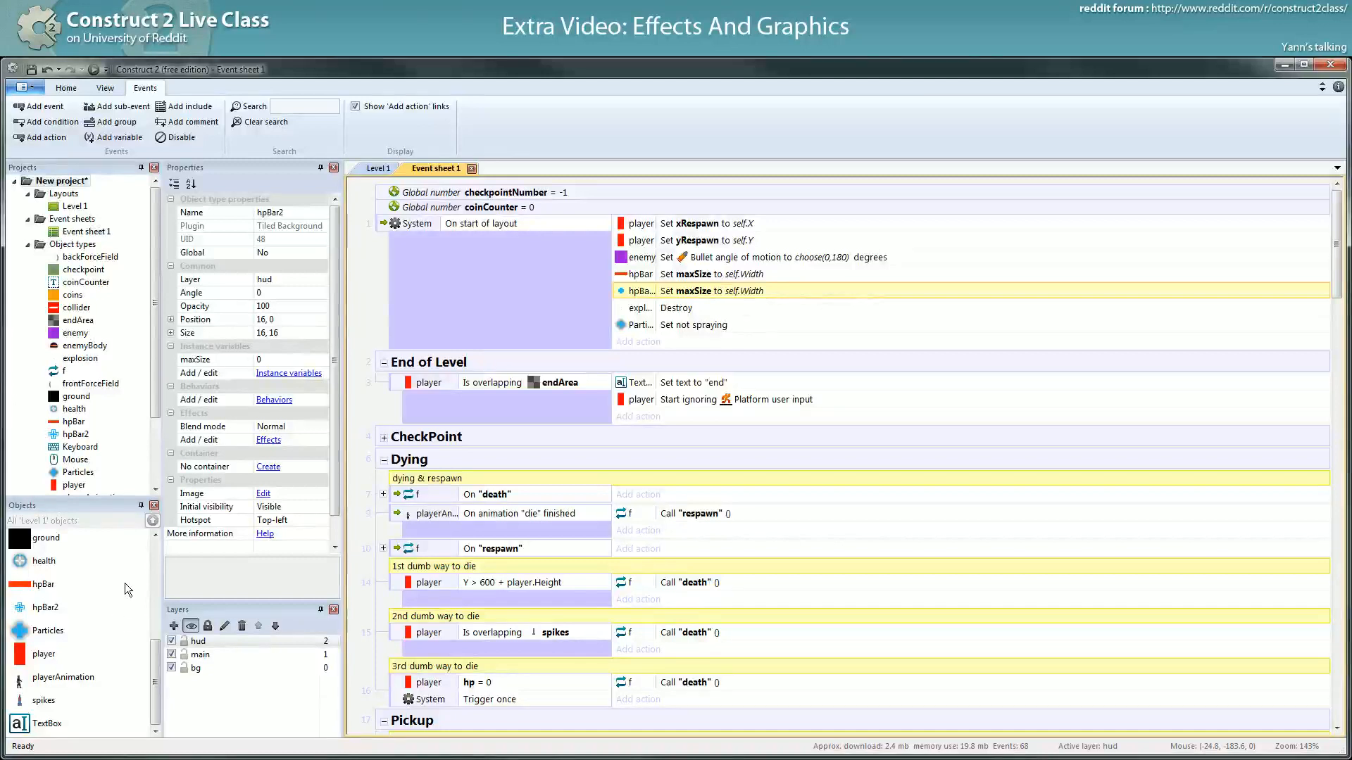
mouse_move(55, 608)
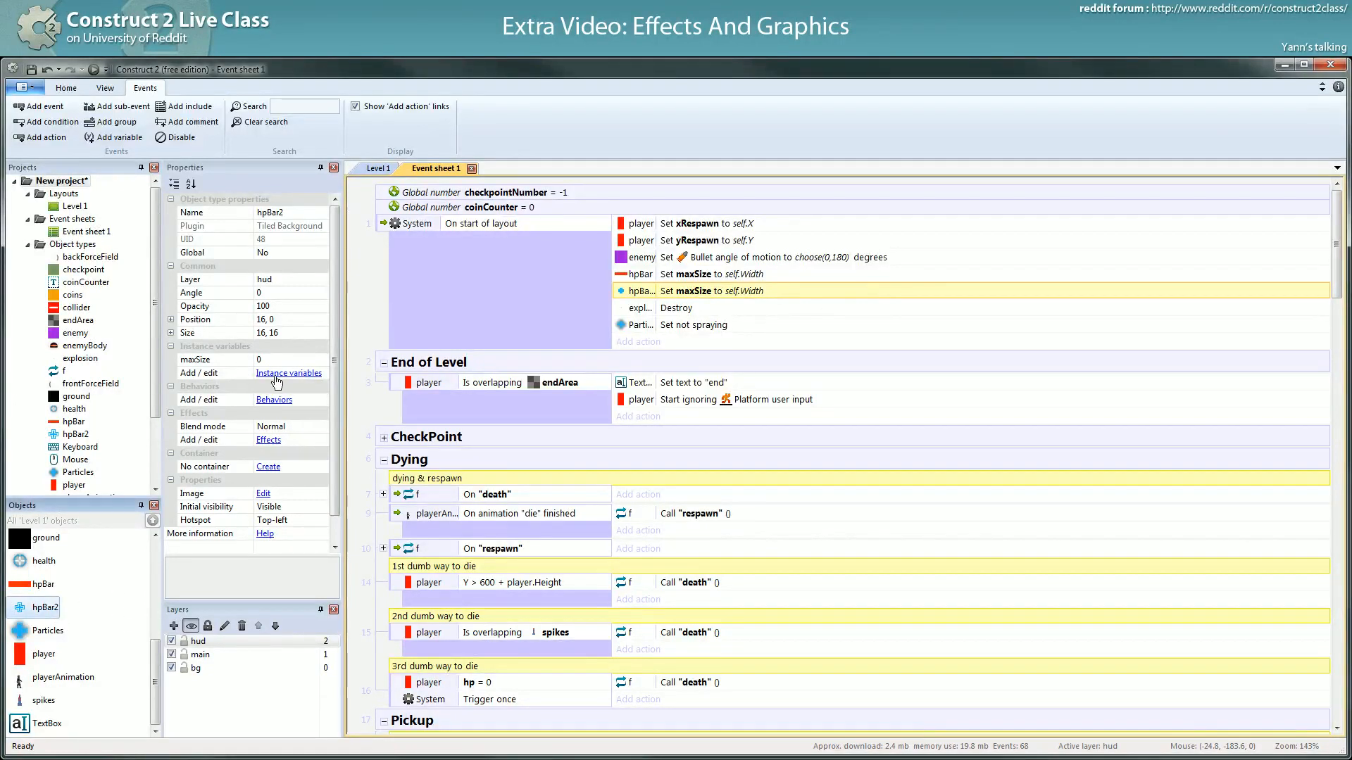
- Replace hpBar2's maxSize variable with a number named unitWidth and start a new hpBar2 action at layout start
click(289, 372)
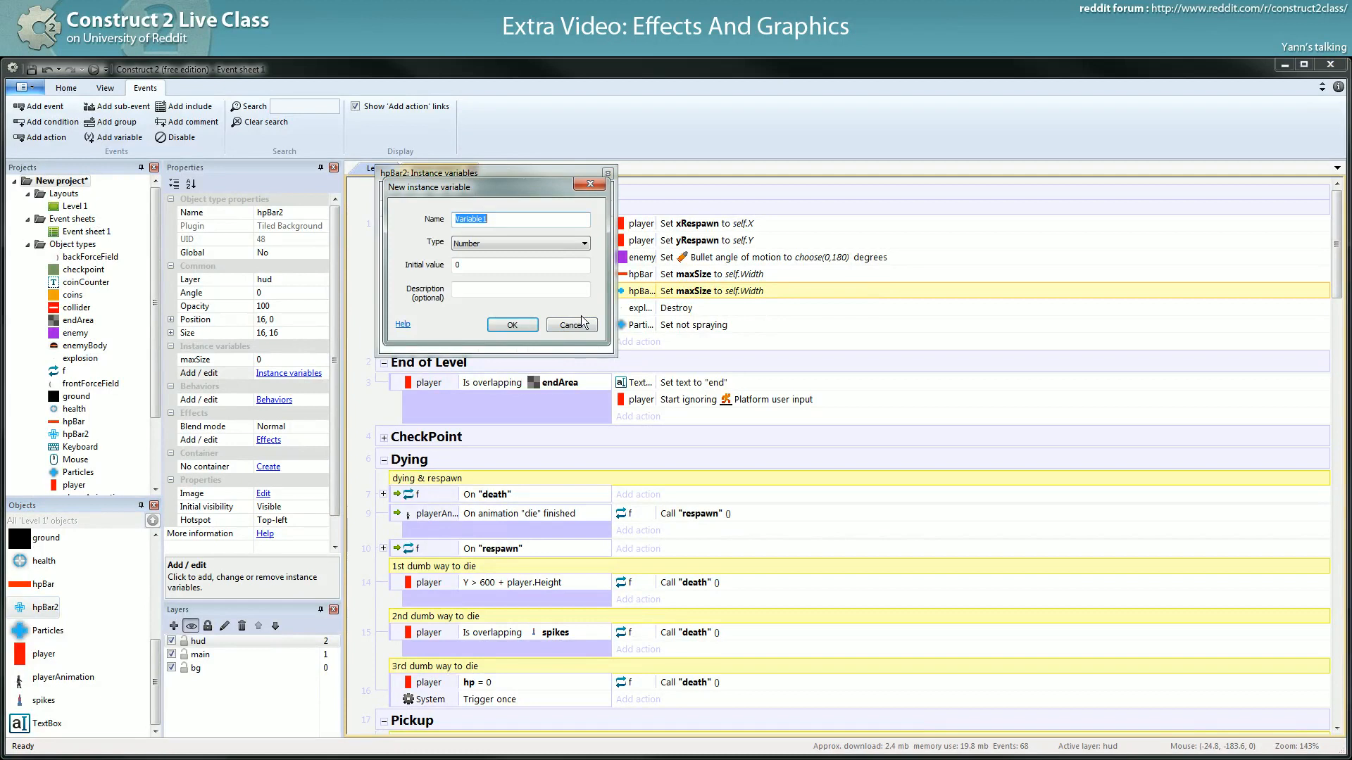
text(unitW)
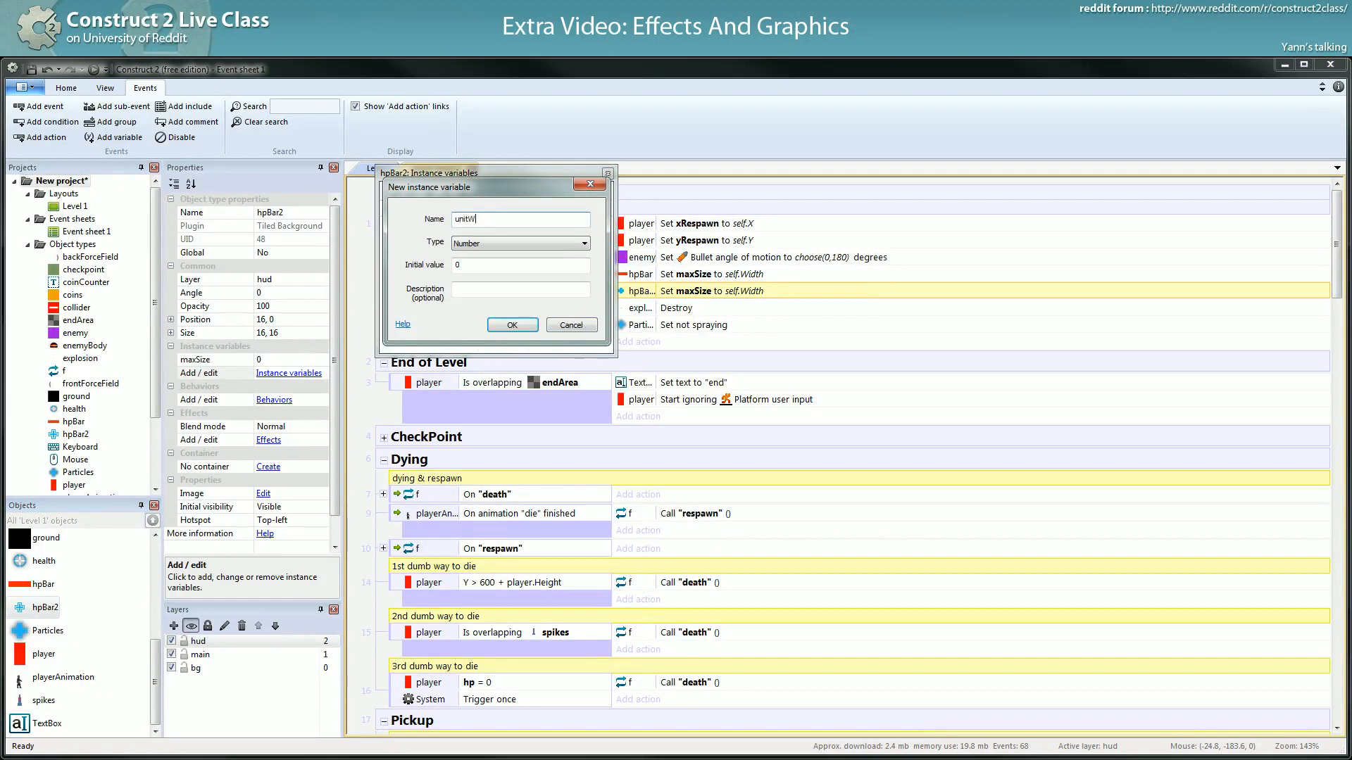
click(513, 324)
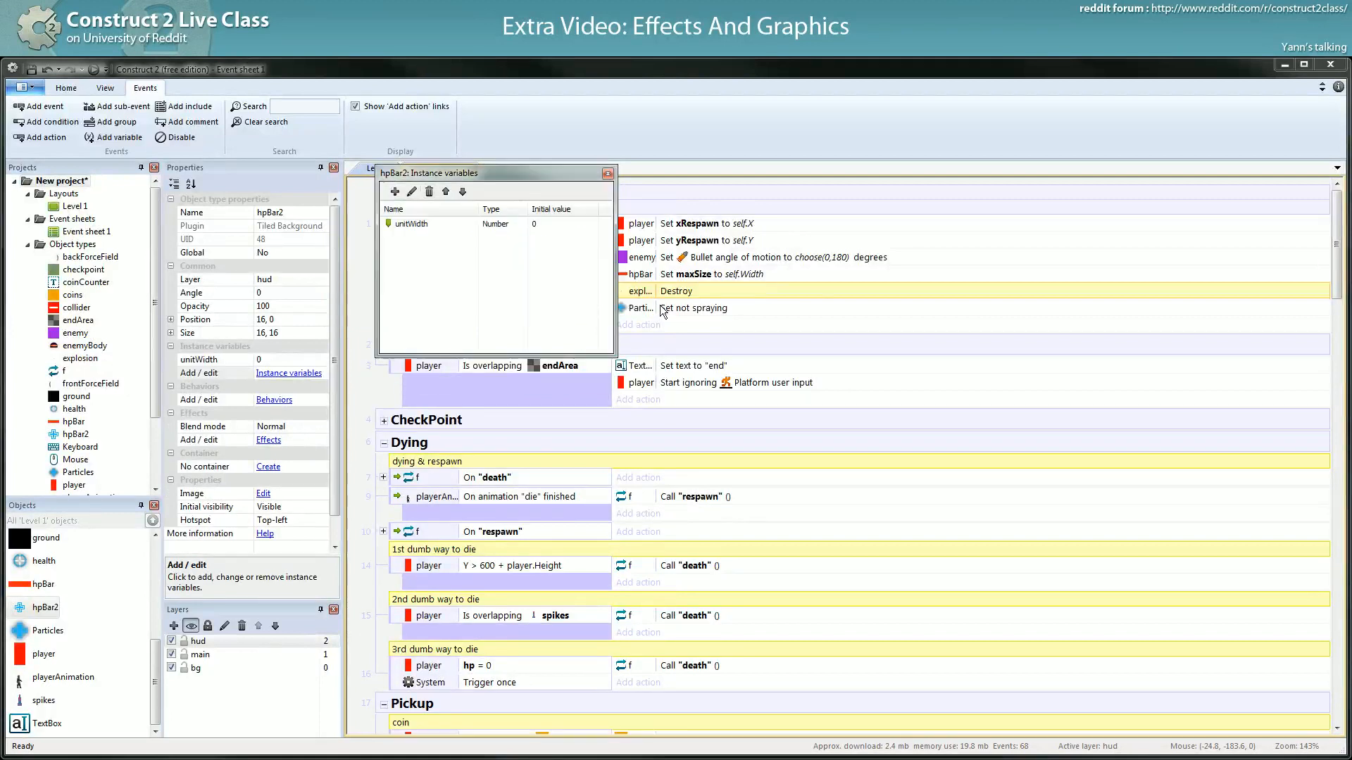
click(662, 309)
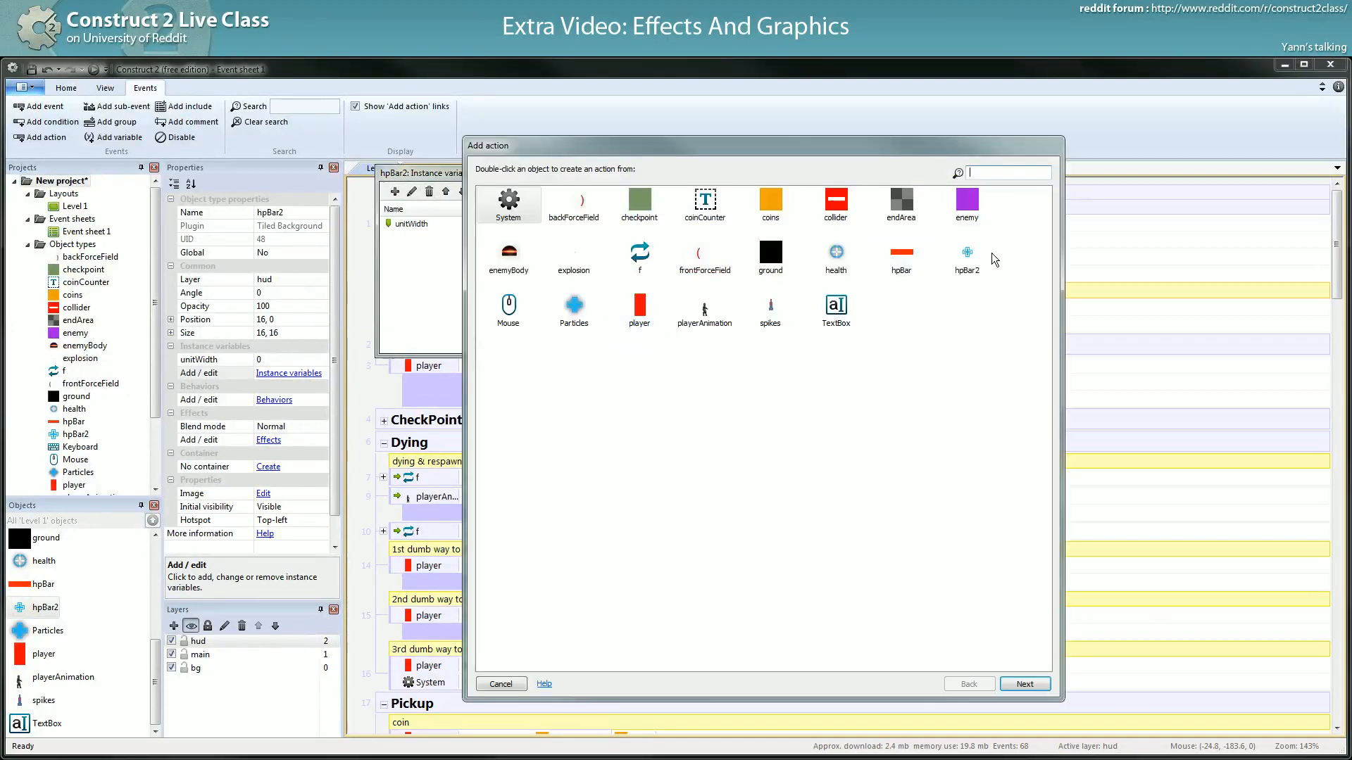
double_click(966, 250)
text(self.)
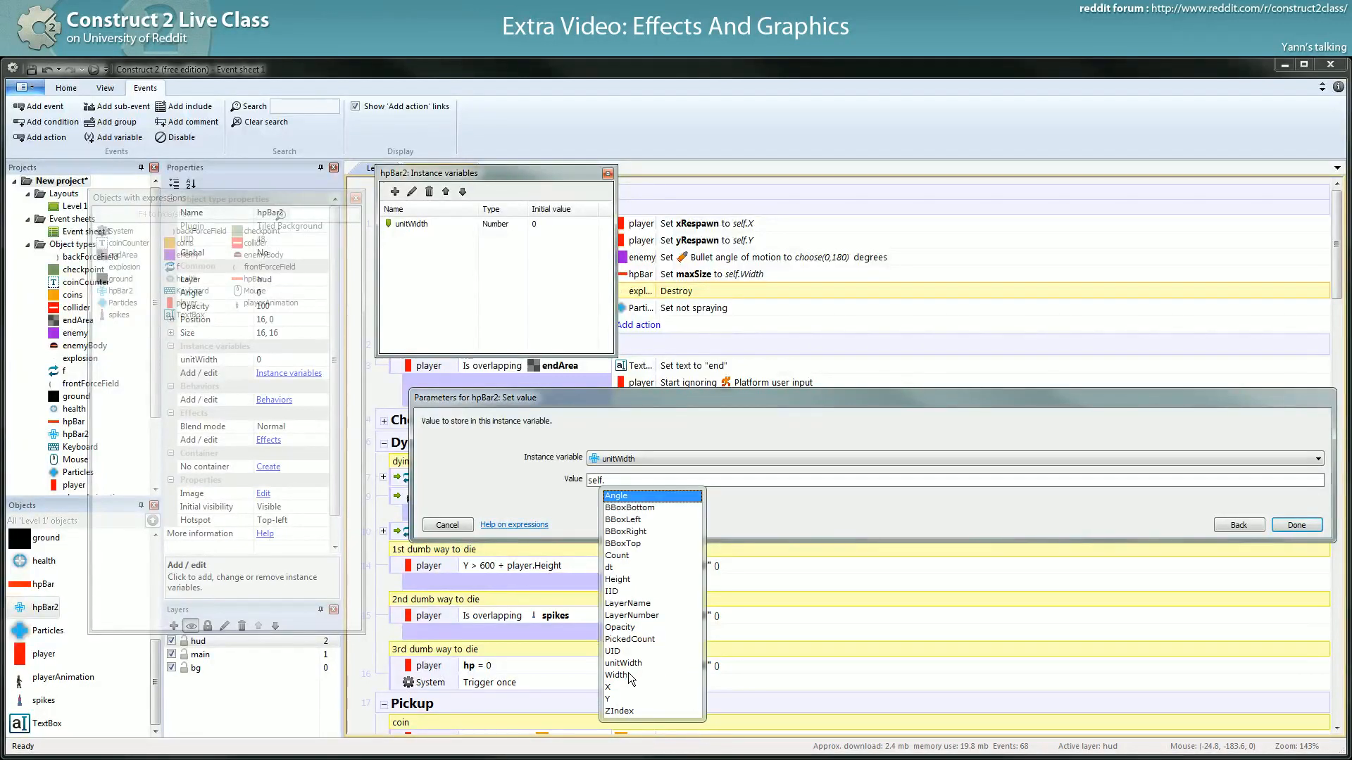
mouse_move(625, 655)
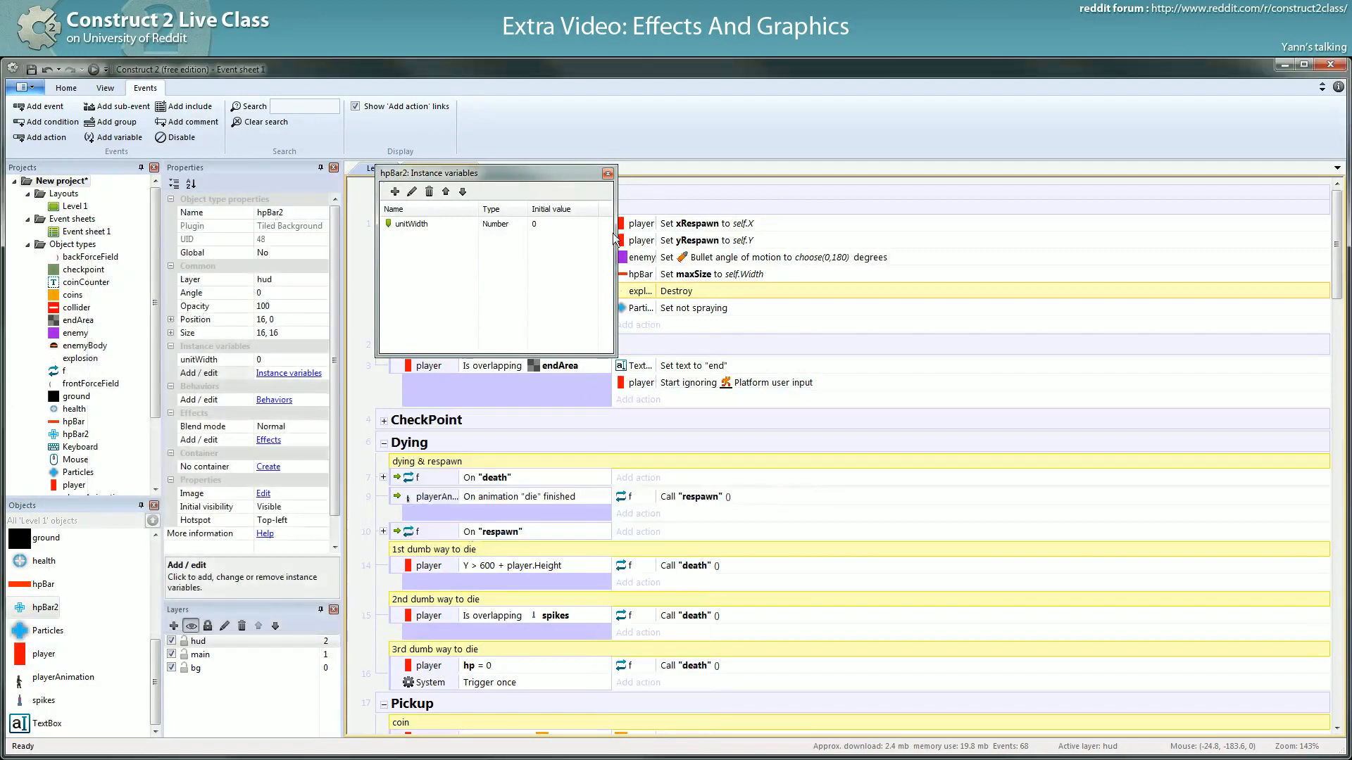
click(608, 173)
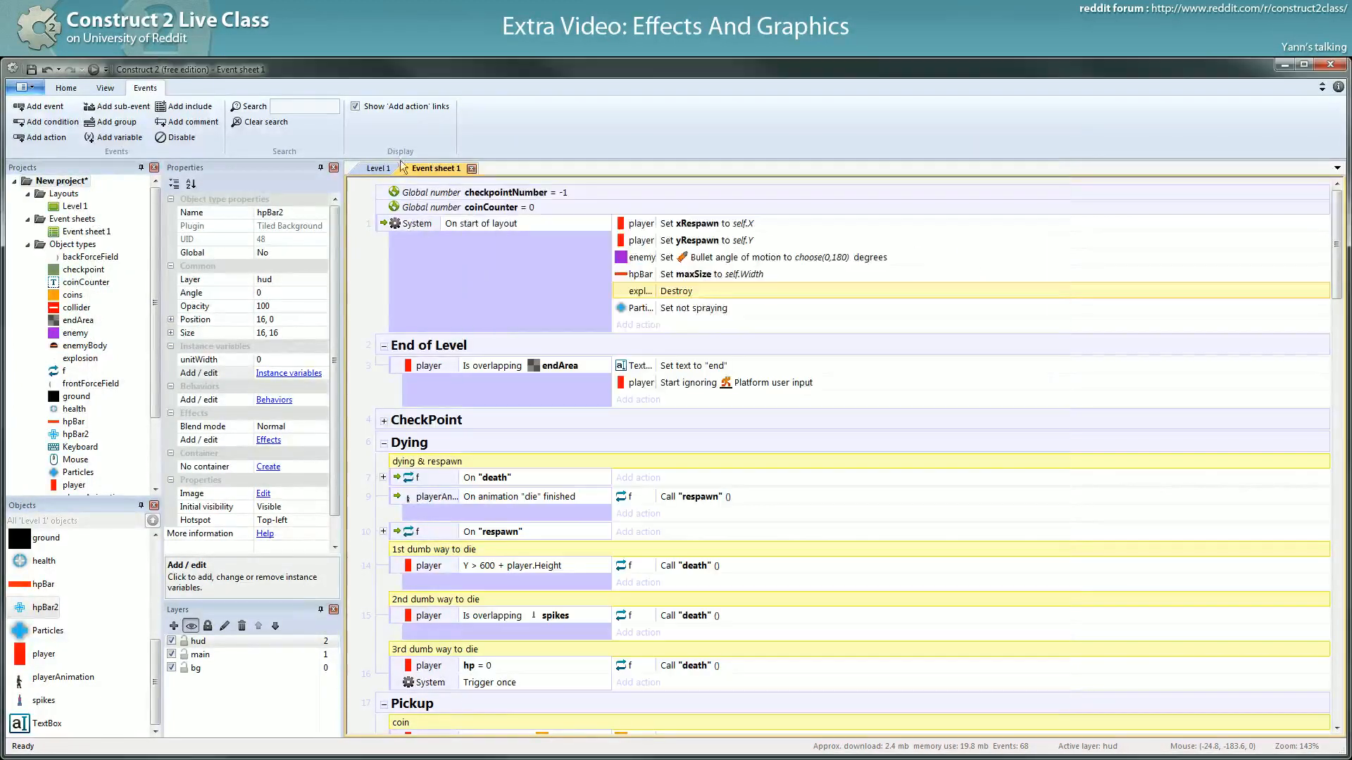
- Widen hpBar2 in the layout, then add a start-of-layout action setting hpBar2's unitWidth to 16
click(377, 167)
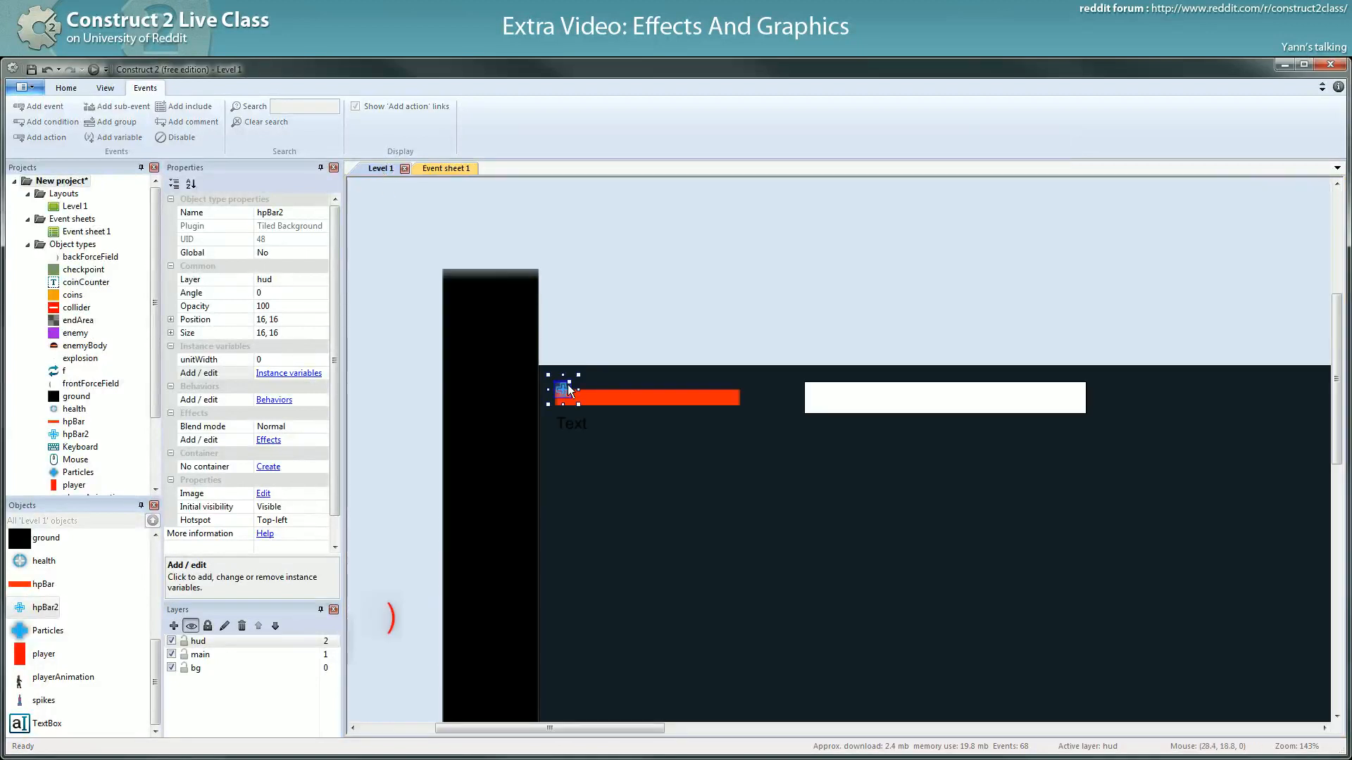
drag(577, 389, 577, 371)
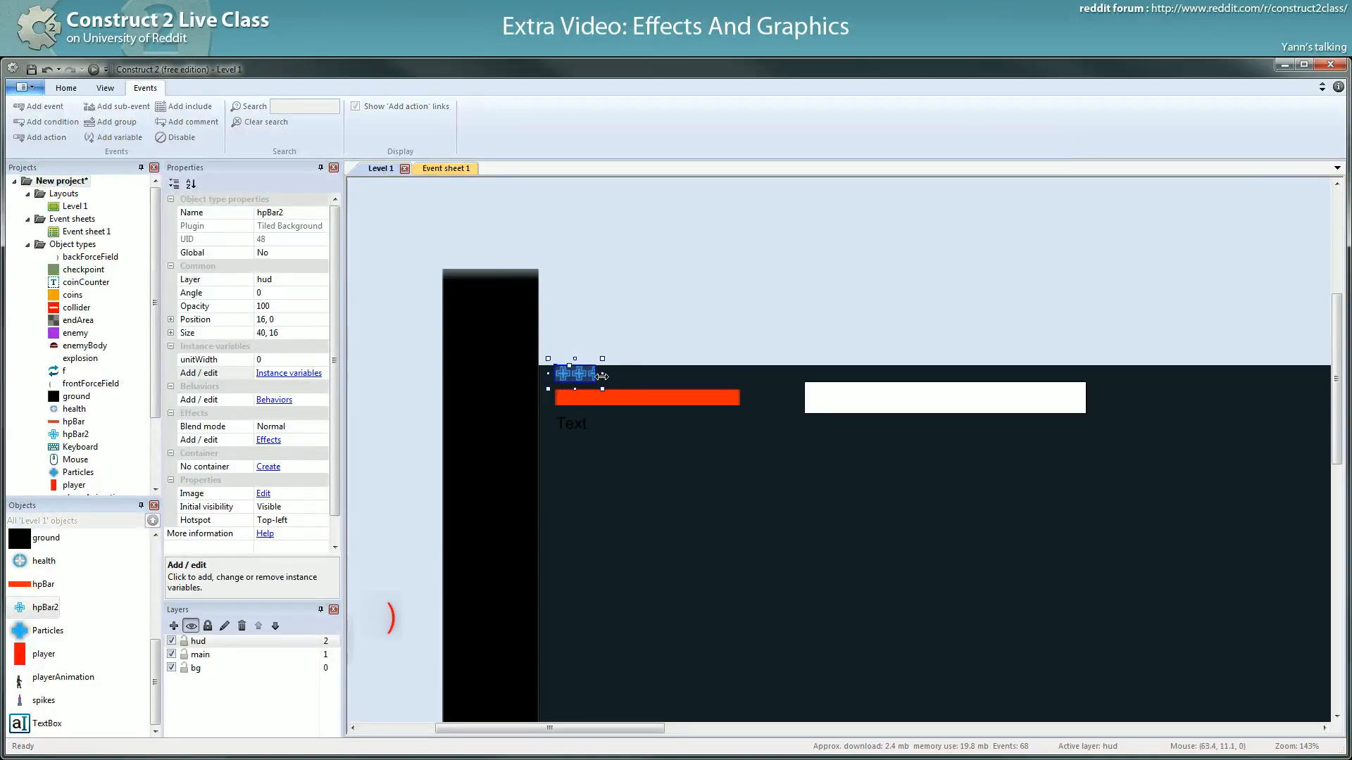
click(445, 169)
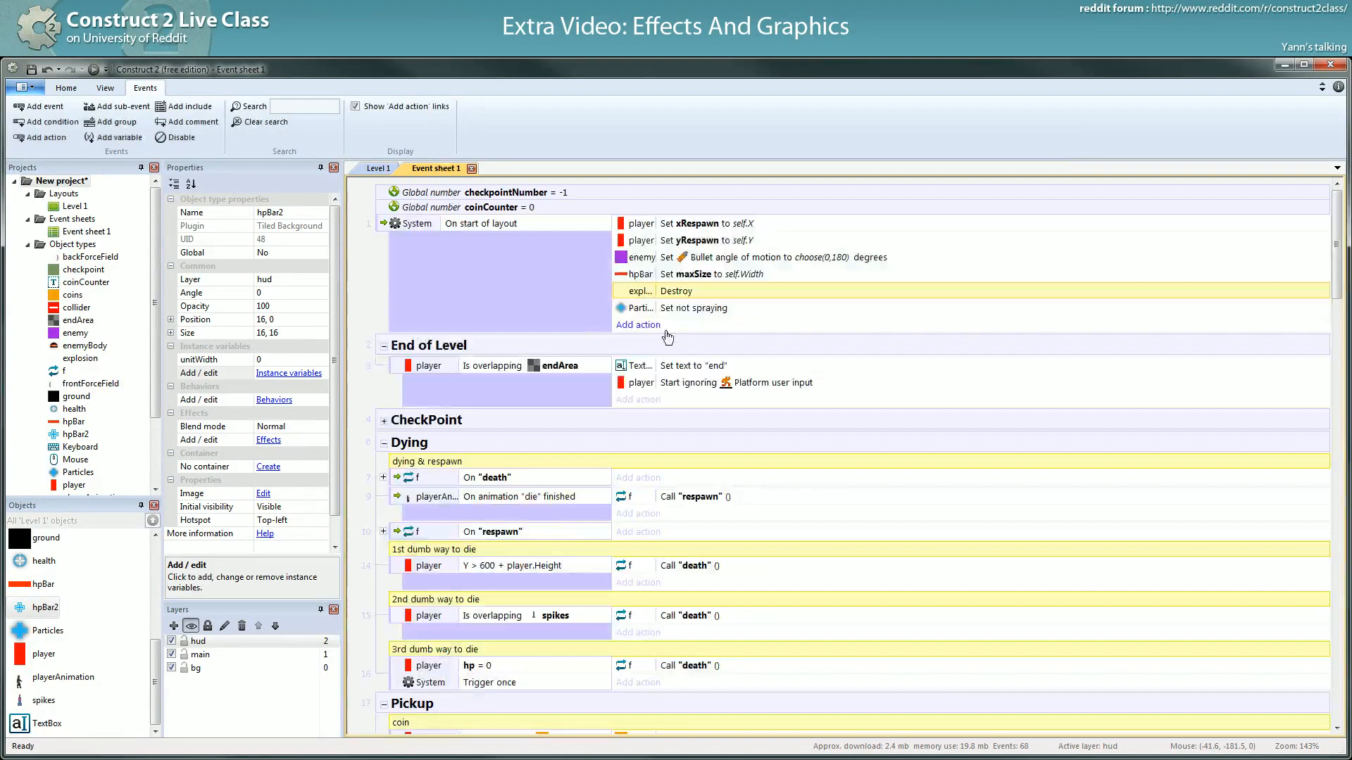
click(638, 324)
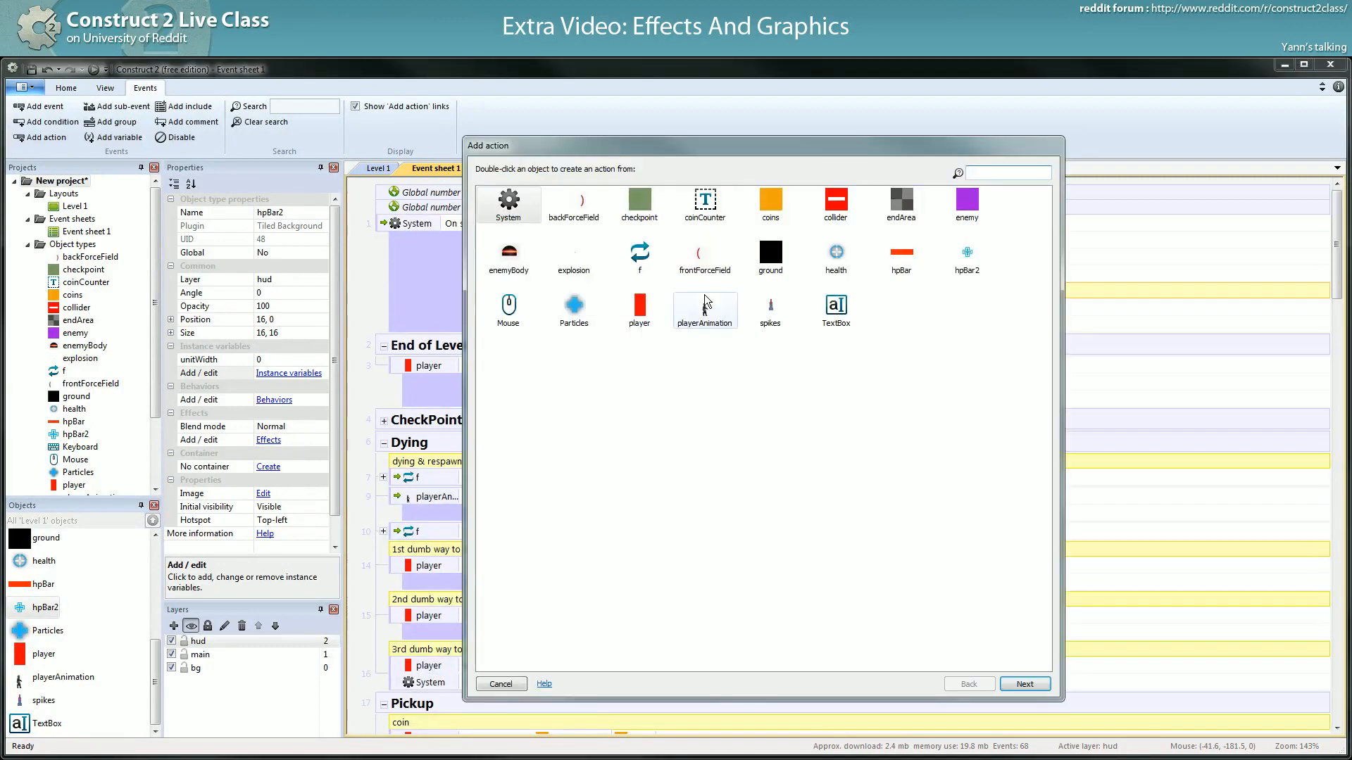
double_click(967, 255)
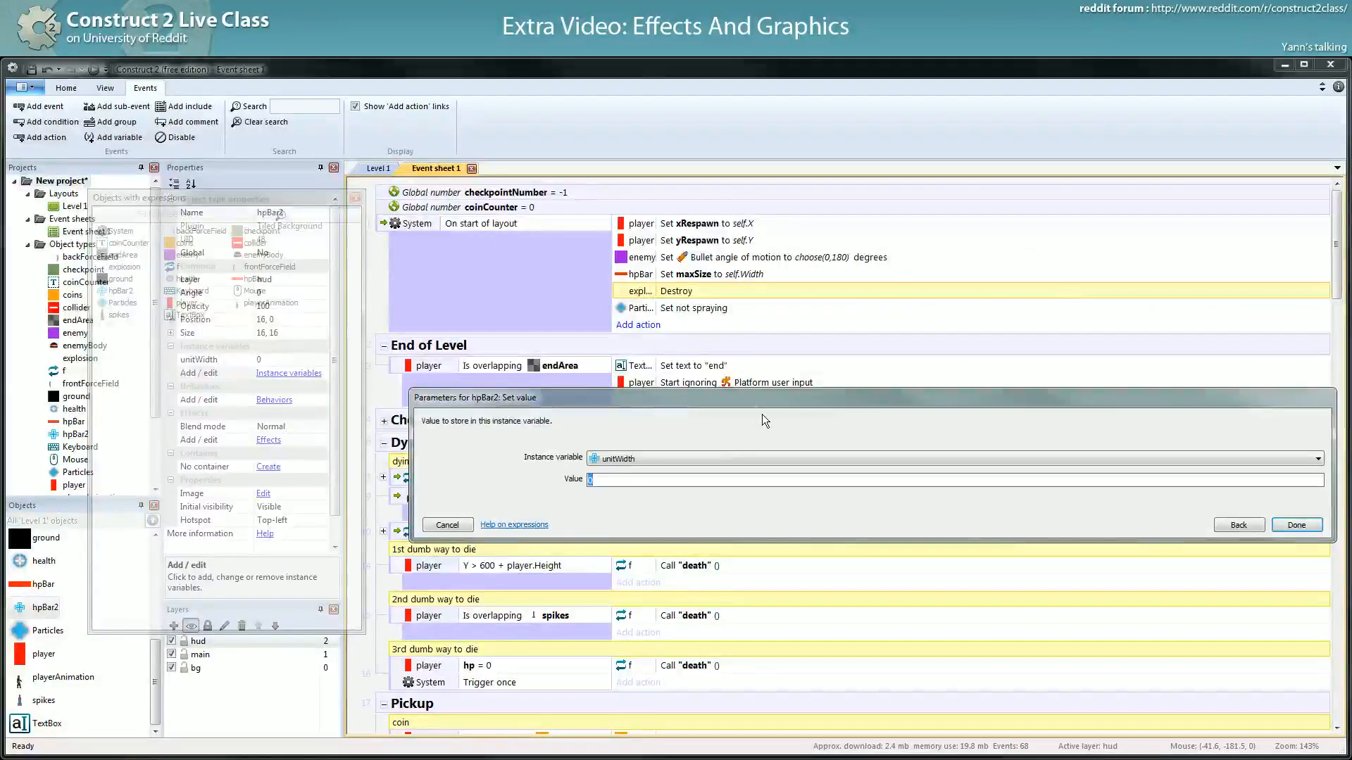
text(16)
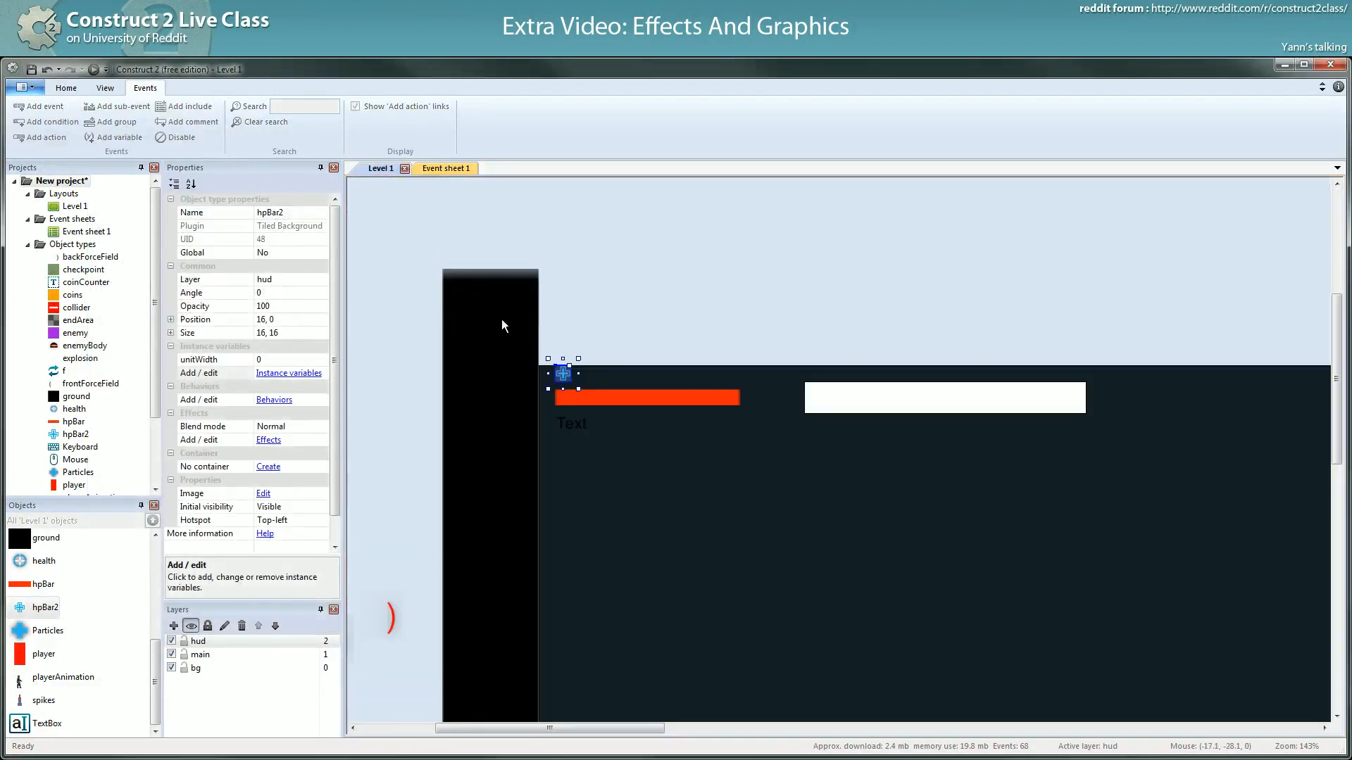
- Check the View grid width against the hpBar2 strip and inspect the new unitWidth = 16 action
click(104, 87)
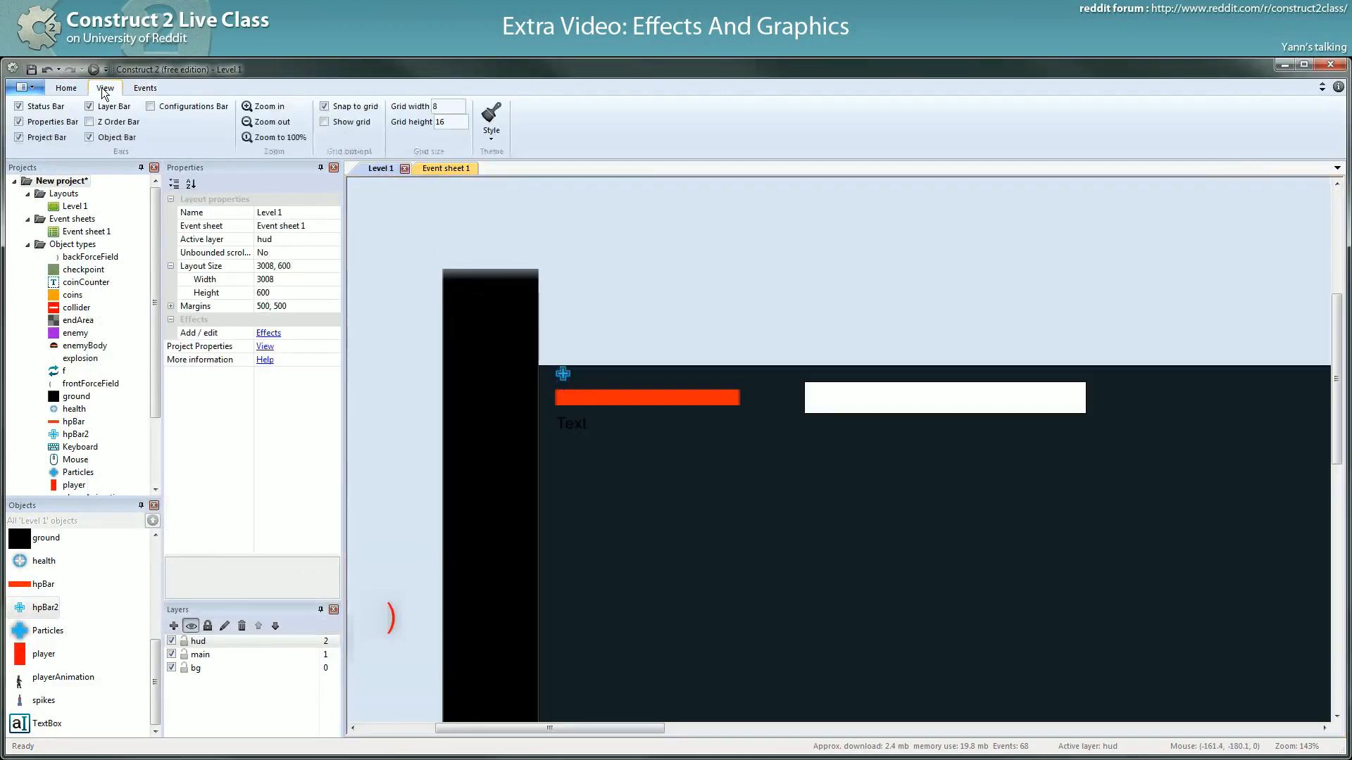
click(448, 106)
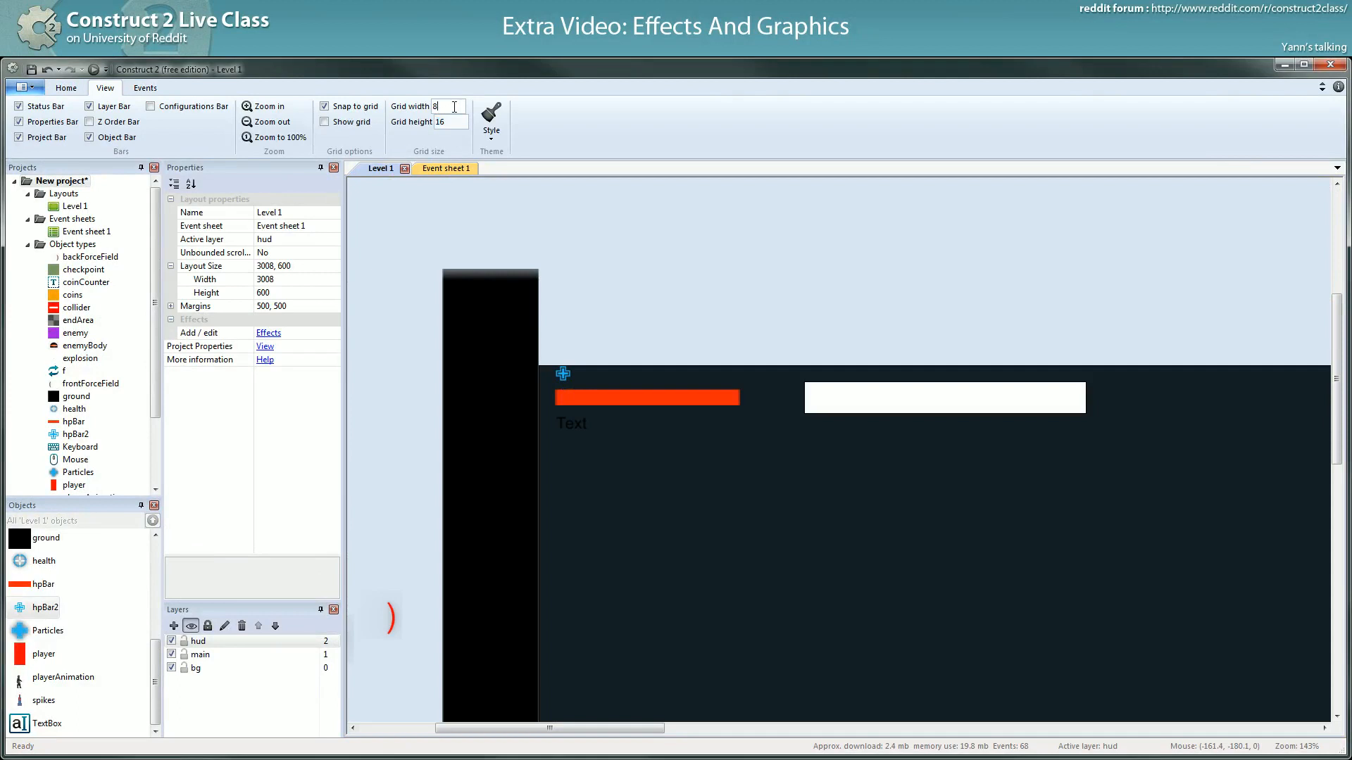
click(563, 375)
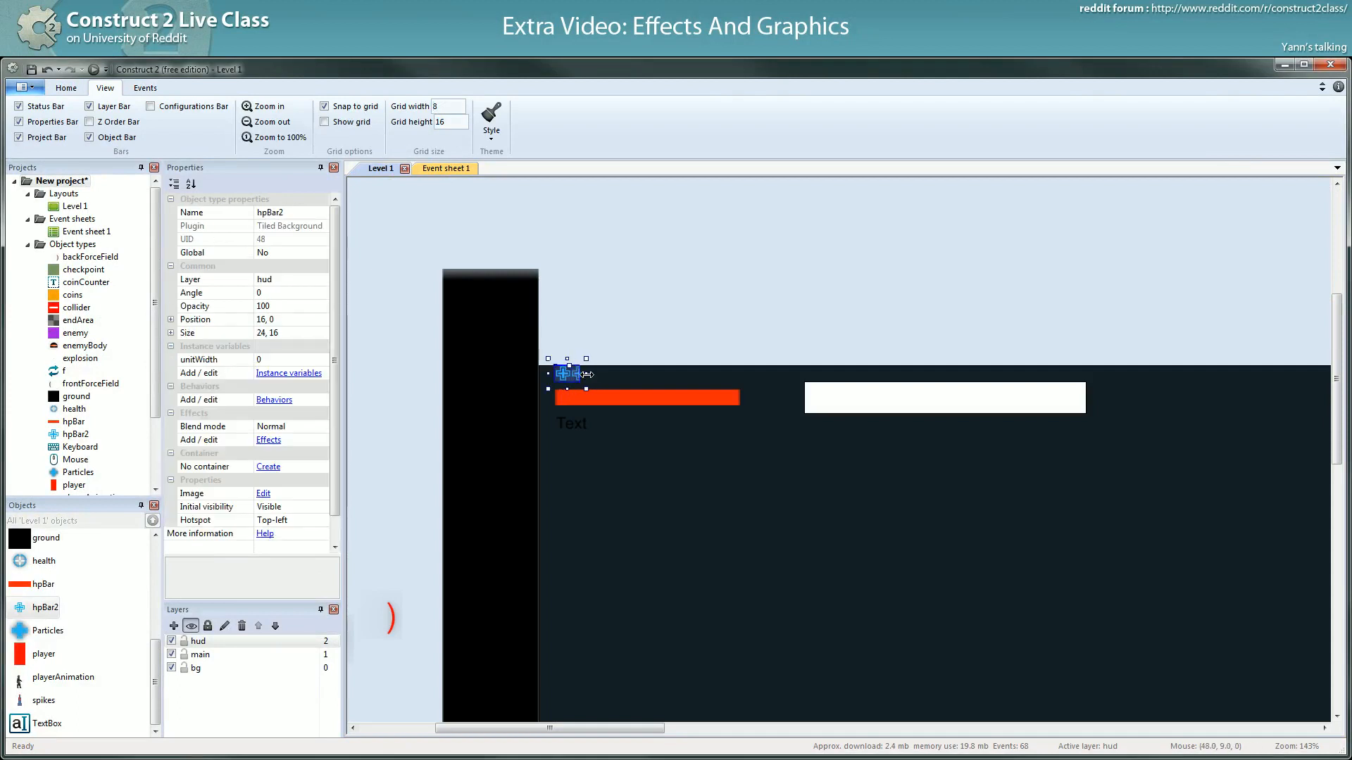
click(442, 169)
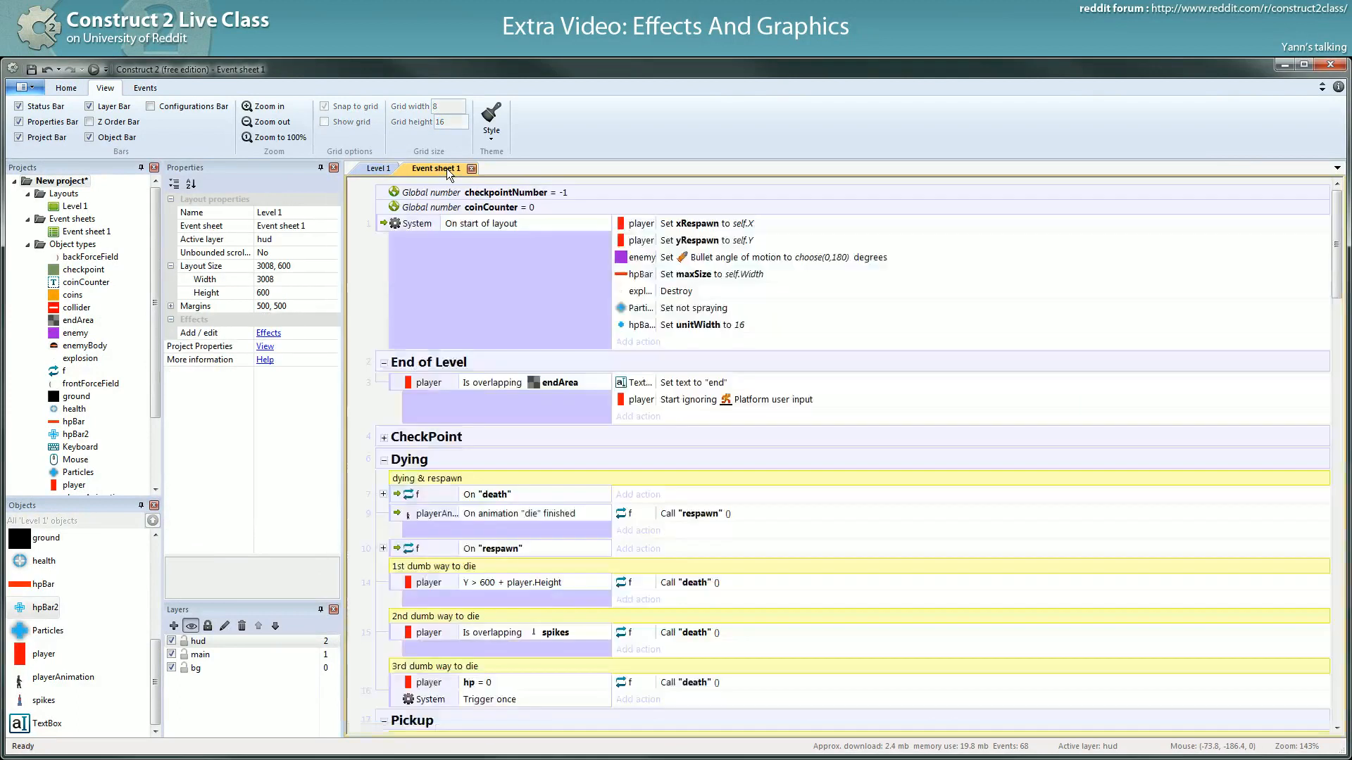
click(701, 324)
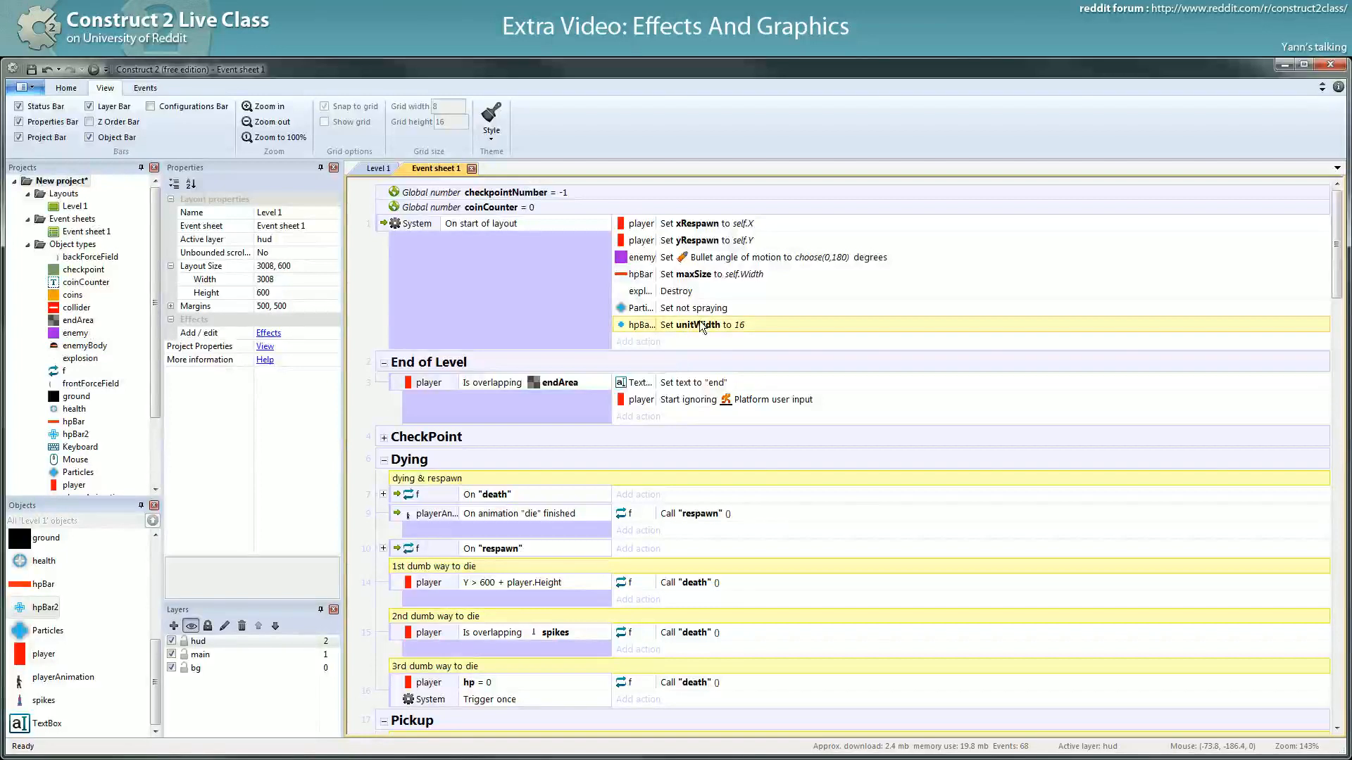
- Collapse the Enemy group and review the HP bar width formula, leaving it unchanged
scroll(down, 3)
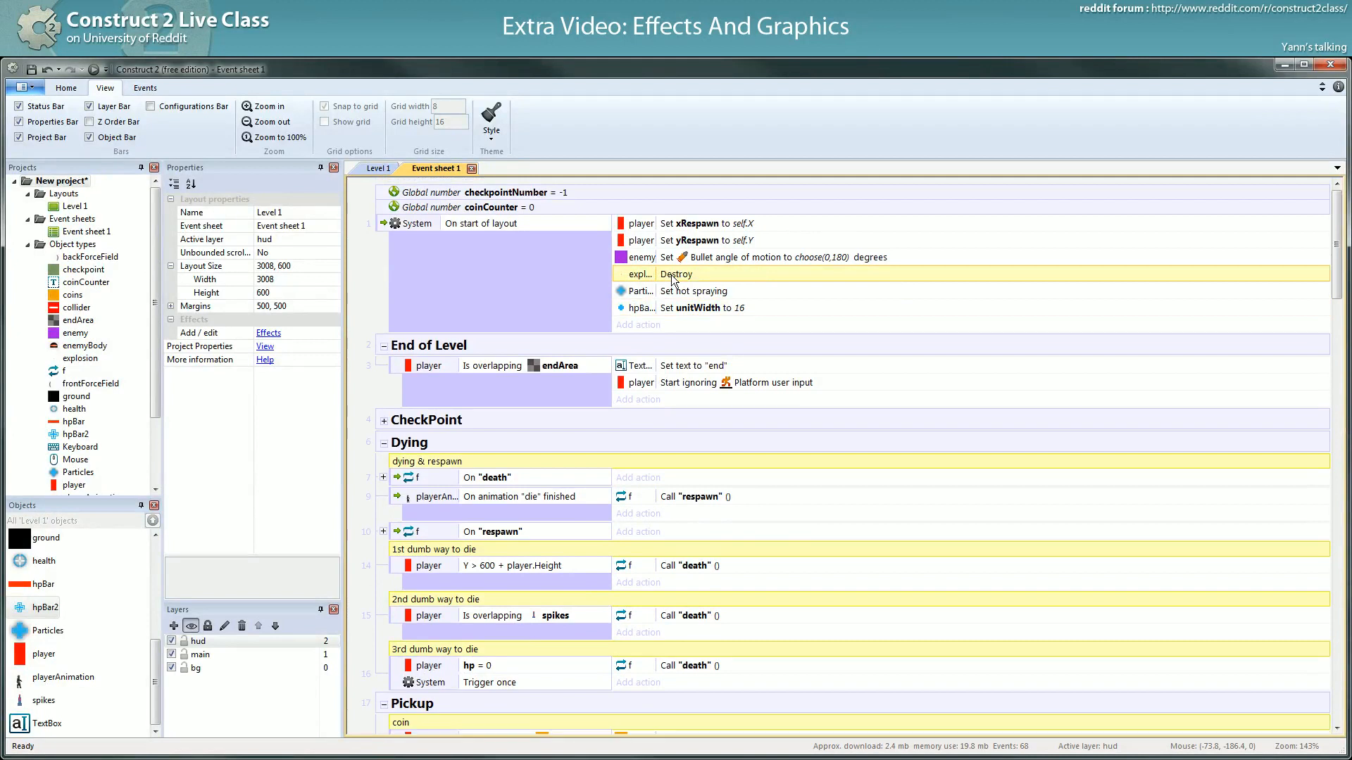
scroll(down, 3)
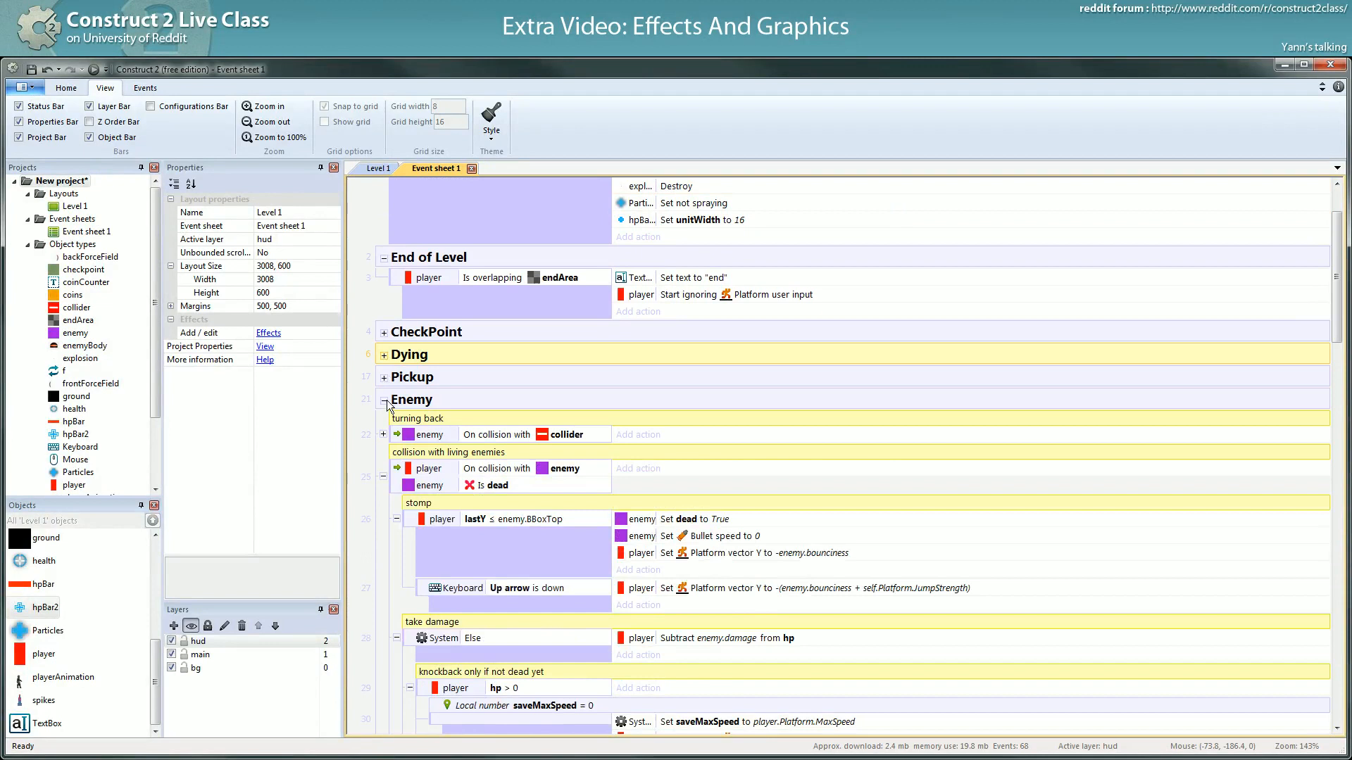
click(383, 400)
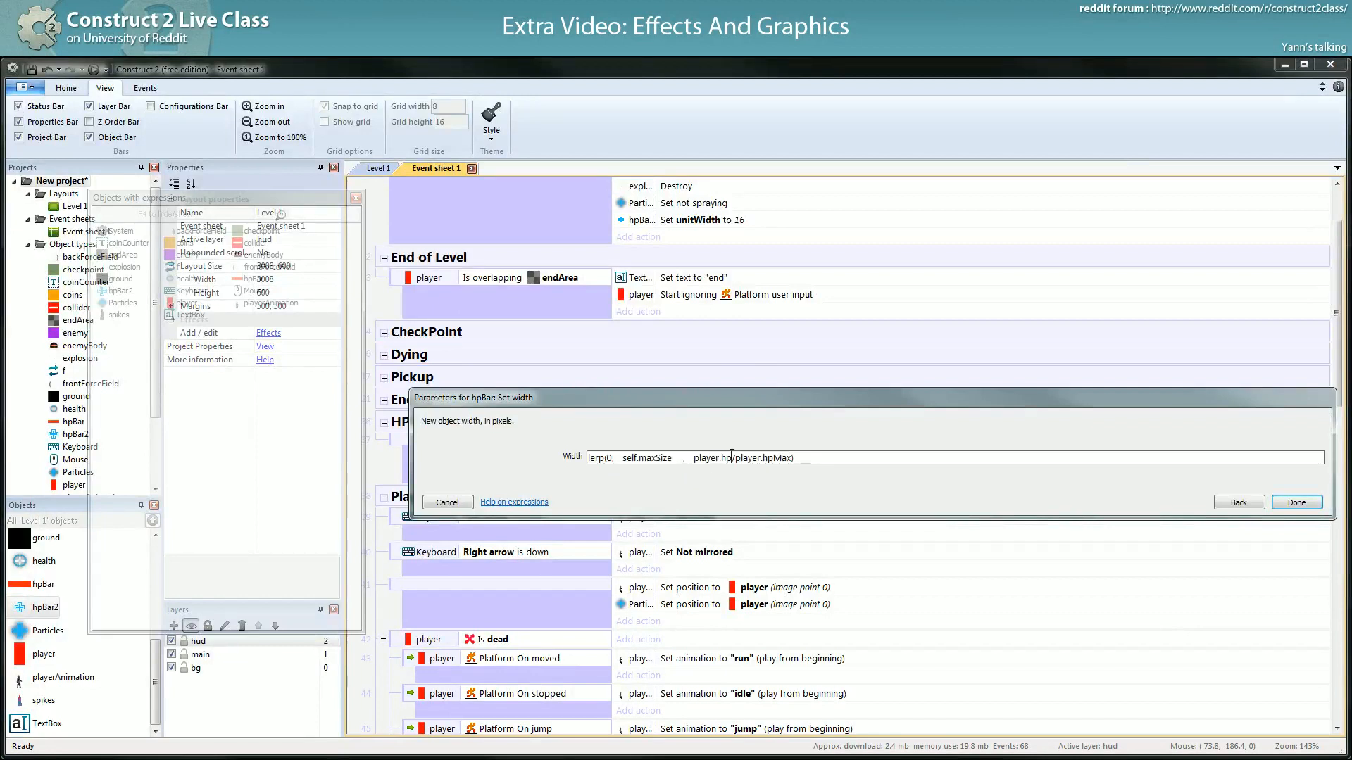
mouse_move(501, 500)
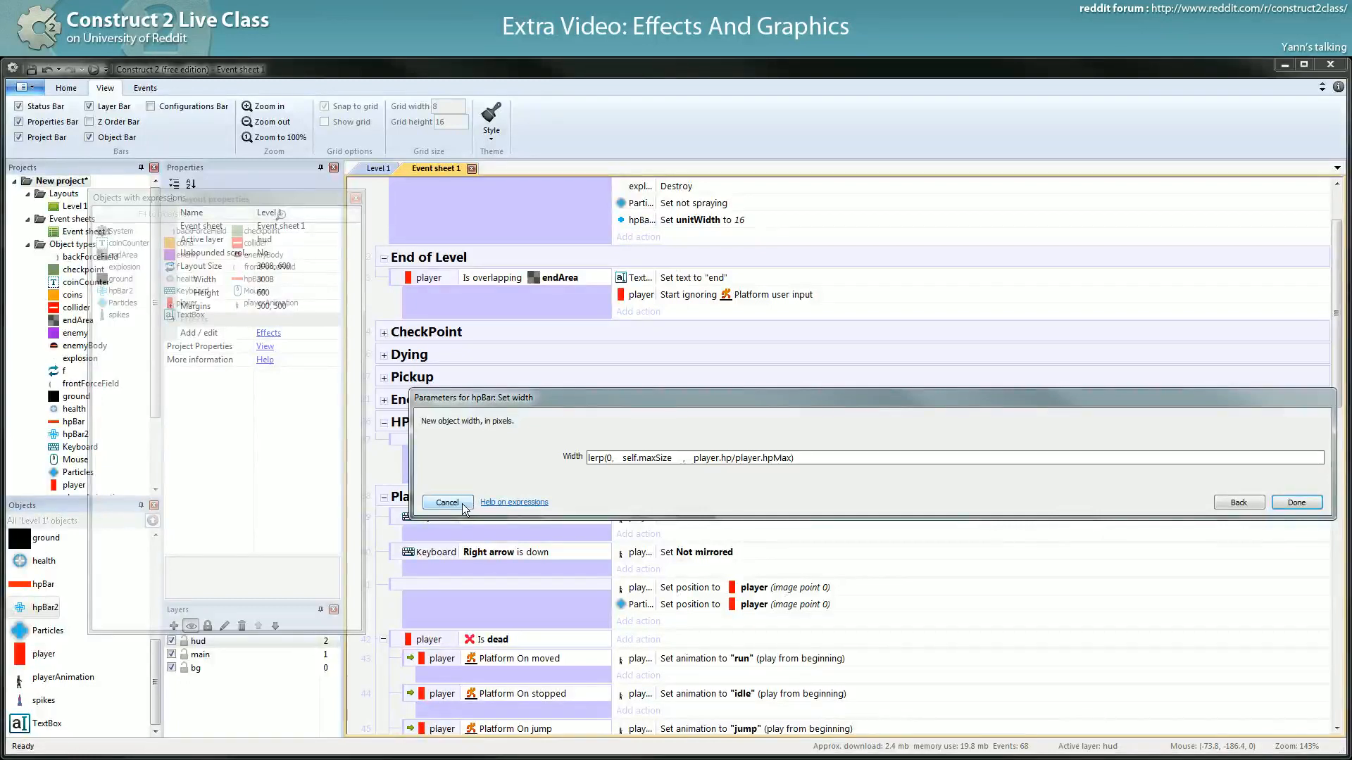
click(1295, 501)
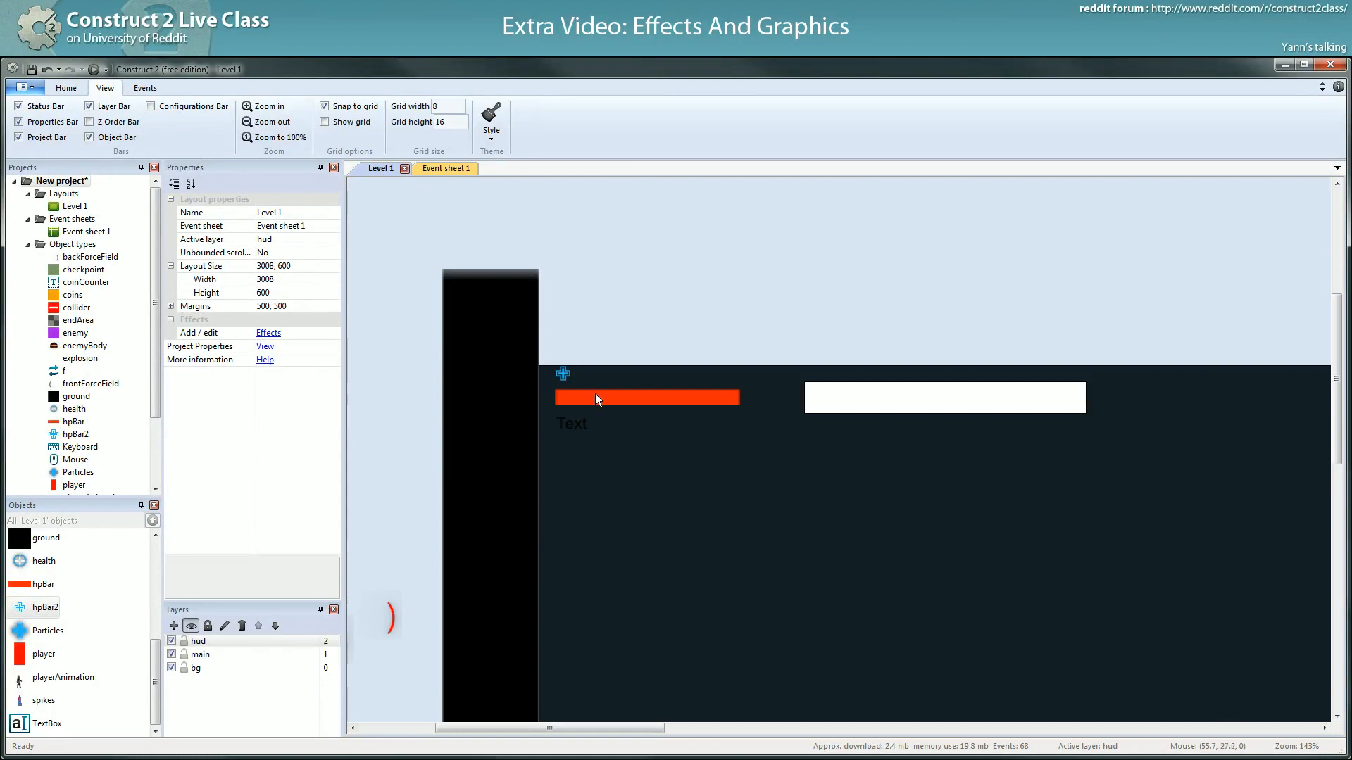
- Resize the hpBar2 strip to 180×16 so it nearly matches the red HP bar's width
click(445, 169)
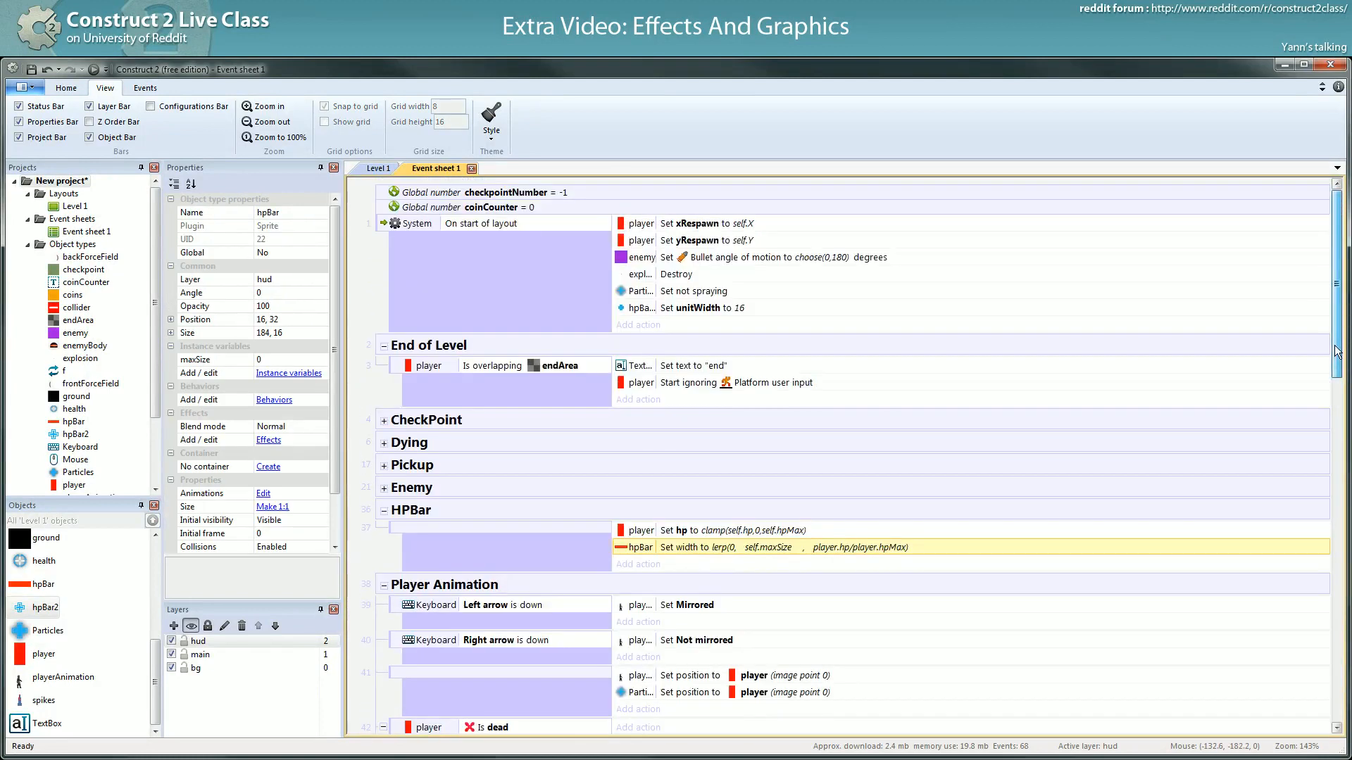
scroll(down, 3)
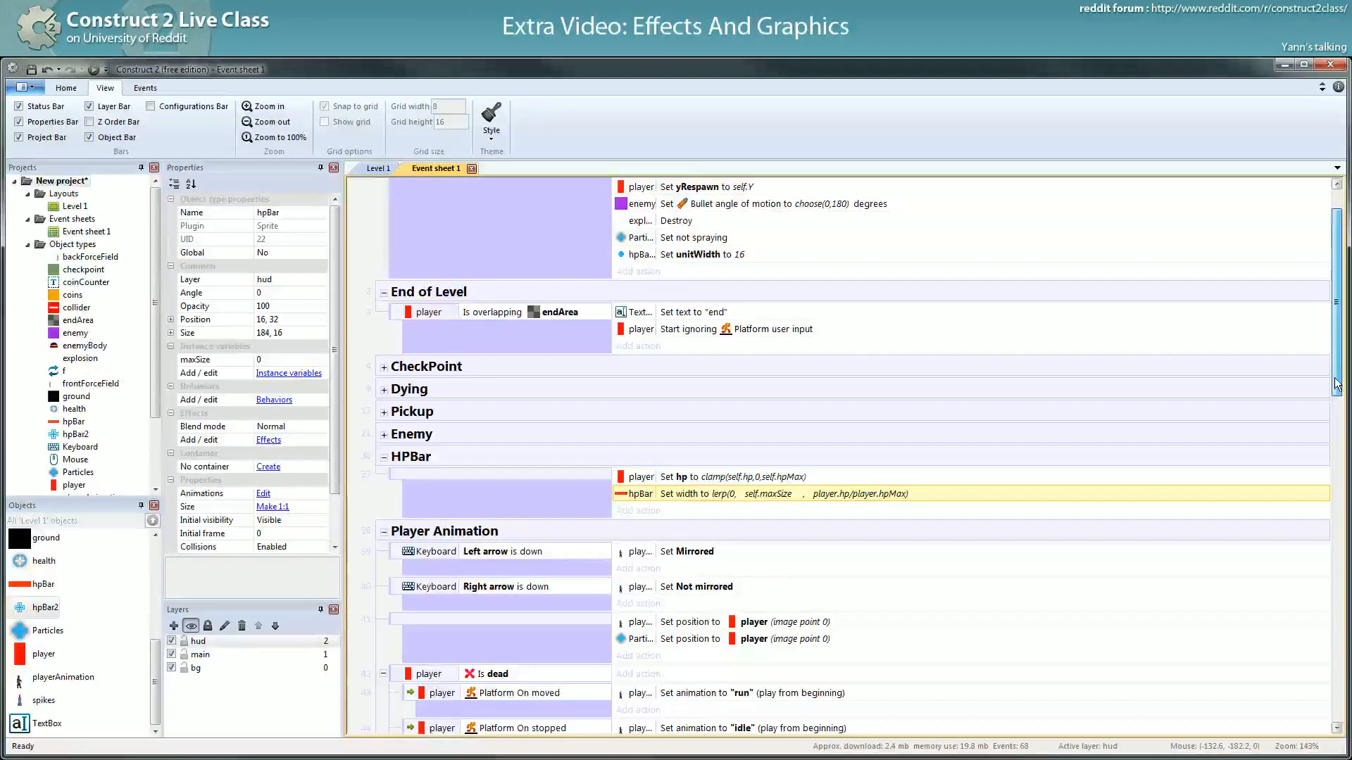
click(379, 169)
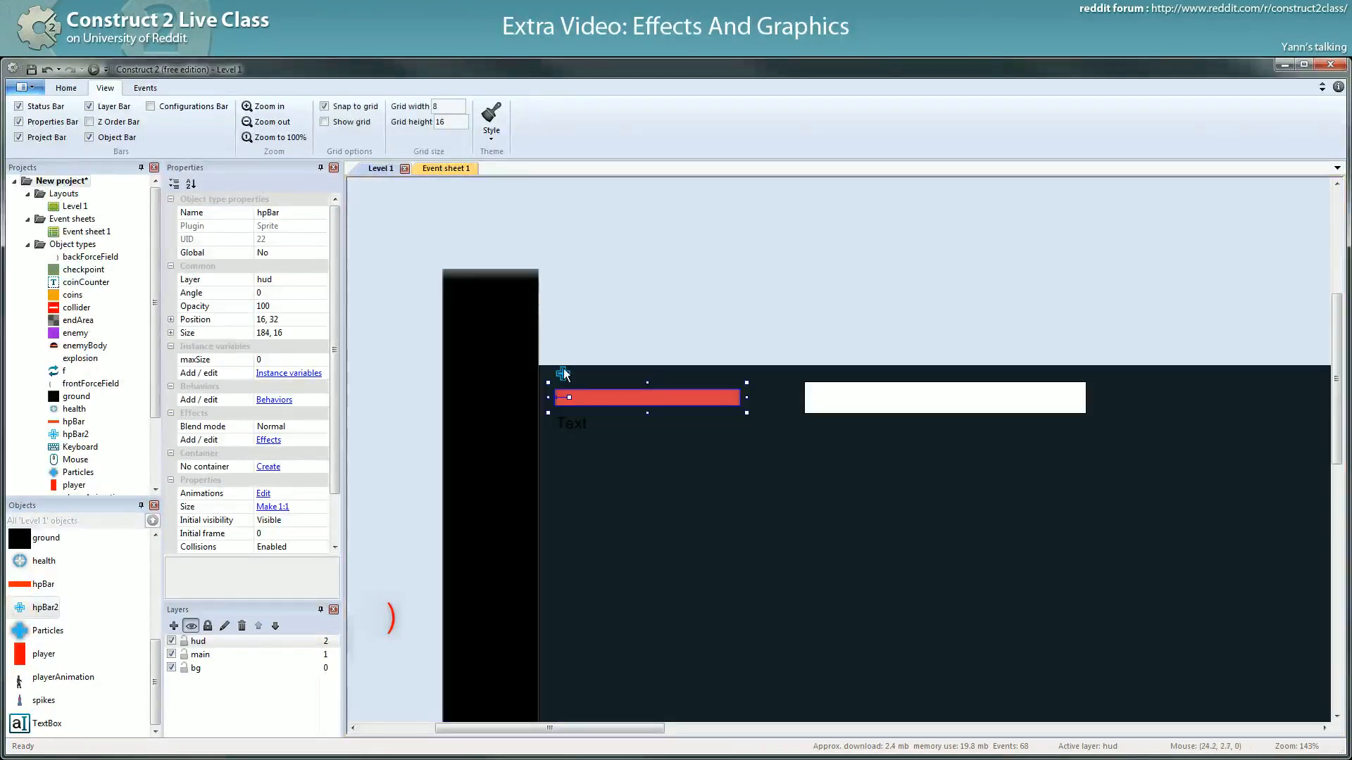
click(560, 374)
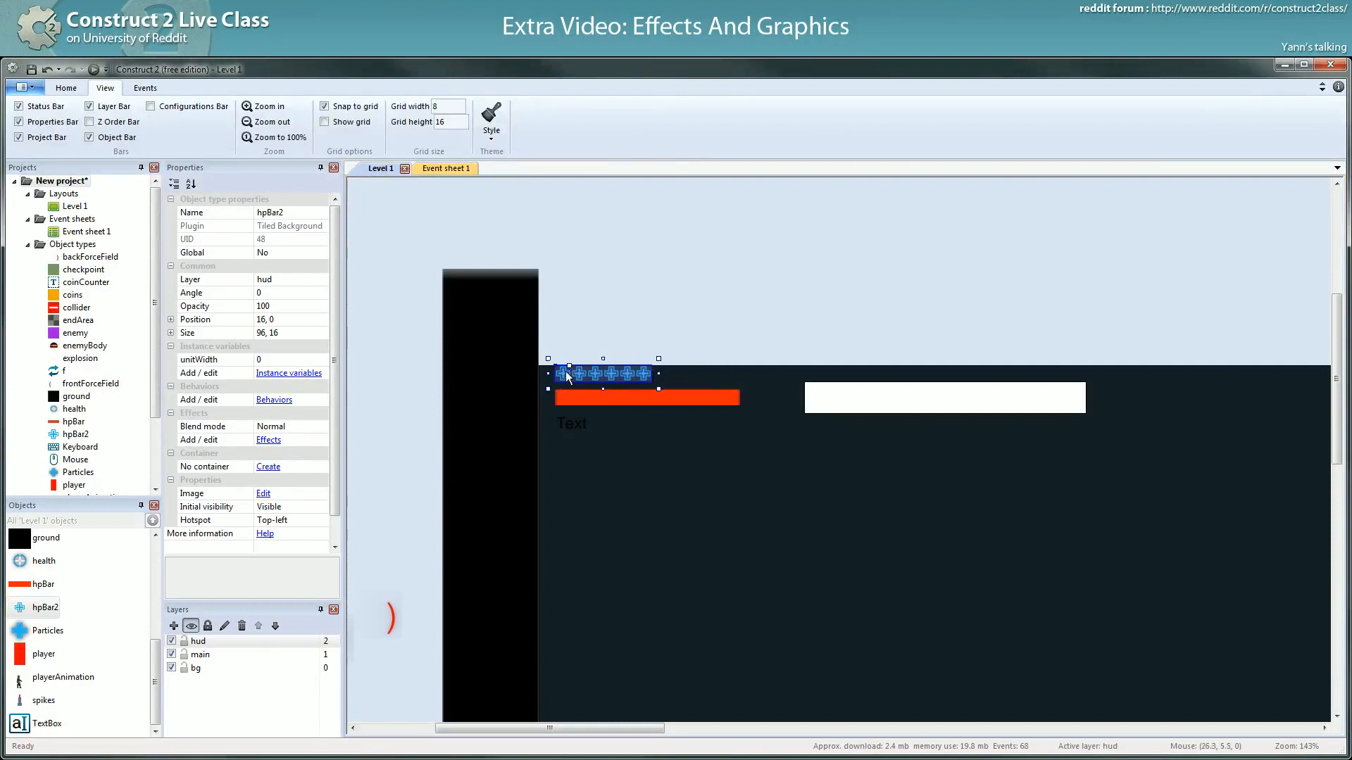
mouse_move(673, 376)
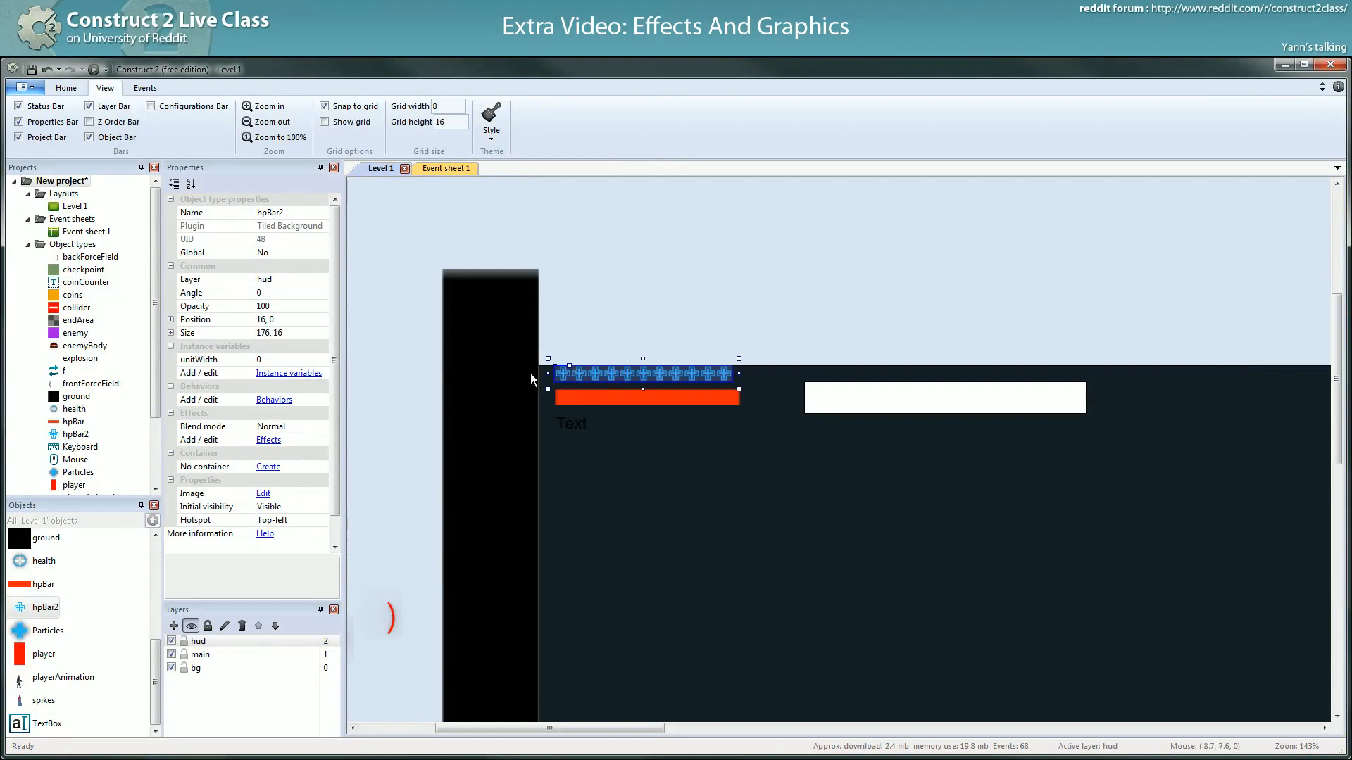
mouse_move(654, 384)
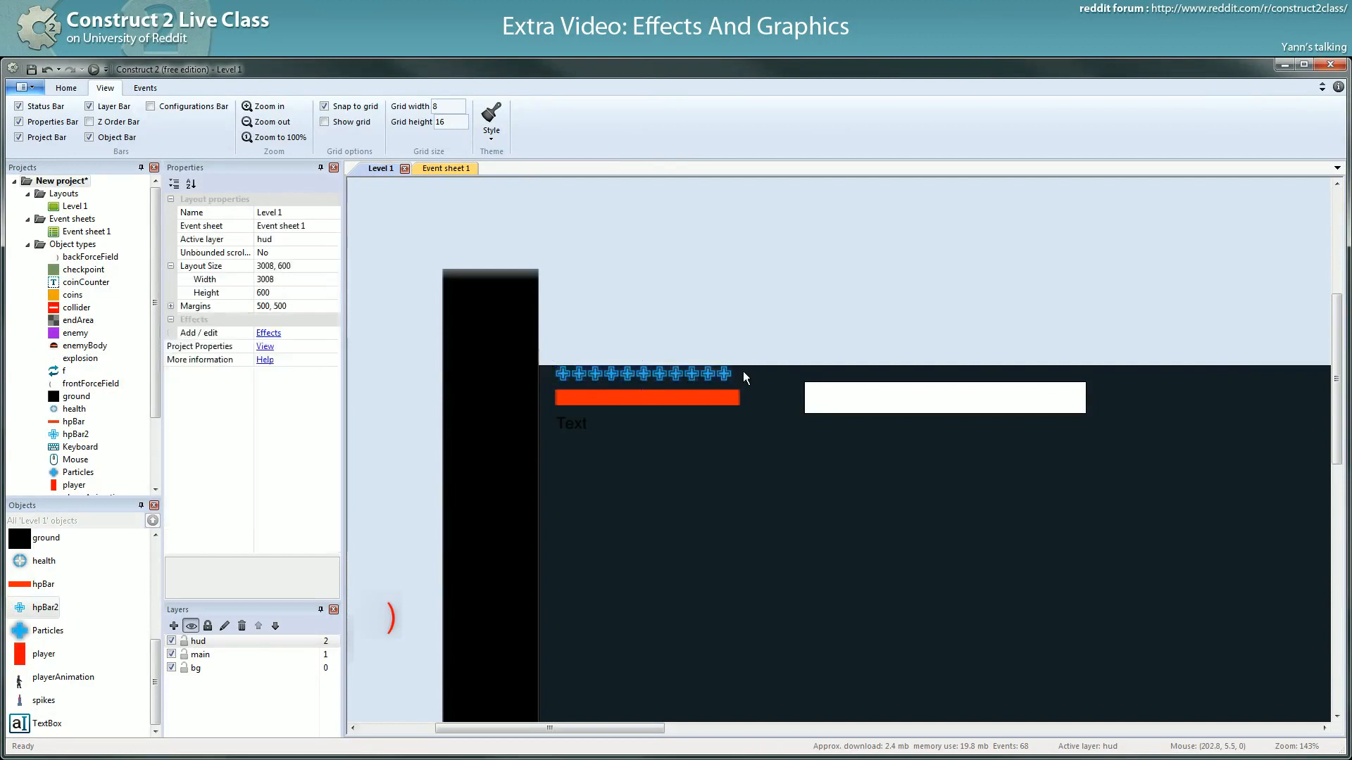
click(640, 374)
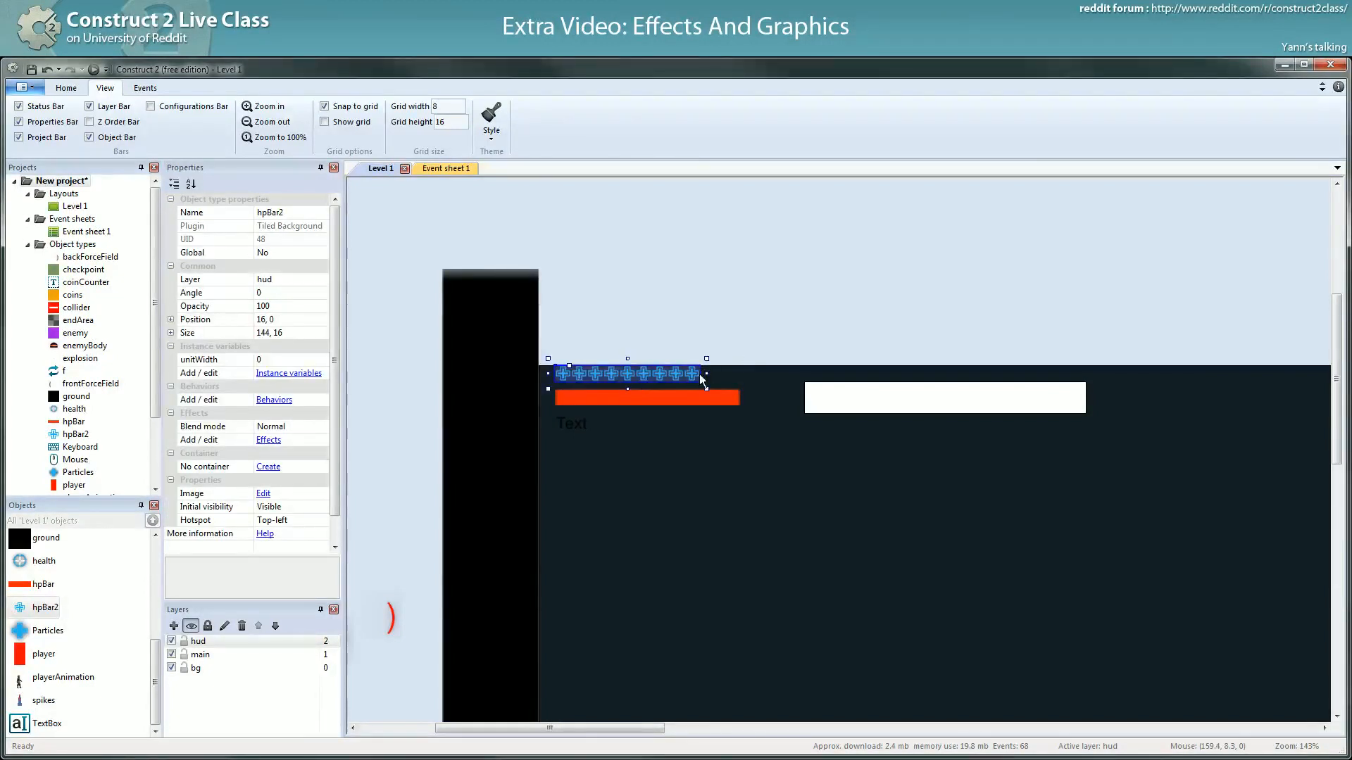
mouse_move(628, 380)
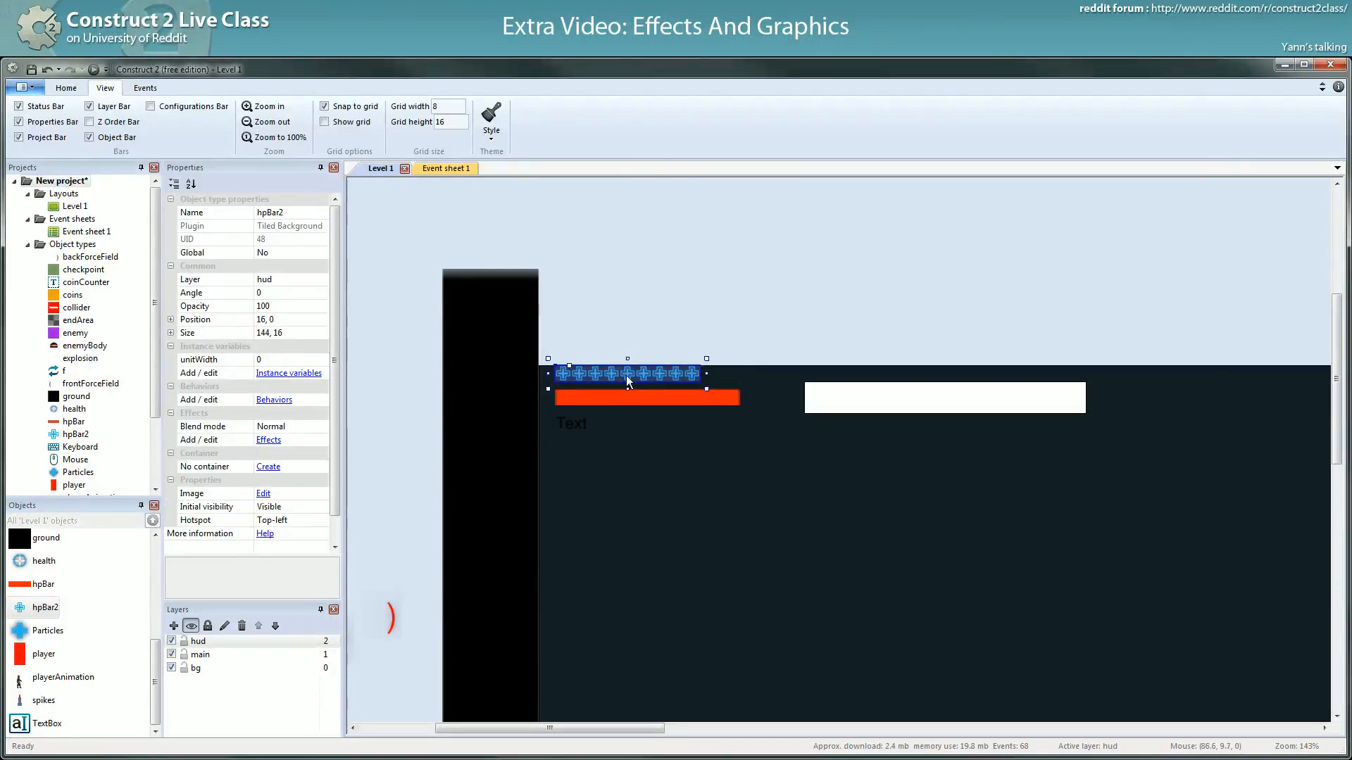
drag(706, 359, 715, 372)
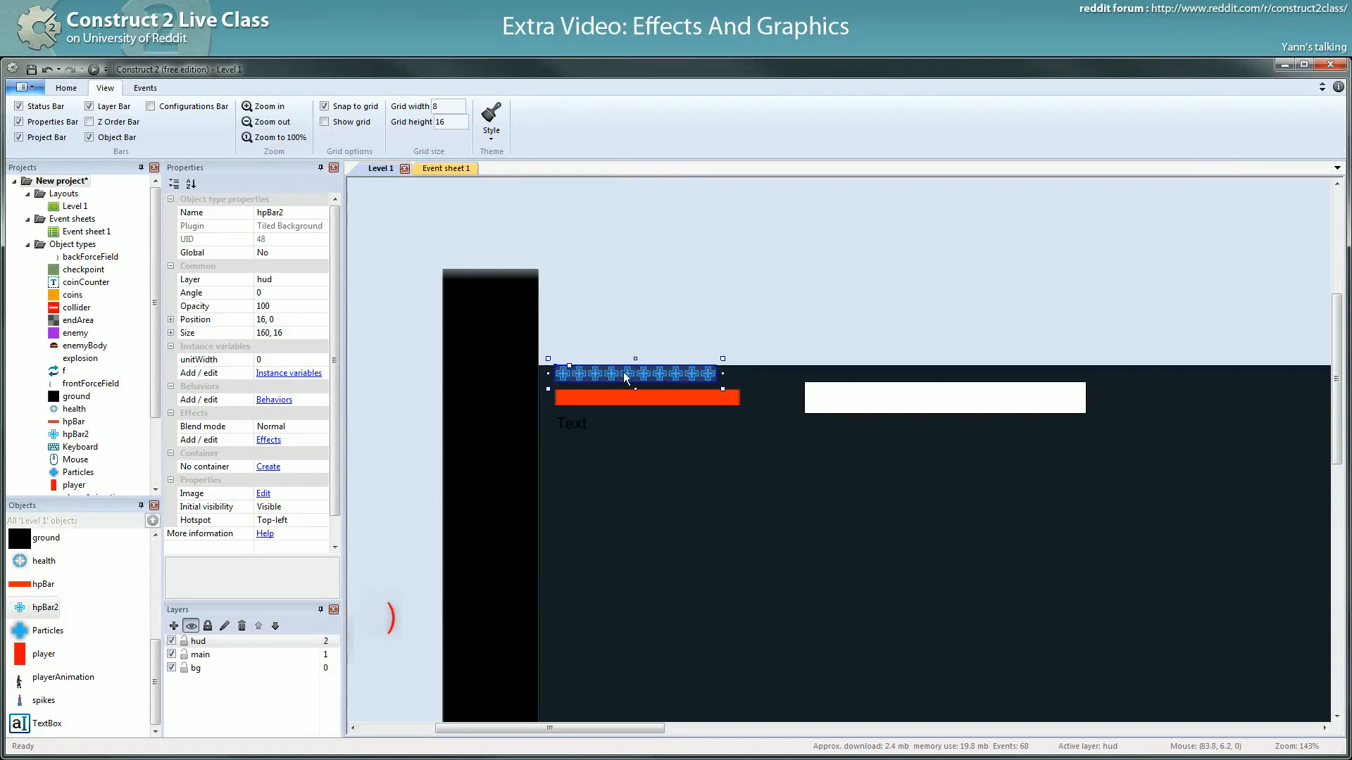
mouse_move(393, 328)
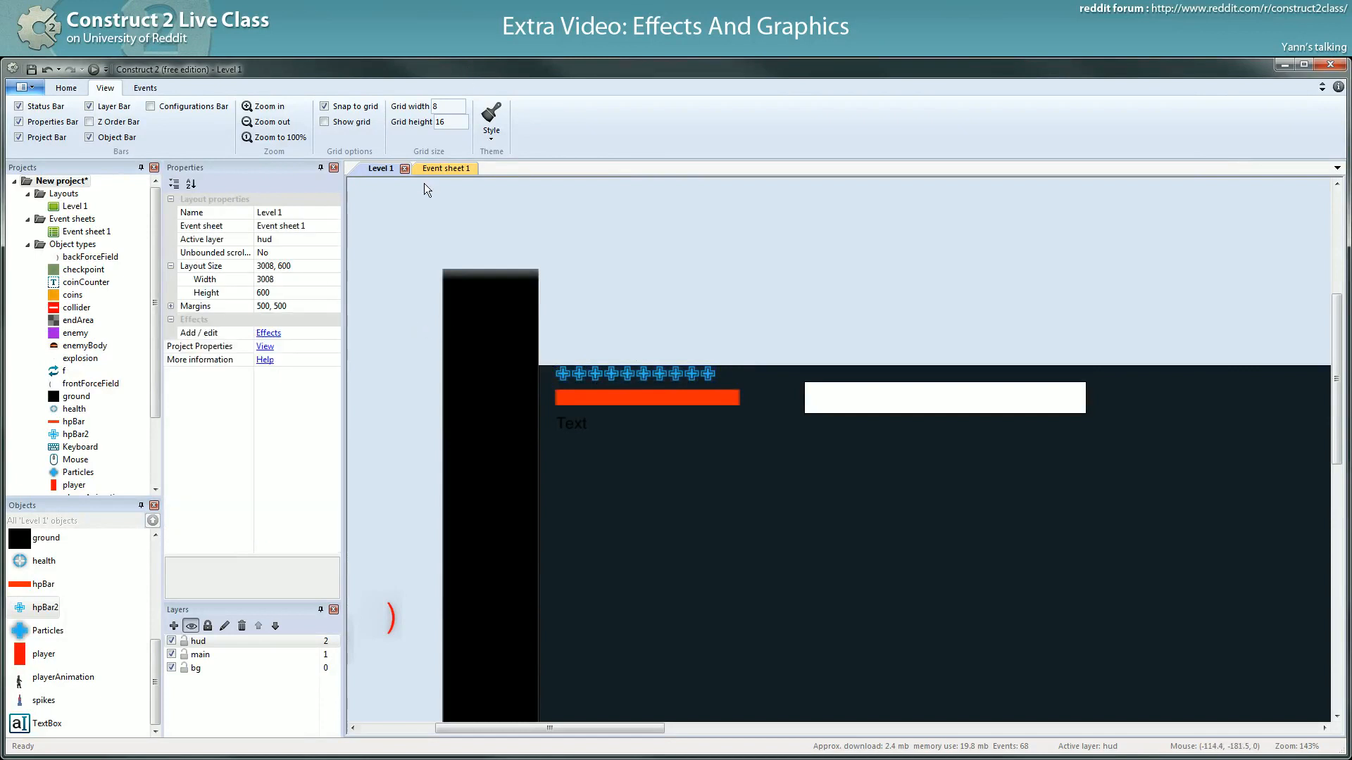
- Scroll the event sheet to the HPBar group's clamp and width formula without adding events
click(437, 169)
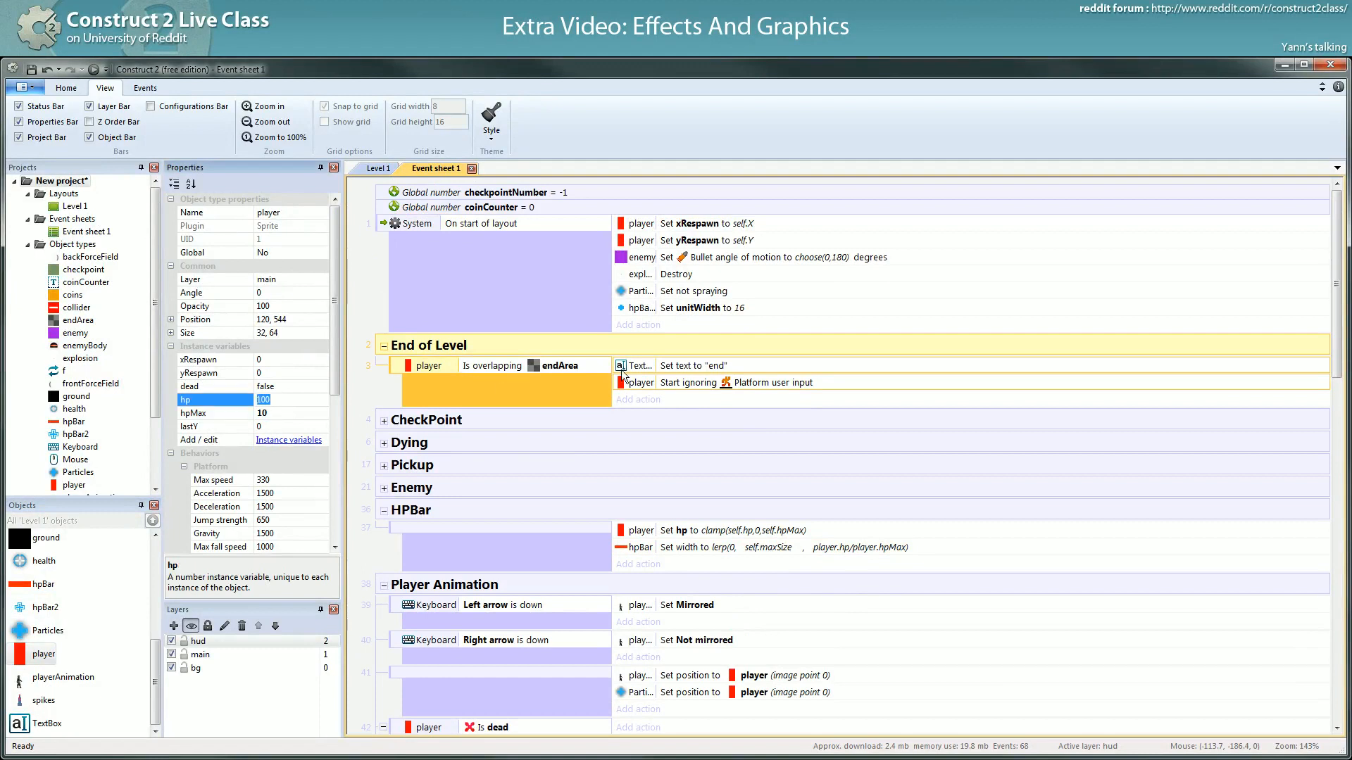
scroll(down, 3)
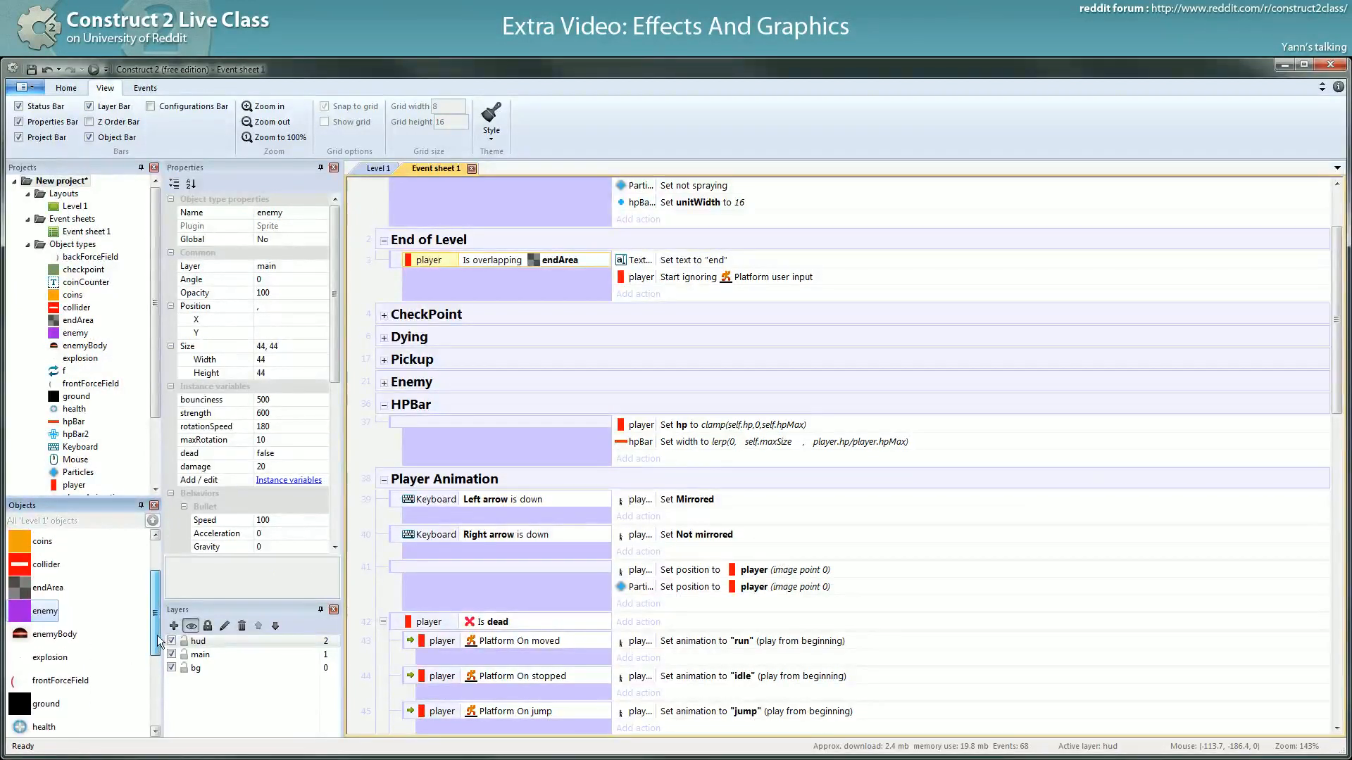
click(196, 467)
text(1)
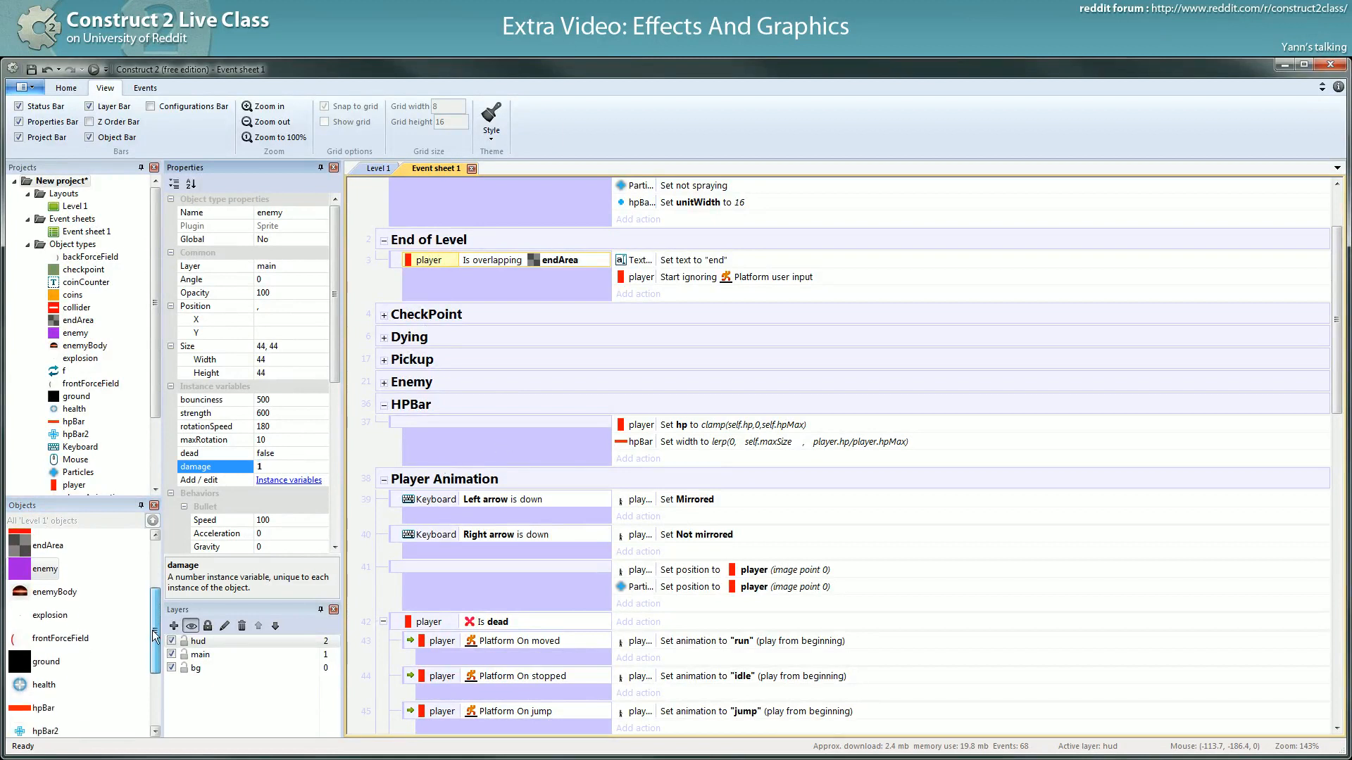
click(37, 684)
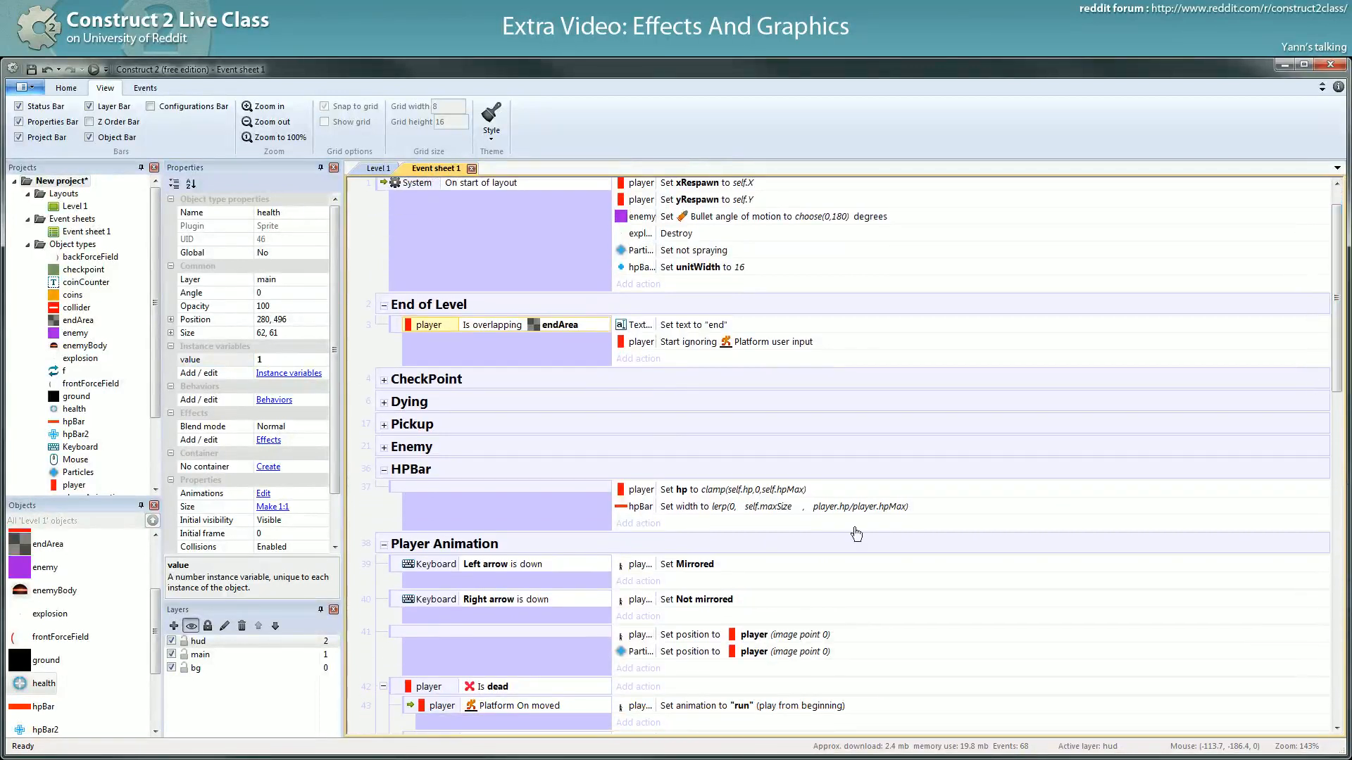
- Begin rewriting the old hpBar width expression, then abandon the edit
double_click(788, 505)
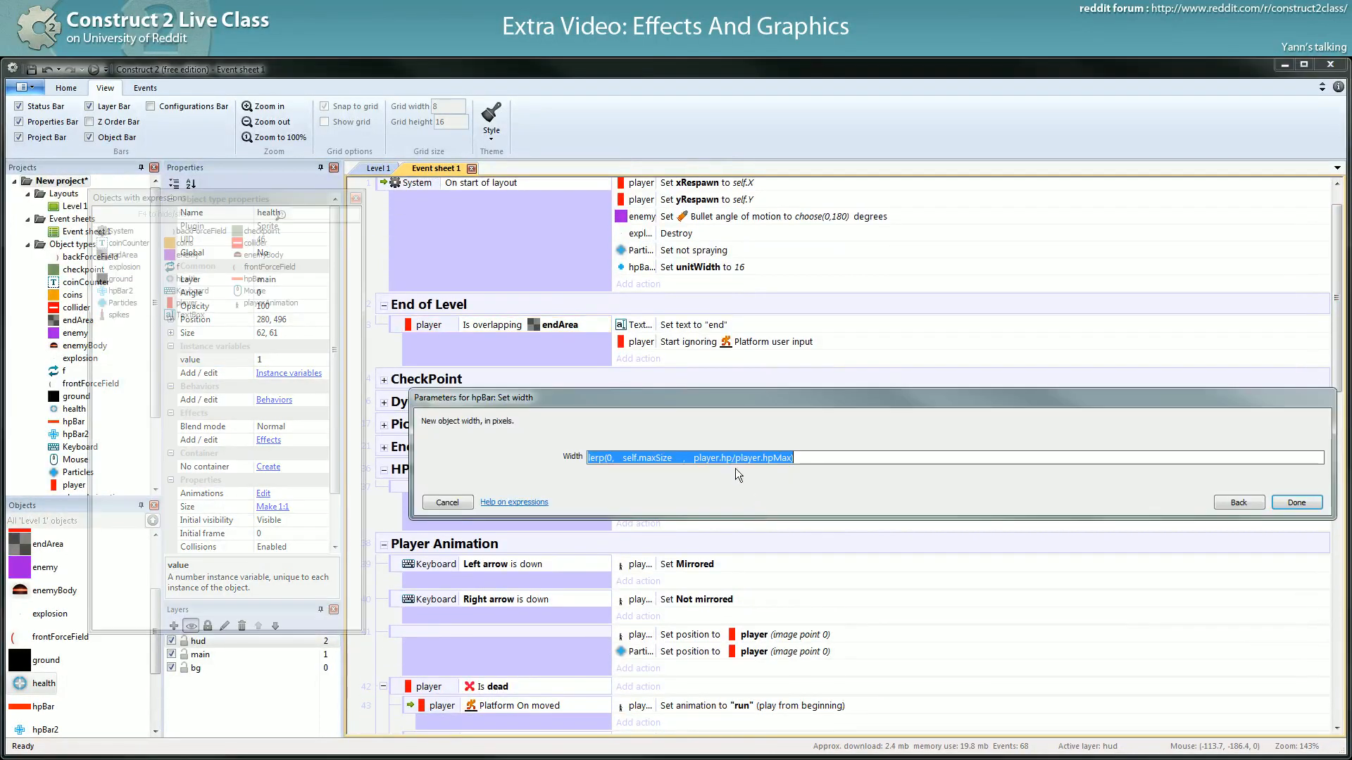
click(774, 457)
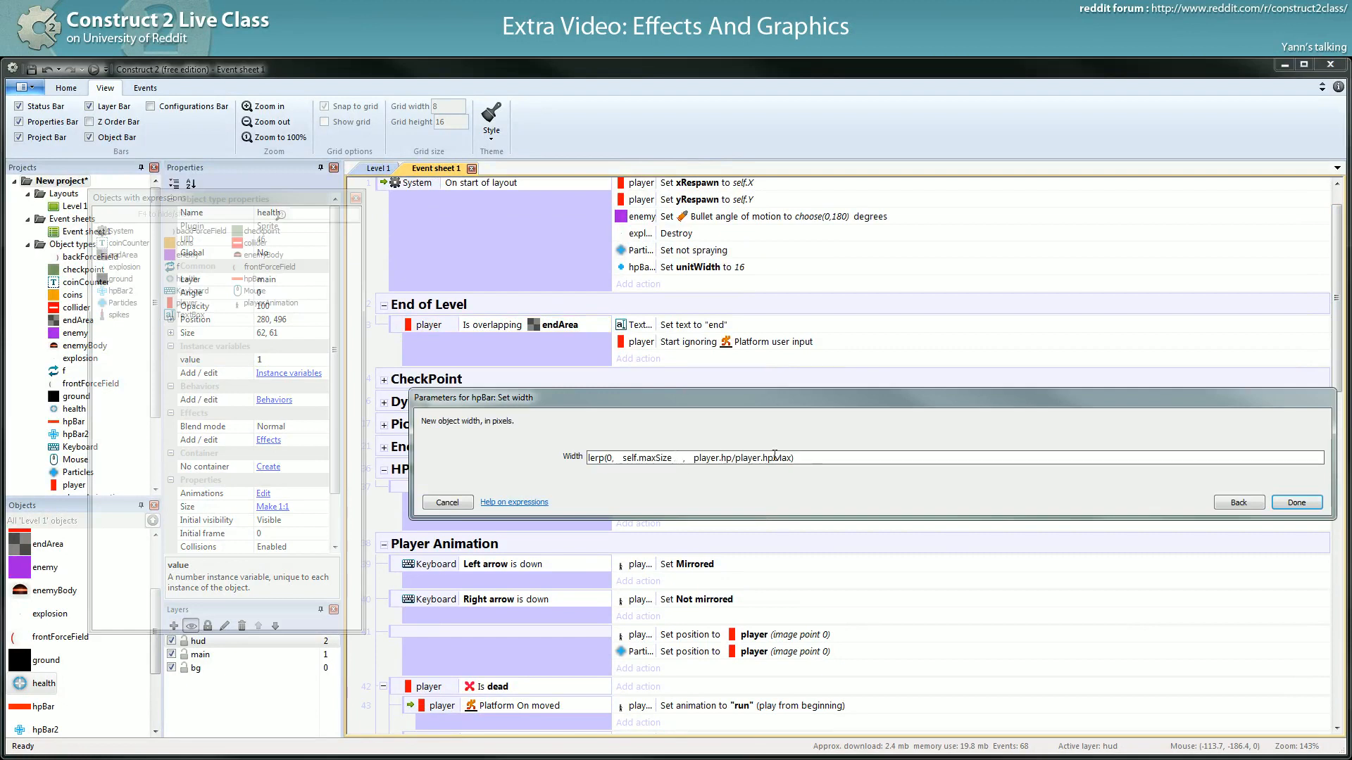
triple_click(690, 457)
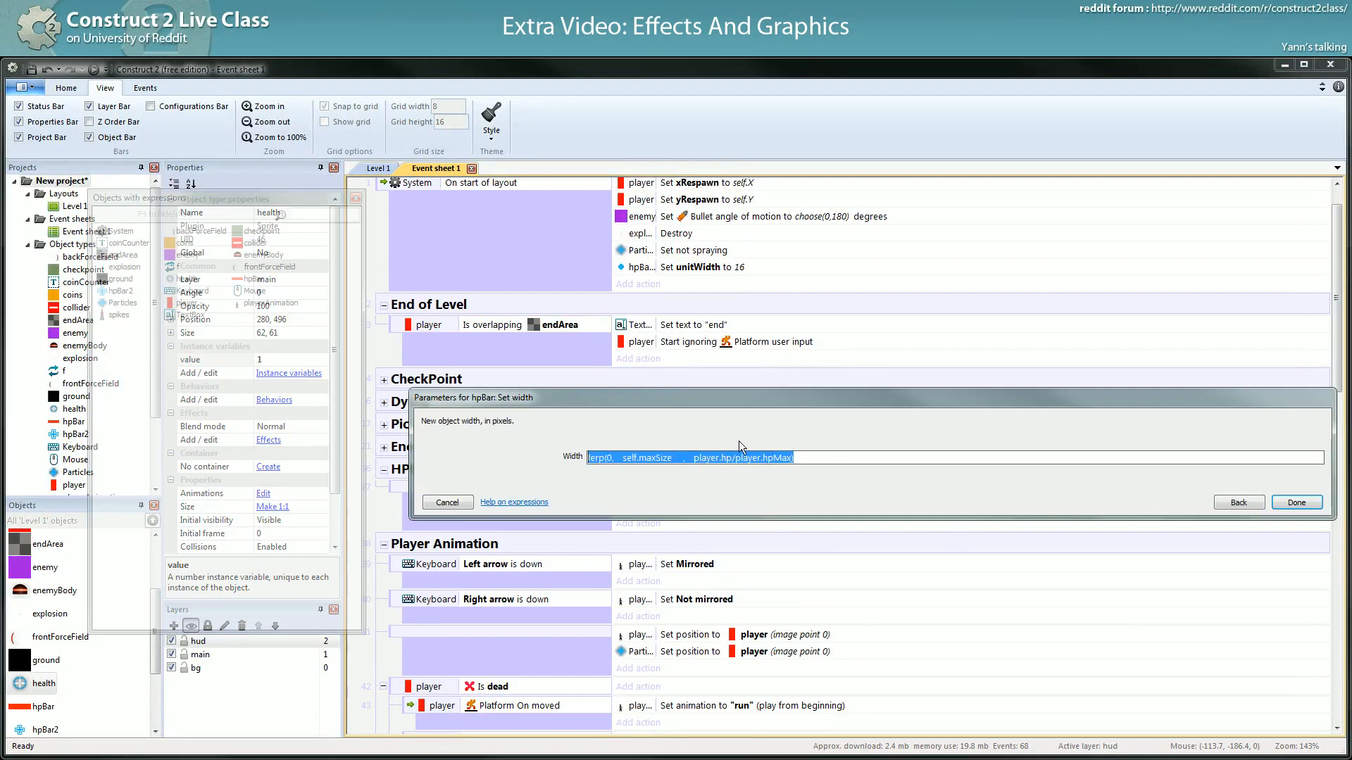
text(self.u)
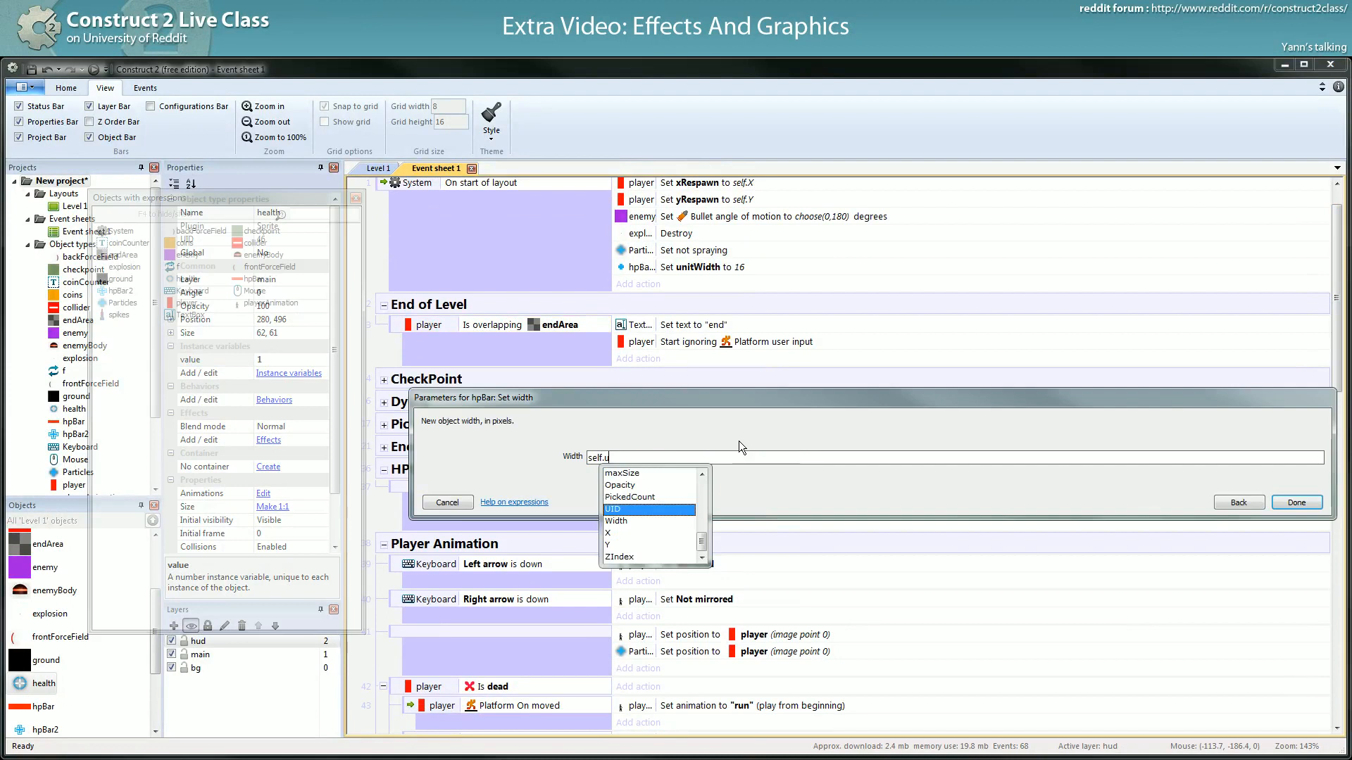
click(1295, 501)
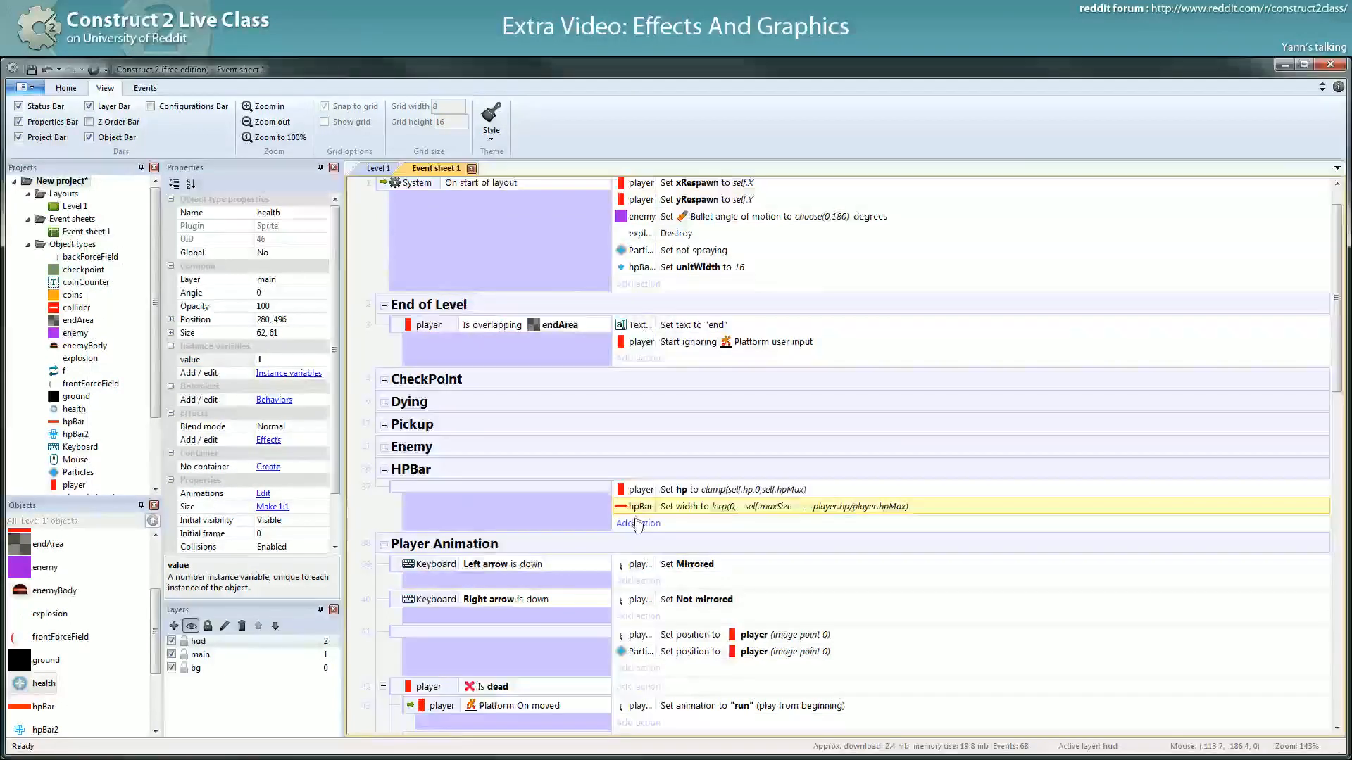
- Add an action setting hpBar2's width to self.unitWidth*player.hp
click(637, 522)
text(self.unitWidth*)
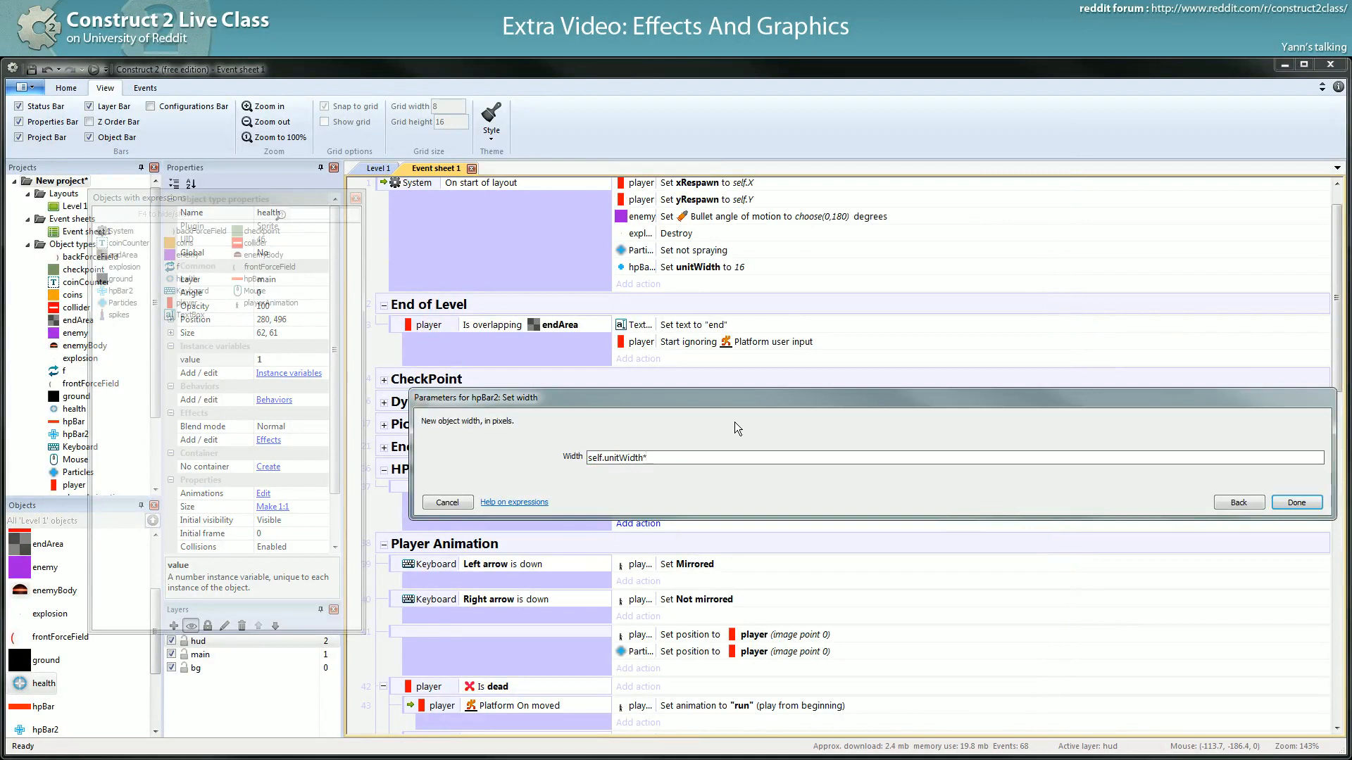
click(1295, 501)
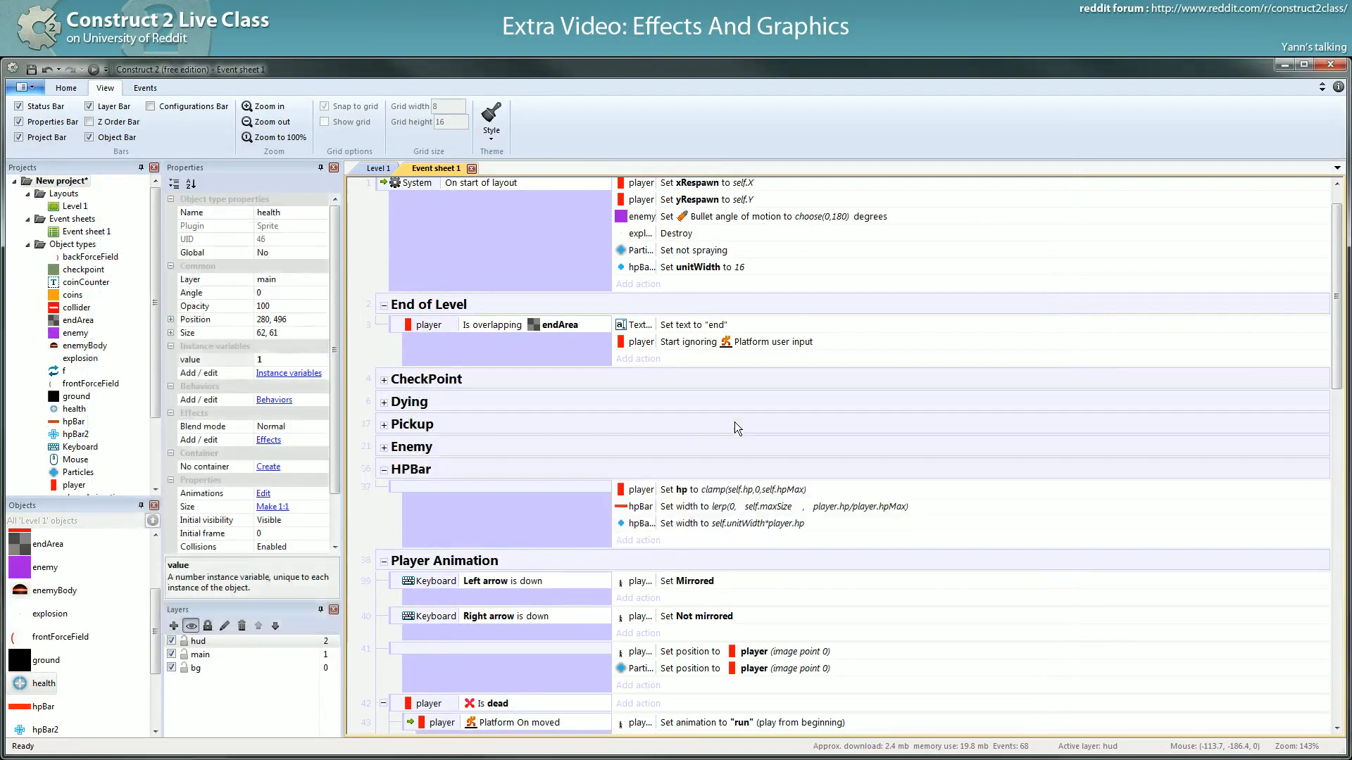
- Delete the old hpBar width action and the red hpBar object, keeping the tiled bar as hpBar
click(749, 505)
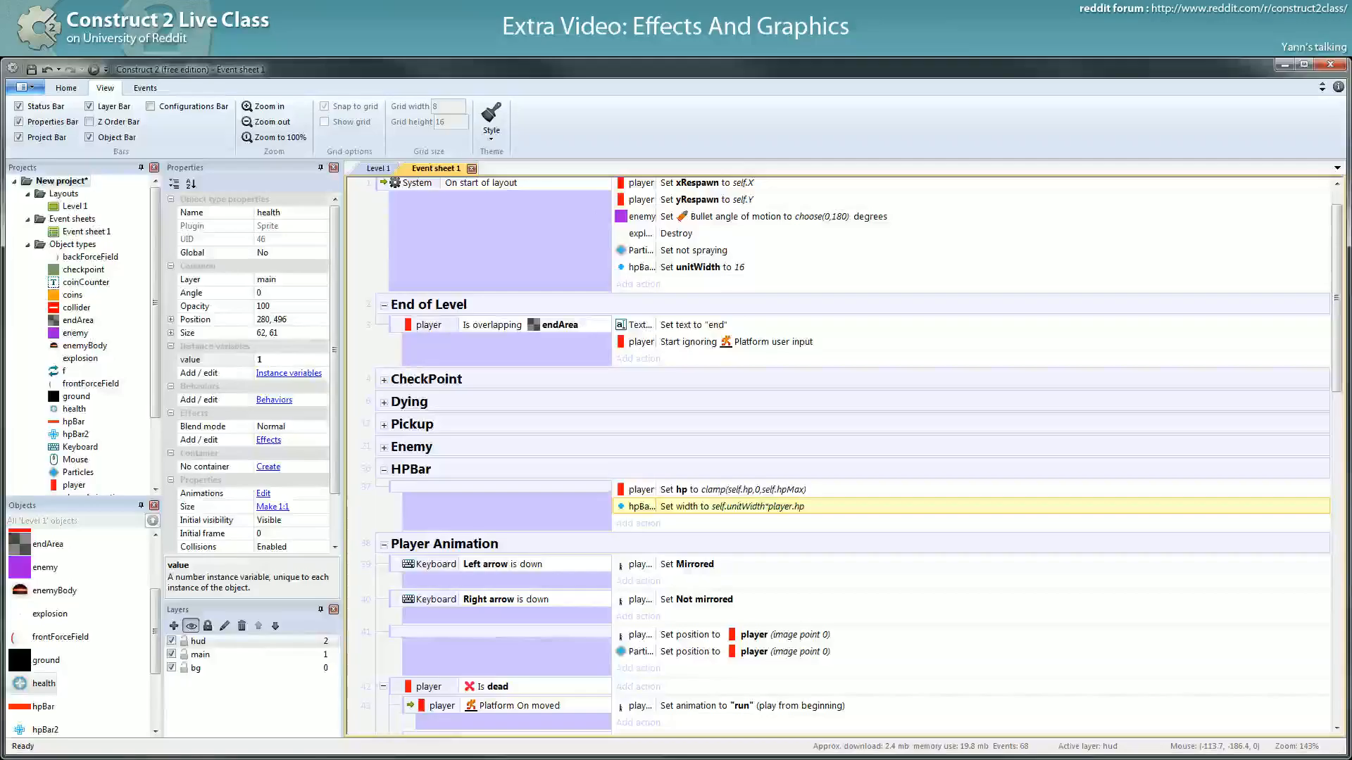
click(378, 169)
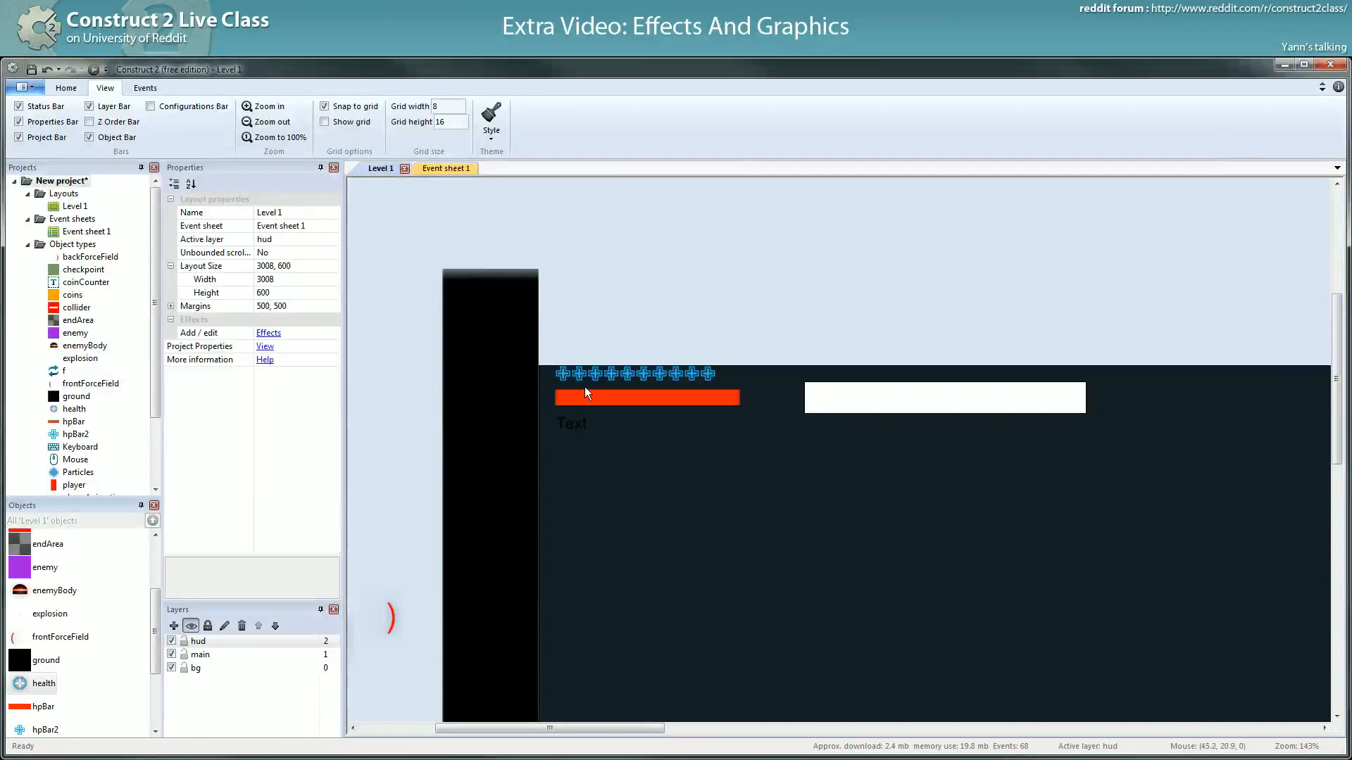
click(634, 389)
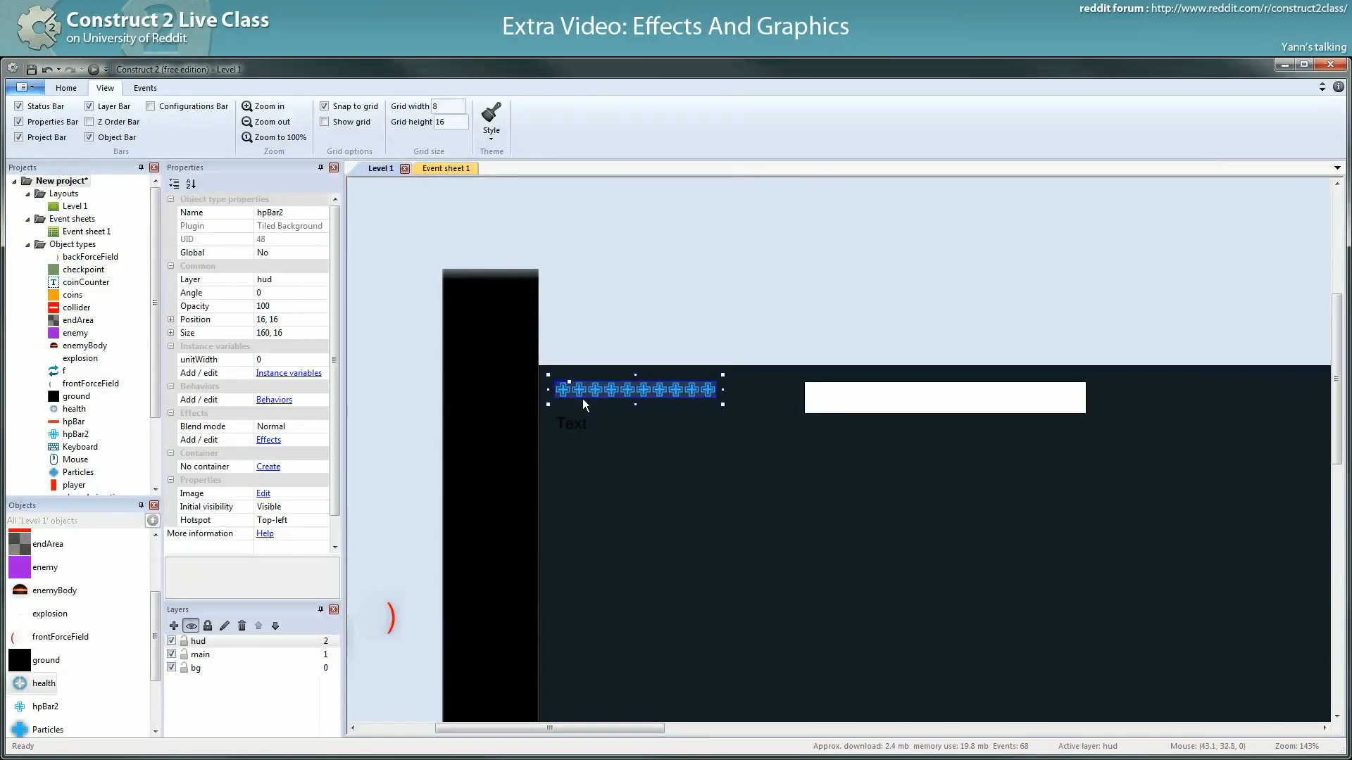
mouse_move(44, 493)
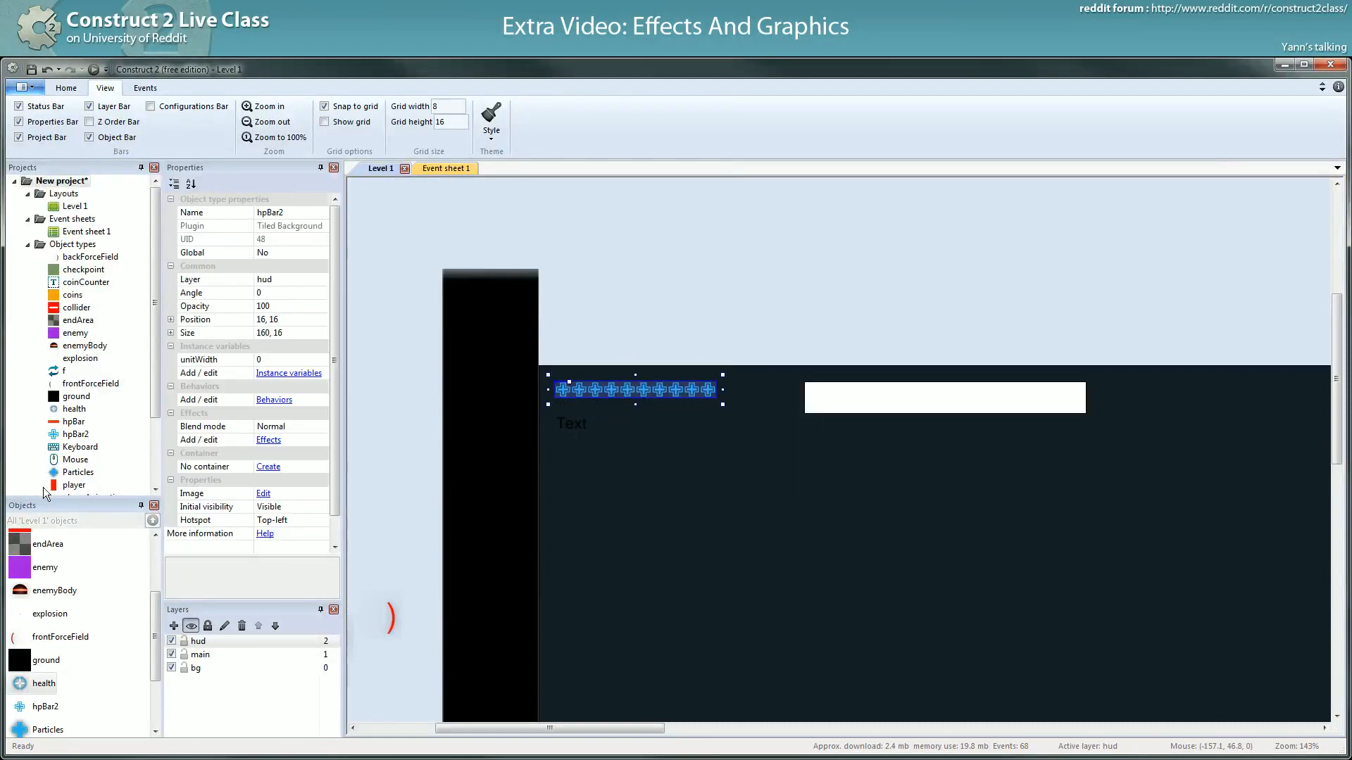
right_click(73, 422)
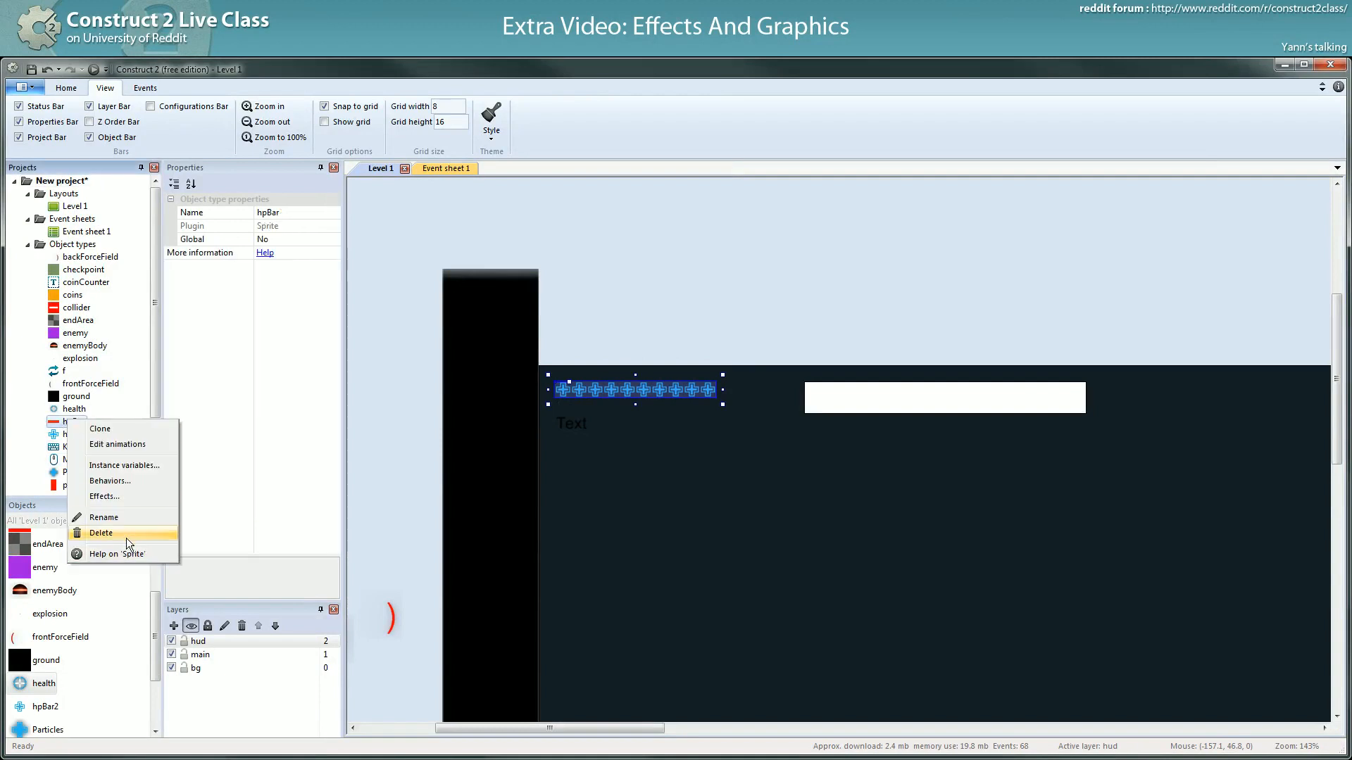
click(70, 422)
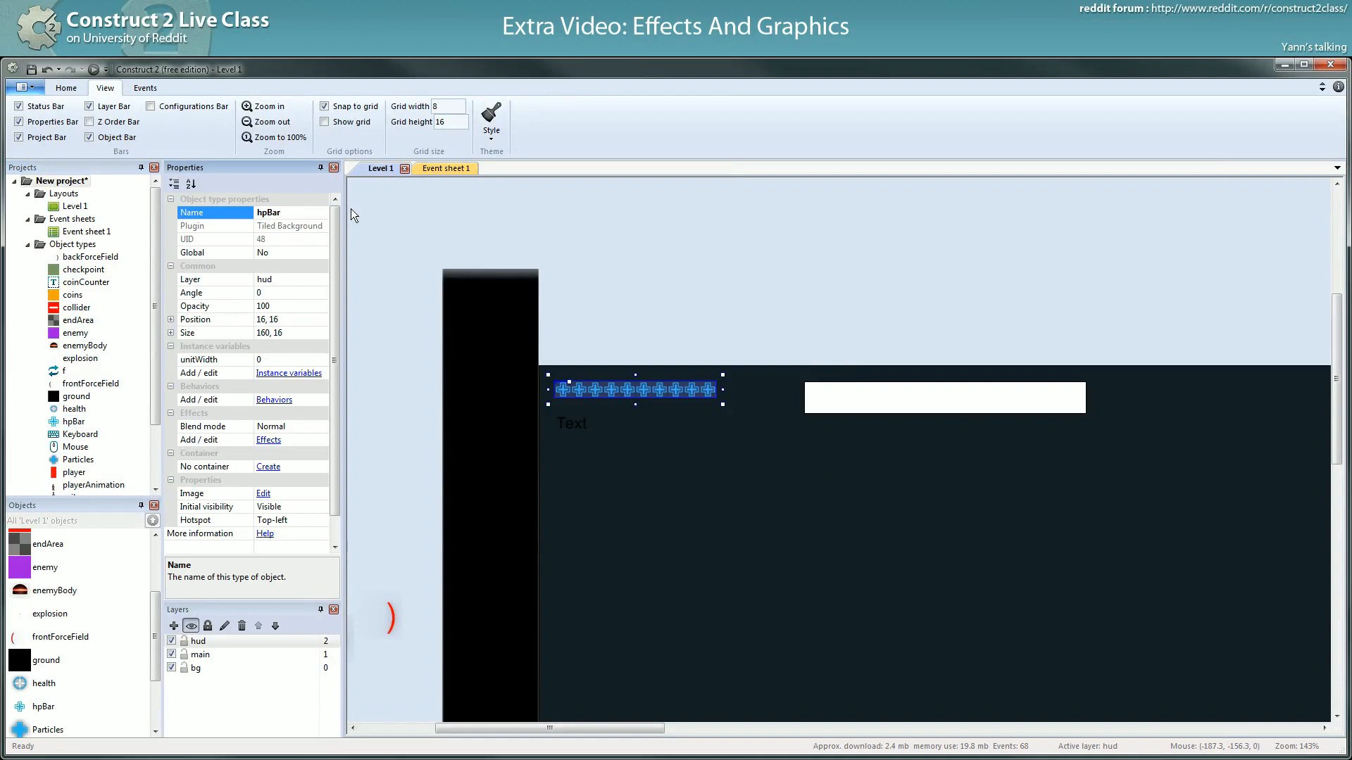
- Save the project and review the renamed bar in the event sheet
click(37, 70)
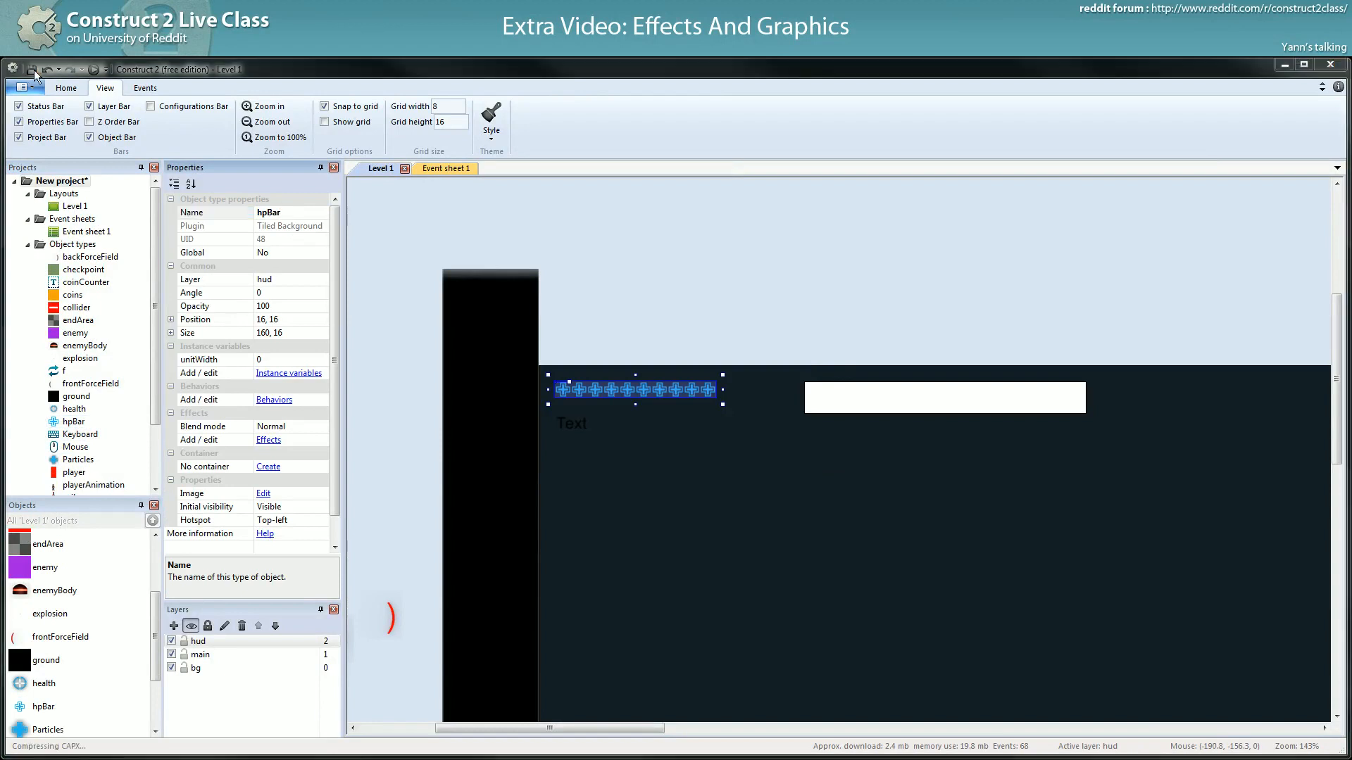
mouse_move(108, 68)
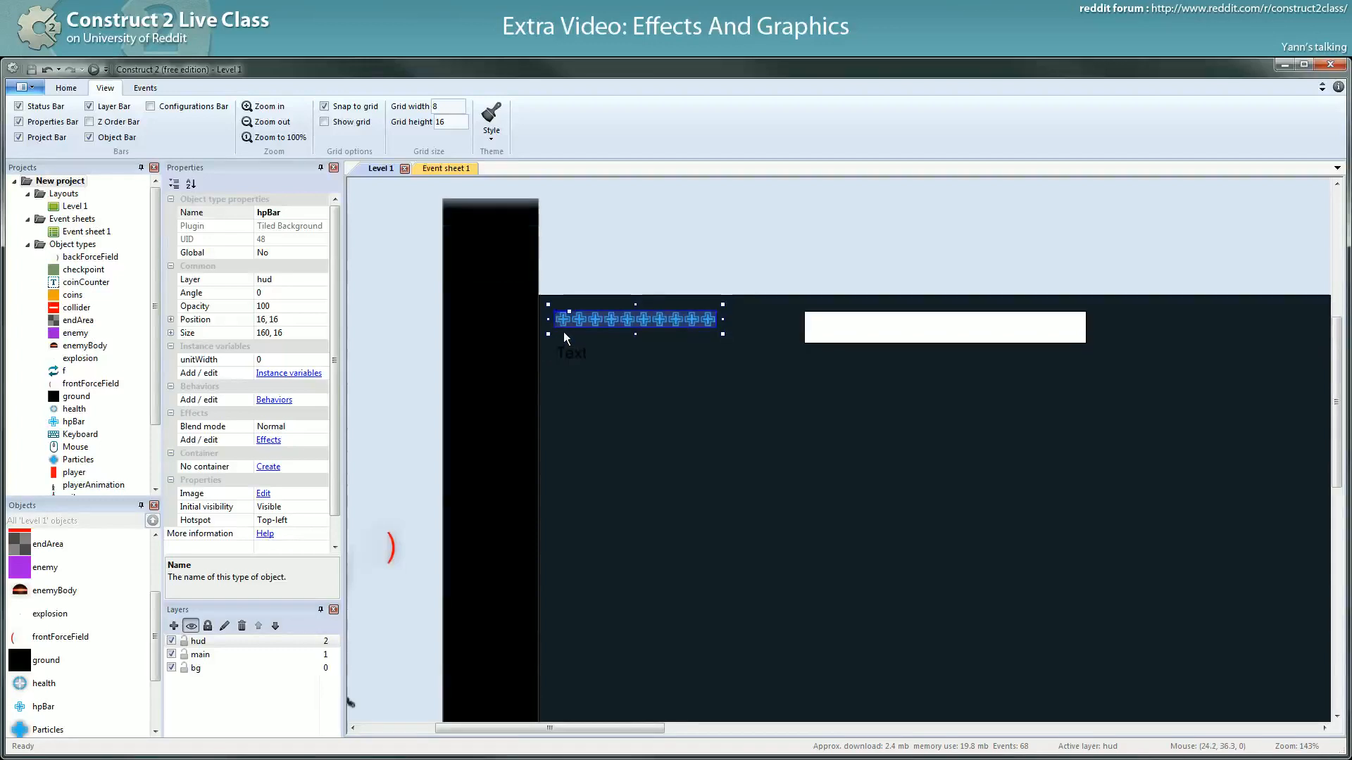
click(445, 169)
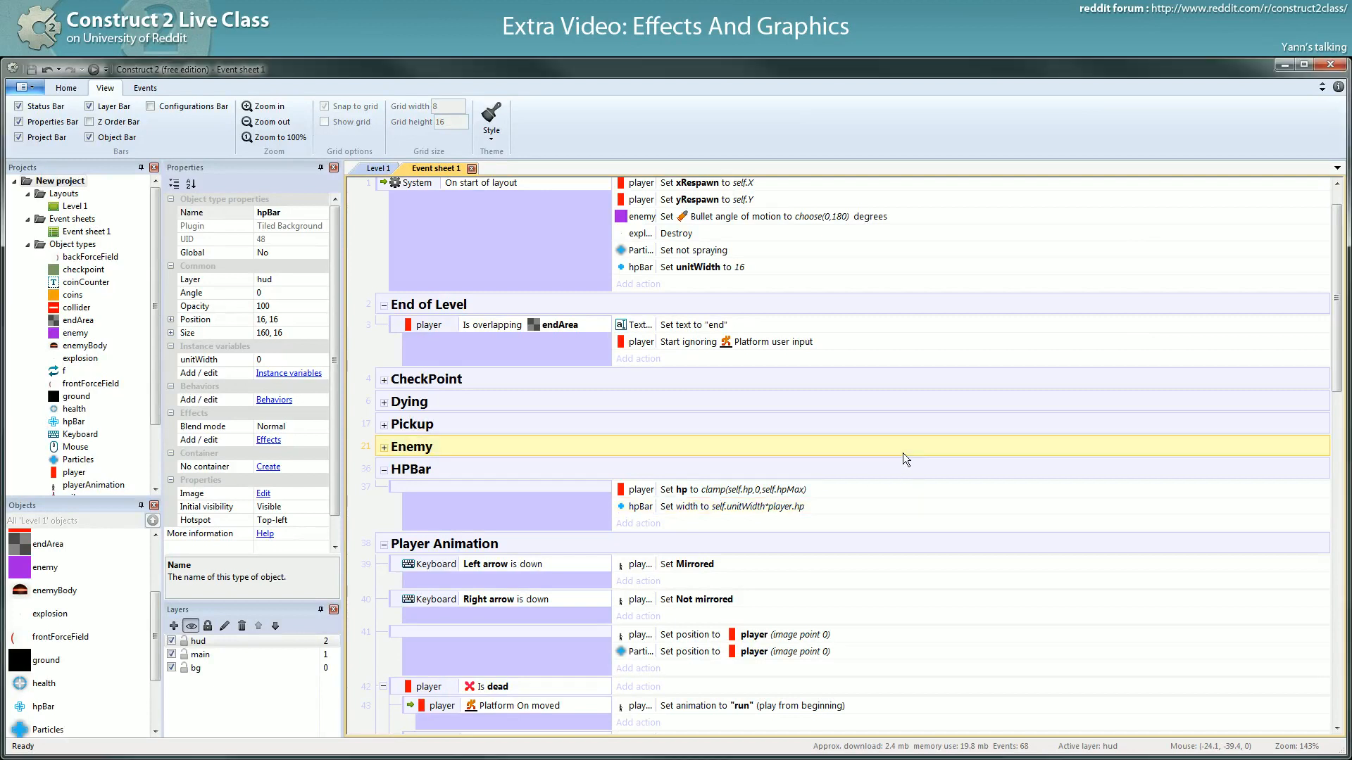
- Check the hpBar width action, then return to the Level 1 layout
scroll(down, 3)
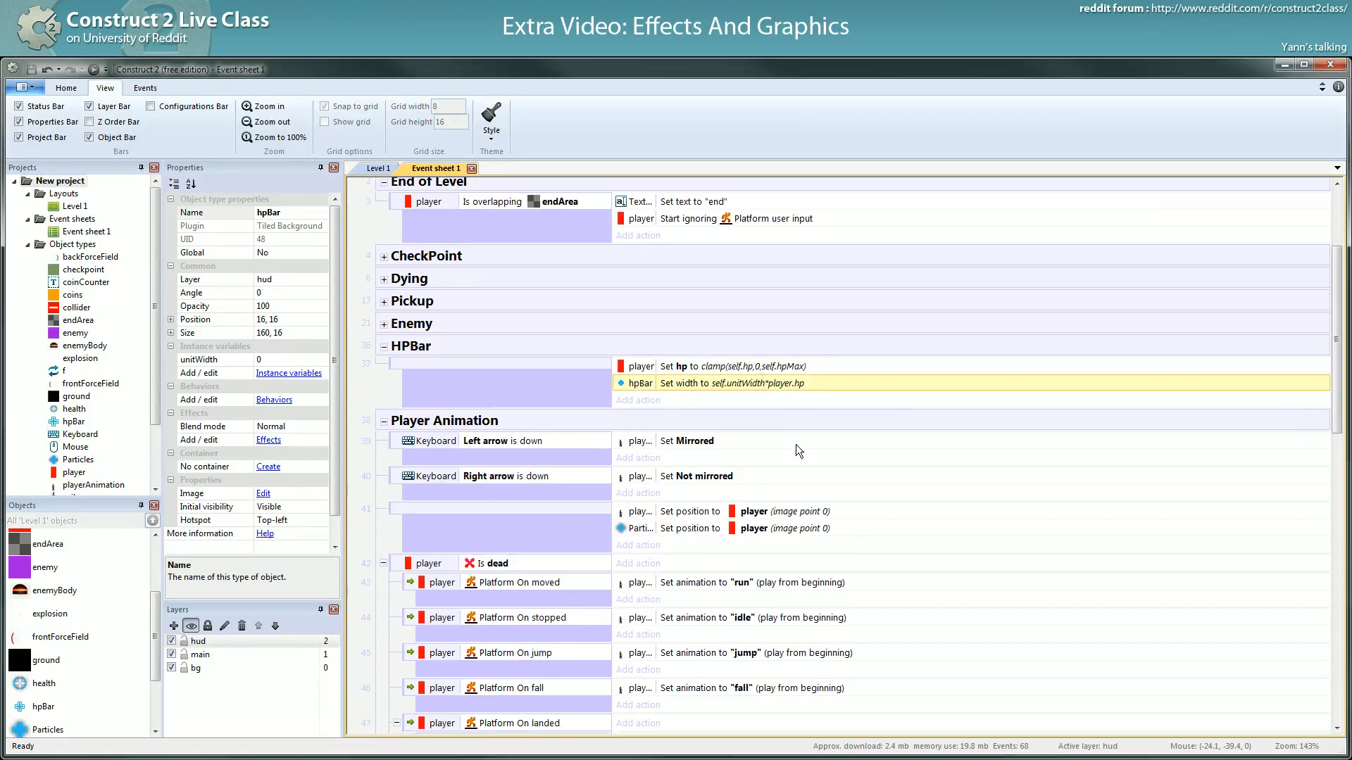
click(379, 169)
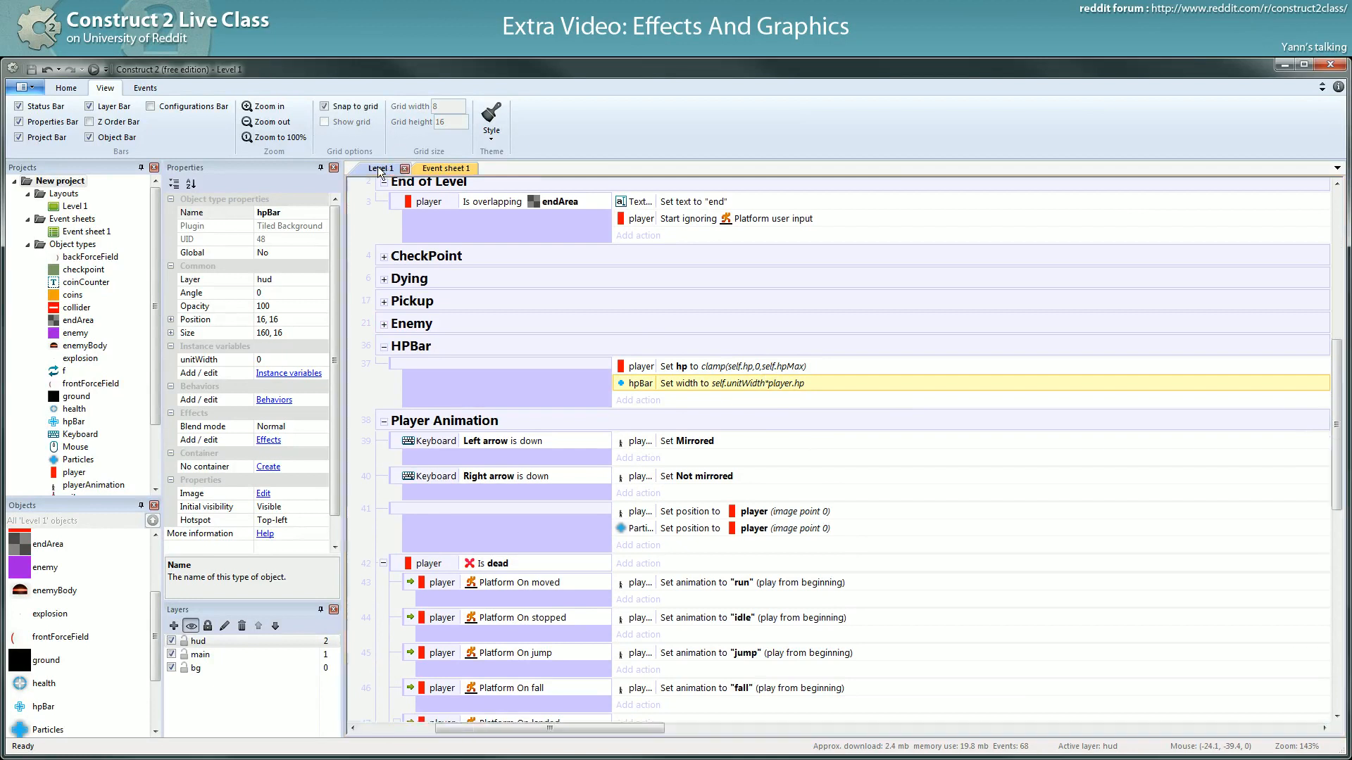
click(381, 169)
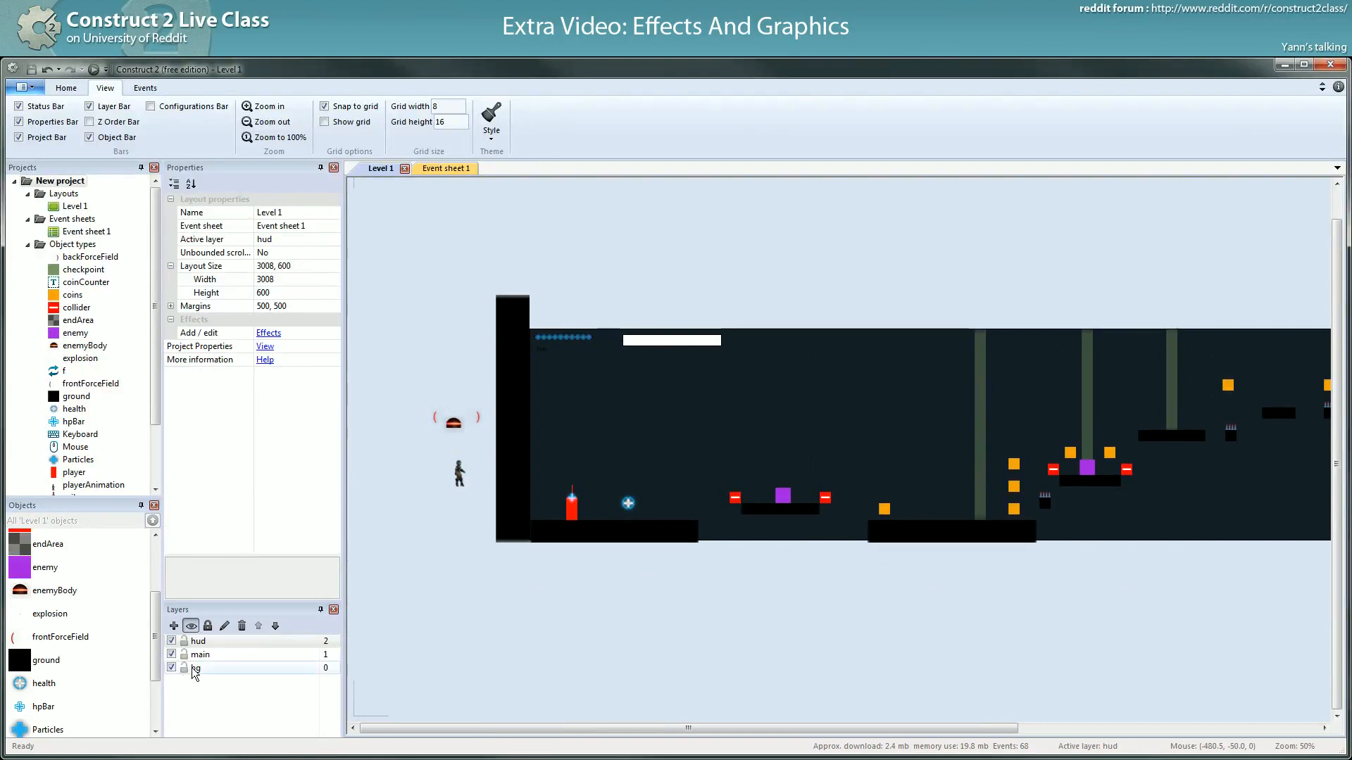
- Add layer bg2 above the background layer and rename the original to bg1
click(174, 626)
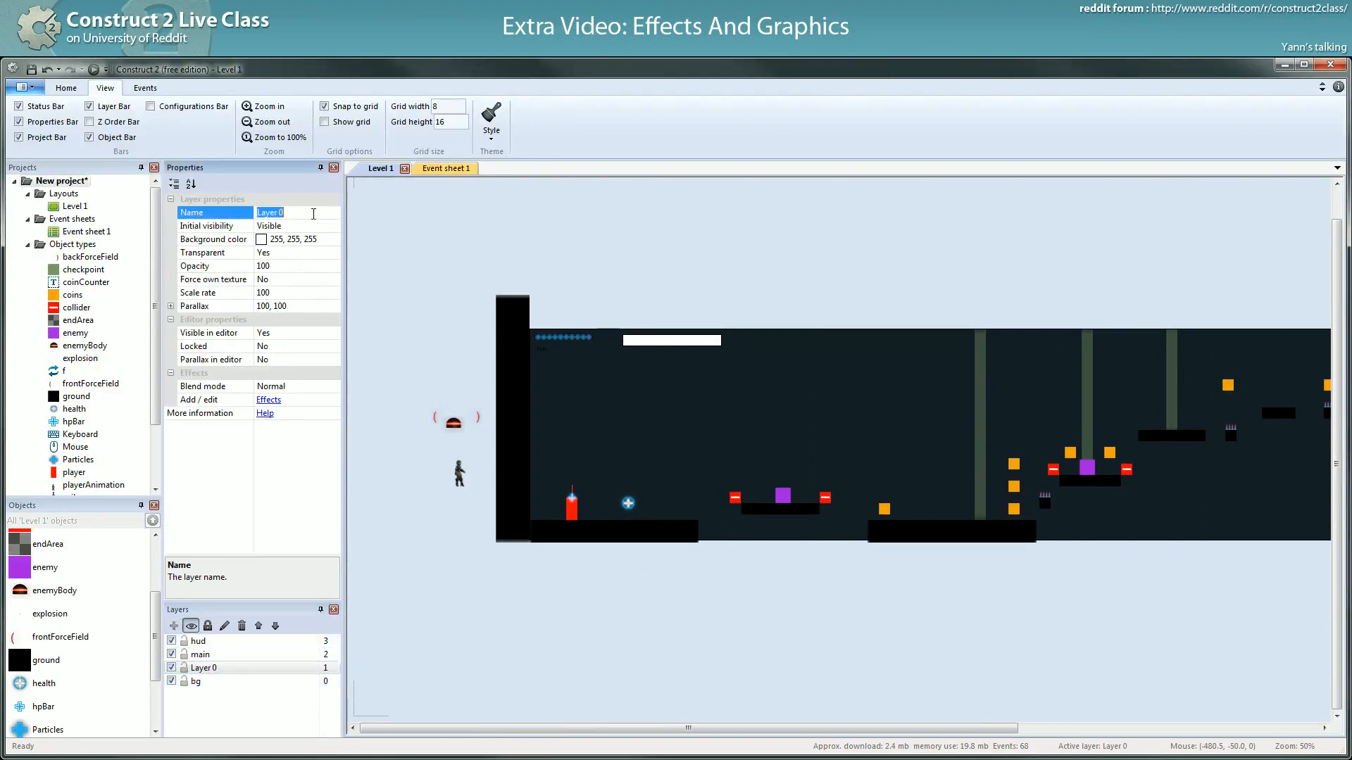
text(b)
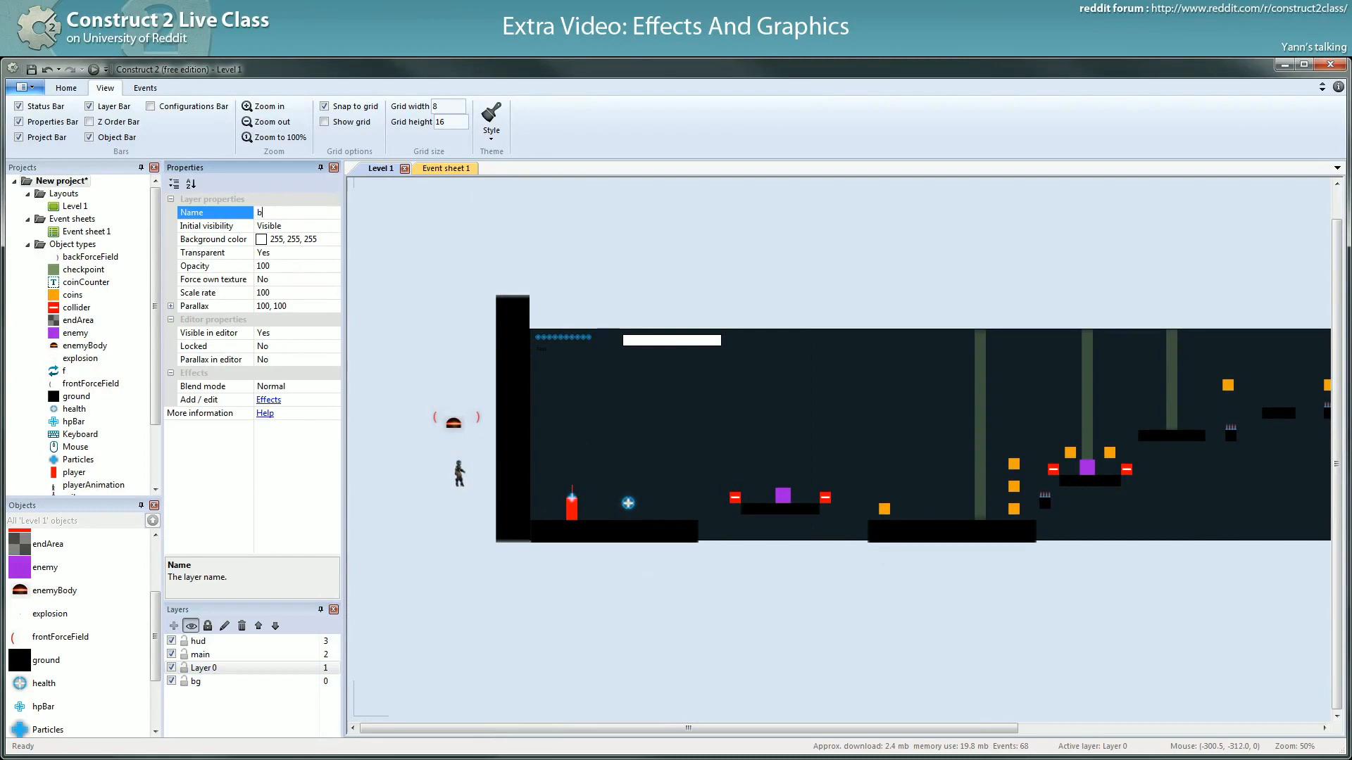
text(bg2)
click(263, 681)
text(1)
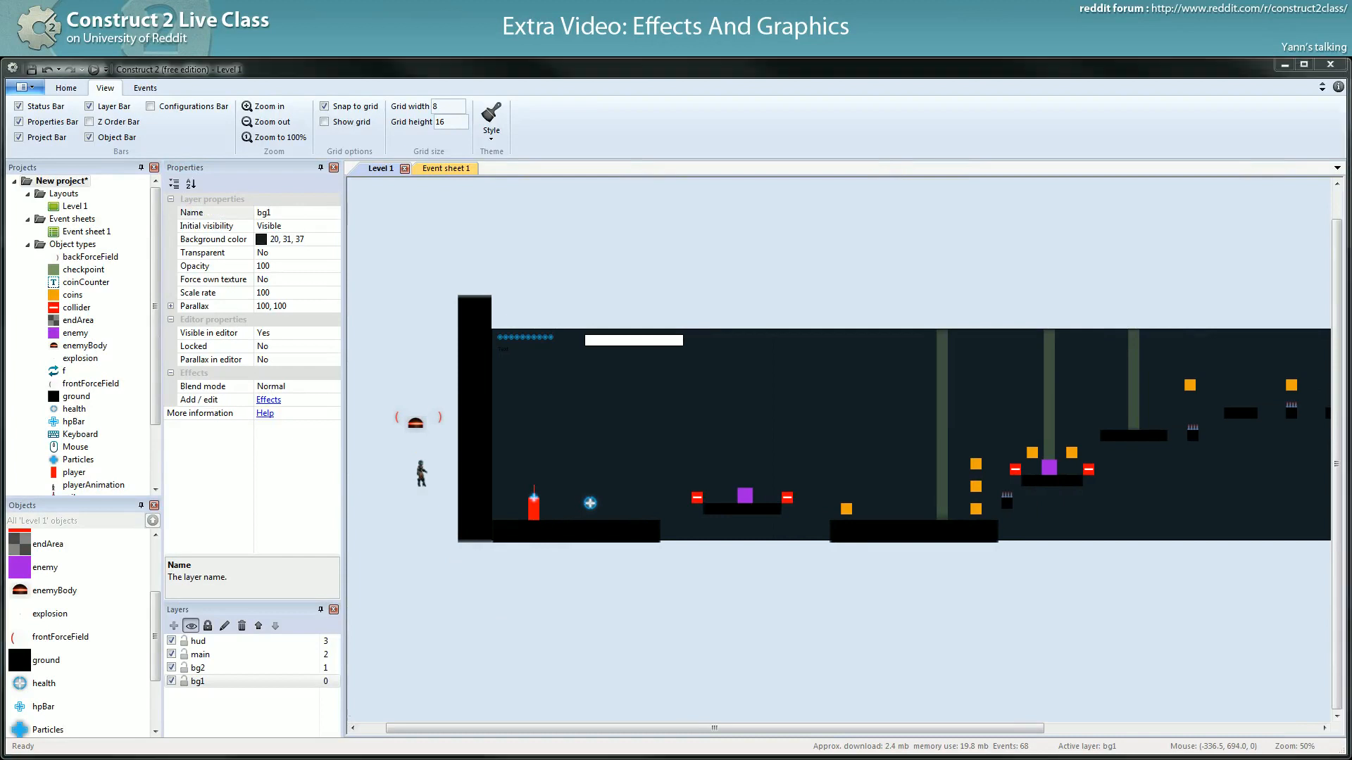
mouse_move(434, 569)
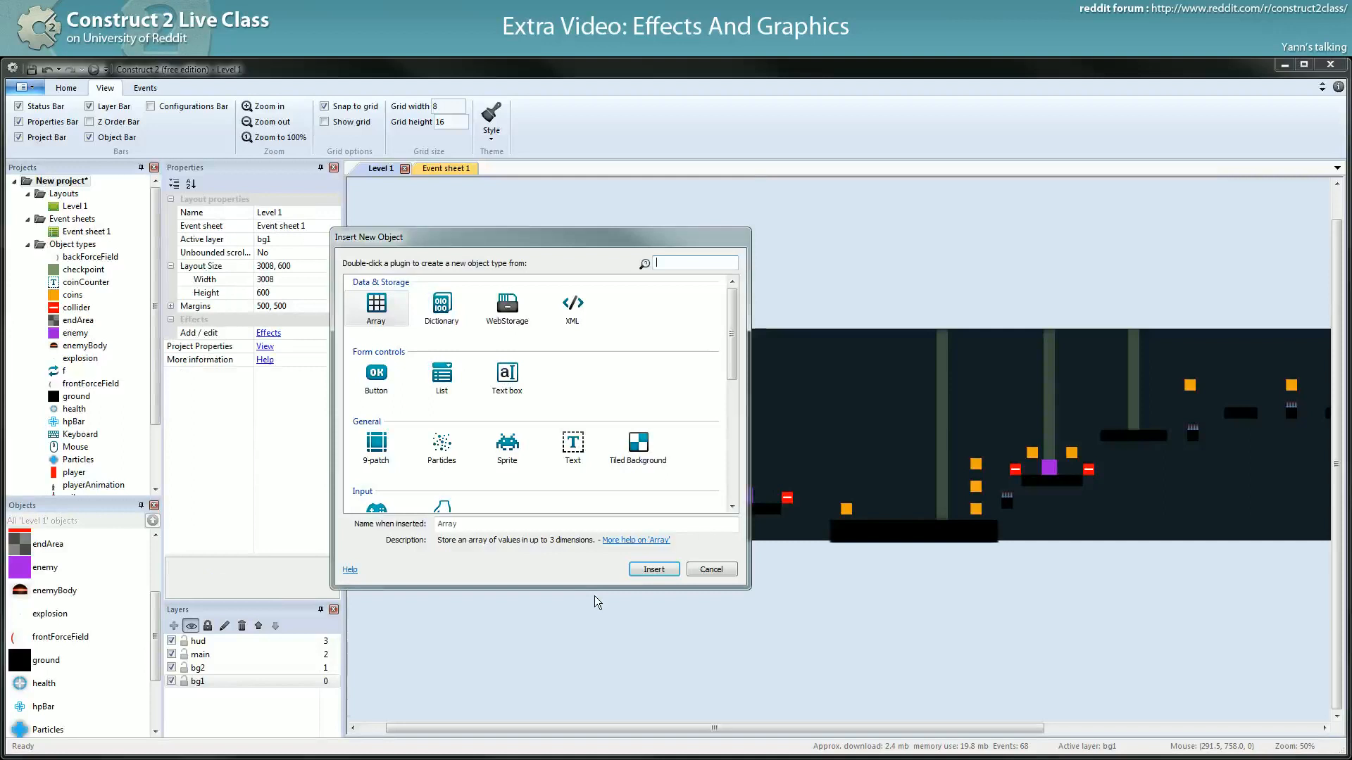
mouse_move(527, 250)
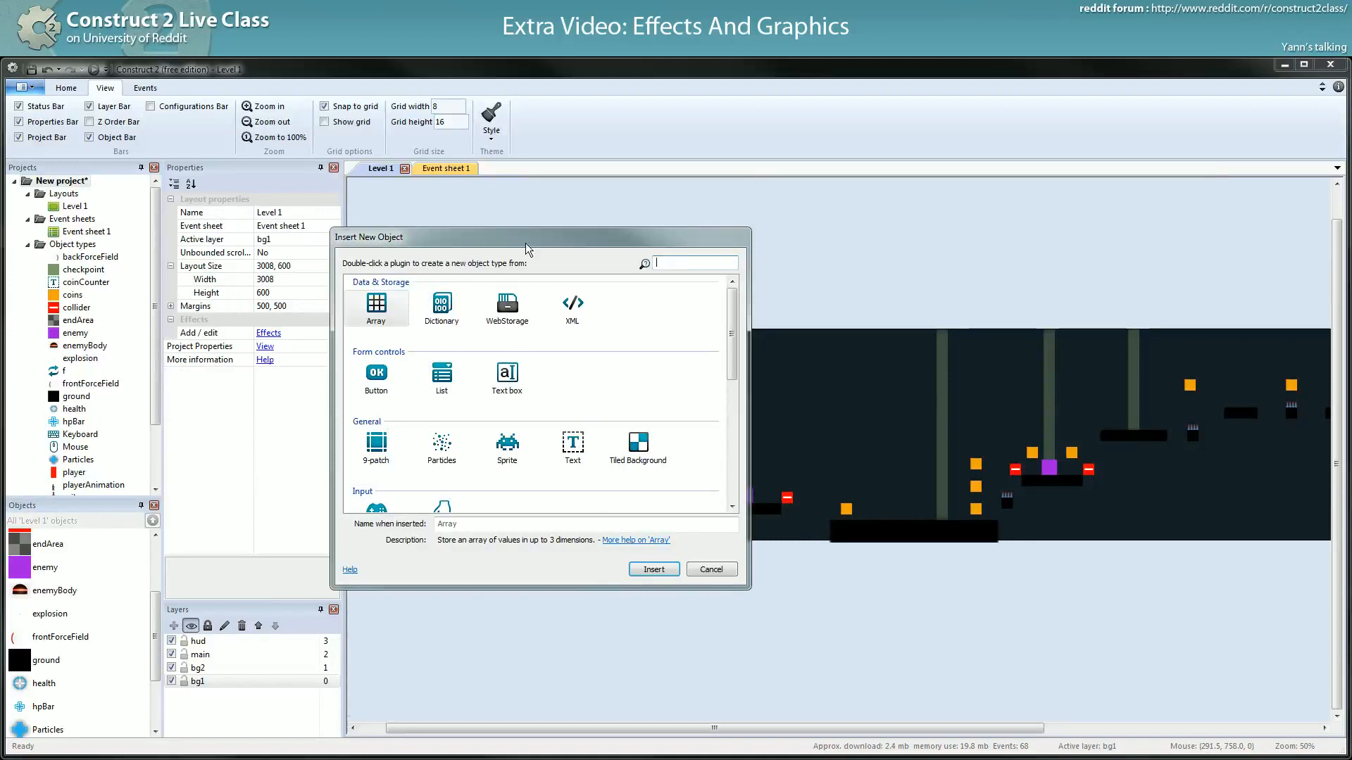
- Start inserting a Tiled Background with the light strip image, then cancel the image load
click(711, 569)
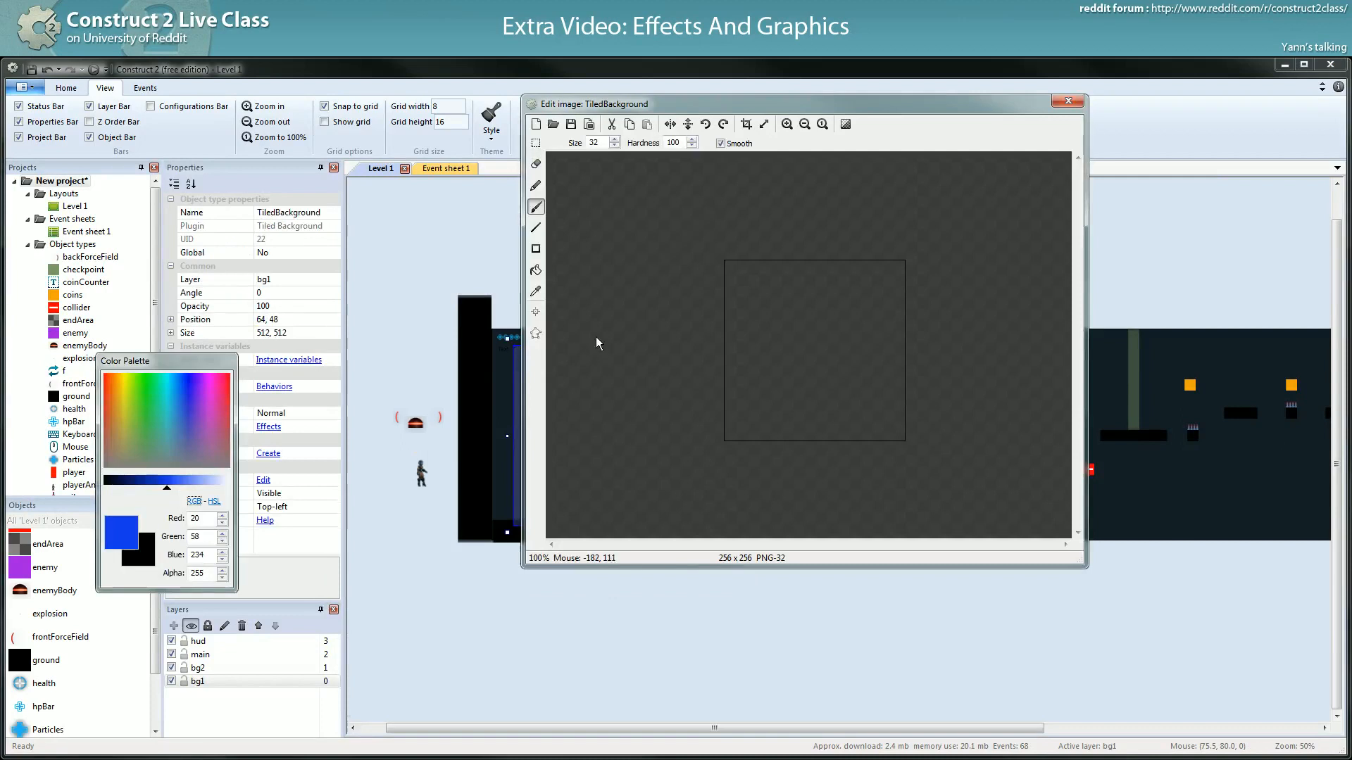
click(552, 124)
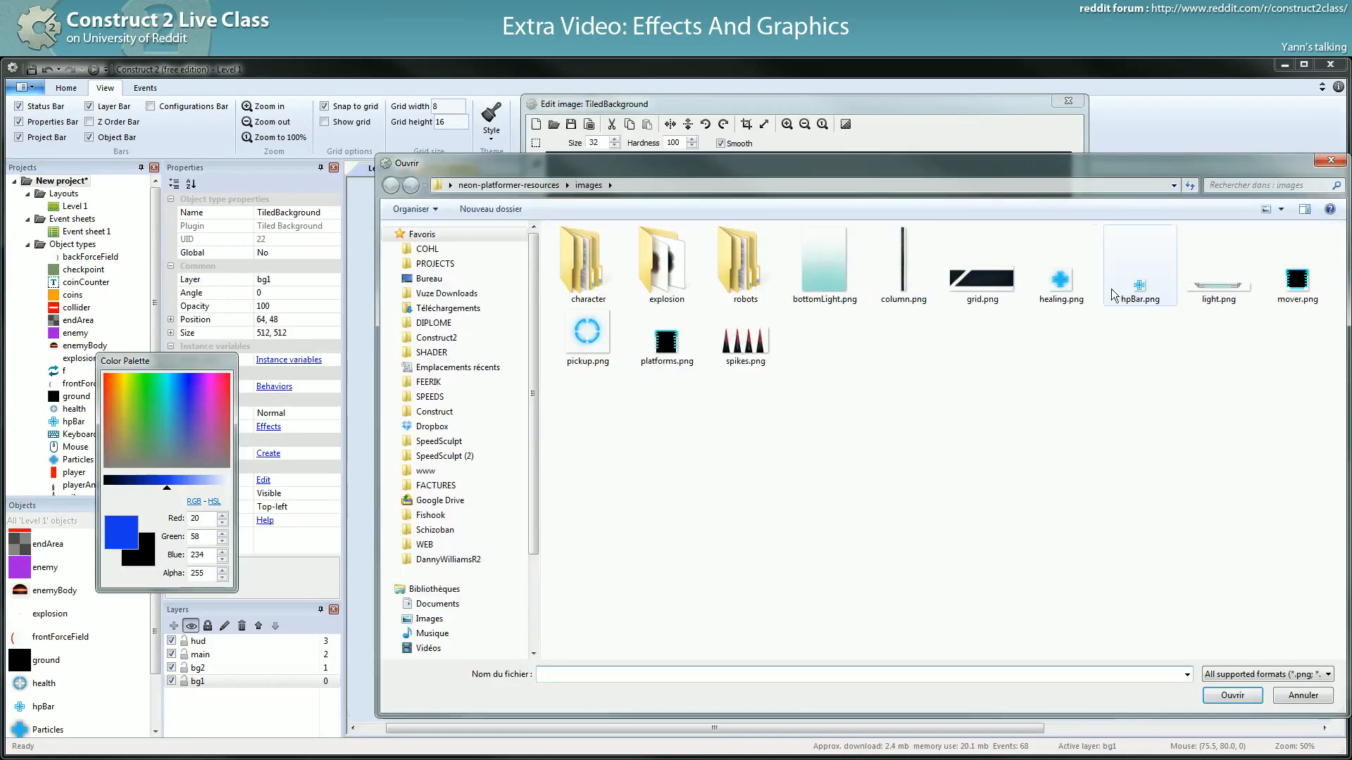
click(1218, 279)
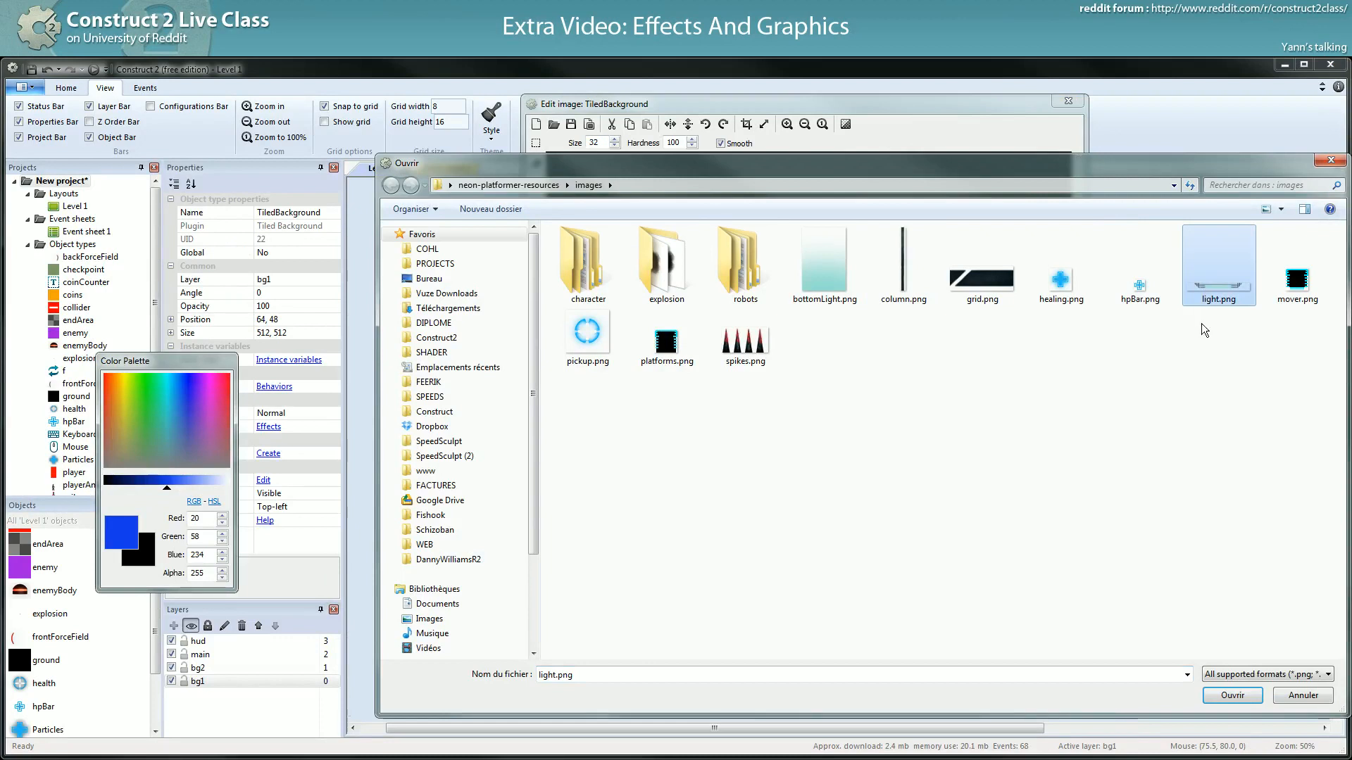
mouse_move(1256, 655)
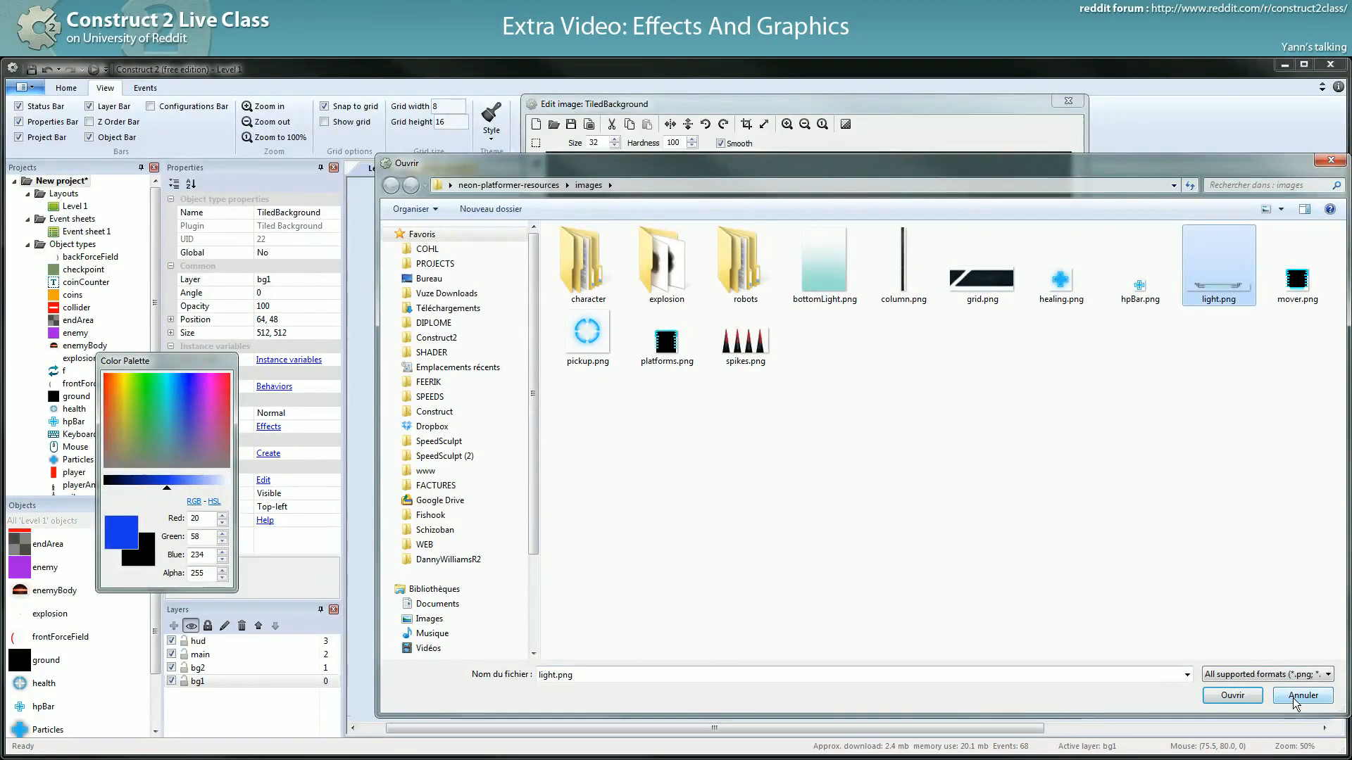
click(1295, 695)
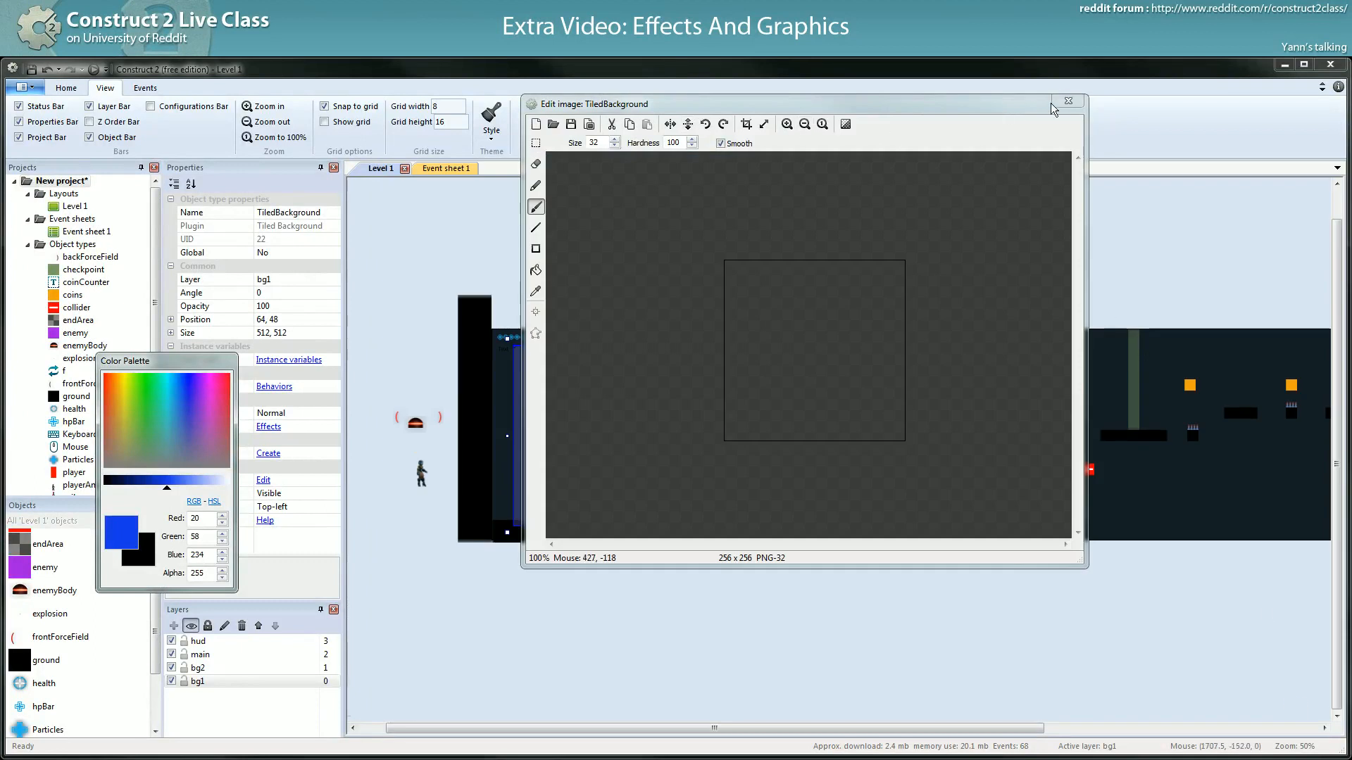
click(1068, 101)
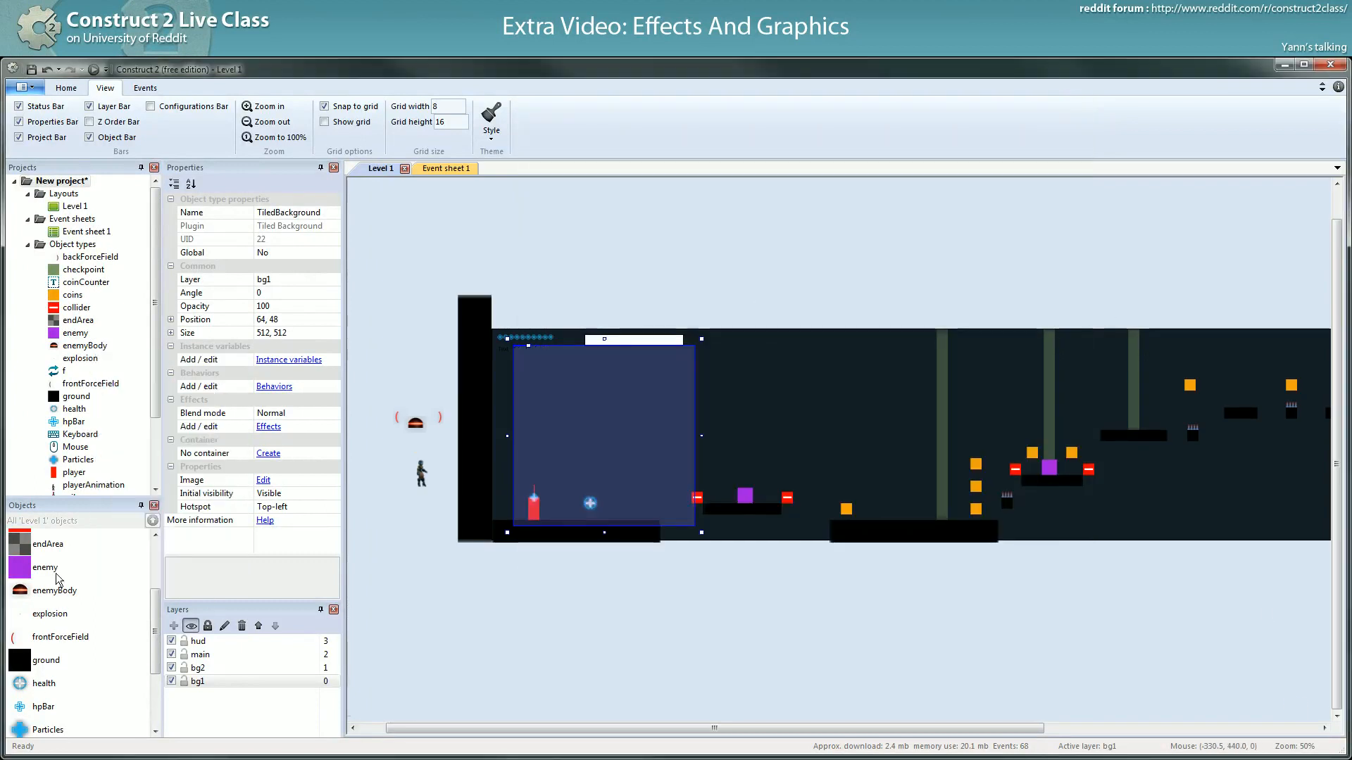
- Delete the unused empty TiledBackground object from the project
scroll(down, 3)
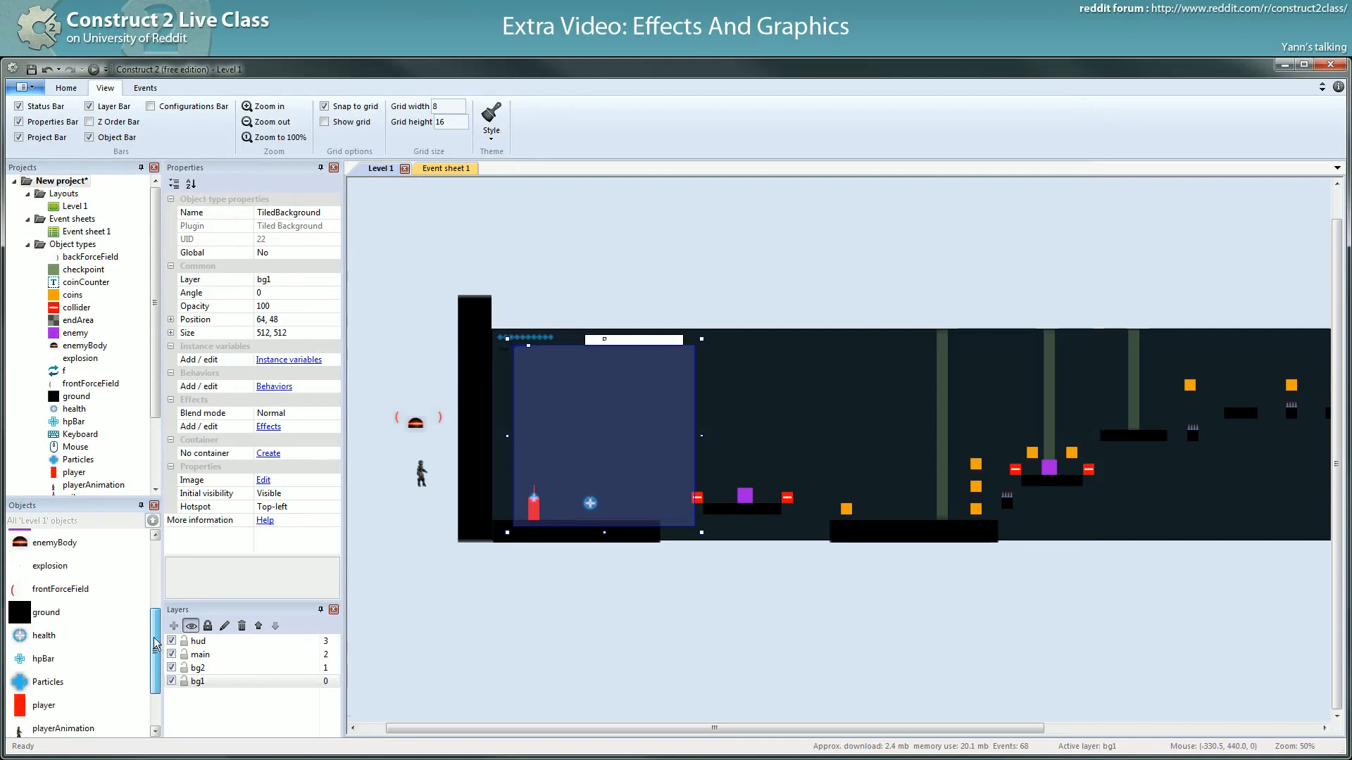
right_click(55, 725)
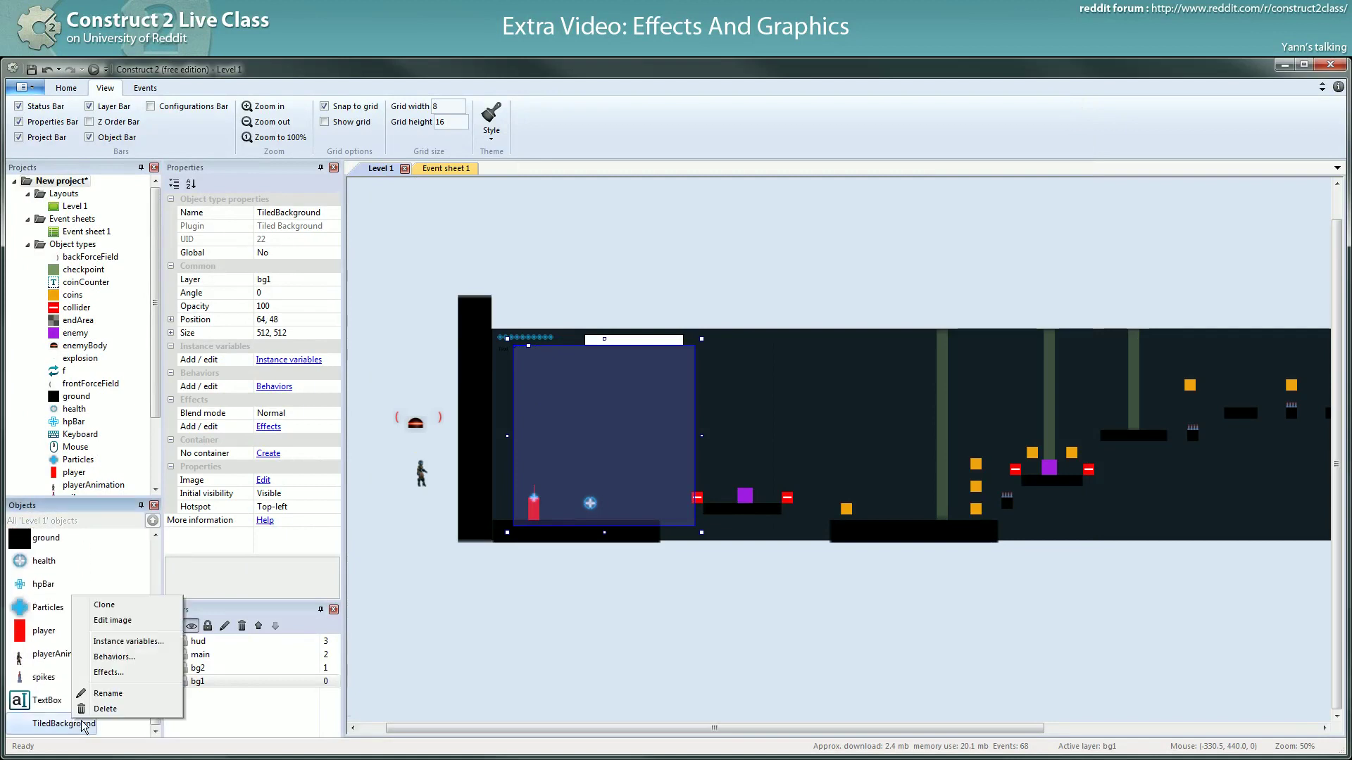
click(724, 620)
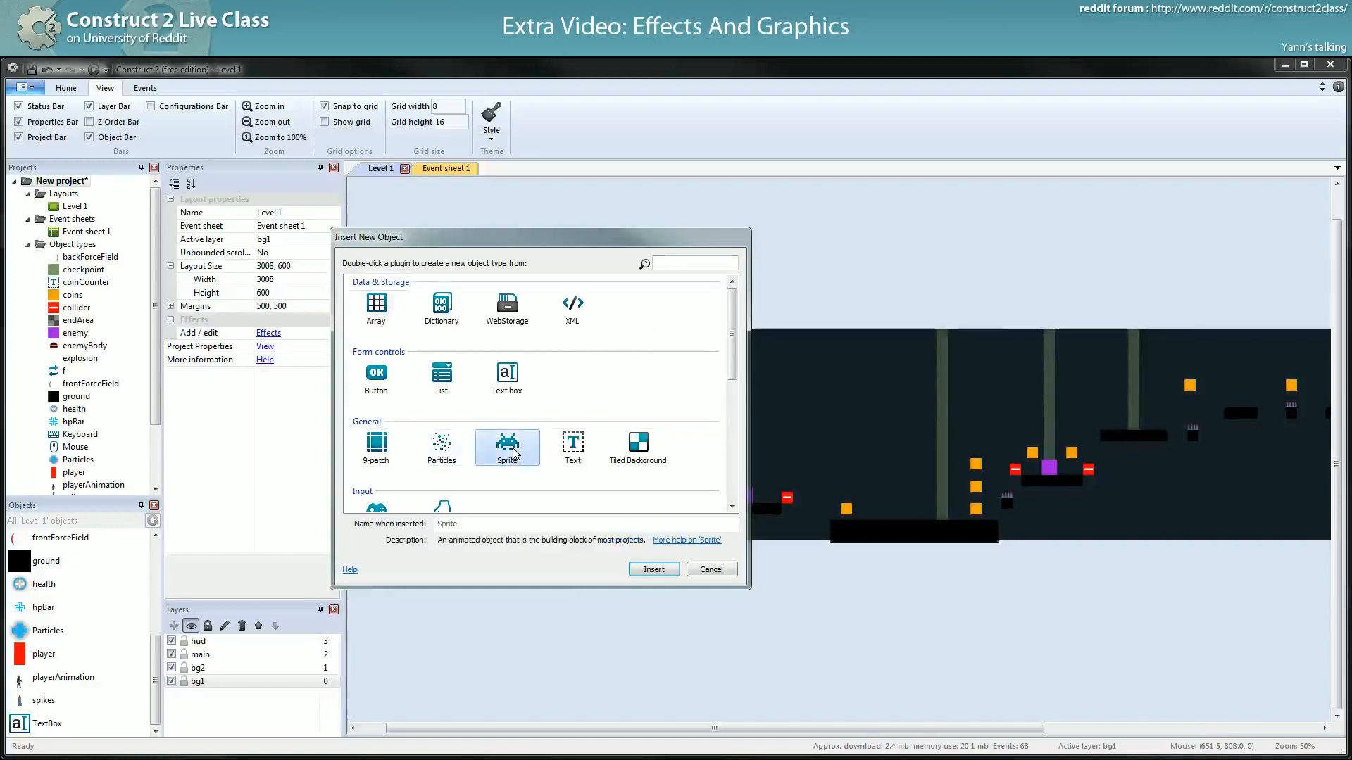
- Insert a Sprite with light.png and place light-strip copies along the ceiling
click(654, 569)
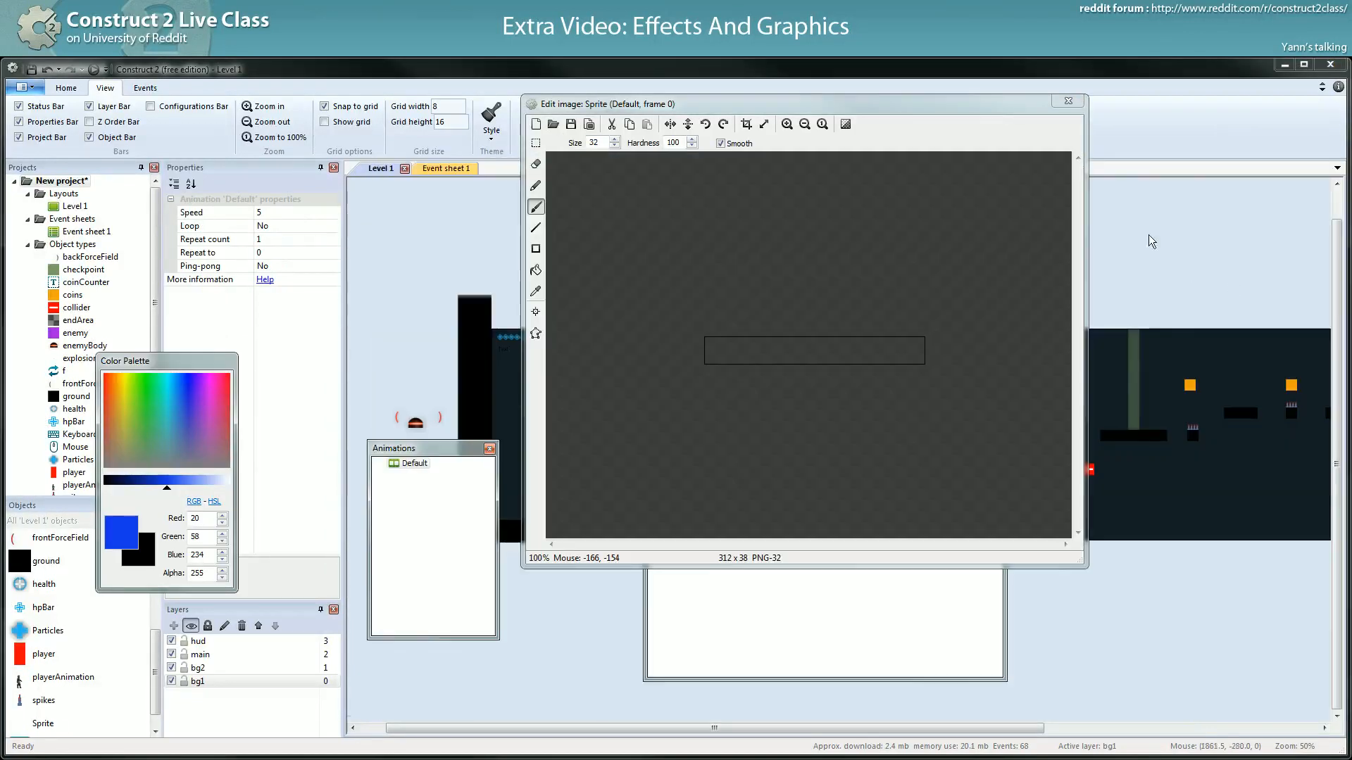
mouse_move(1076, 141)
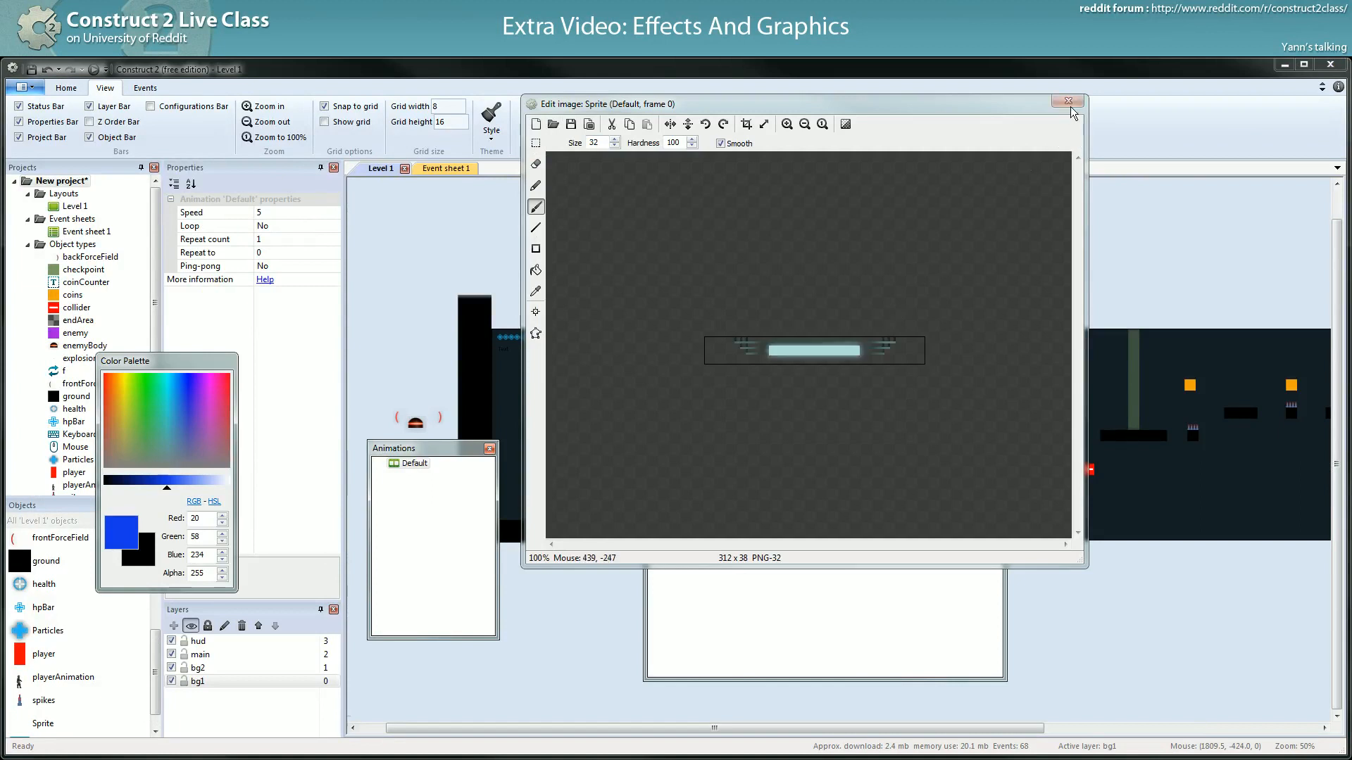
click(1067, 102)
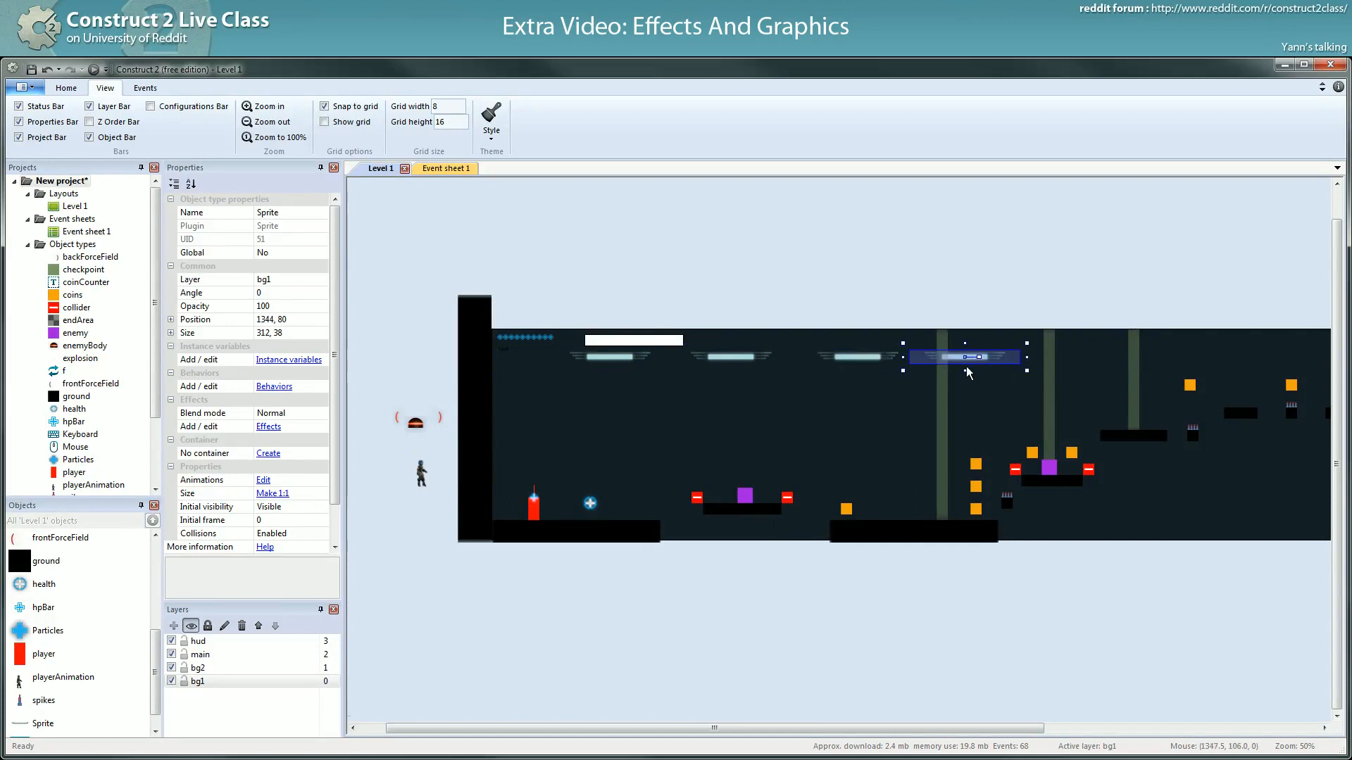
right_click(40, 724)
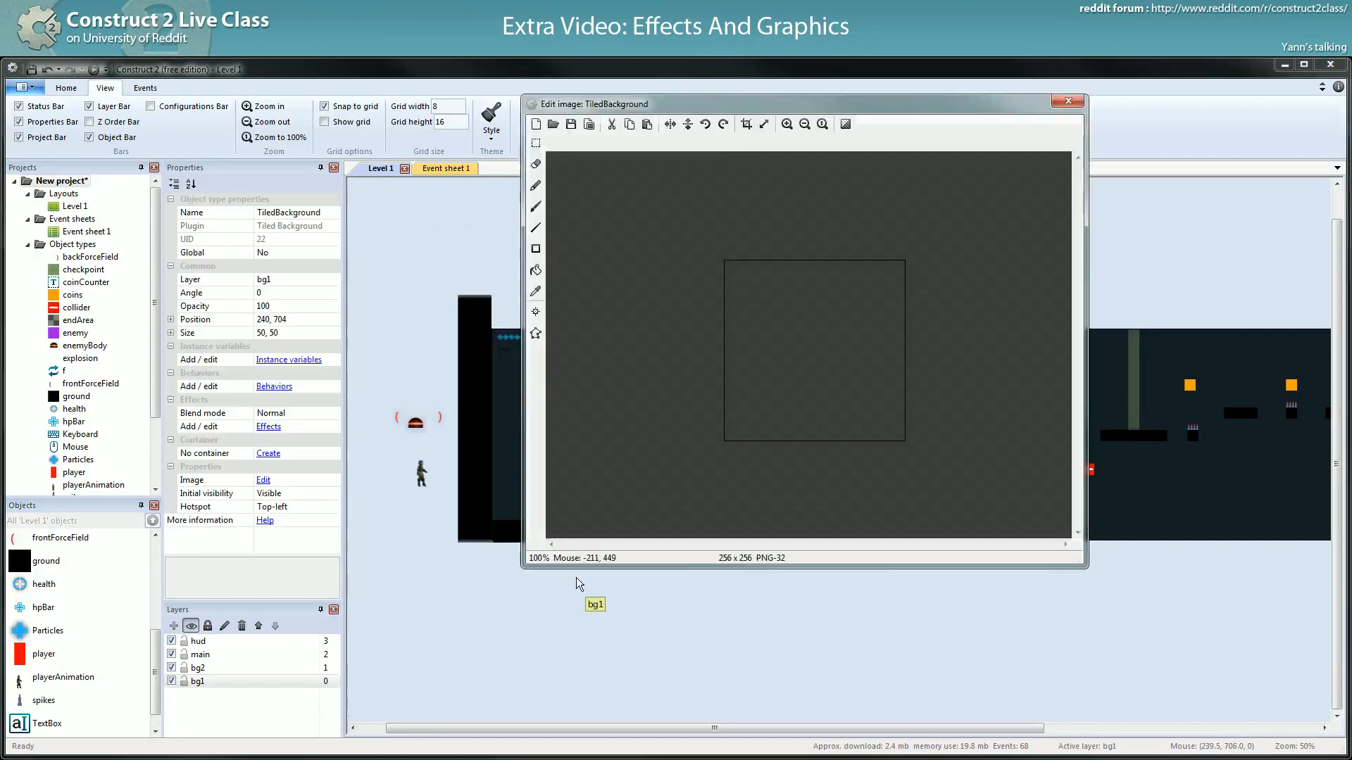
- Give the TiledBackground the light.png tile, size it 1080x32 and move it into the ceiling
click(554, 124)
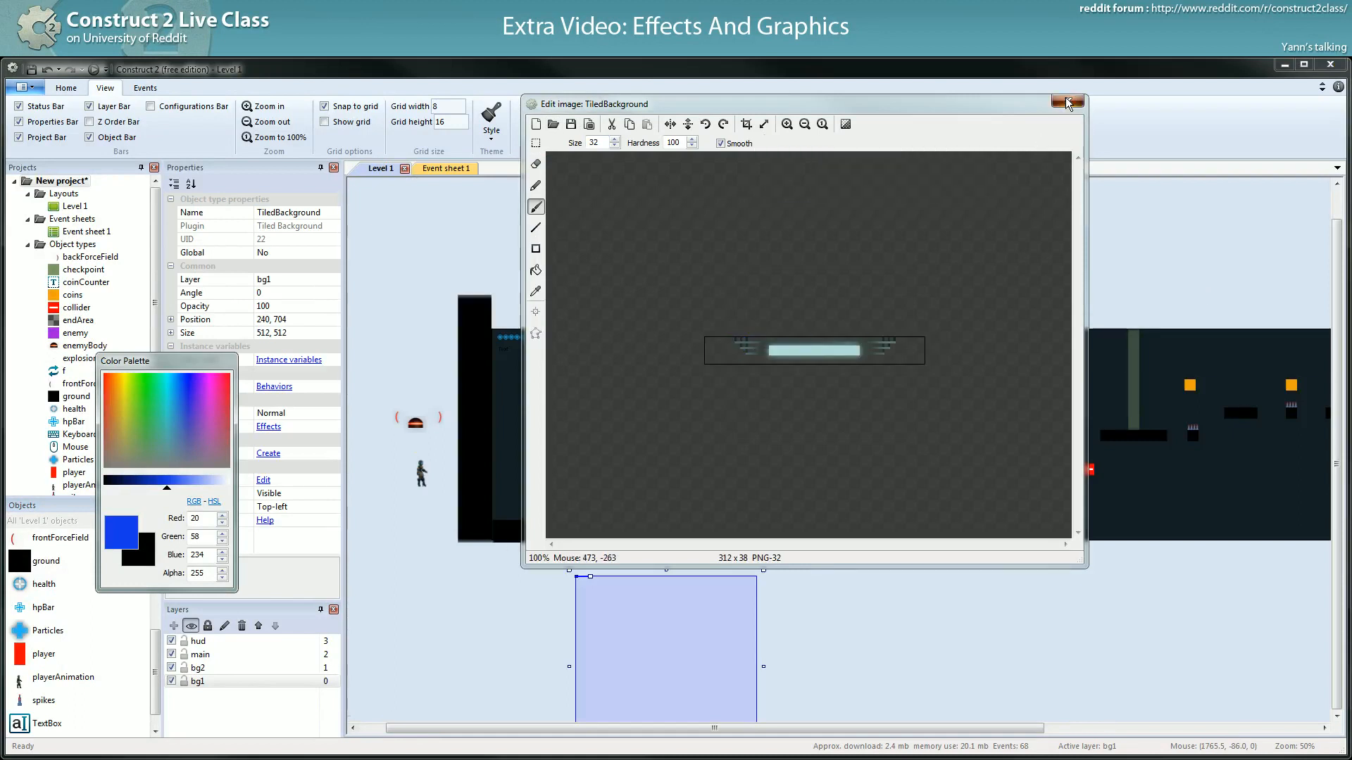
click(1068, 101)
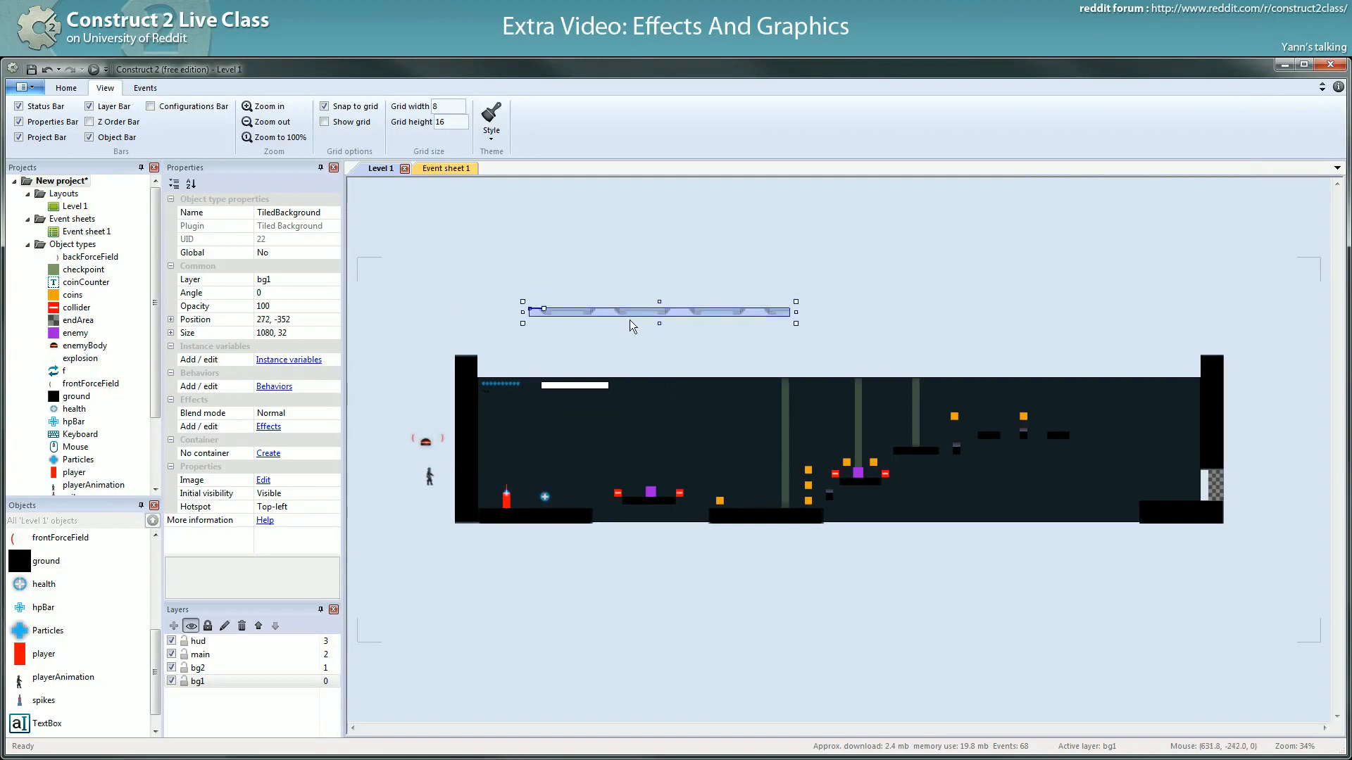
click(263, 479)
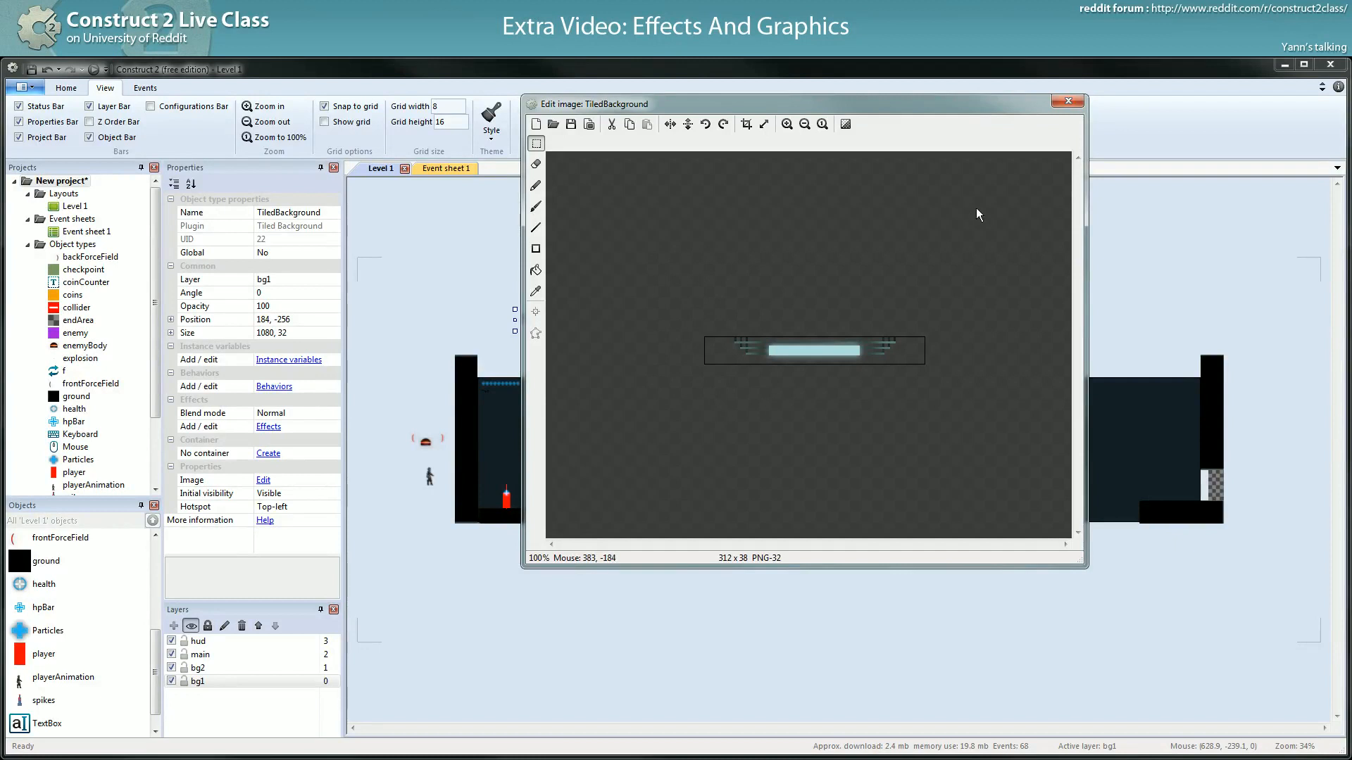
click(1068, 101)
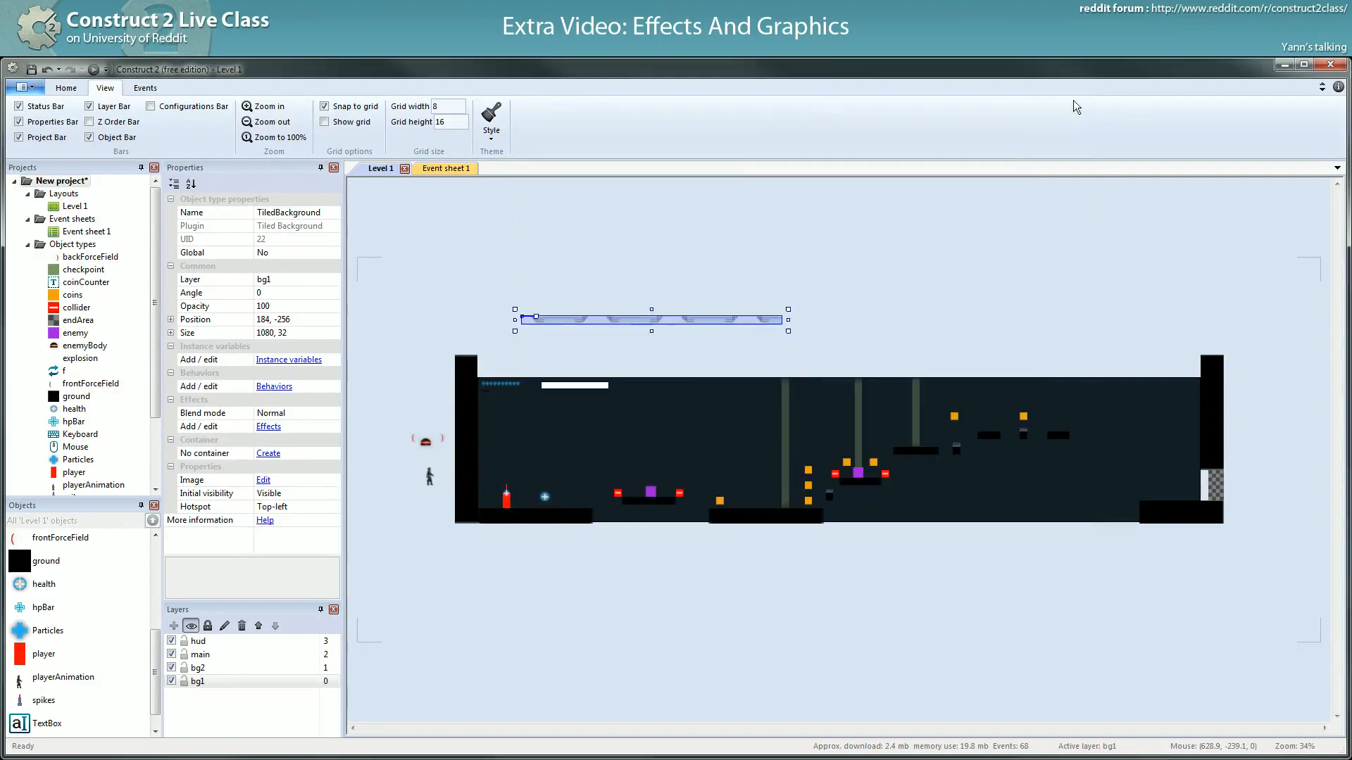
drag(651, 320, 622, 398)
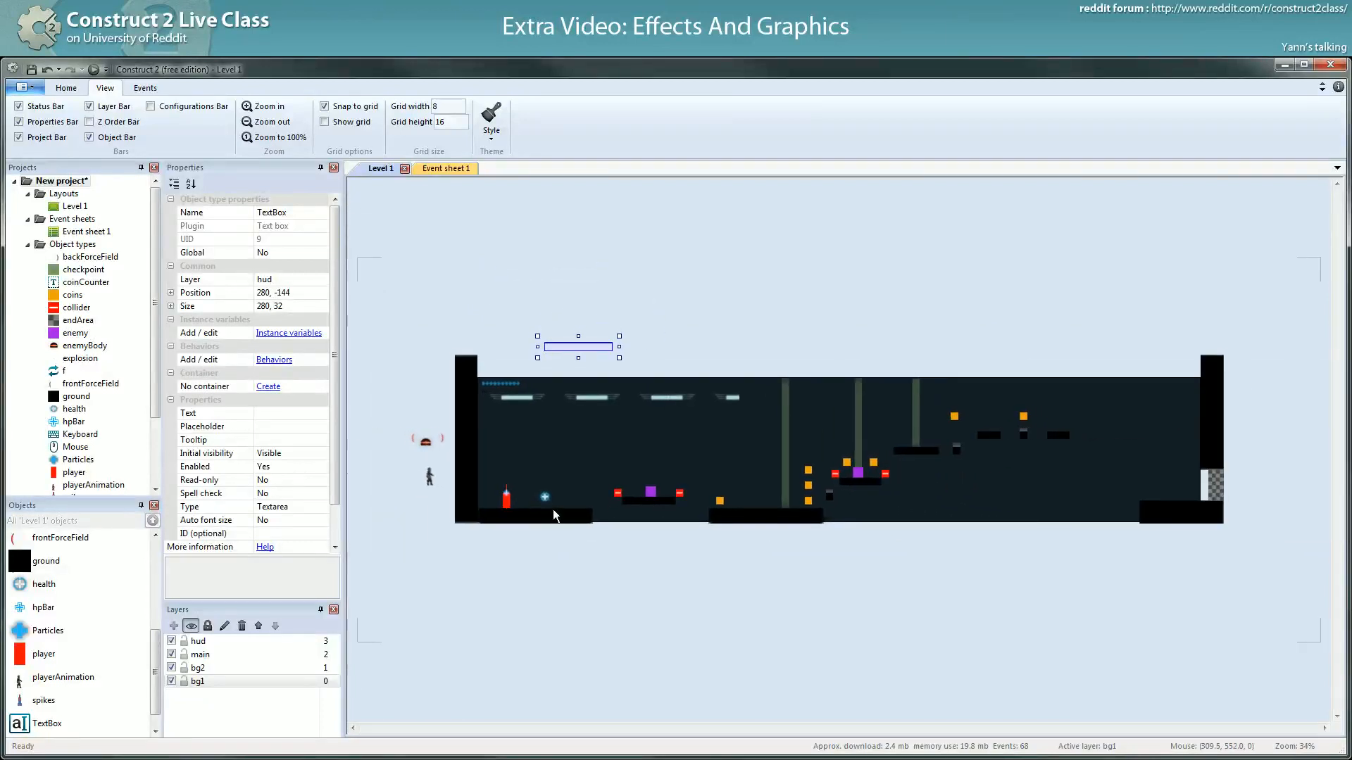
- Drag the coinCounter text to 208, 8 beside the hpBar
click(516, 383)
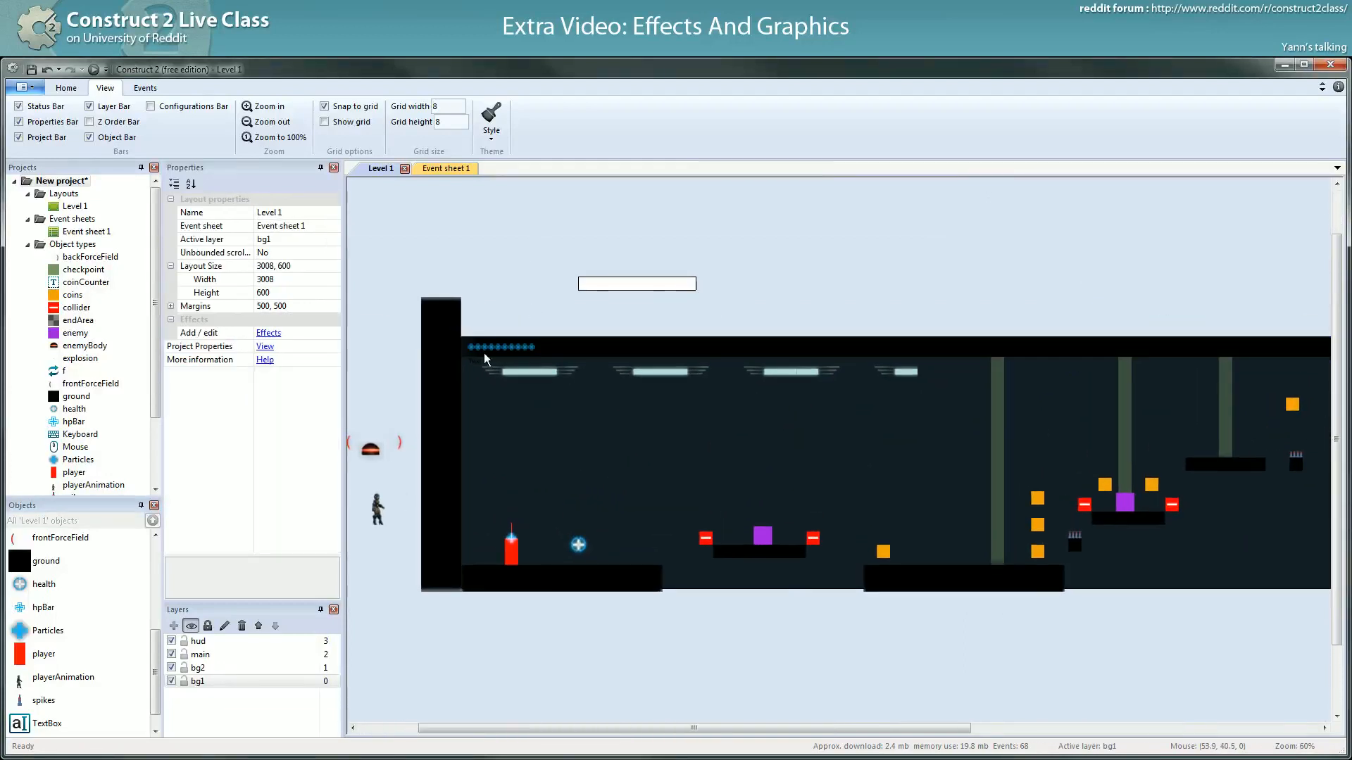
click(572, 364)
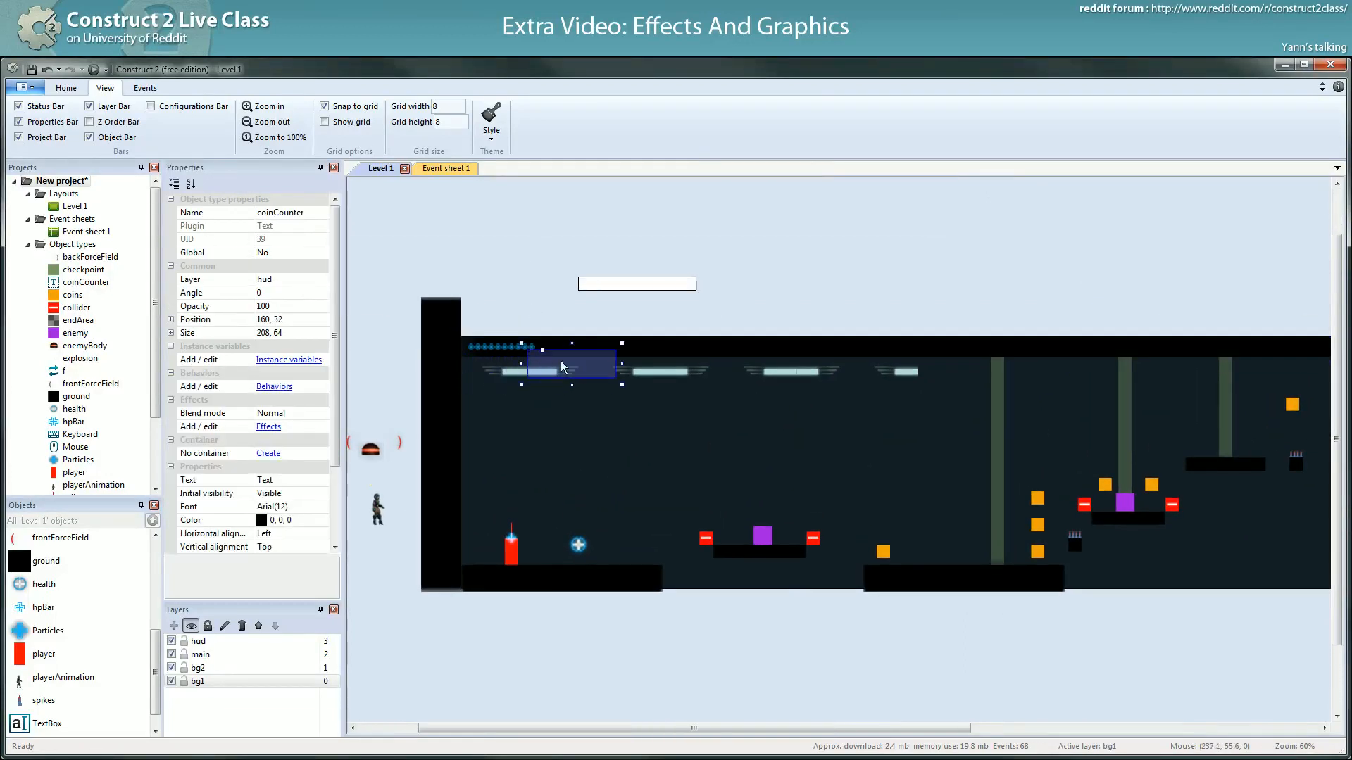
drag(585, 366, 593, 353)
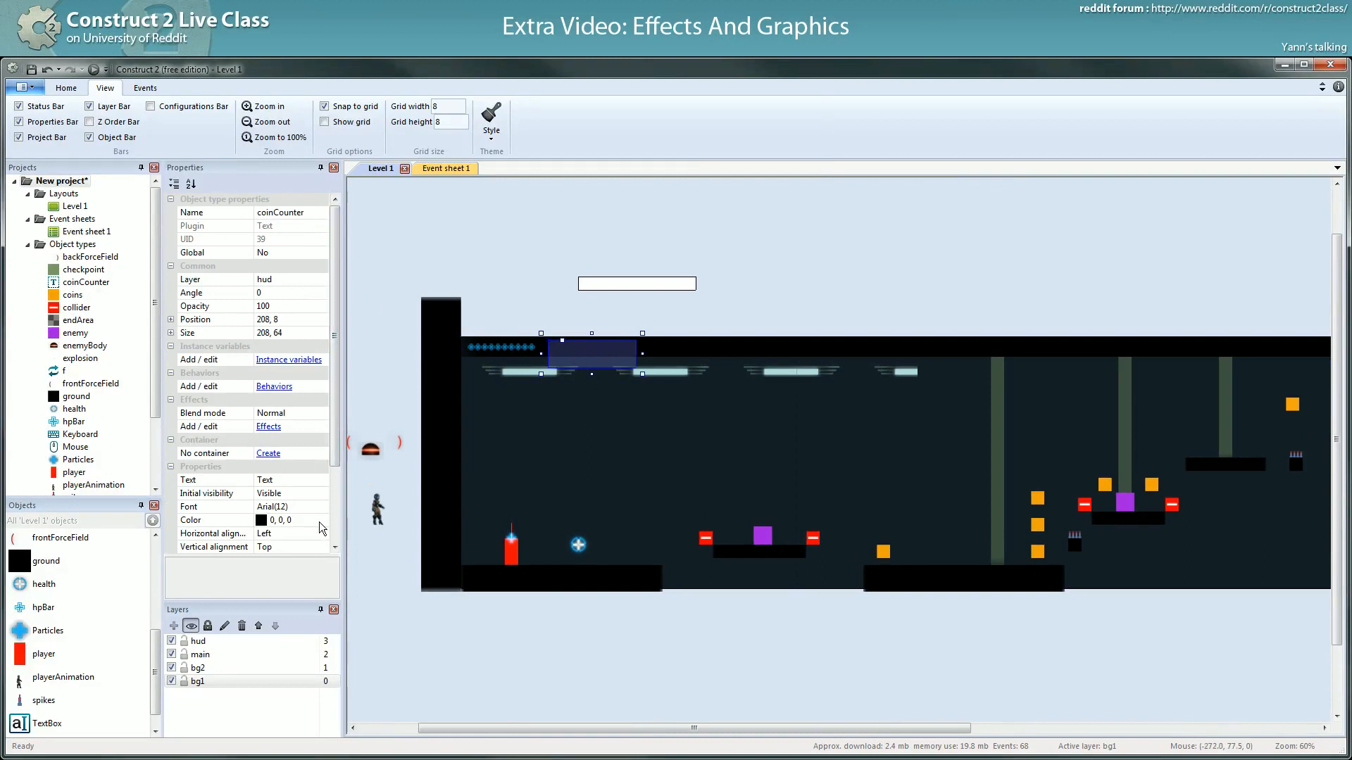
click(323, 521)
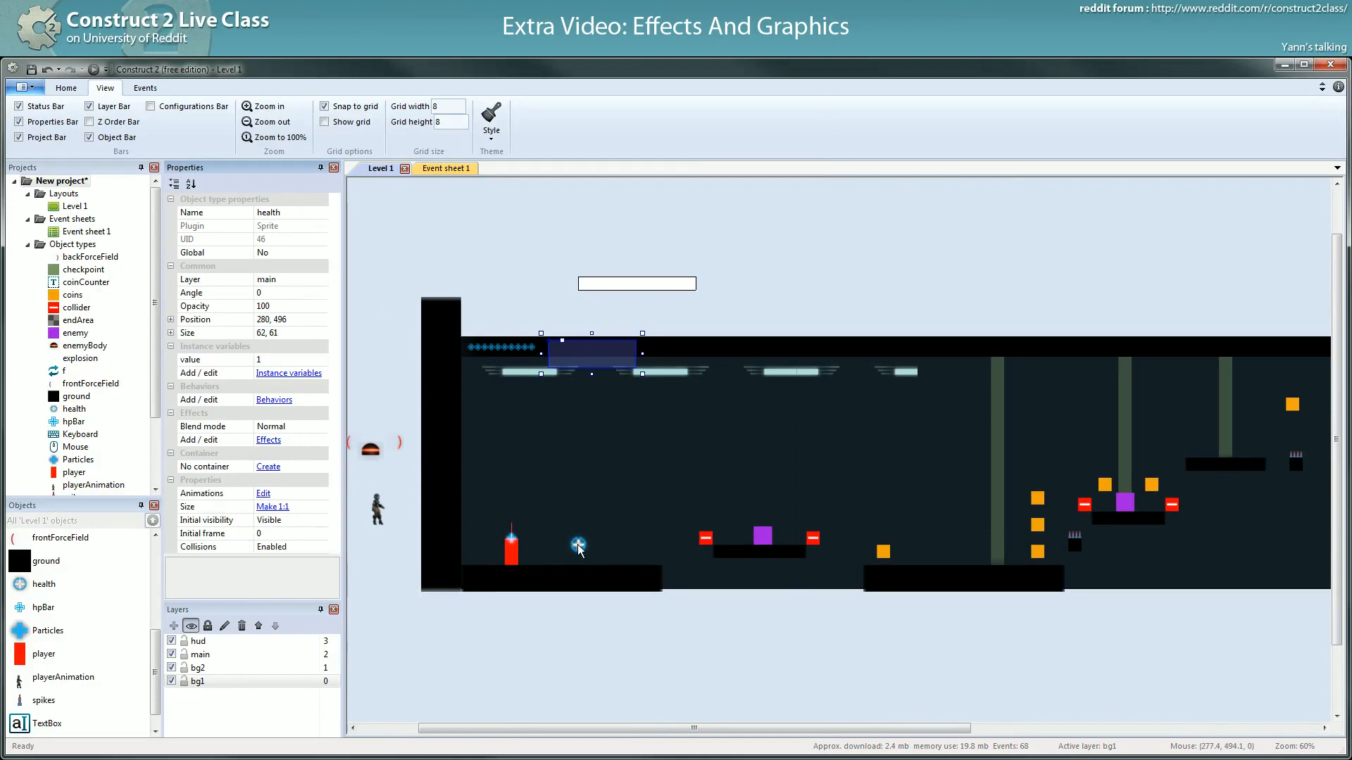
- Sample the health pickup's blue and set coinCounter's colour to 21,178,246
click(263, 493)
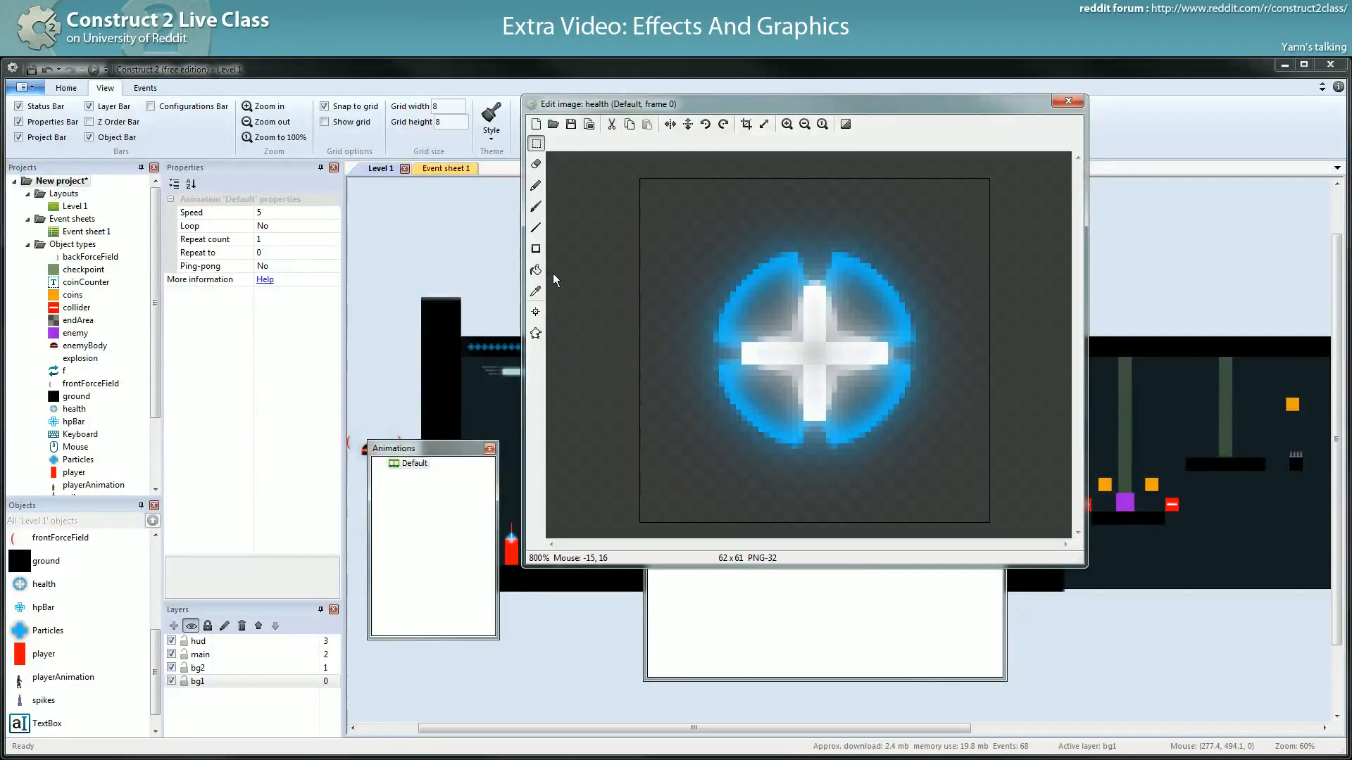
click(535, 269)
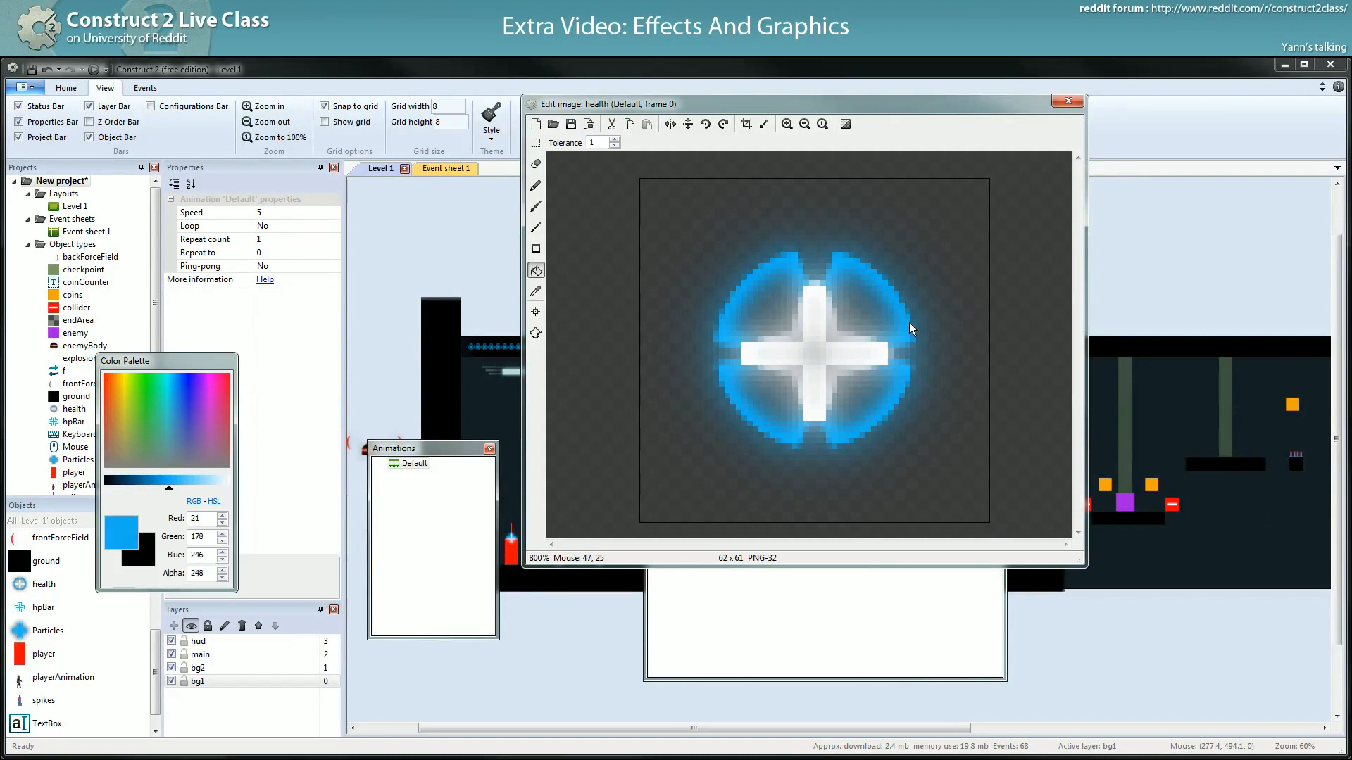
mouse_move(729, 341)
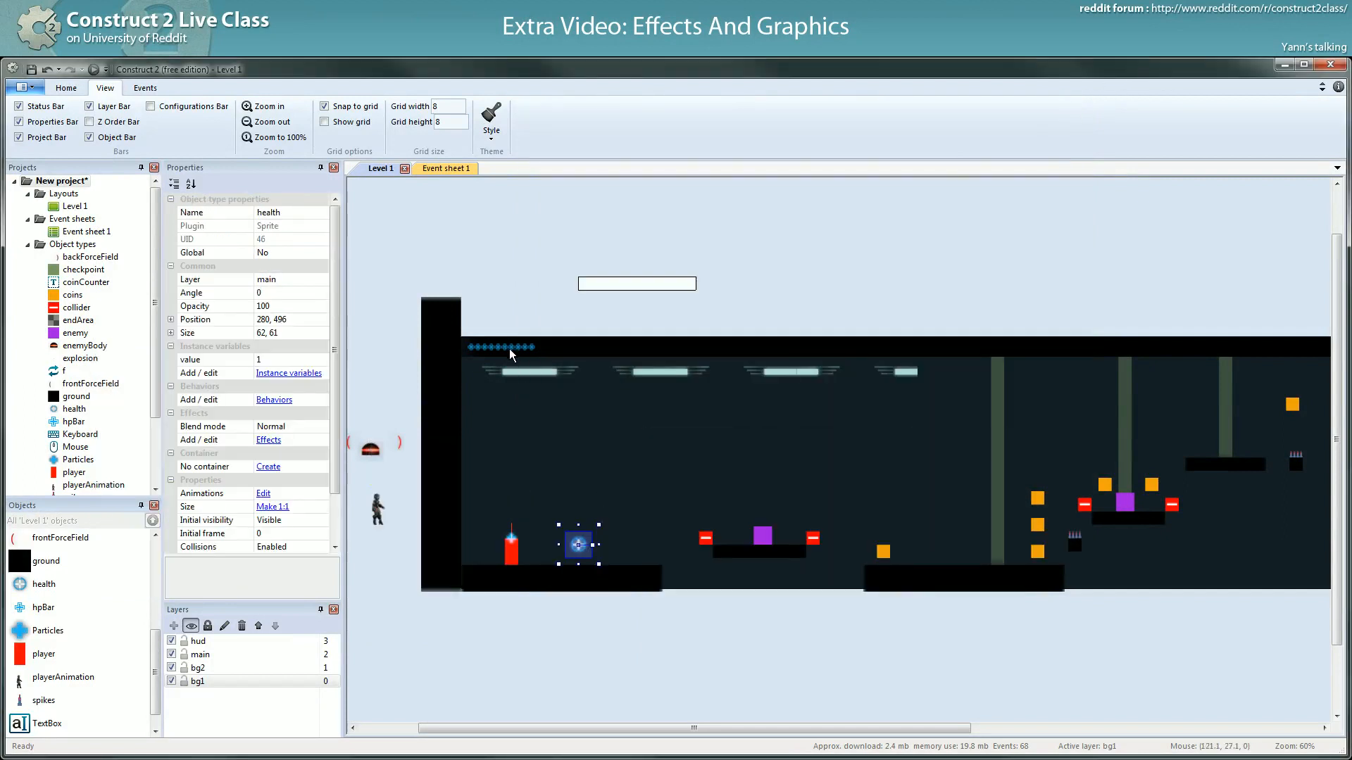
click(592, 355)
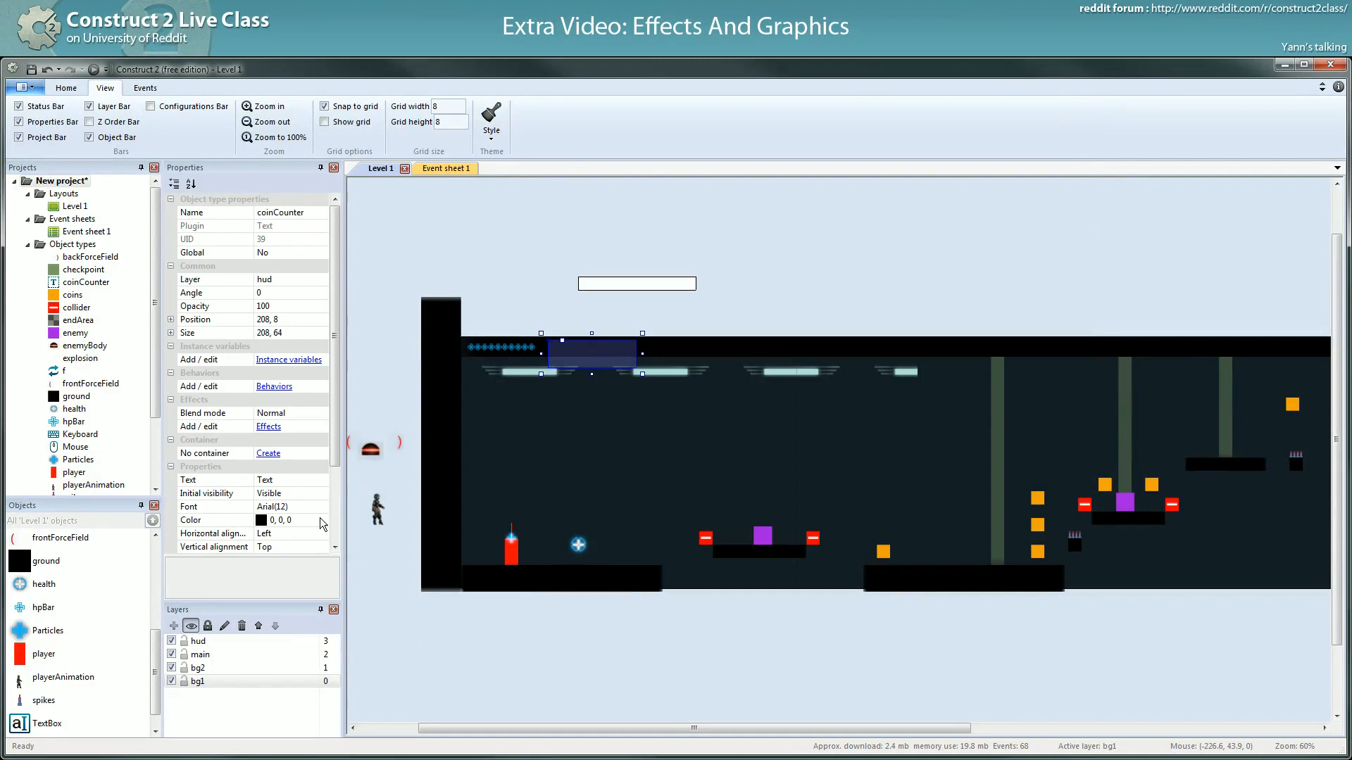
click(323, 521)
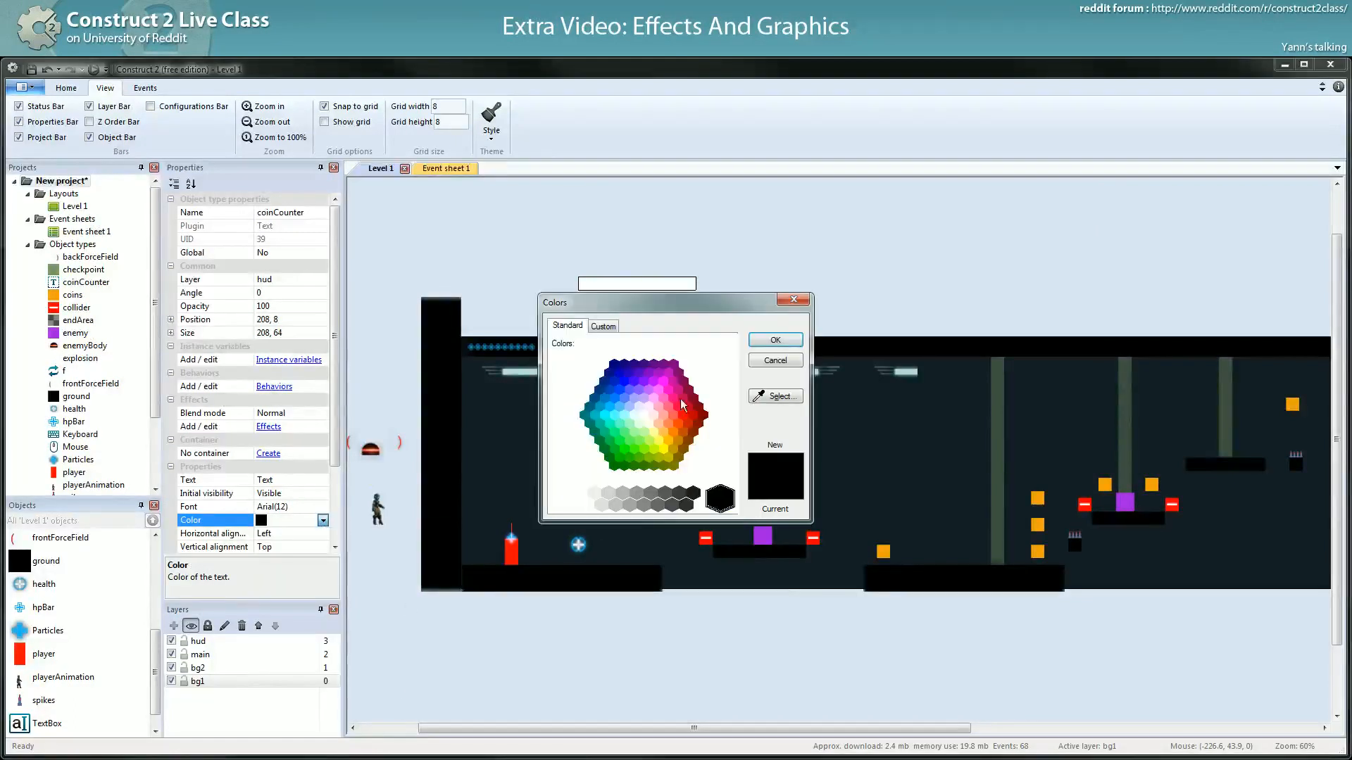
click(603, 326)
text(2)
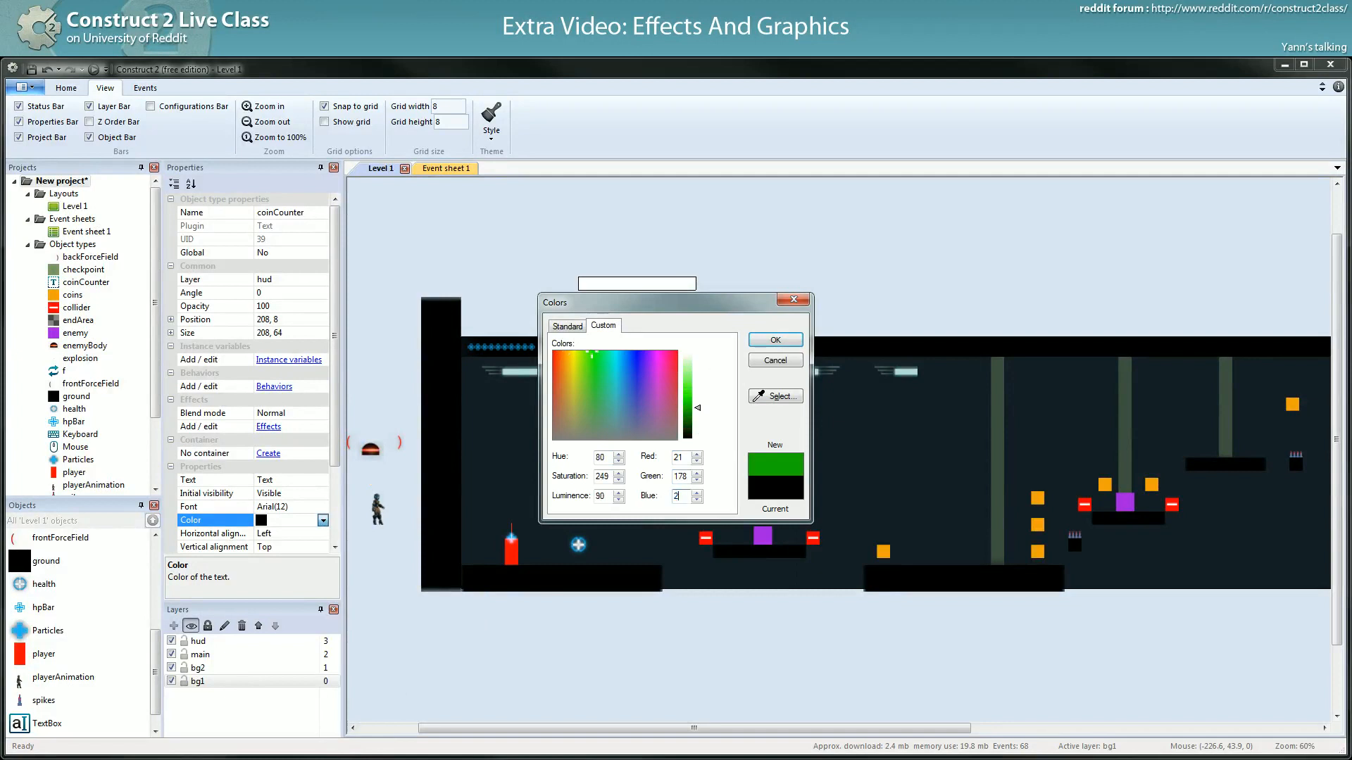
click(775, 339)
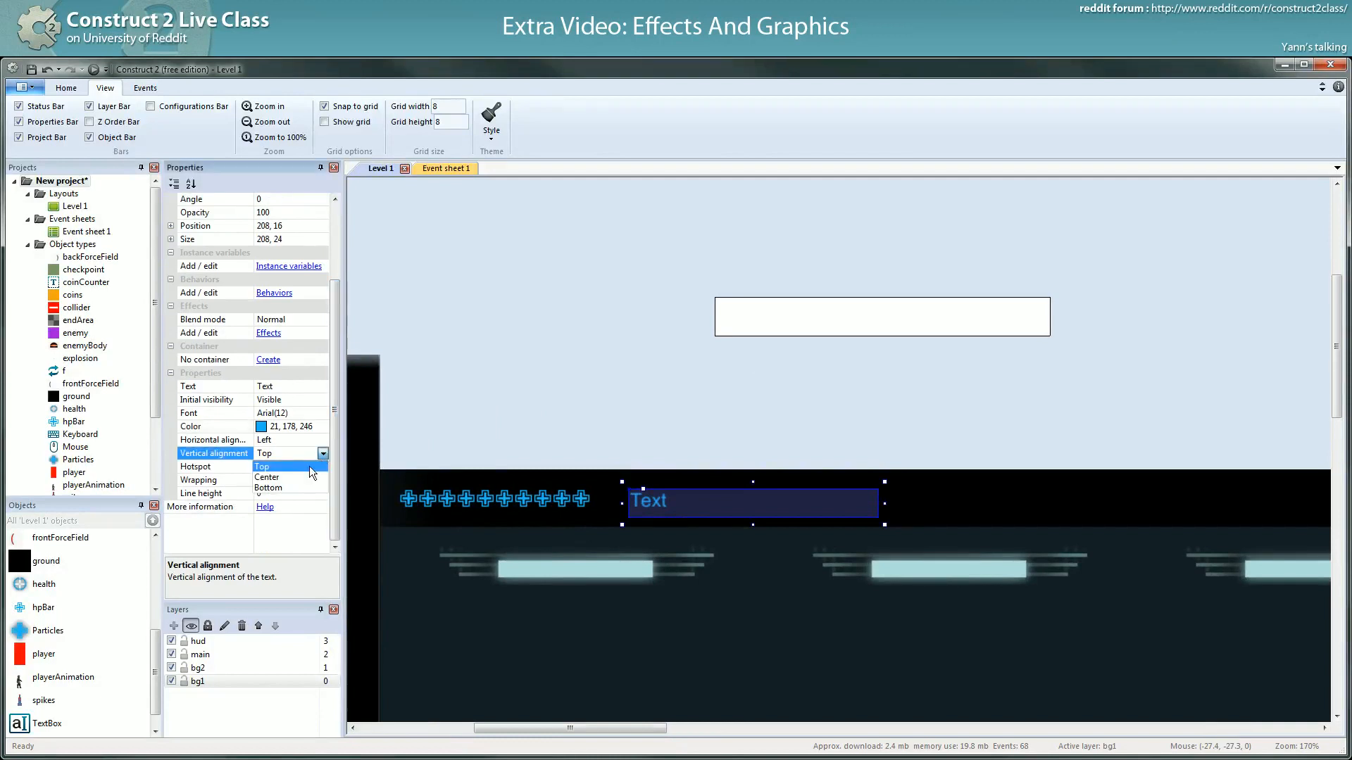
- Centre coinCounter vertically and resize it to 208×24 at 208, 16
click(267, 476)
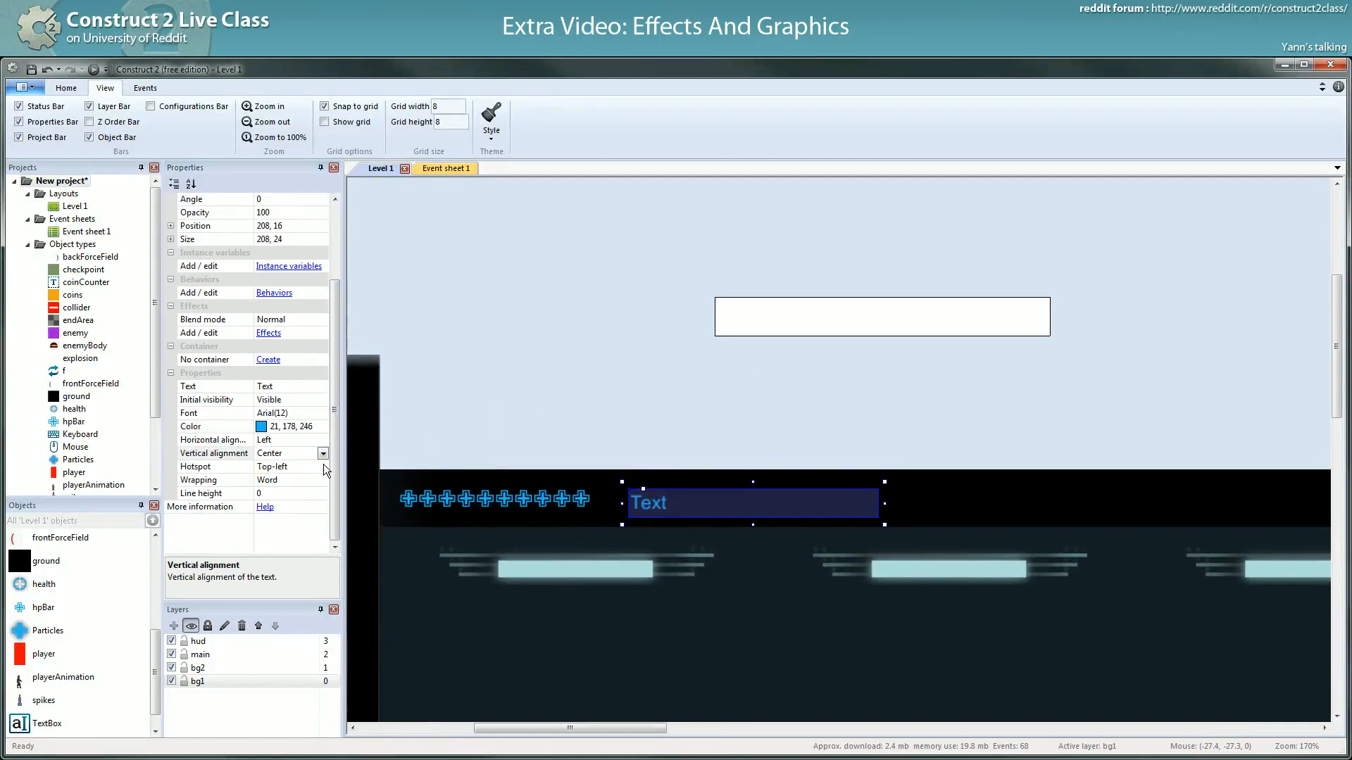
drag(752, 504, 752, 493)
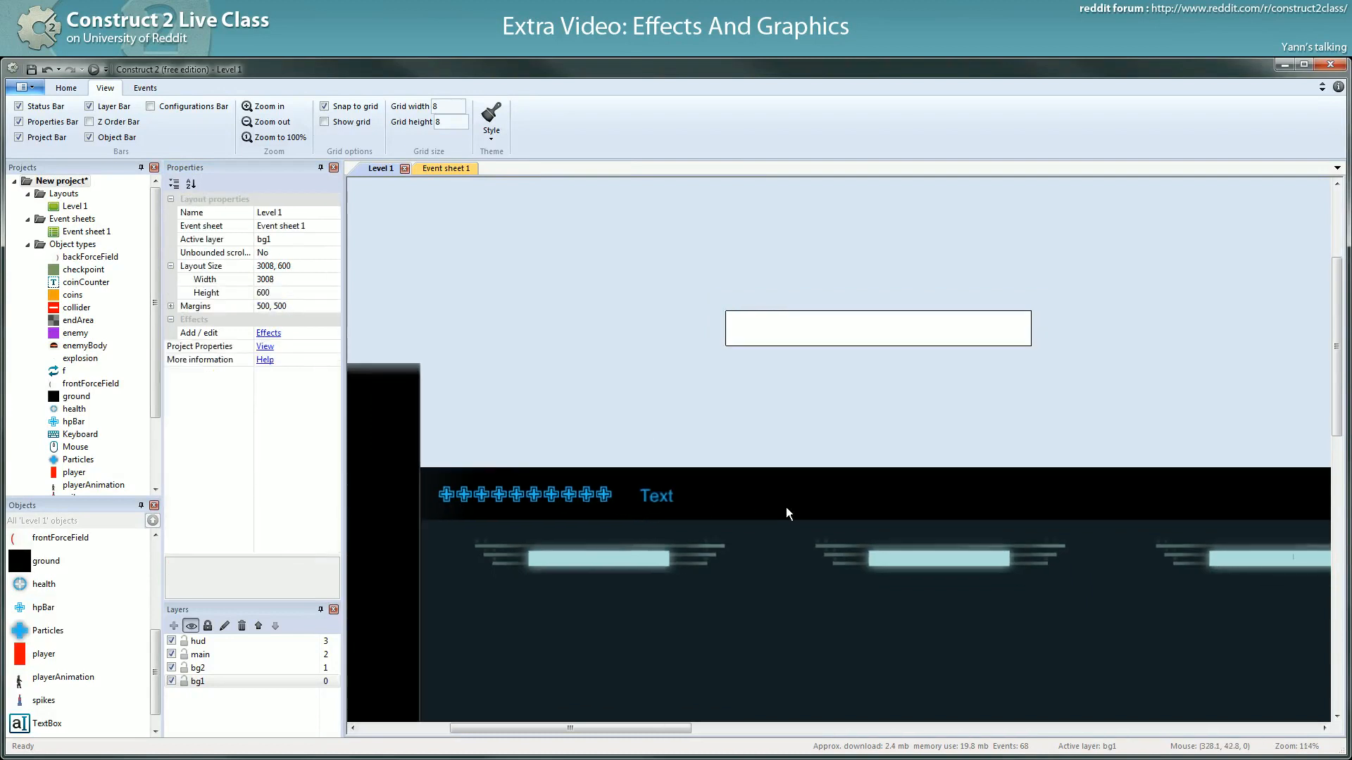
- Move the light row to 8, 64 below the HUD and select the hpBar
click(269, 121)
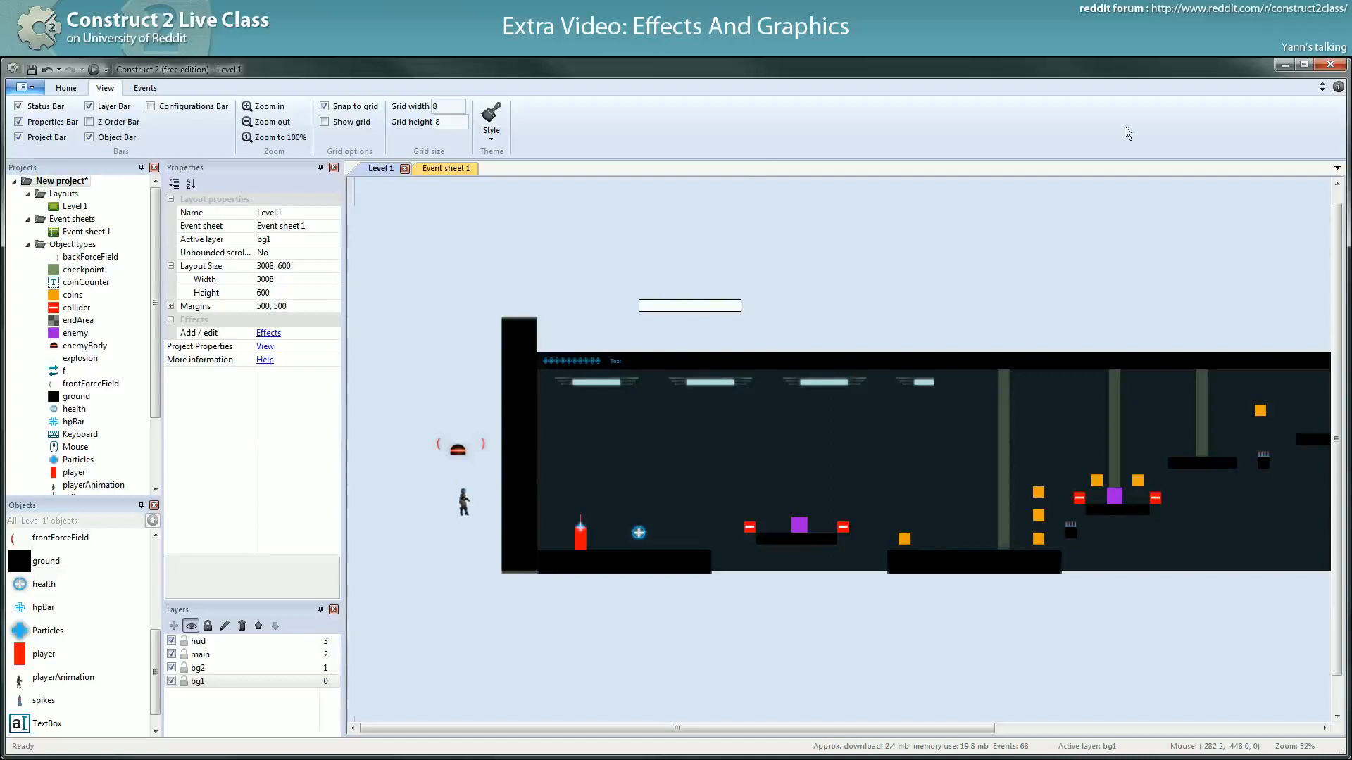
click(572, 361)
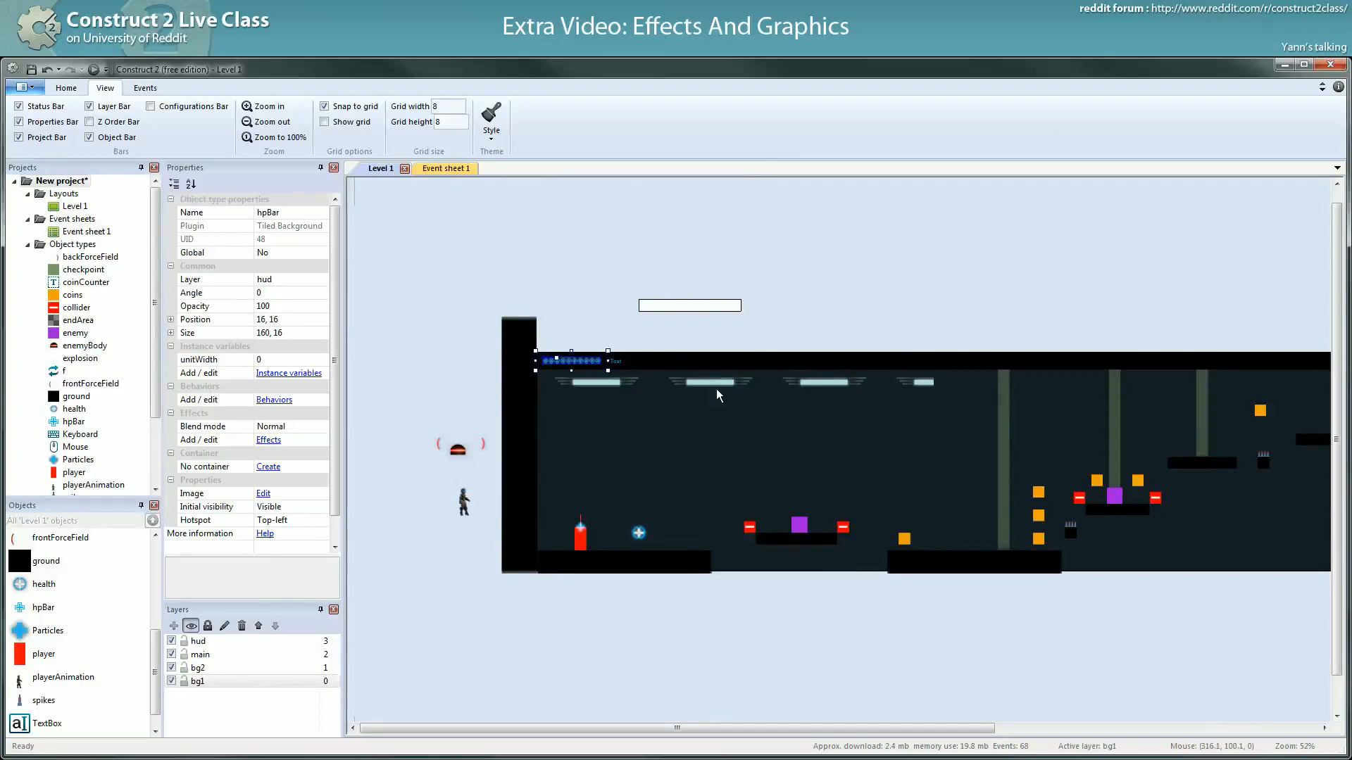
mouse_move(562, 370)
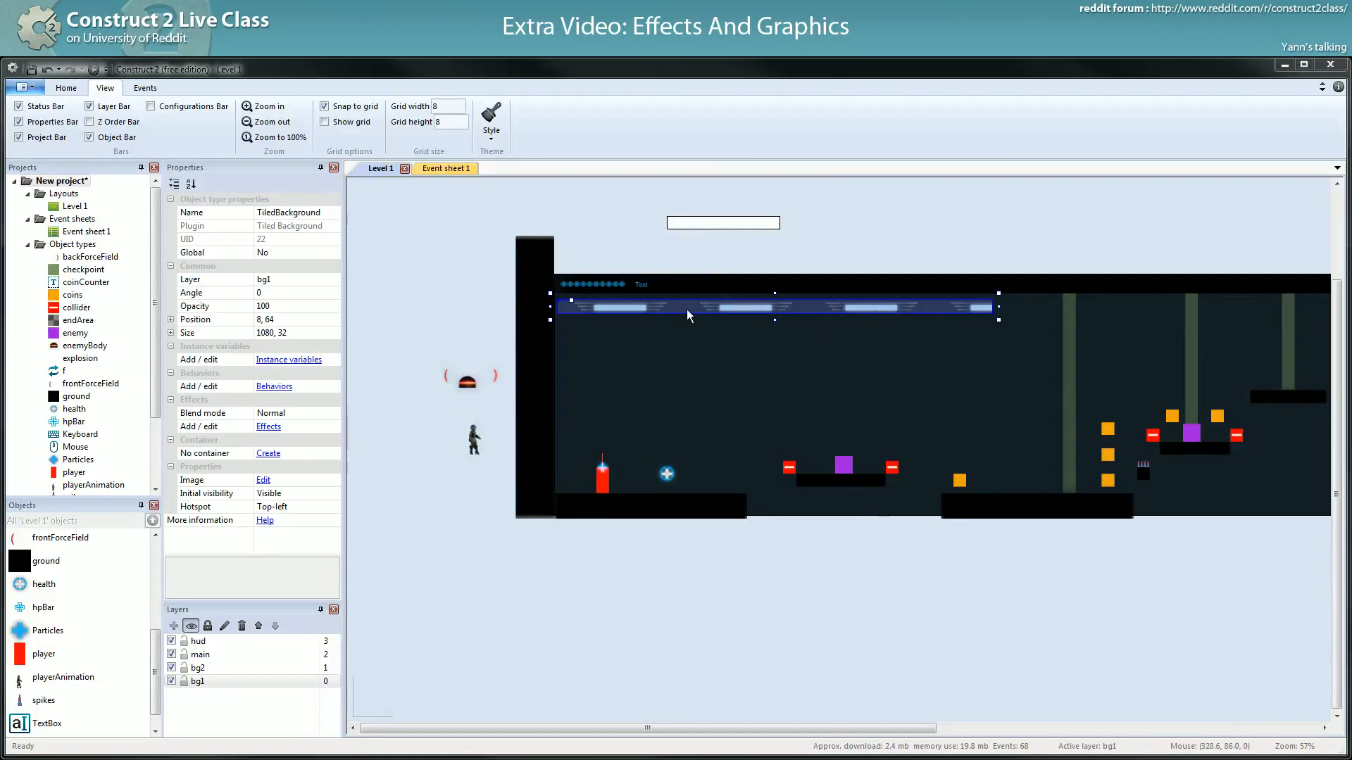
- Widen the light strip on bg2 at 0, 48 to 3120×32 across the full level width
click(335, 279)
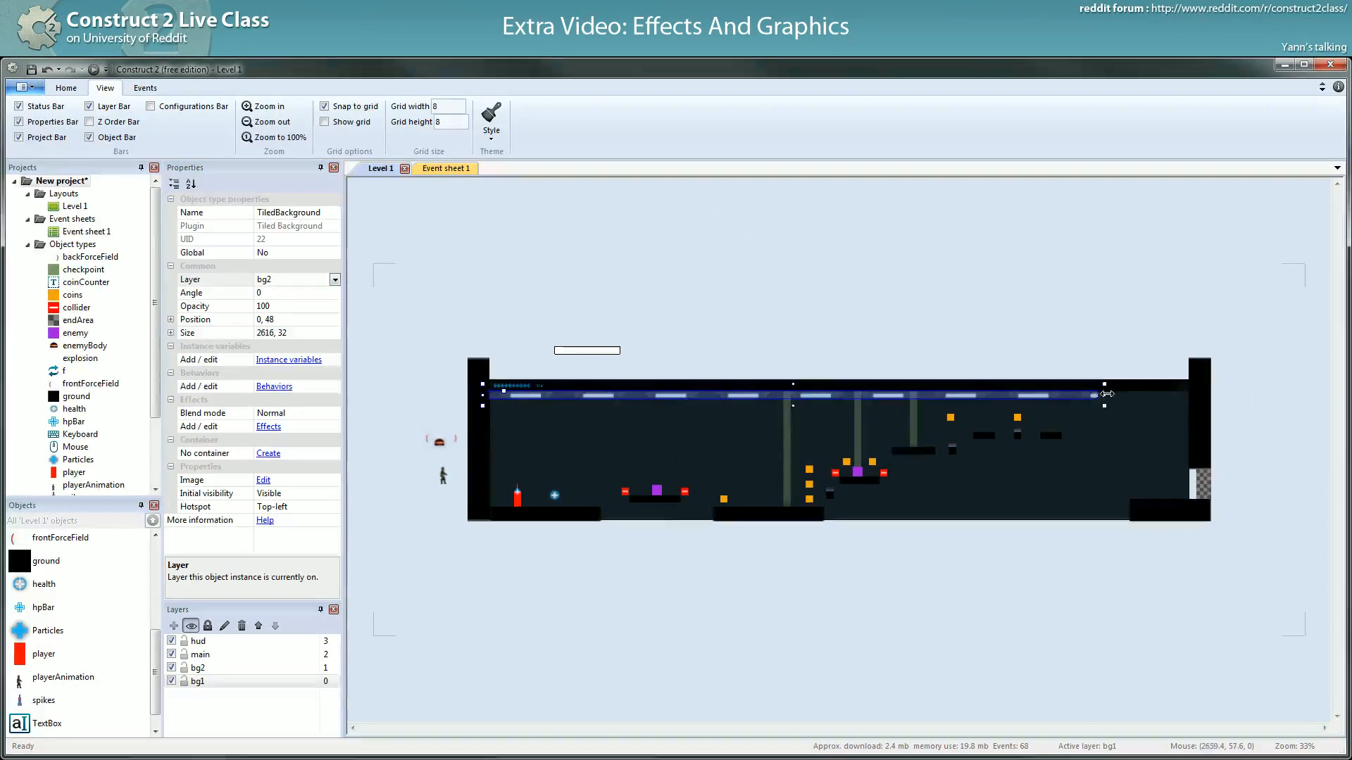
drag(1107, 394, 1181, 394)
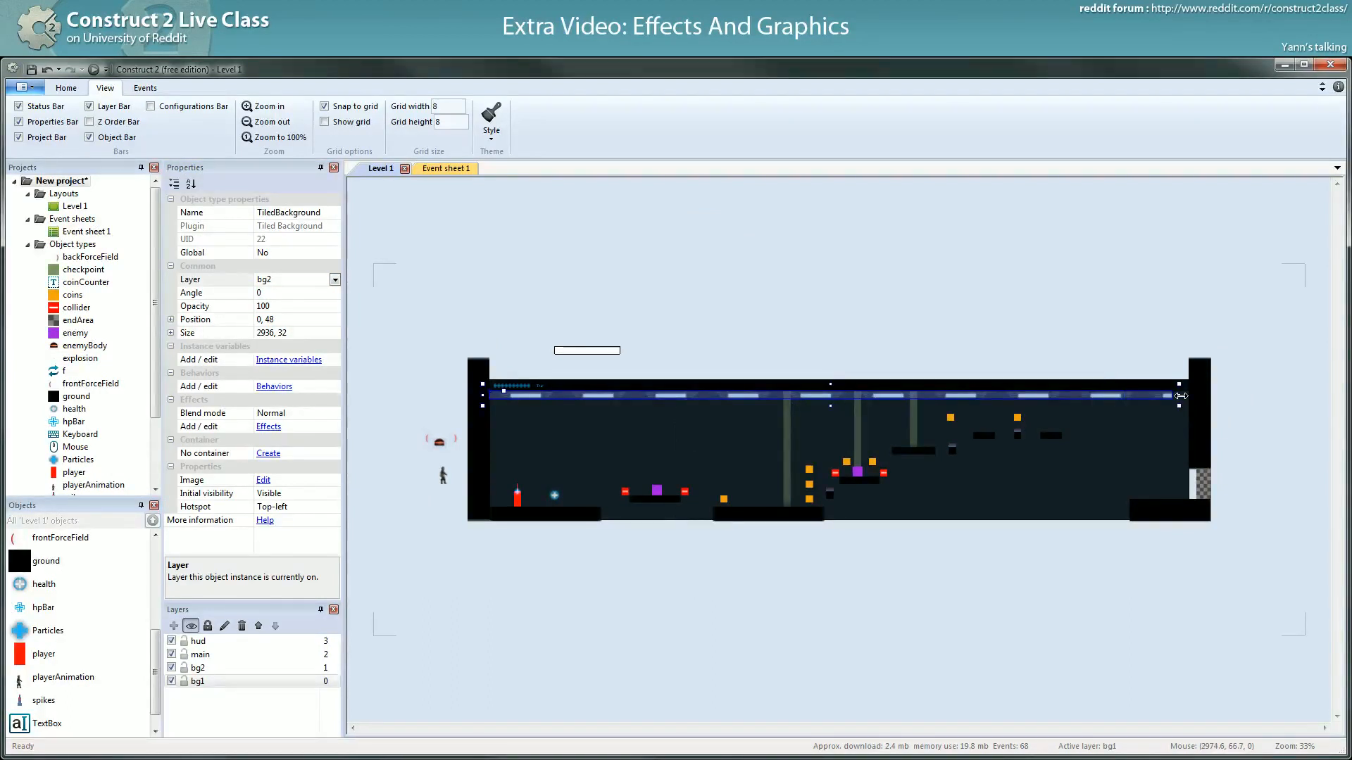
drag(1182, 395, 1173, 396)
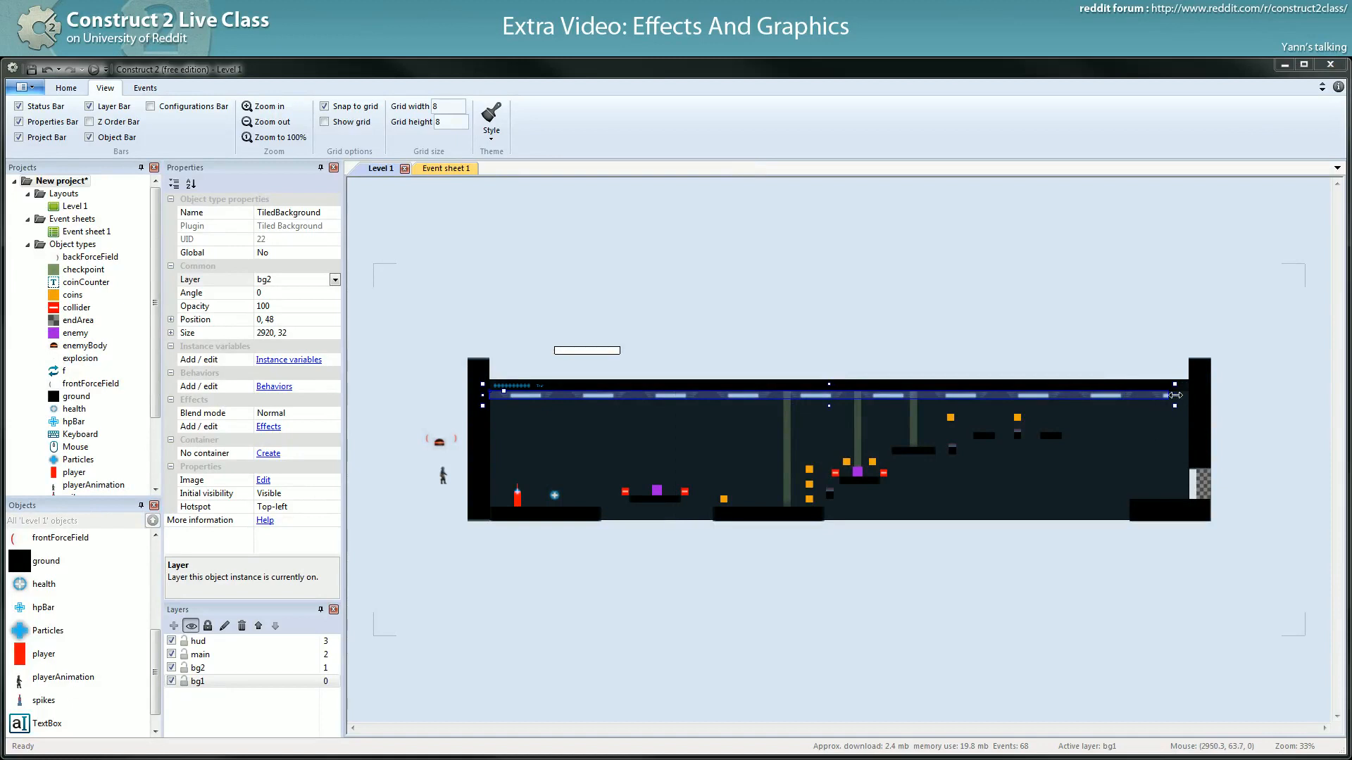
drag(1174, 394, 1211, 394)
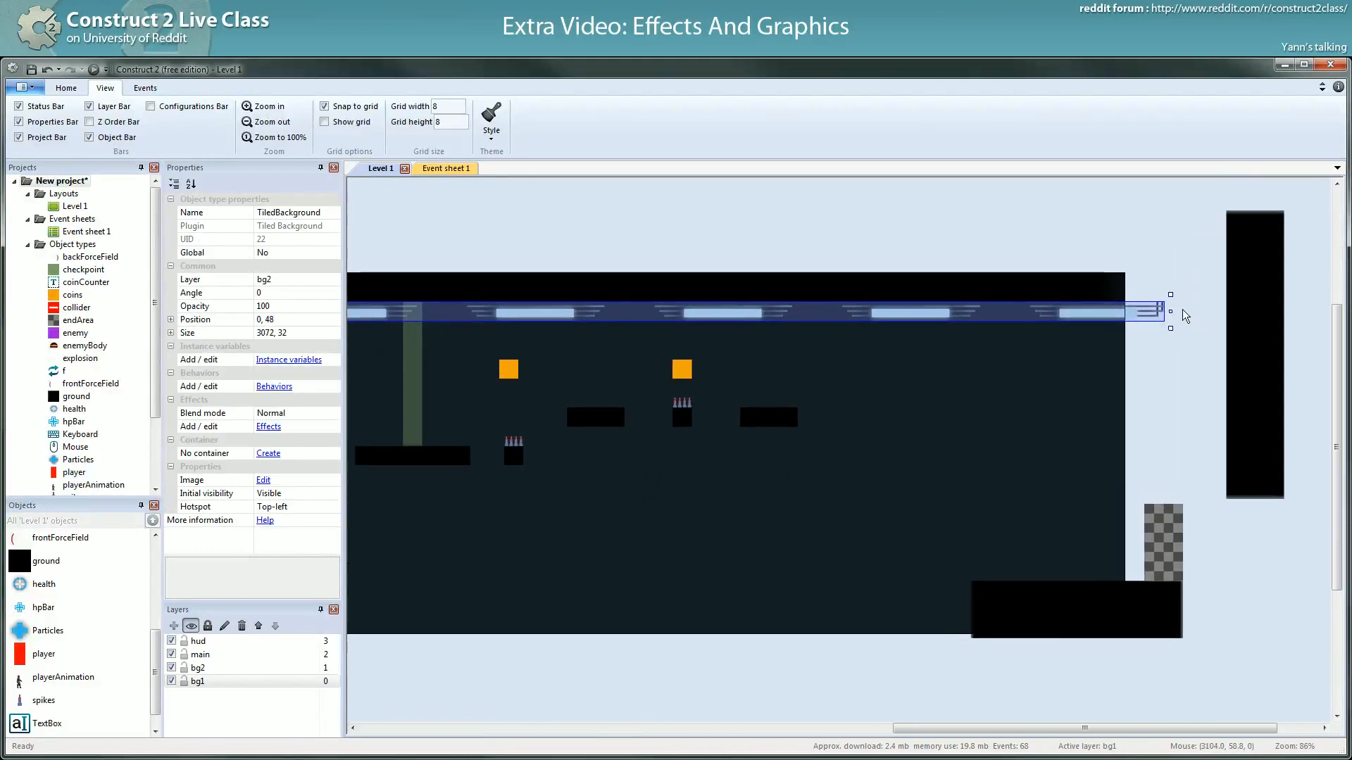
drag(1171, 310, 1193, 310)
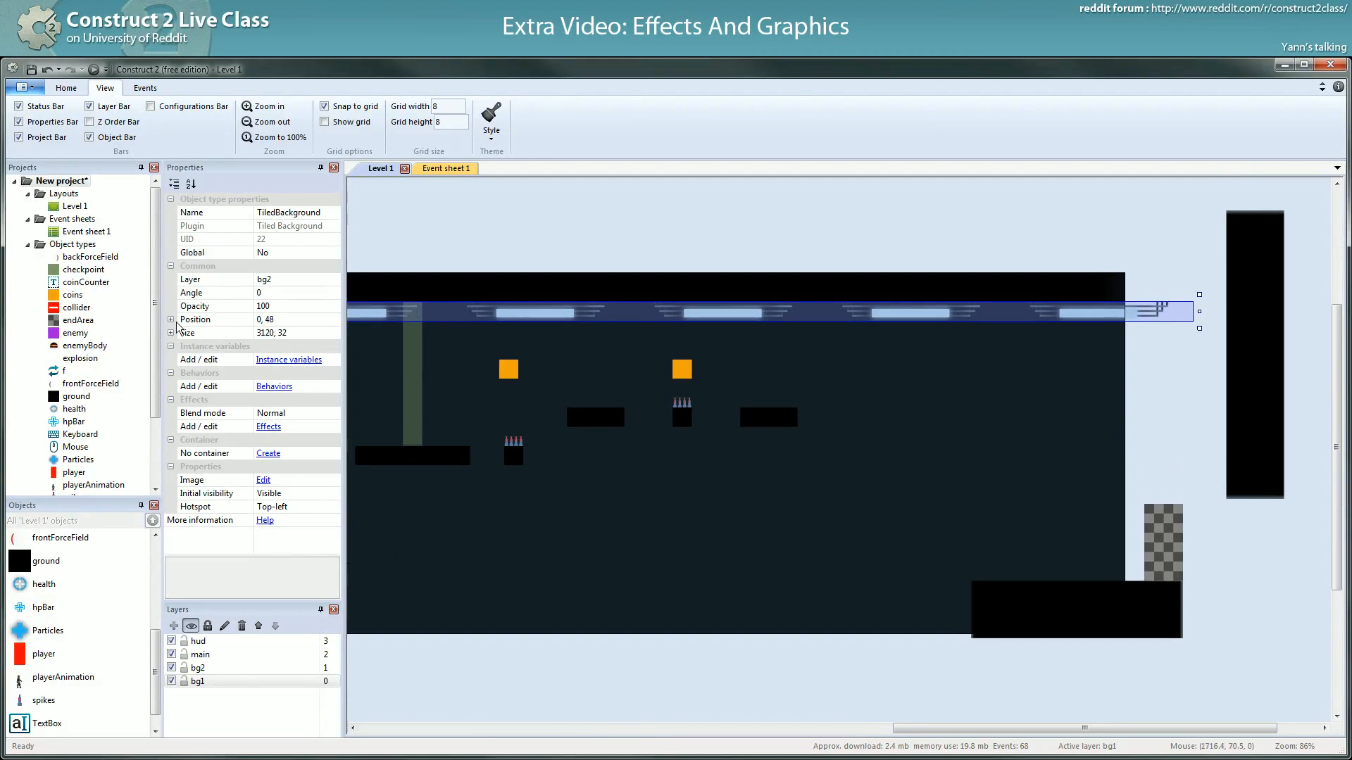
click(270, 332)
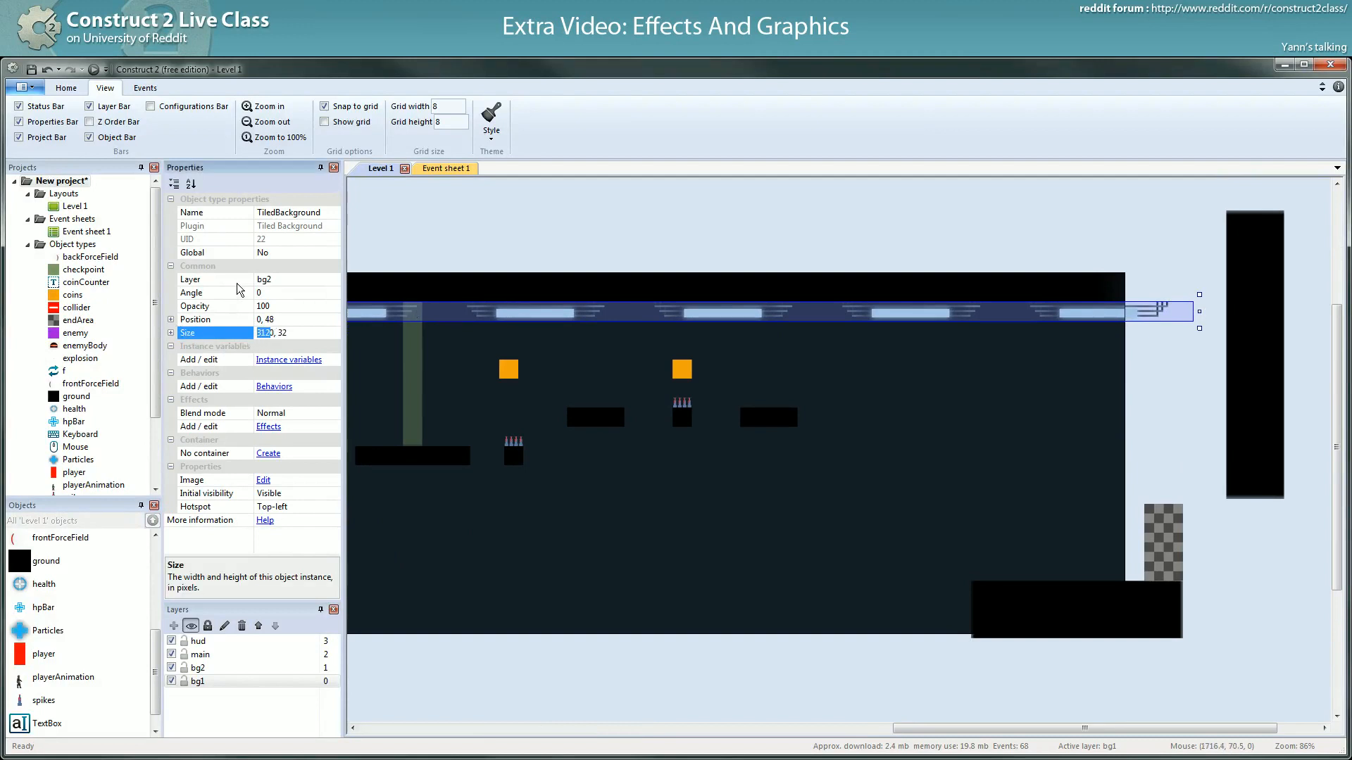
mouse_move(69, 207)
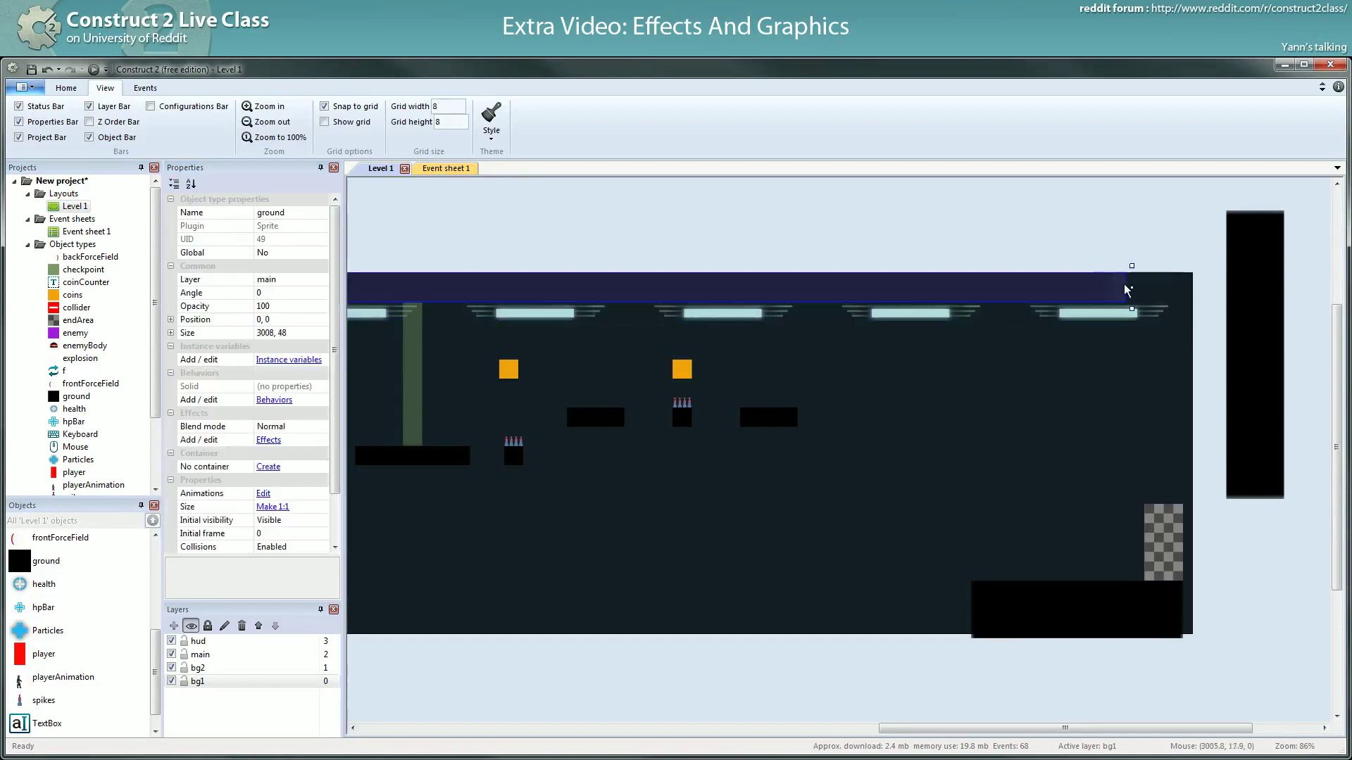
- Widen the black ceiling block to 3120 and move the end area and right wall to the new edge
drag(1131, 288, 1194, 289)
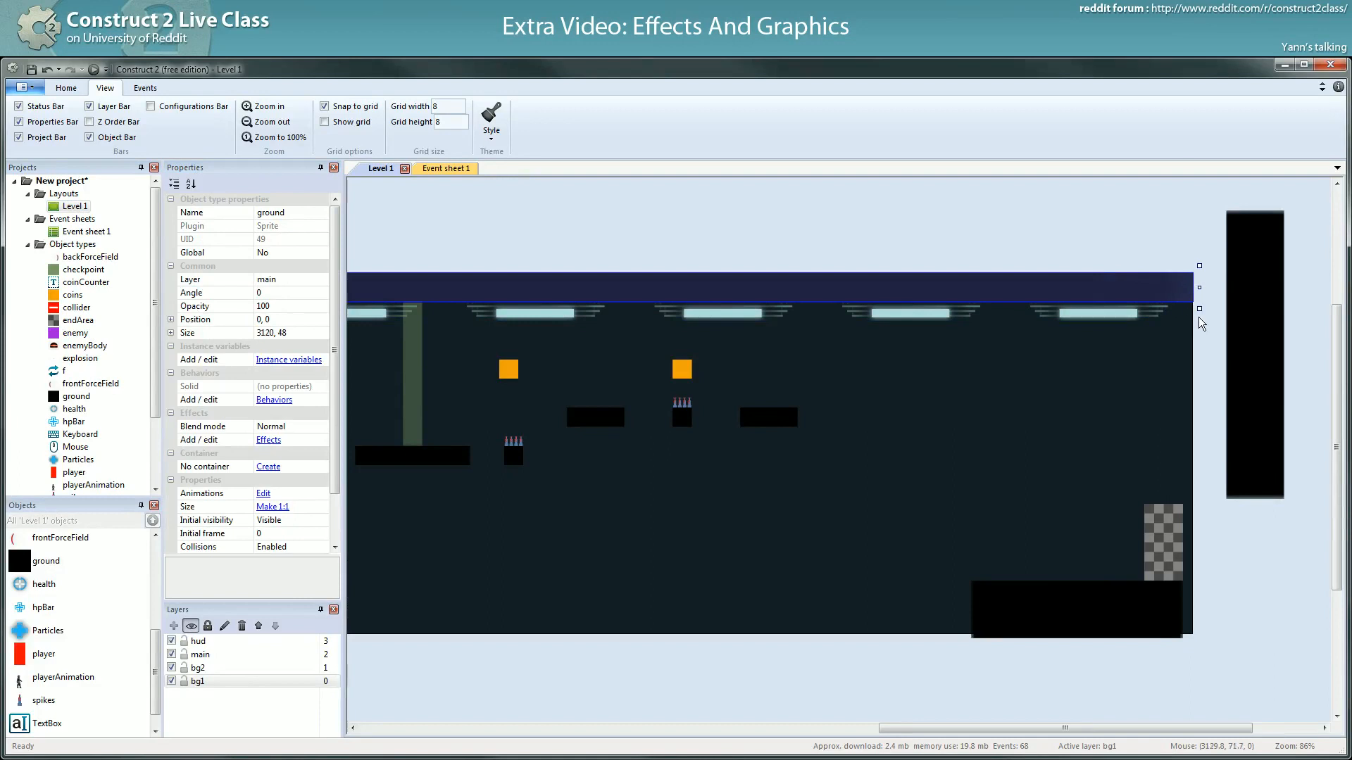
click(1077, 608)
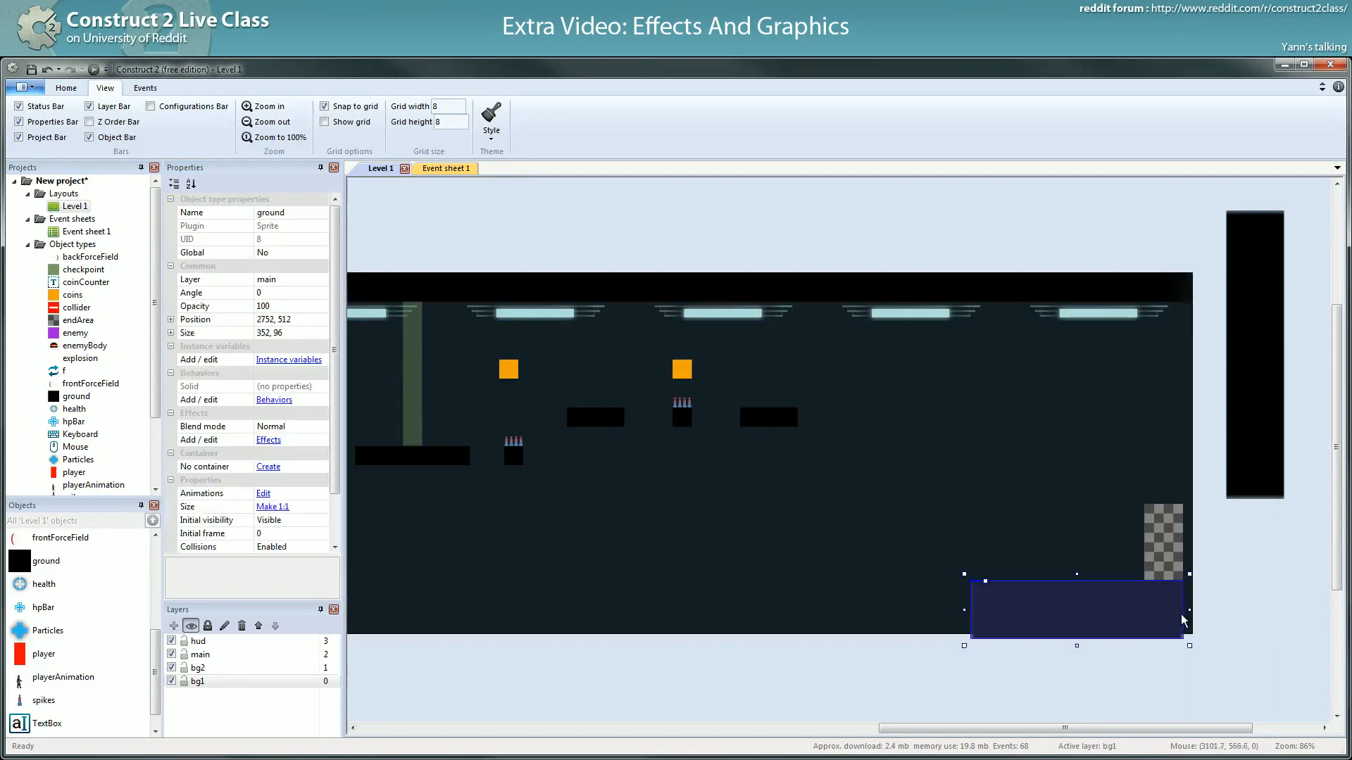
drag(1189, 610, 1199, 610)
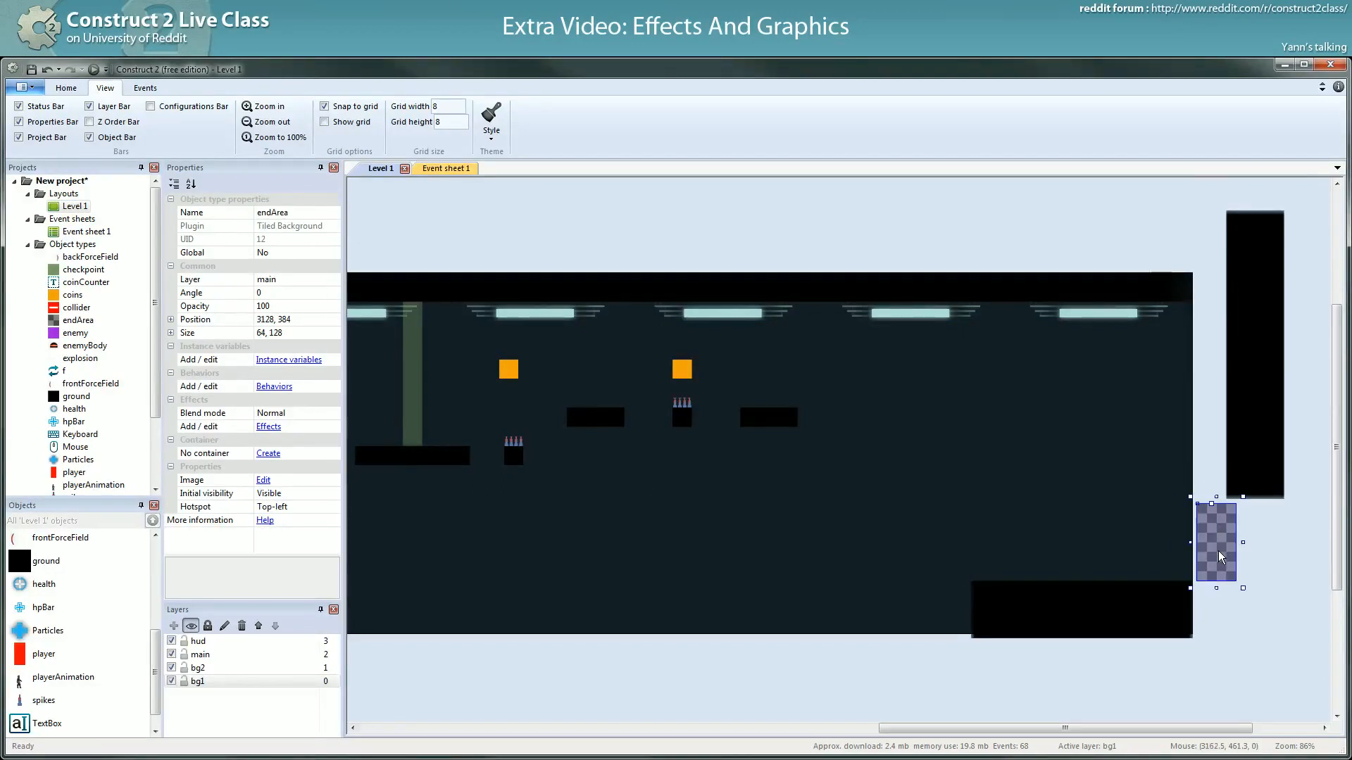
drag(1217, 557, 1222, 540)
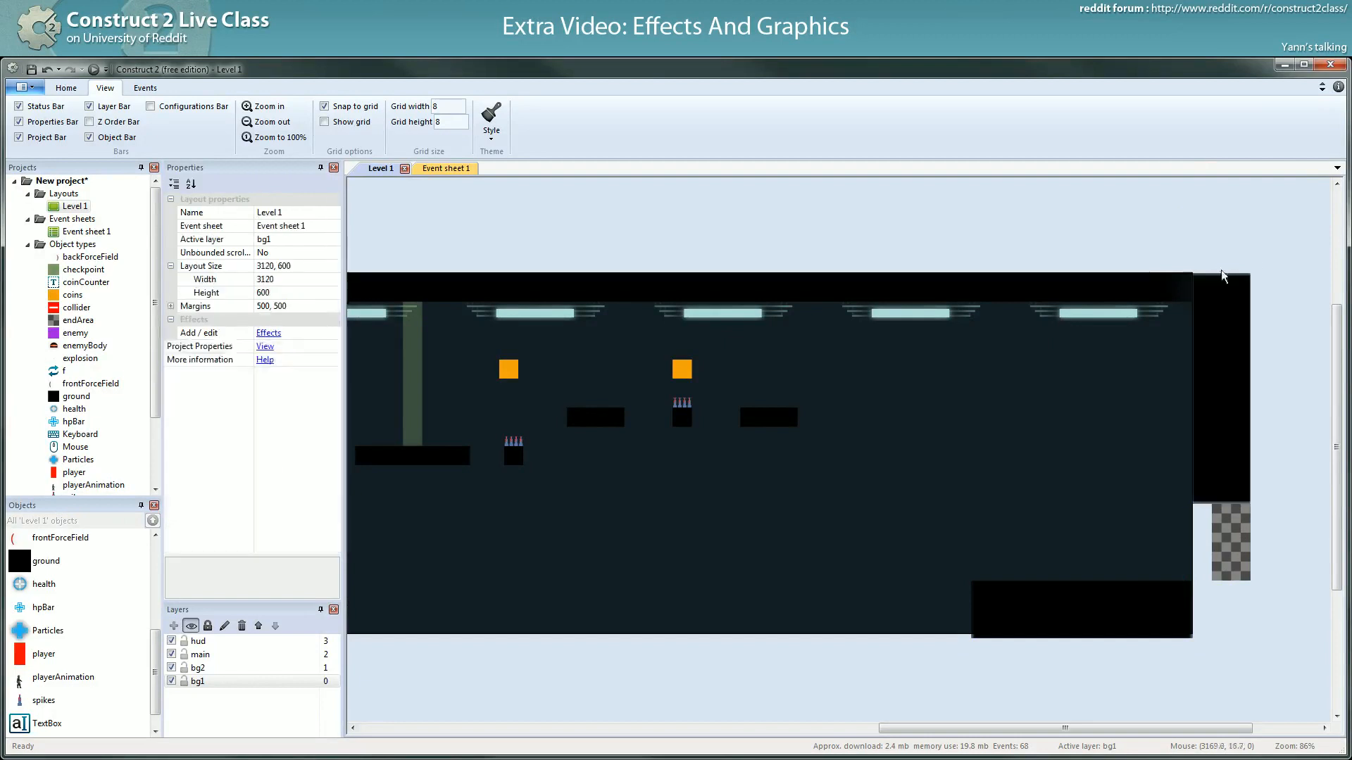
click(1082, 613)
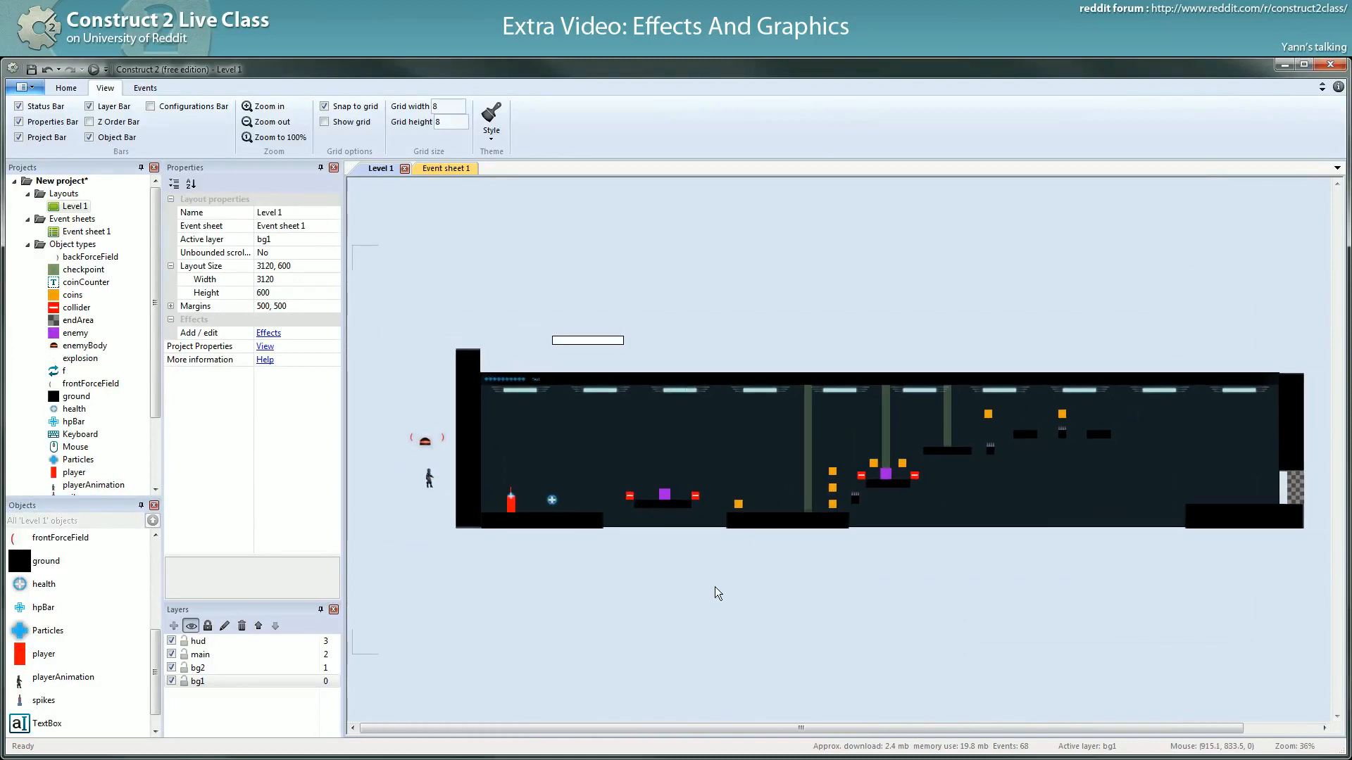
mouse_move(646, 596)
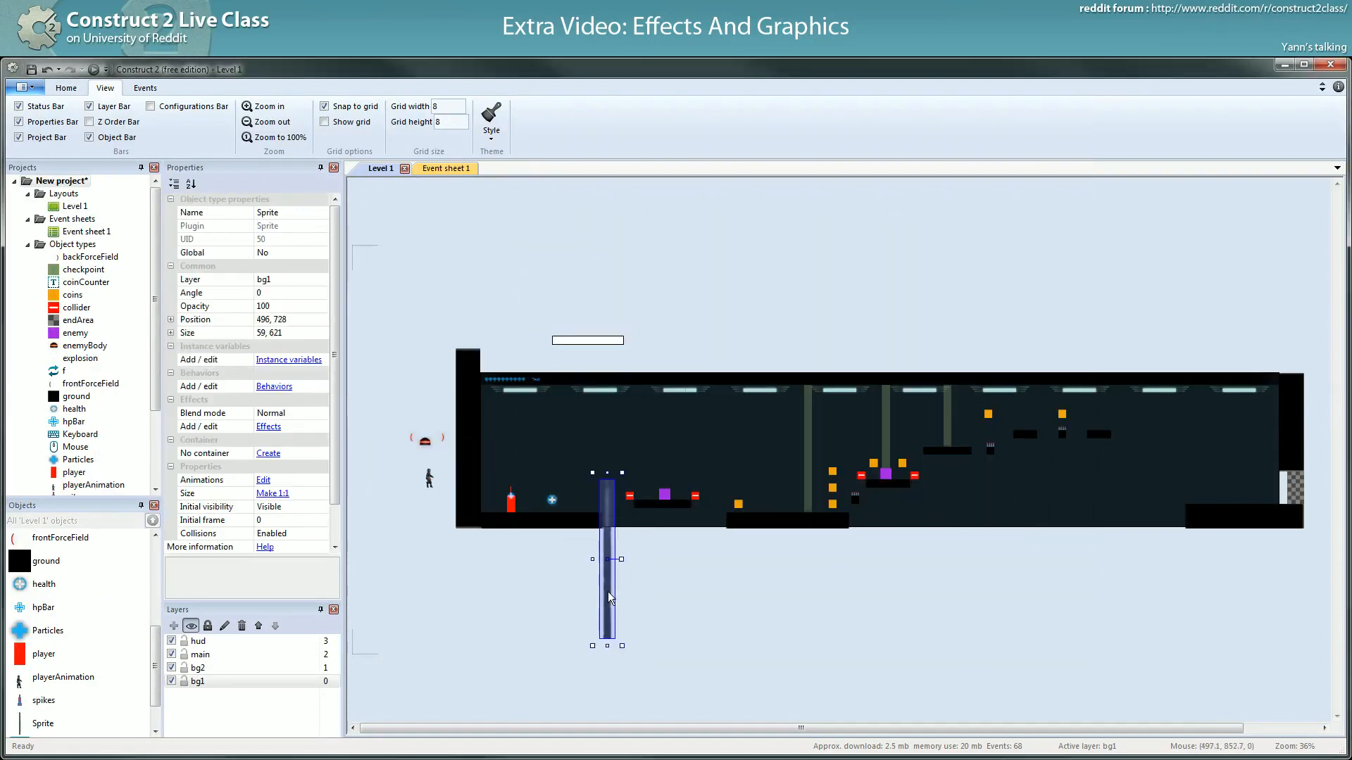
- Place three 59×621 column sprites on bg1 across the left part of the level
drag(607, 559, 566, 454)
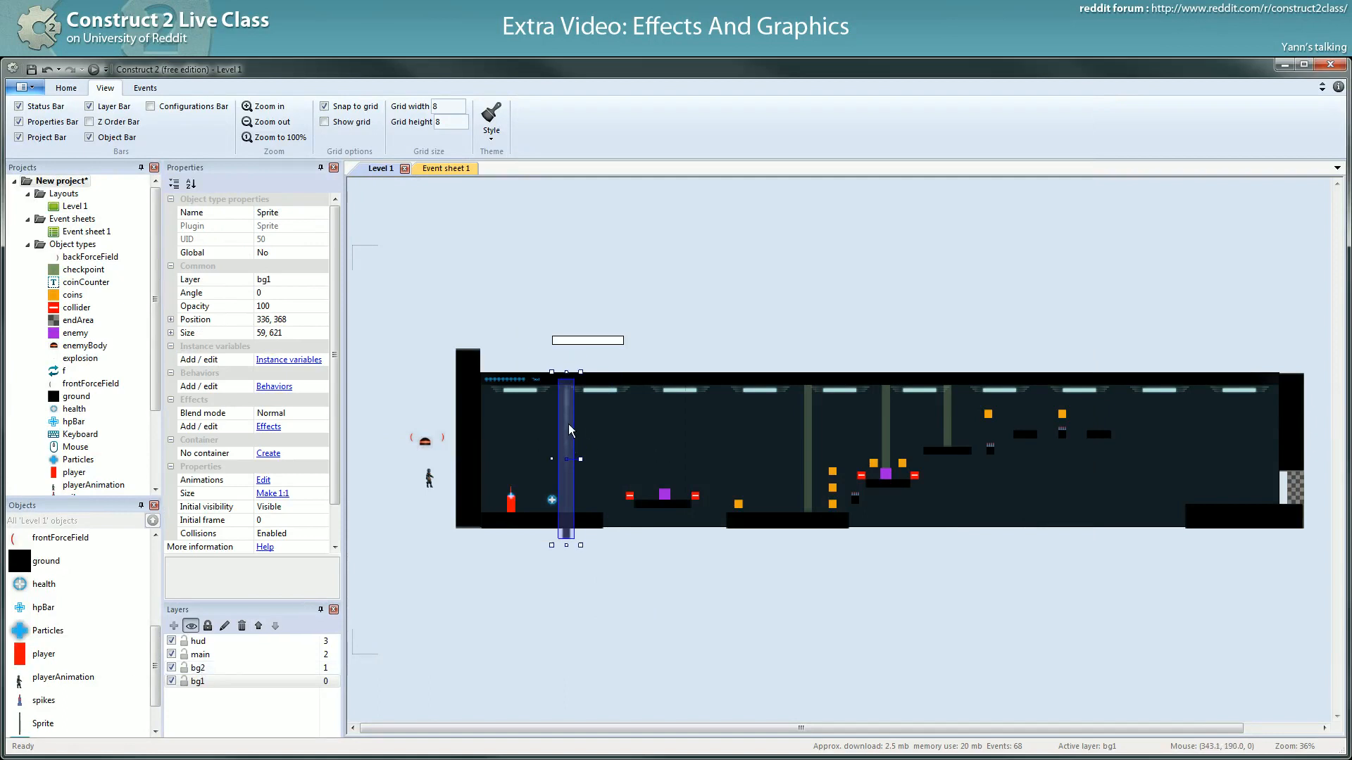
drag(566, 450, 623, 446)
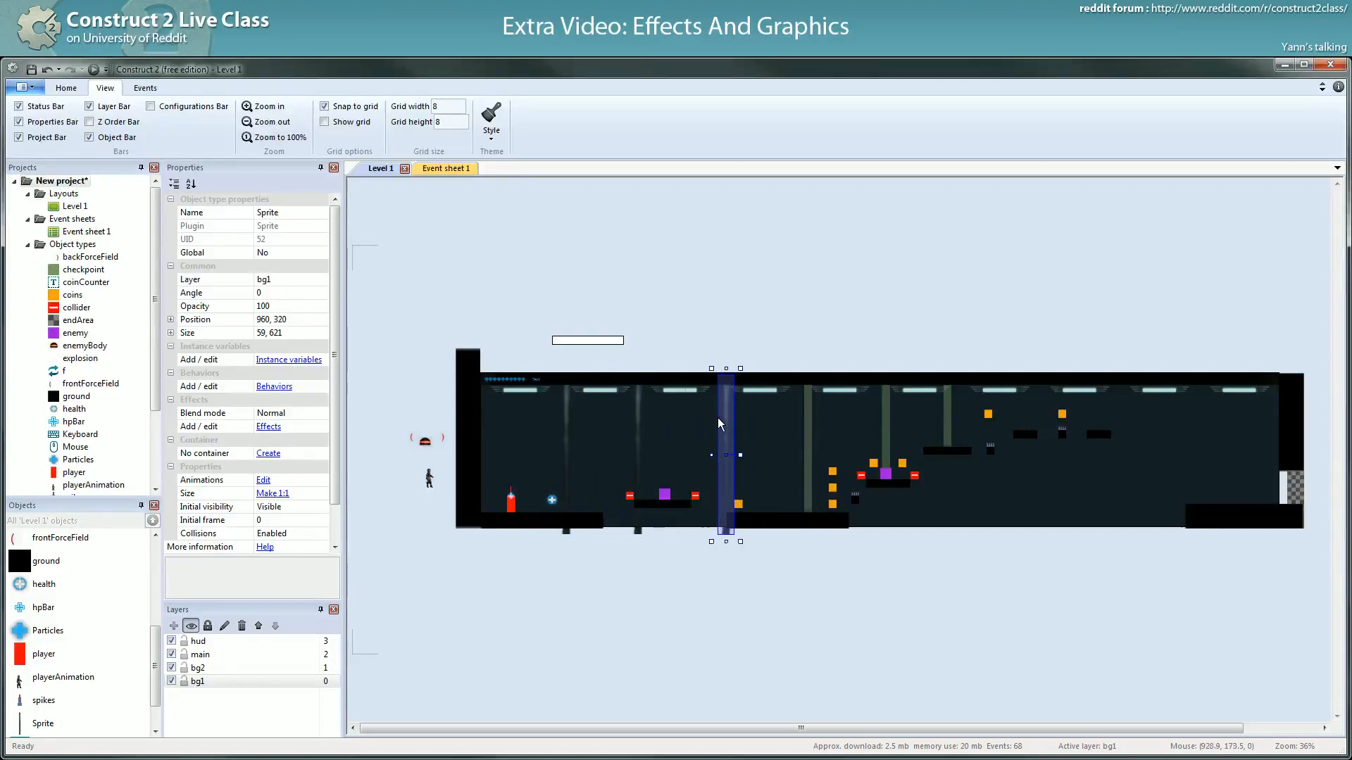
drag(720, 424, 720, 426)
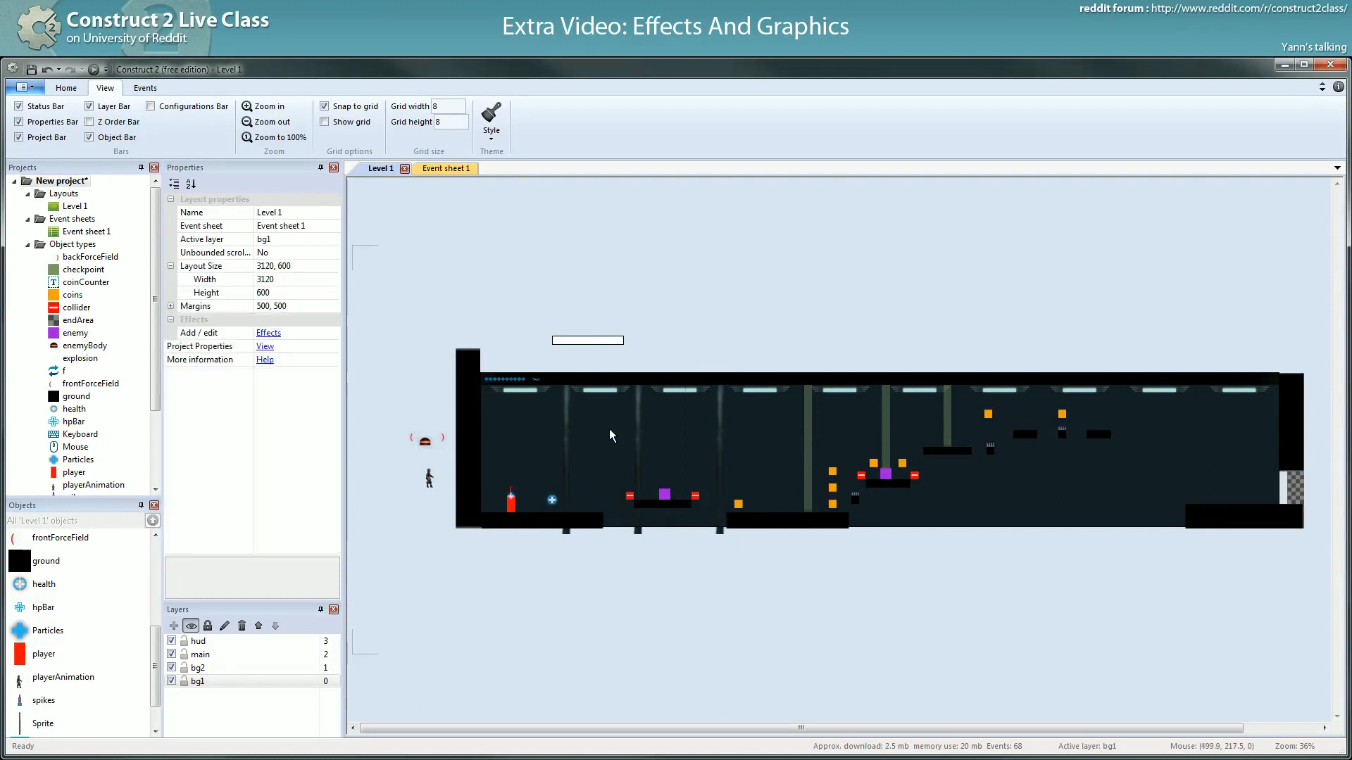
mouse_move(689, 439)
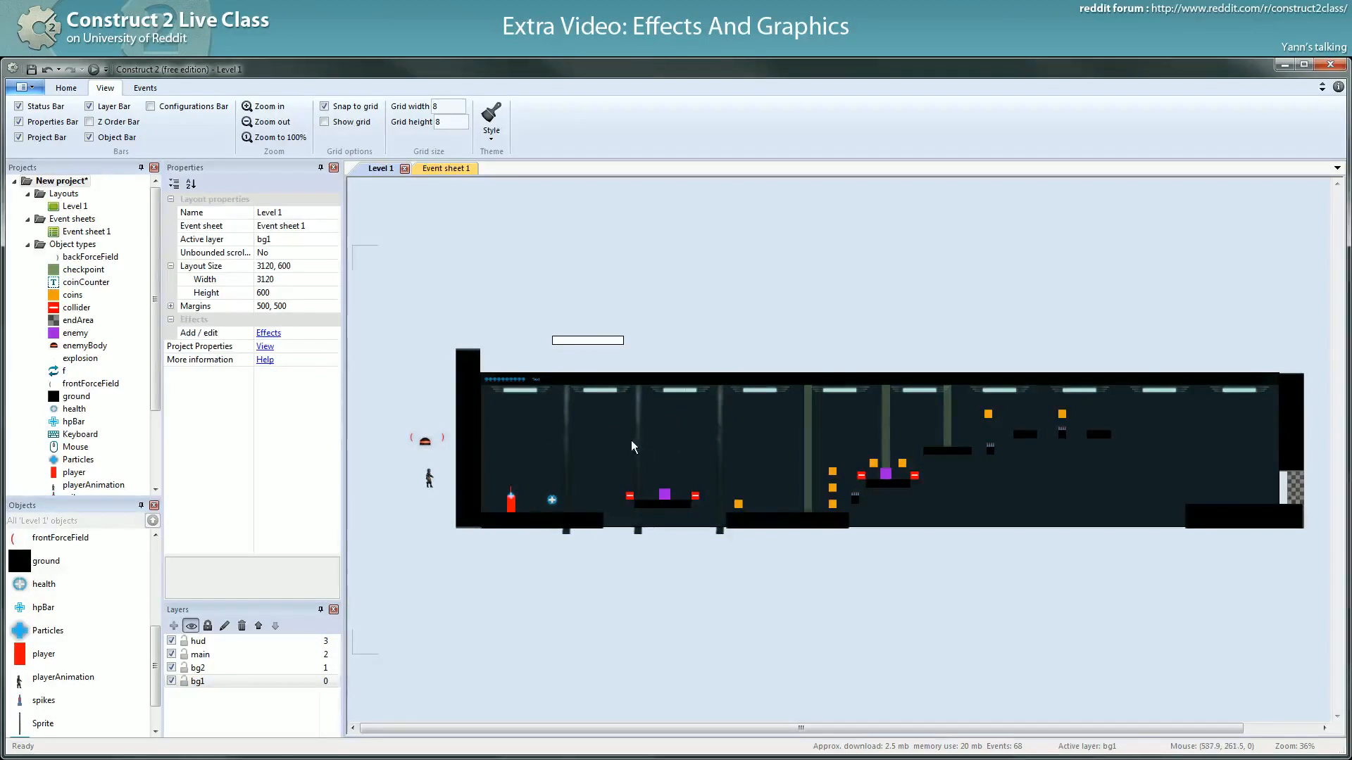
click(637, 455)
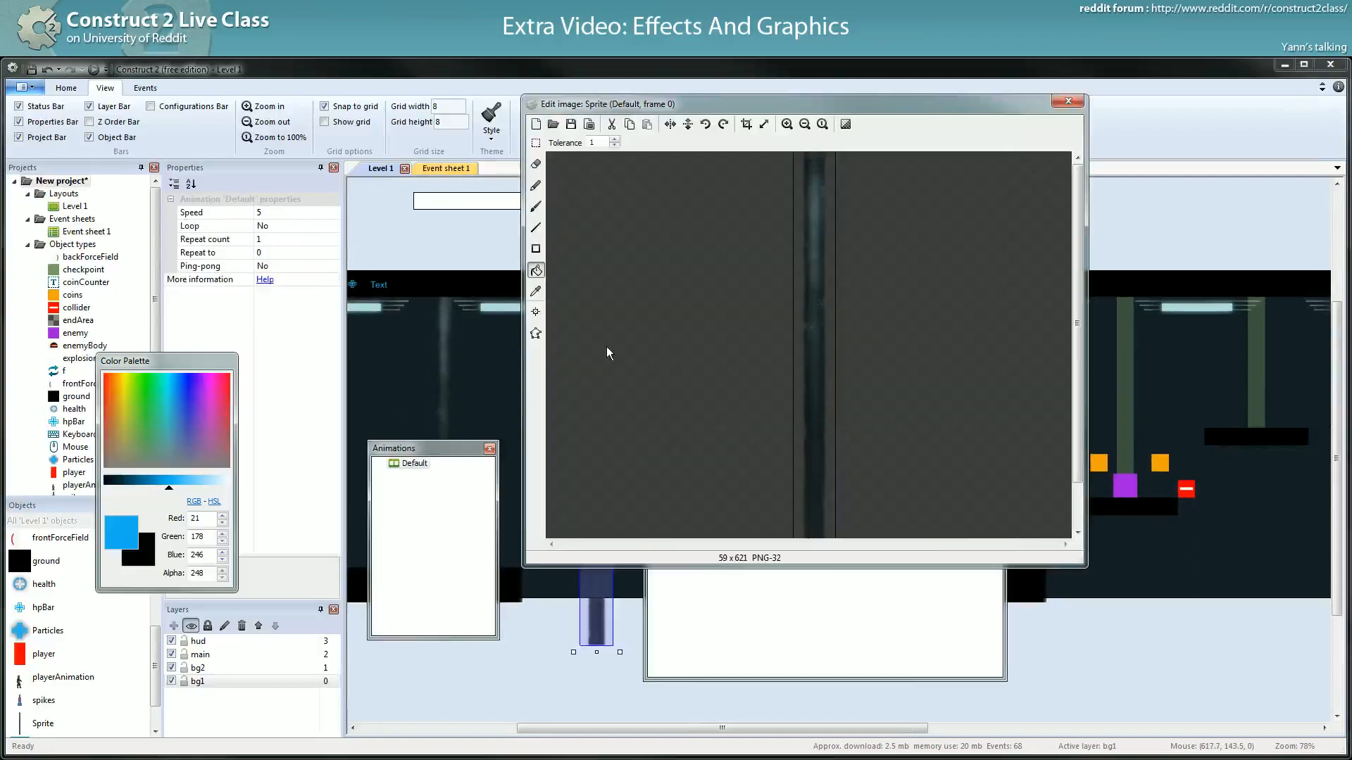
- Set the column image's origin to its top edge and leave the image editor
click(535, 311)
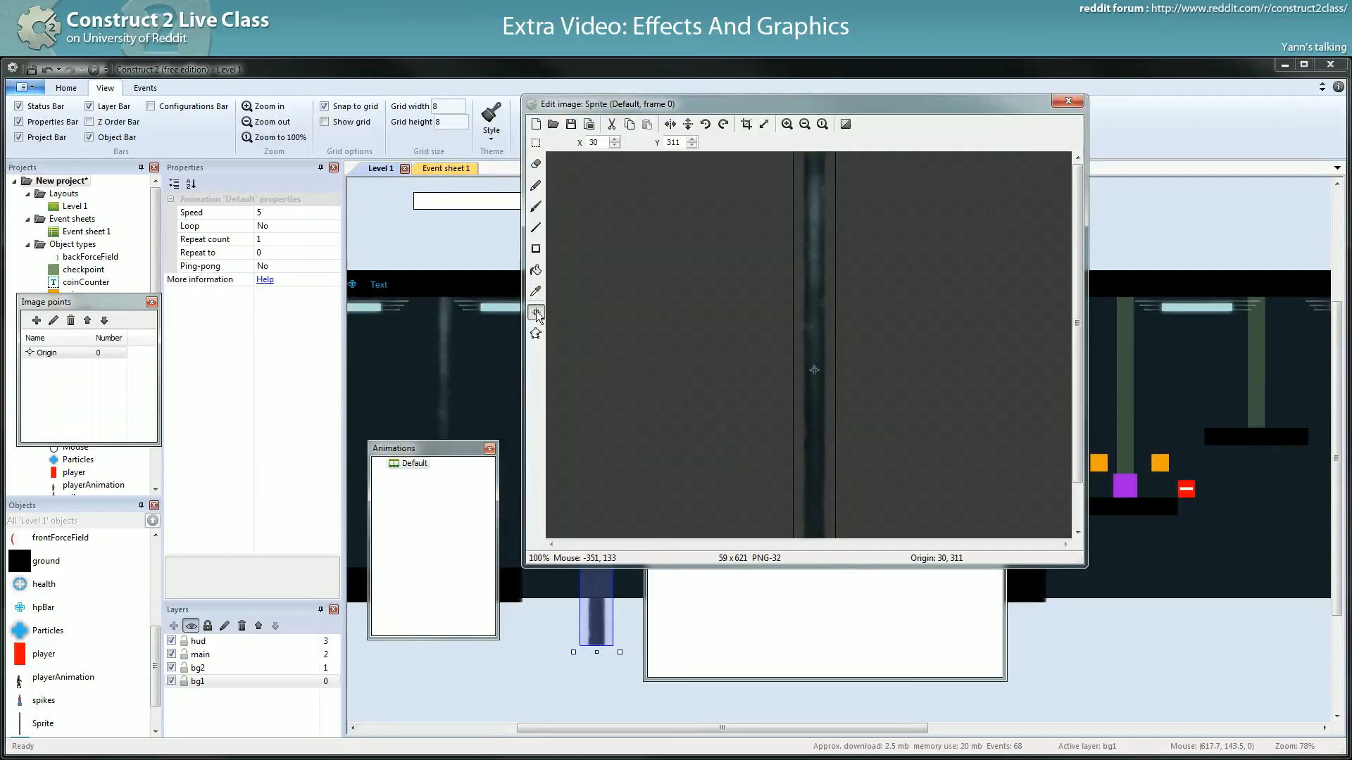
right_click(411, 464)
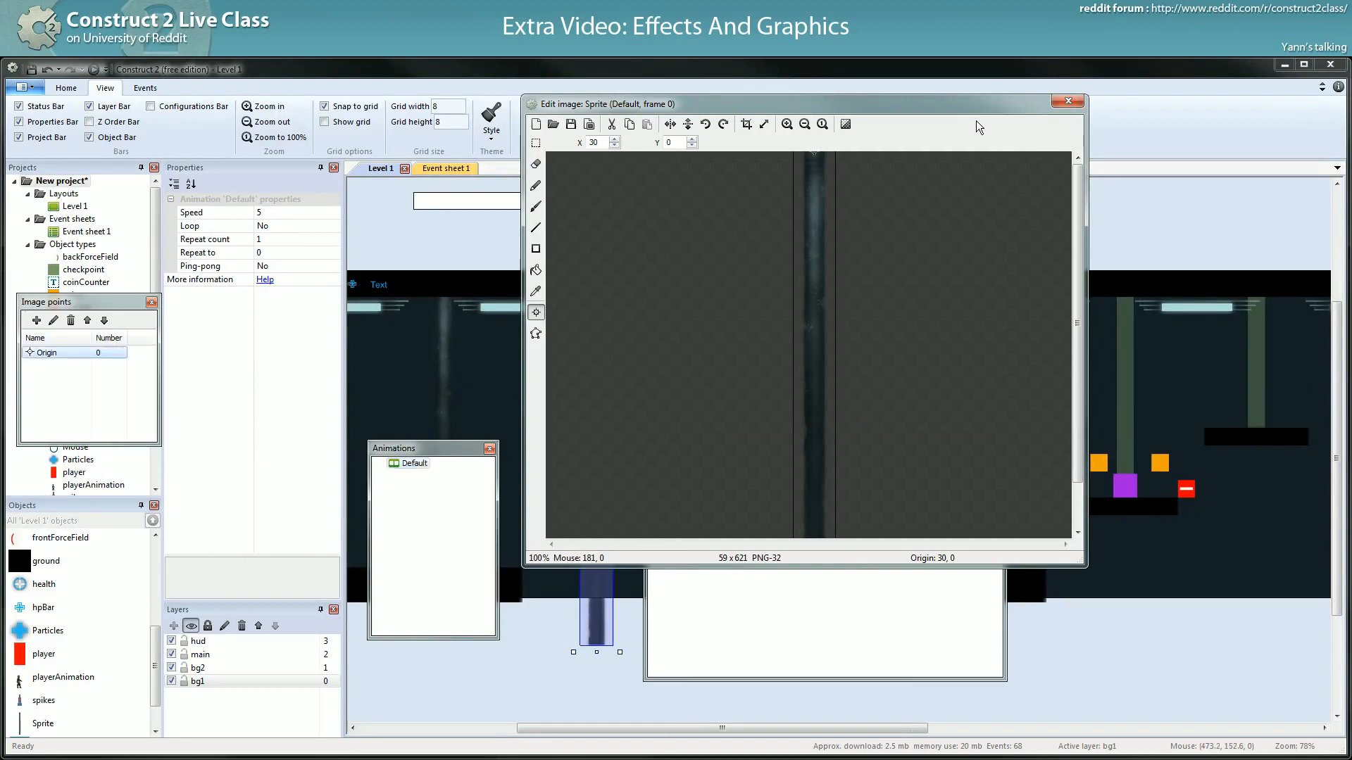
click(1067, 101)
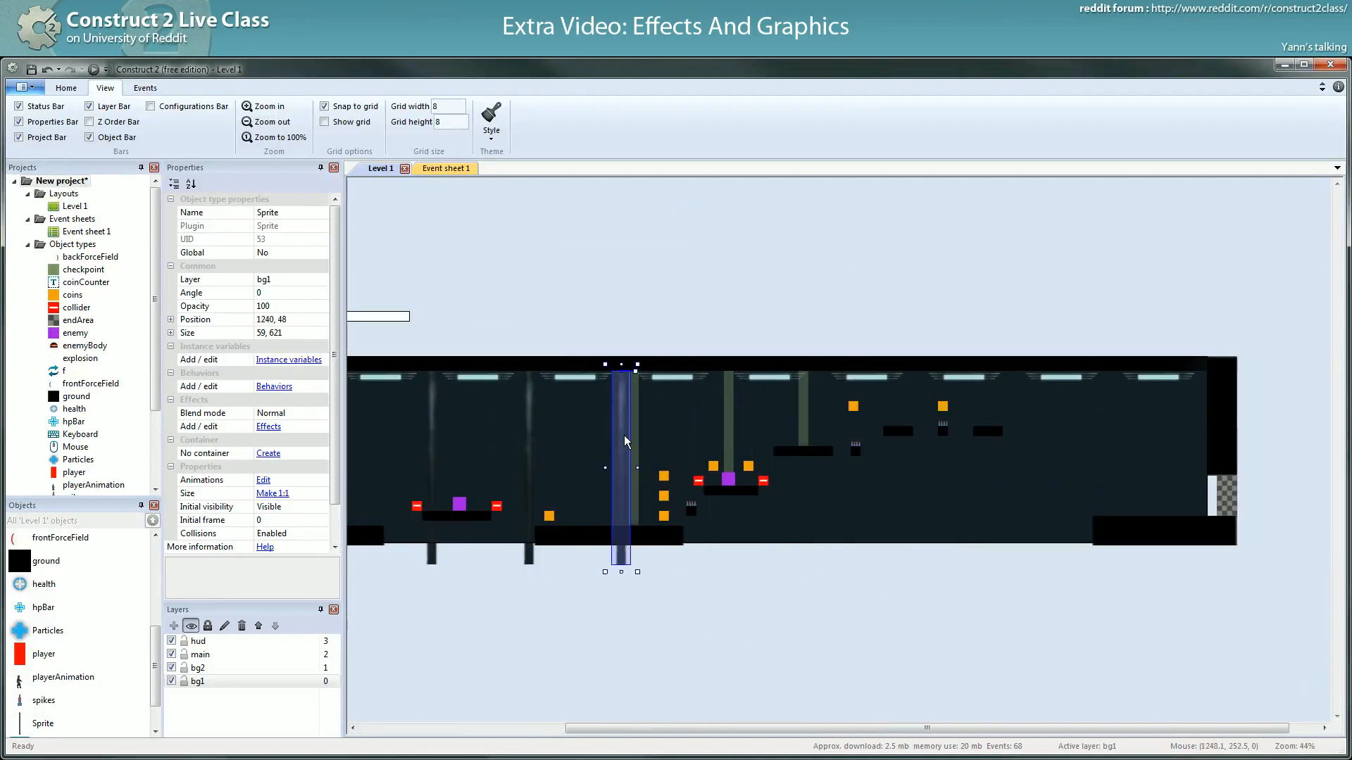
- Copy more columns along the level toward its right end and put them on the bg2 layer
drag(621, 439, 715, 455)
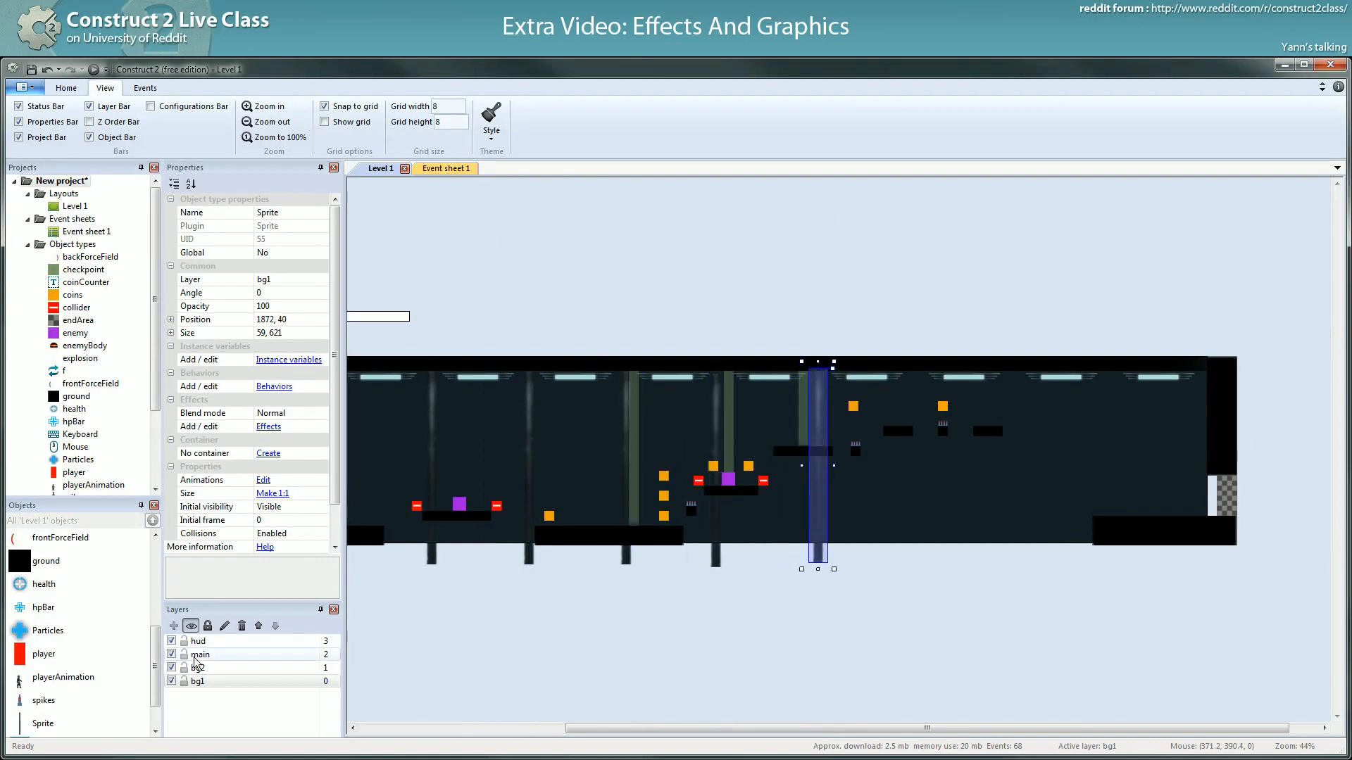
click(199, 681)
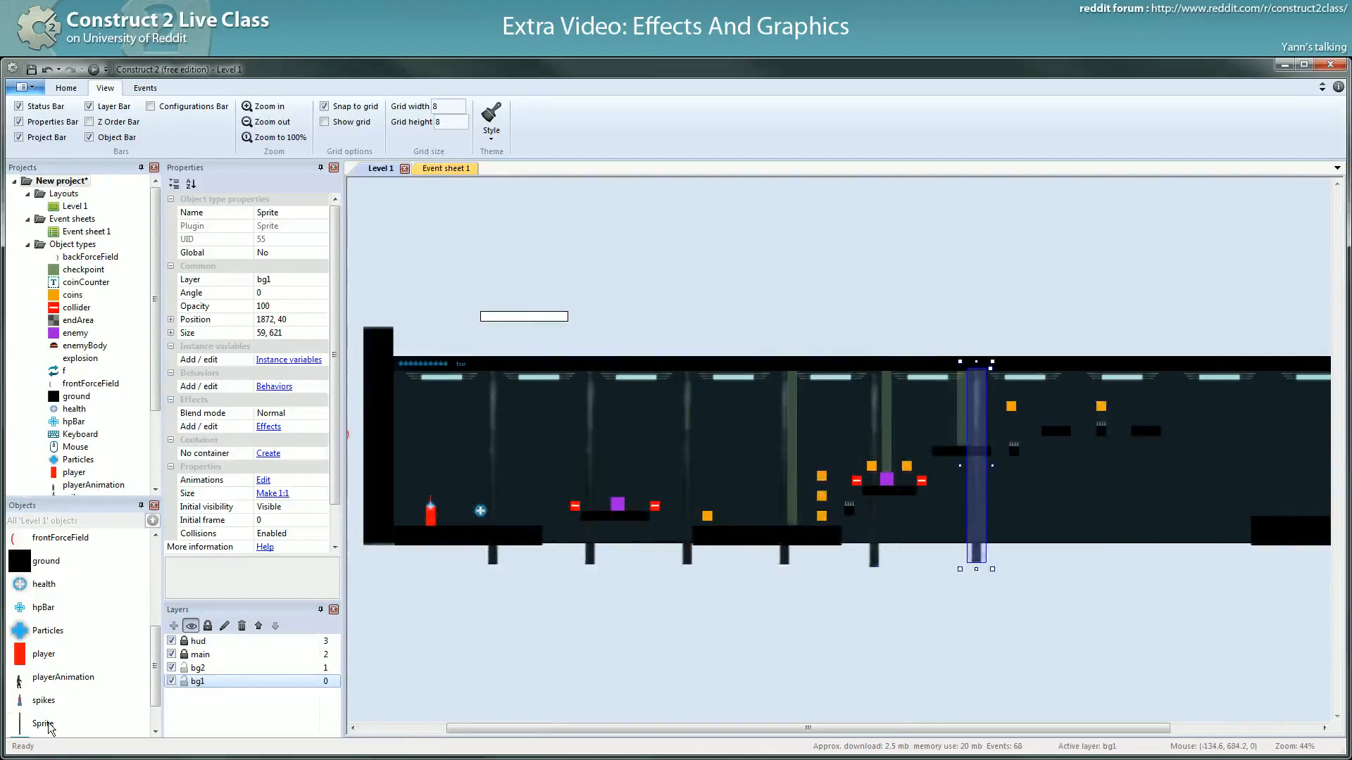
click(321, 266)
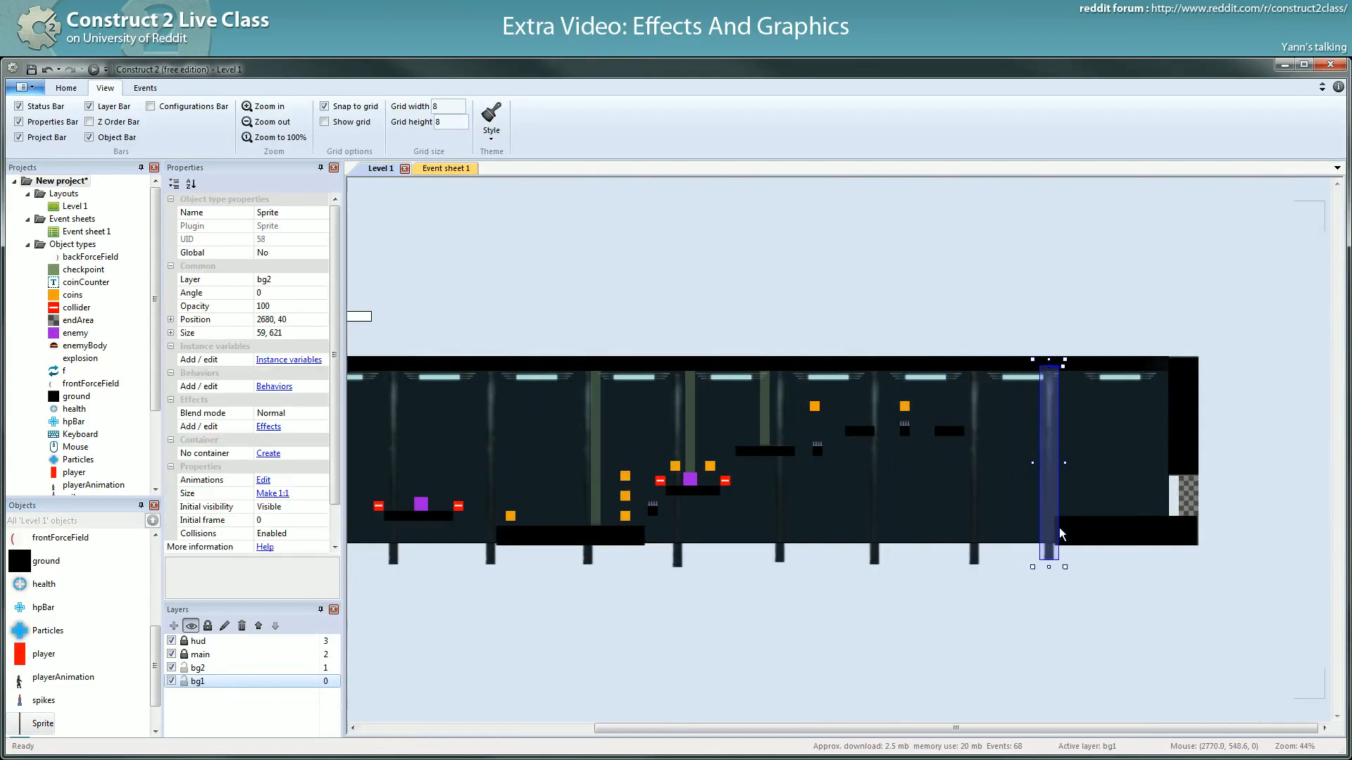
drag(1047, 462, 1071, 561)
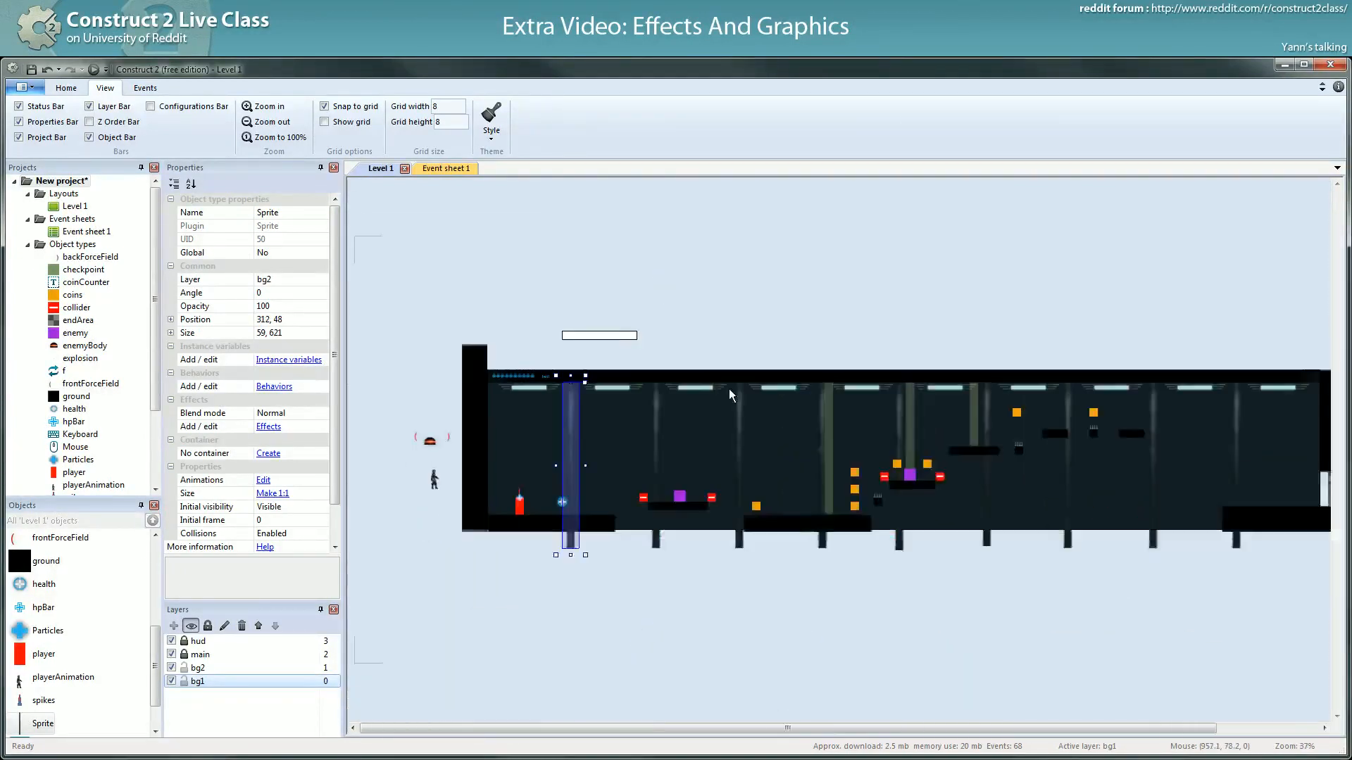
- Select all the column sprites and space them evenly horizontally
click(574, 514)
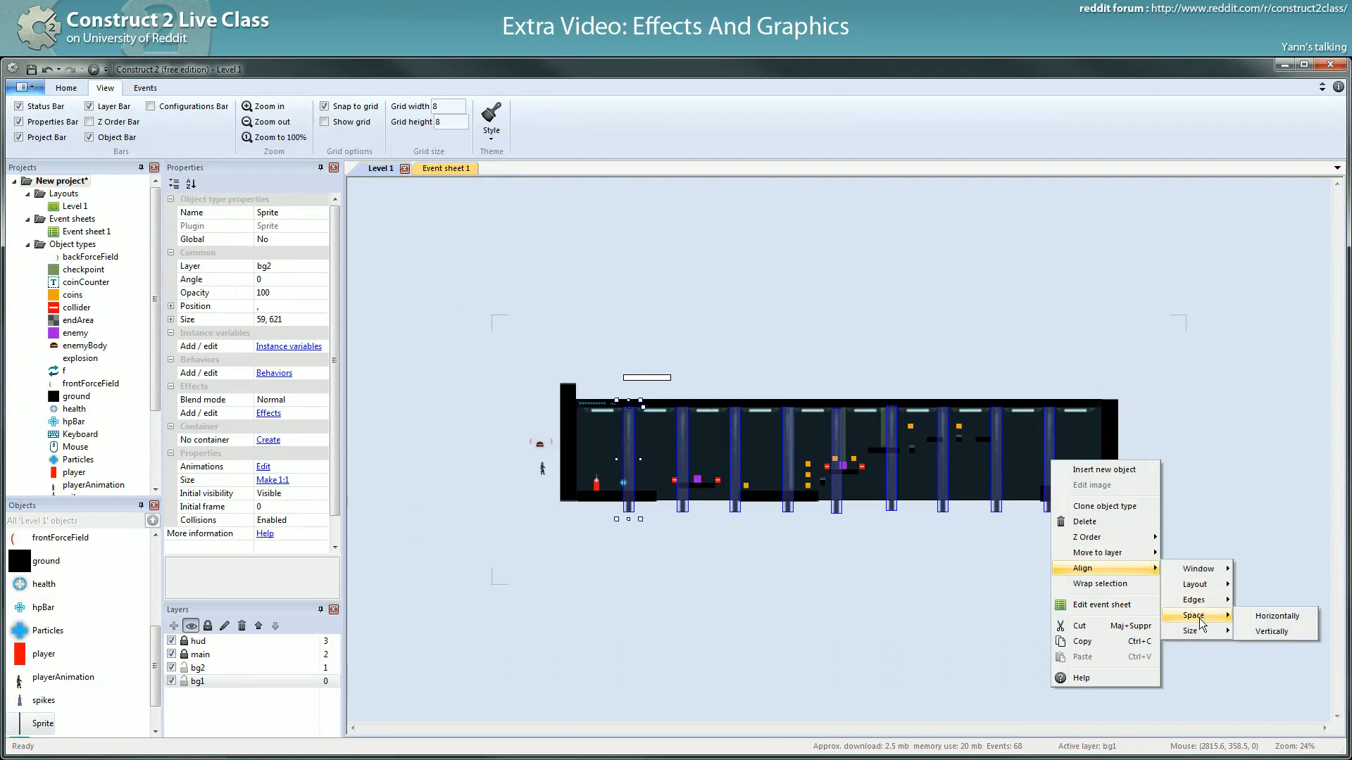
click(1273, 617)
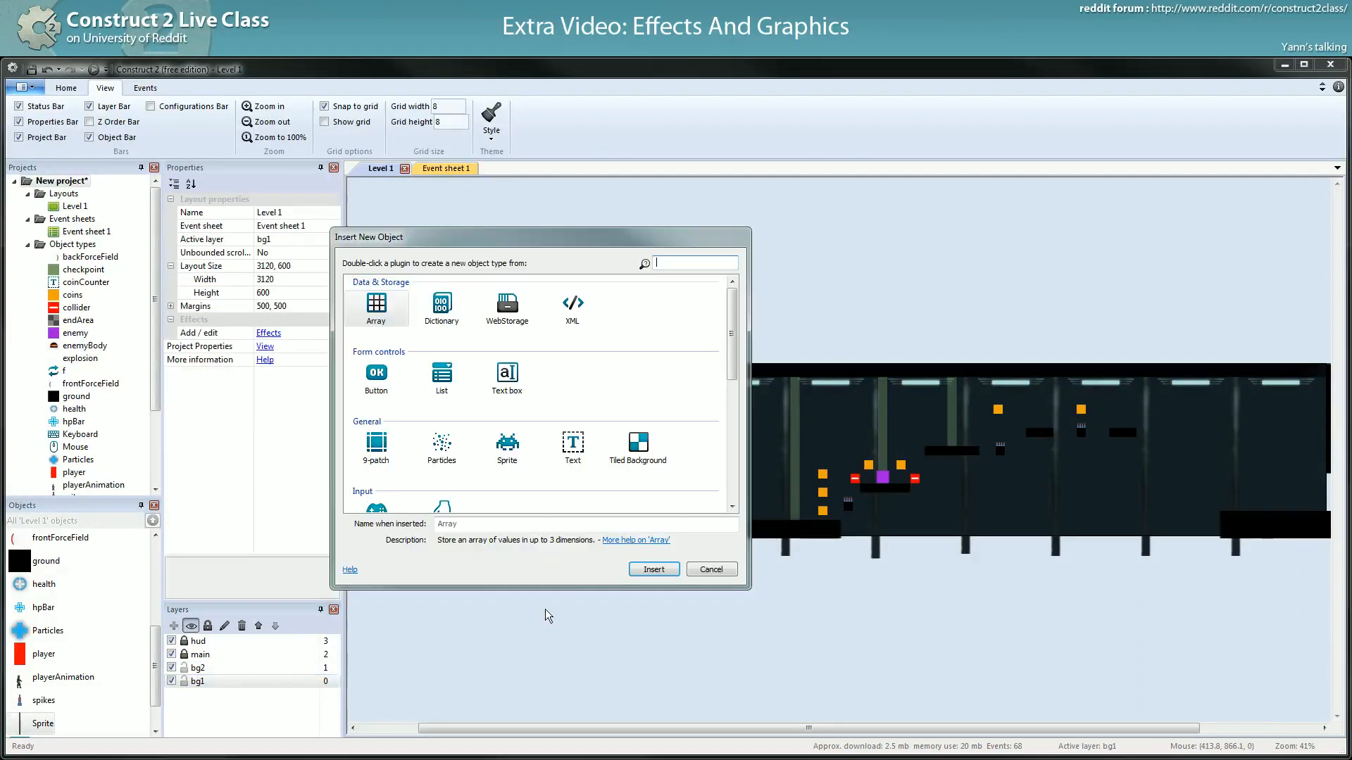
- Insert TiledBackground2 with the grid floor image below the level and stretch it to 1416×128
click(711, 569)
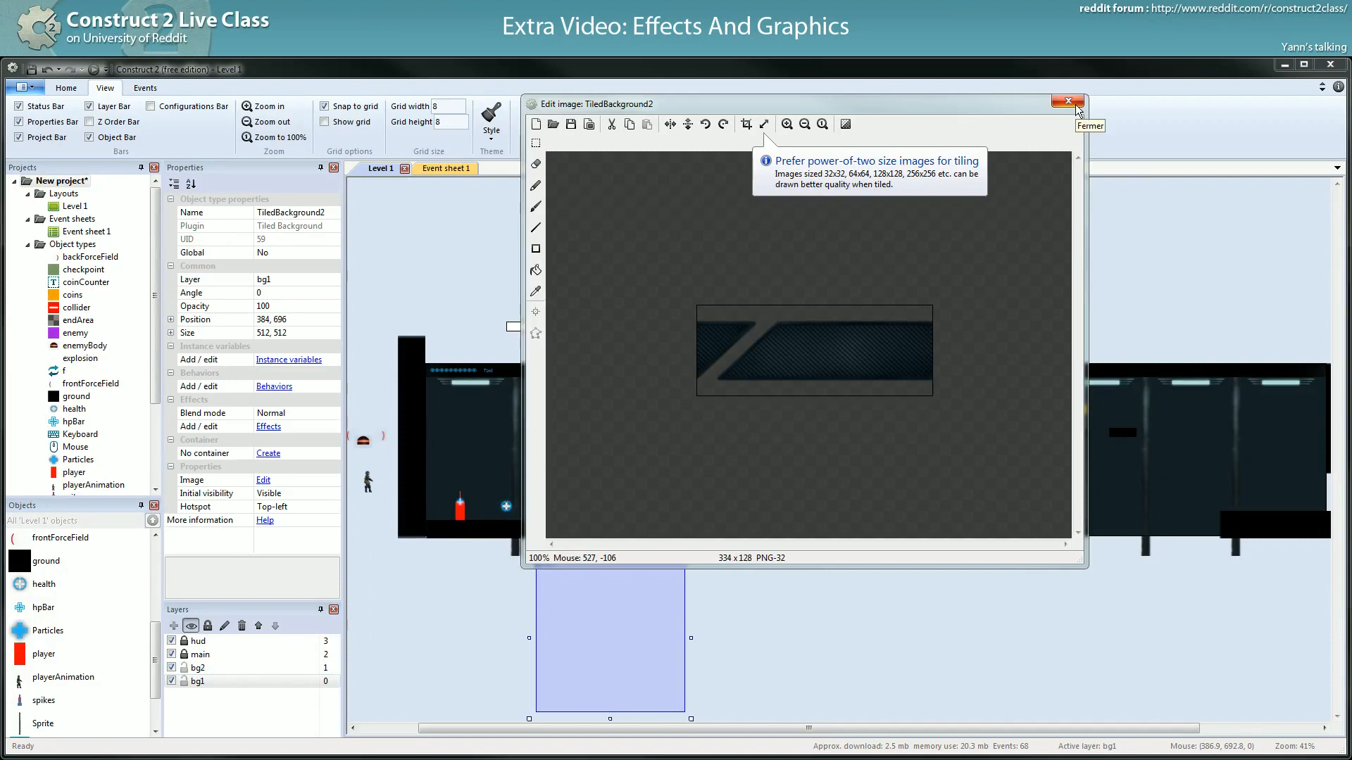
click(1067, 101)
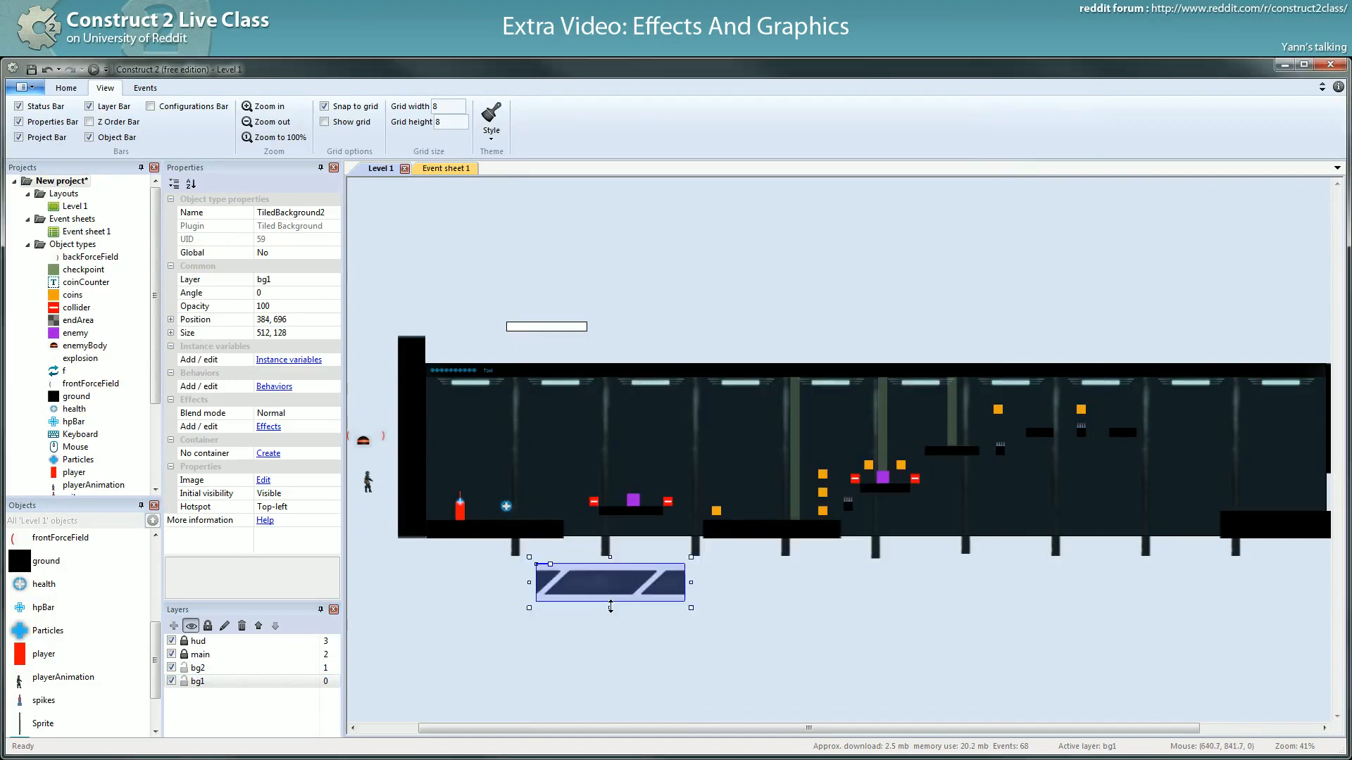
drag(691, 583, 977, 583)
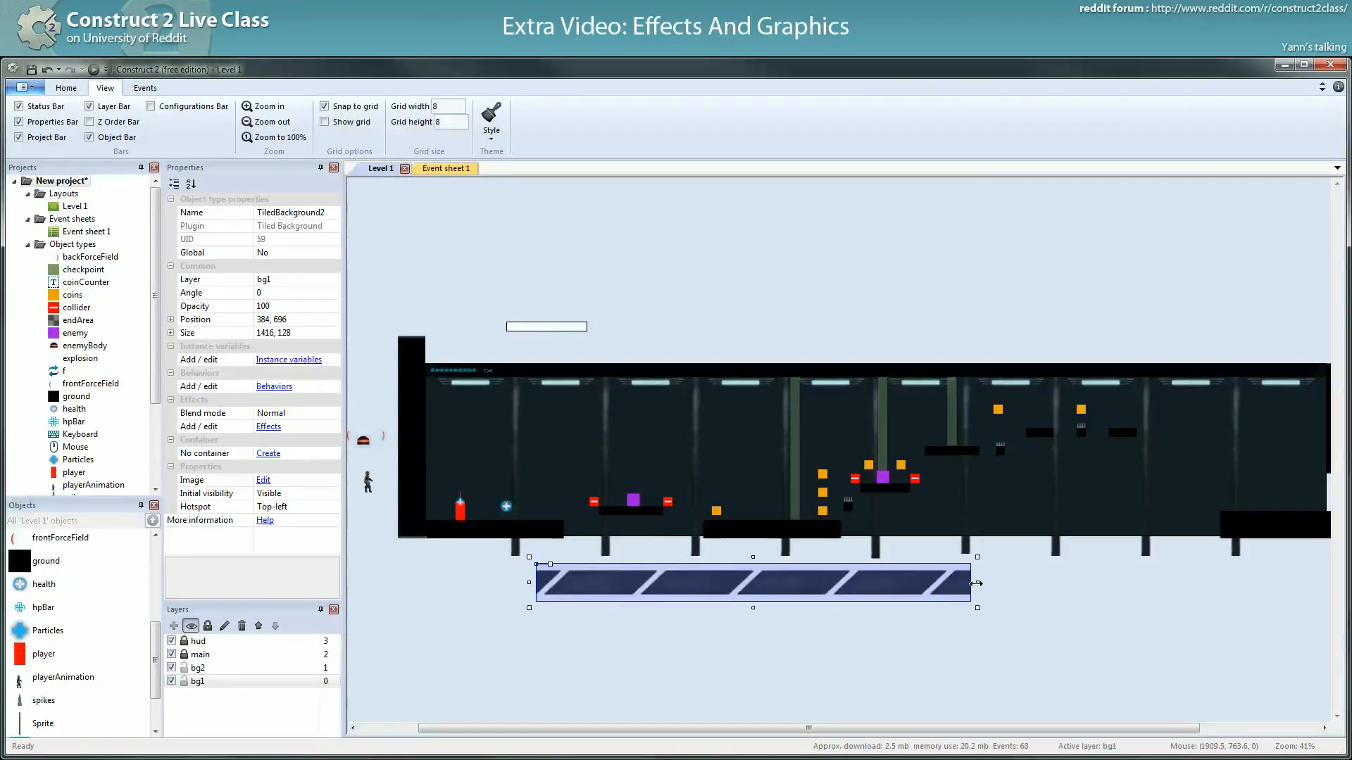